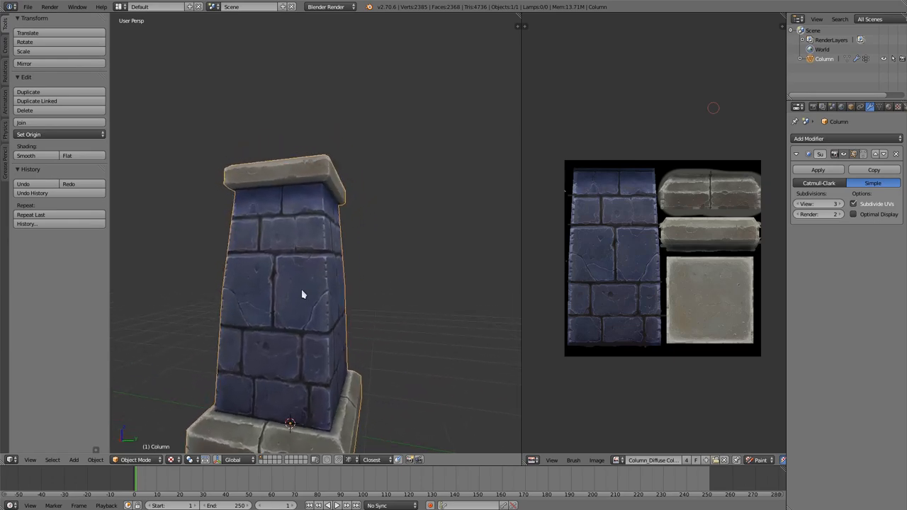
Orbit around the finished column to inspect its bricks from several sides.
drag(297, 297, 280, 277)
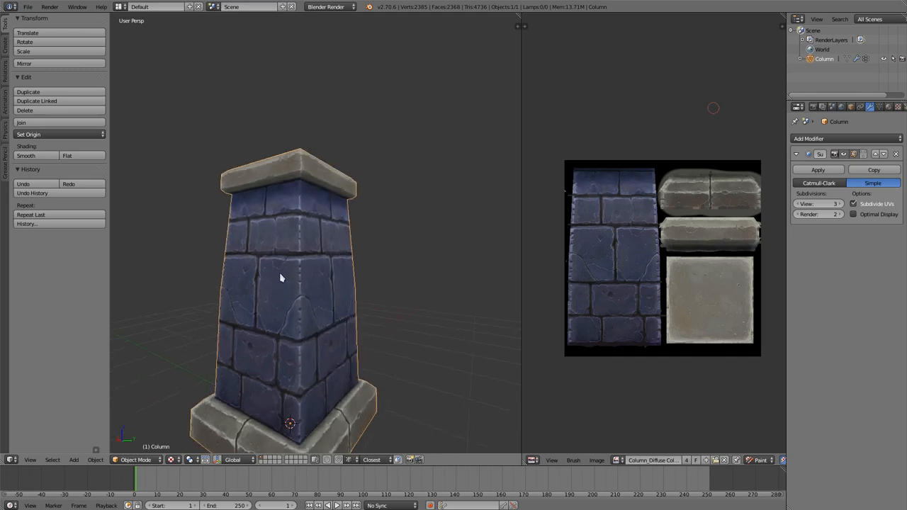
drag(280, 278, 286, 337)
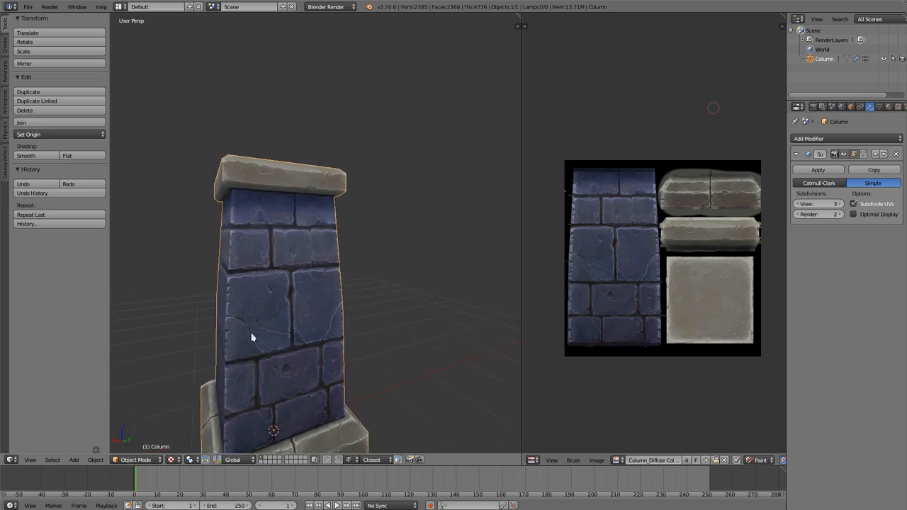
drag(252, 337, 297, 319)
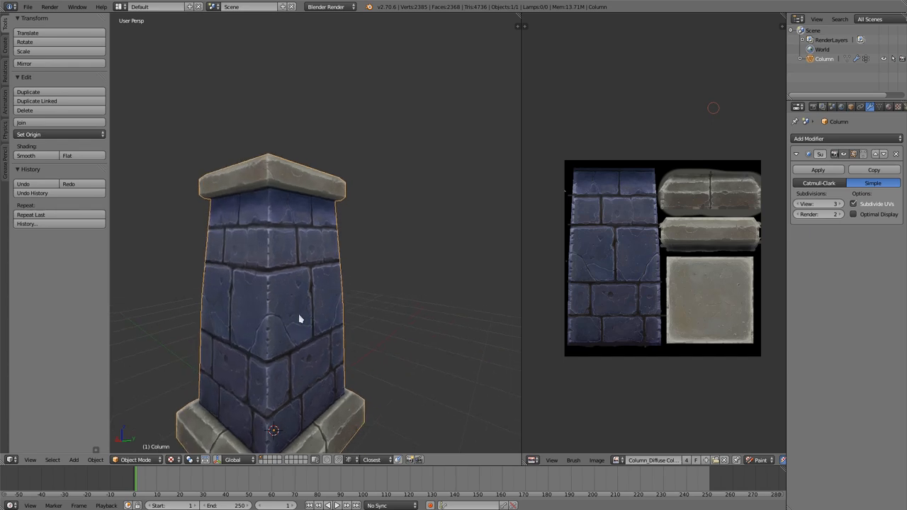
mouse_move(277, 300)
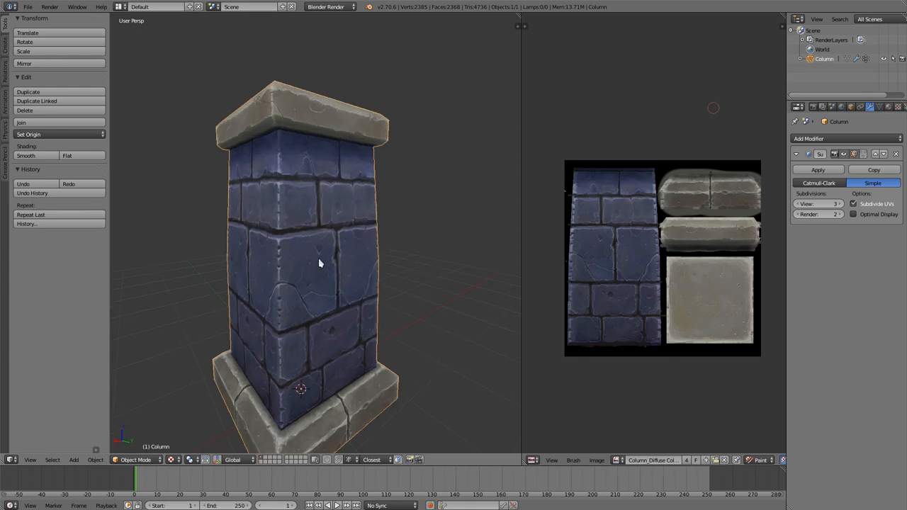
mouse_move(314, 264)
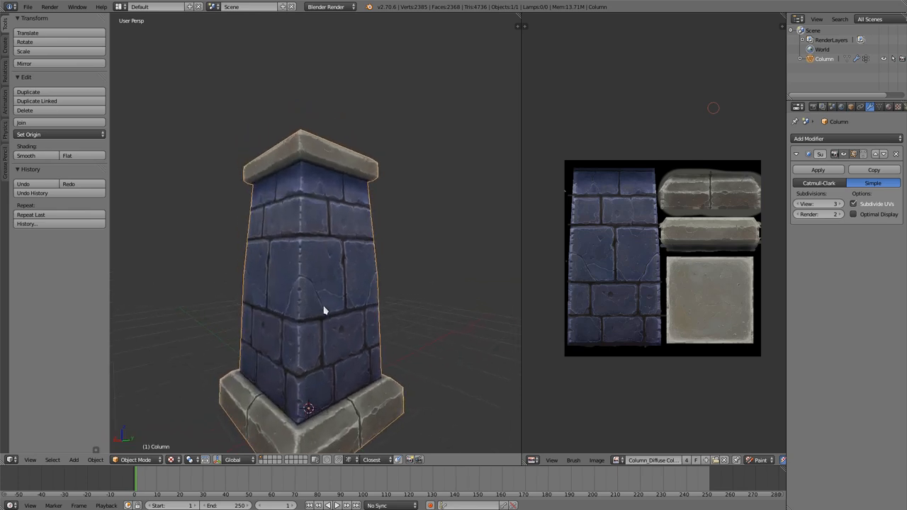
drag(326, 309, 337, 305)
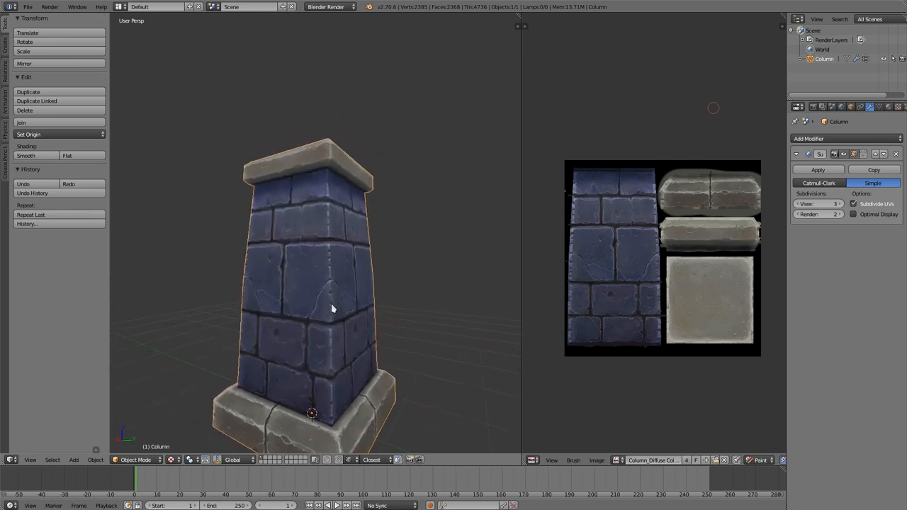
drag(348, 309, 298, 297)
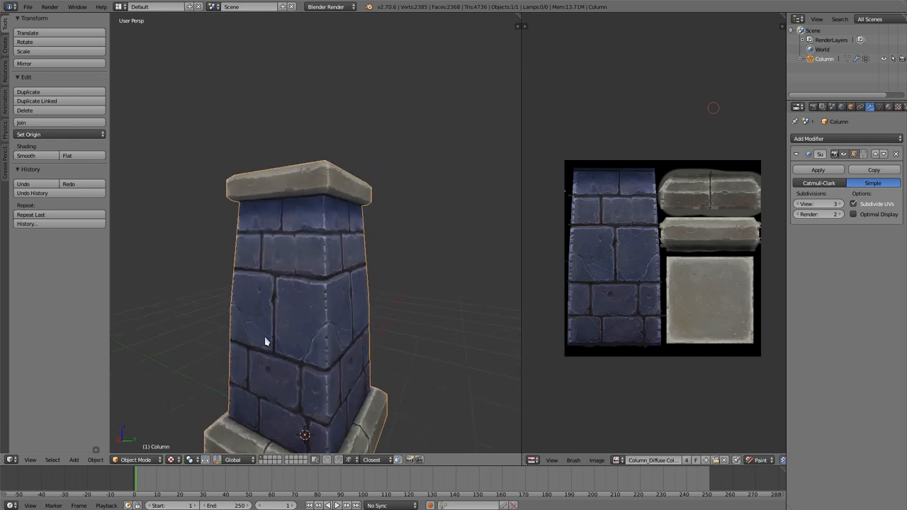
drag(266, 341, 337, 323)
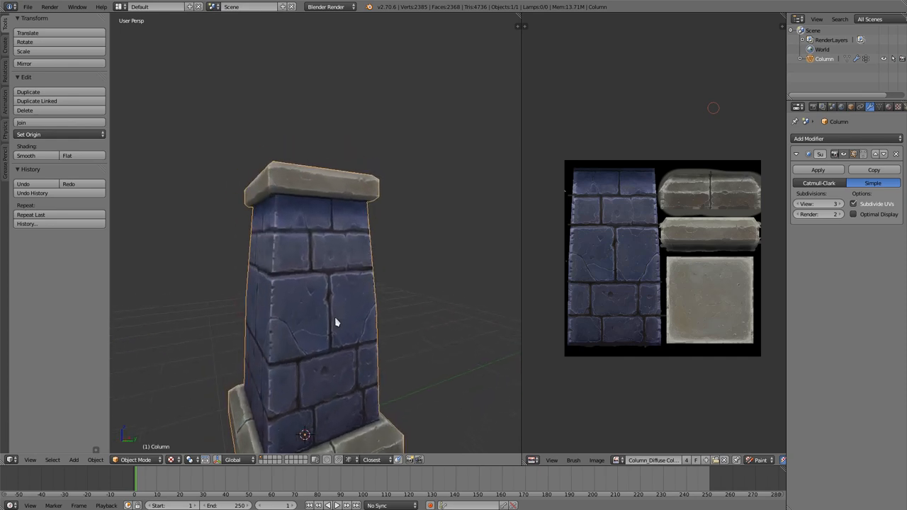
drag(337, 323, 318, 303)
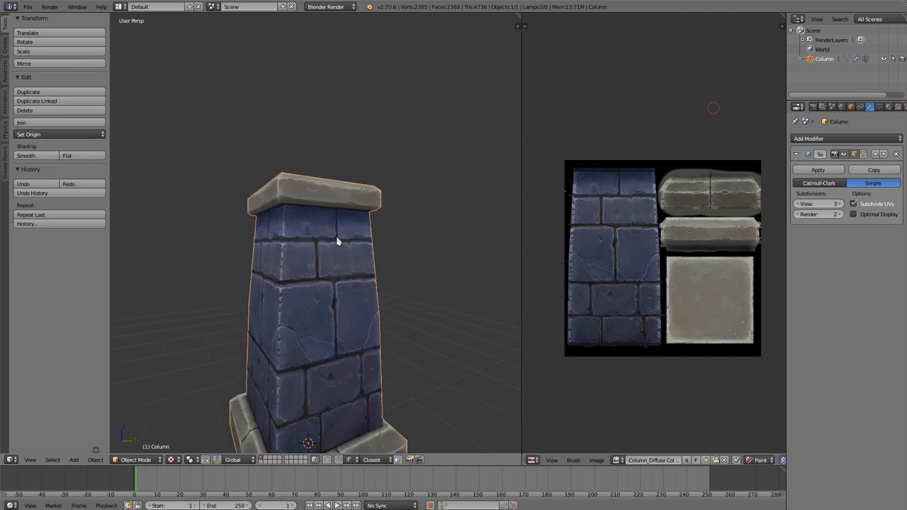
drag(338, 241, 252, 215)
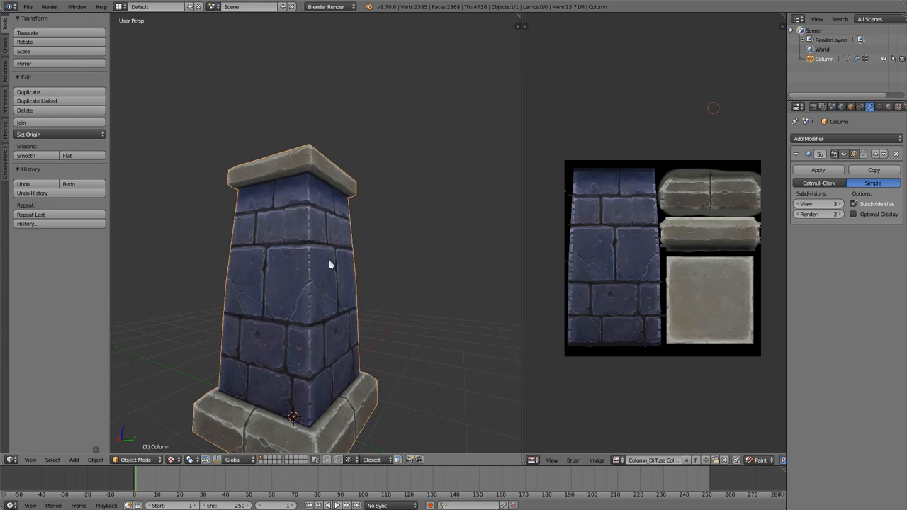
mouse_move(329, 323)
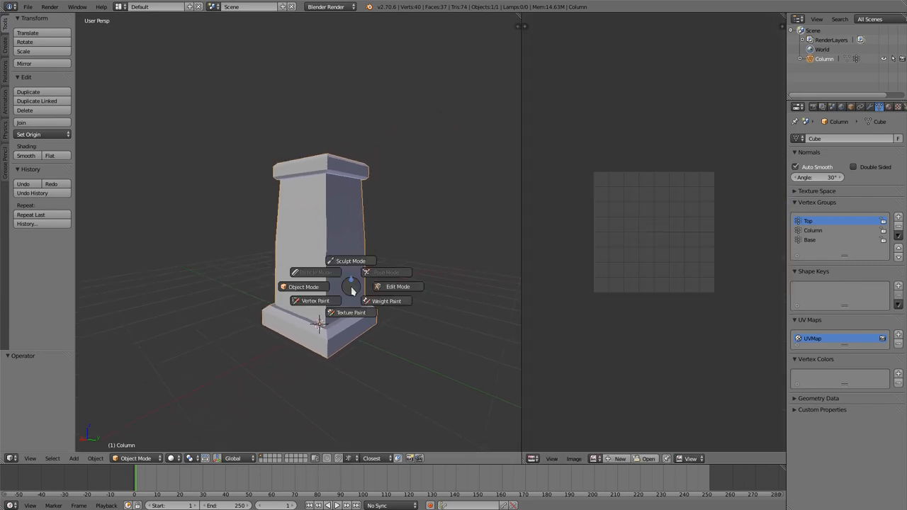
Switch the untextured column into Edit Mode so its UV islands show in the image editor.
click(397, 286)
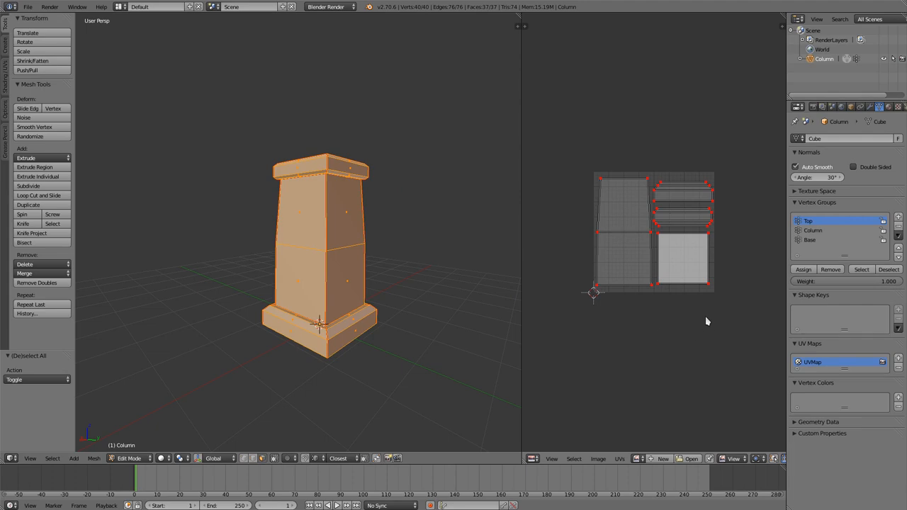
mouse_move(574, 255)
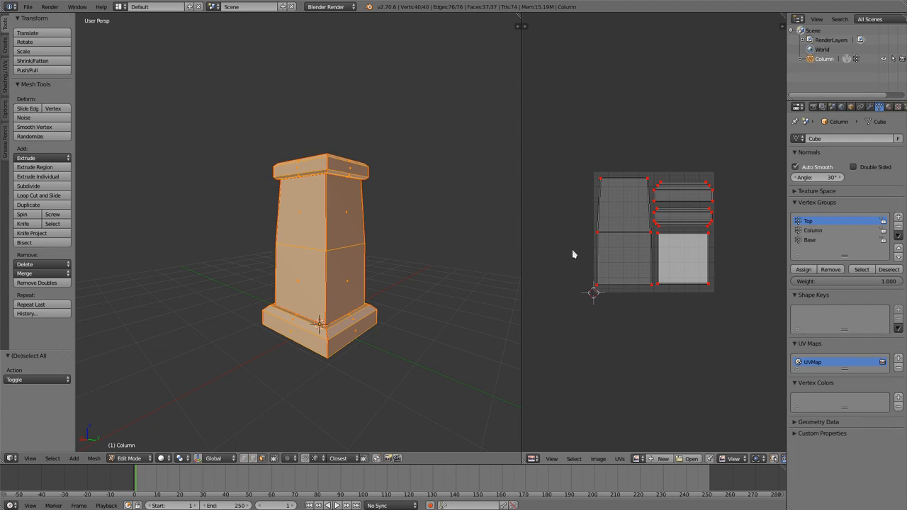
mouse_move(357, 340)
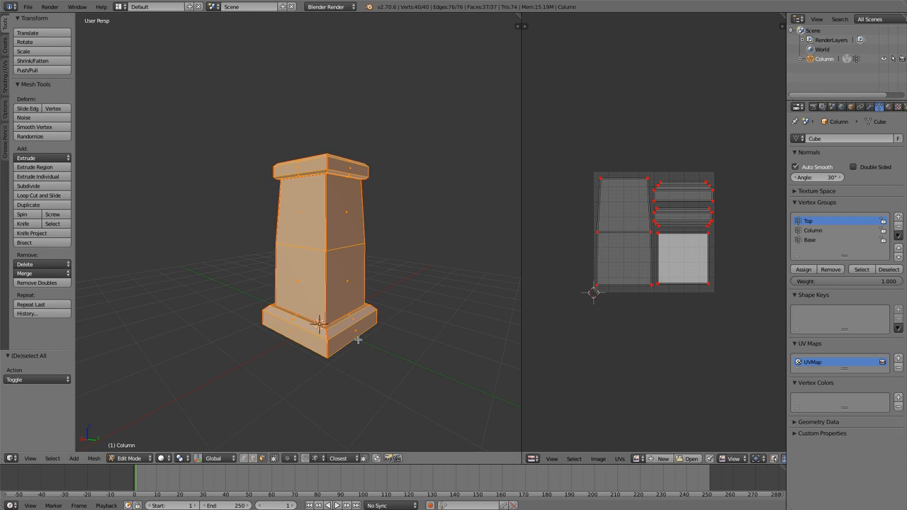
mouse_move(293, 345)
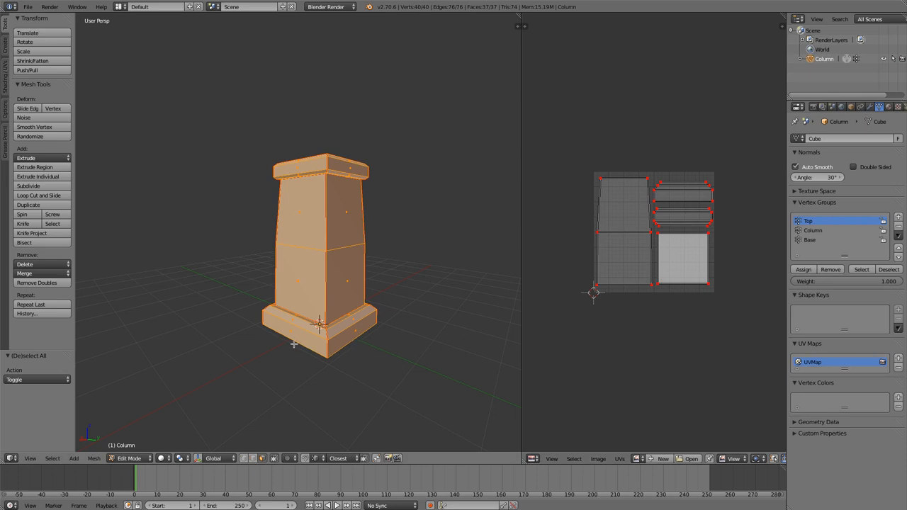
mouse_move(323, 236)
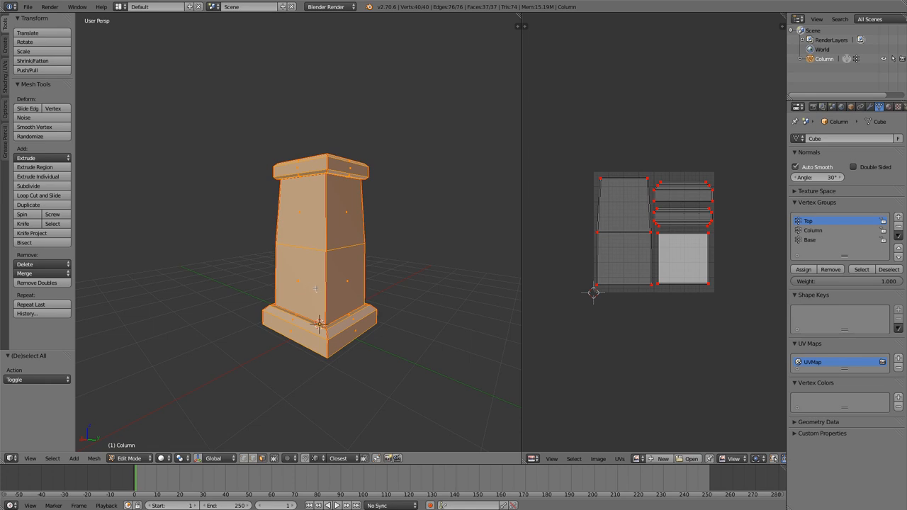
mouse_move(368, 366)
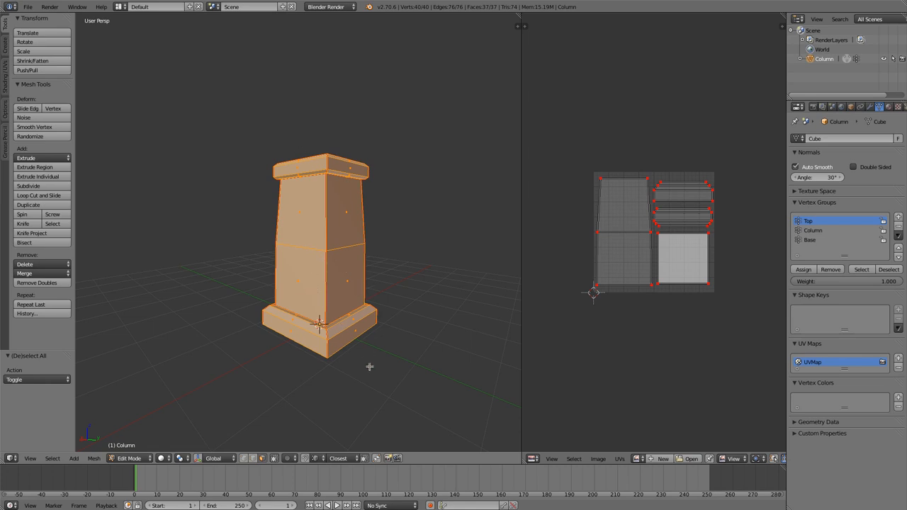
mouse_move(445, 286)
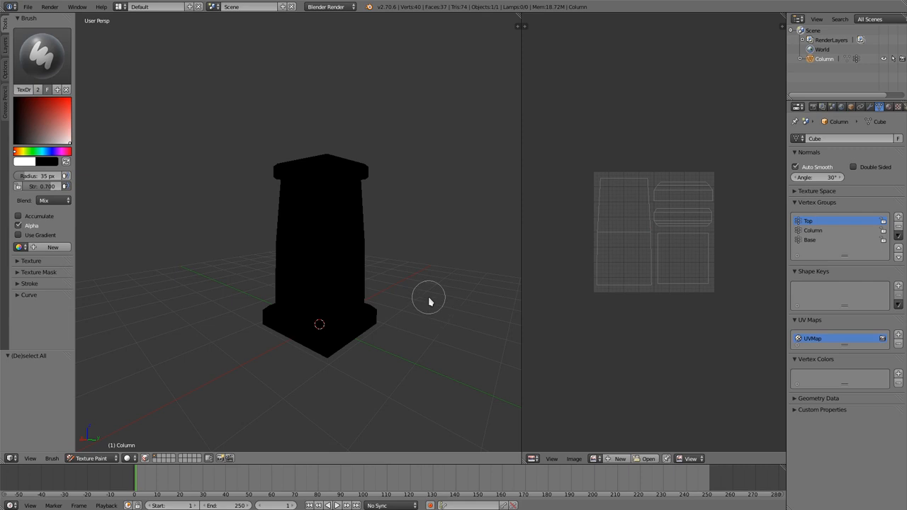
mouse_move(426, 297)
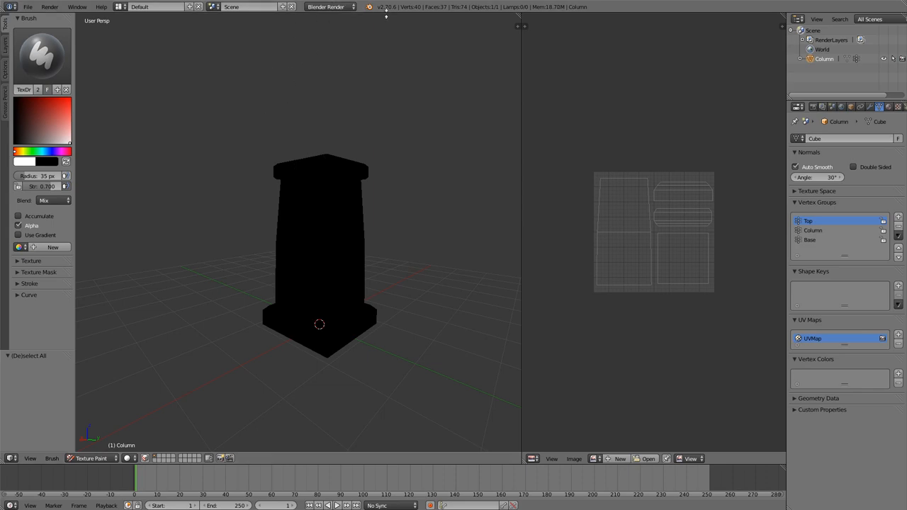
mouse_move(381, 25)
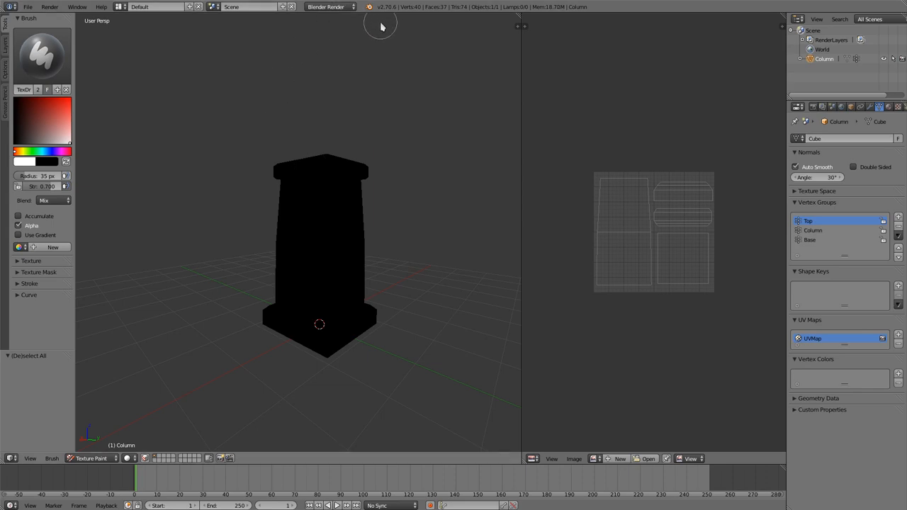
mouse_move(388, 30)
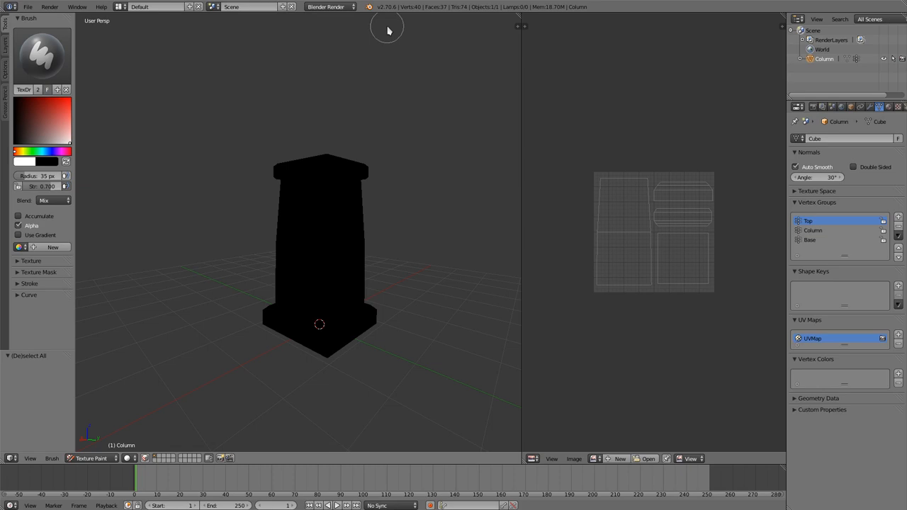
mouse_move(352, 234)
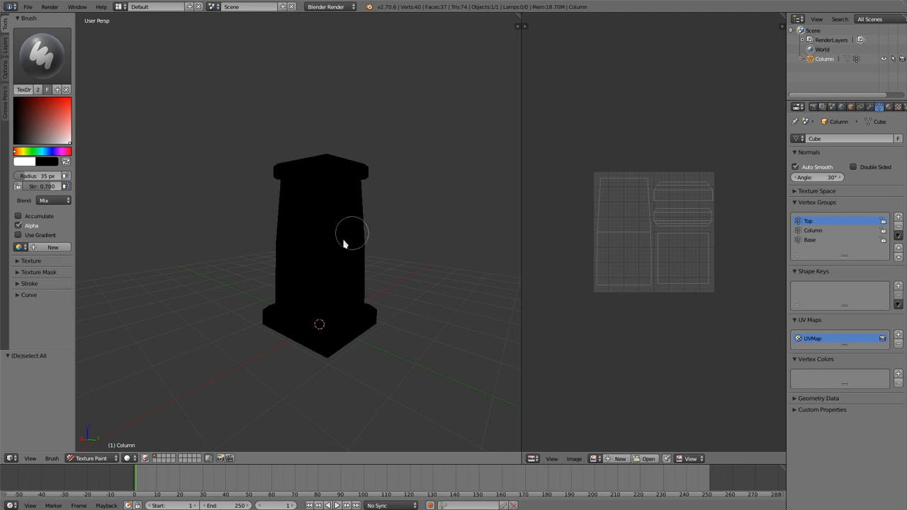
Paint a white test stroke across the column's front in Texture Paint.
drag(352, 233, 327, 258)
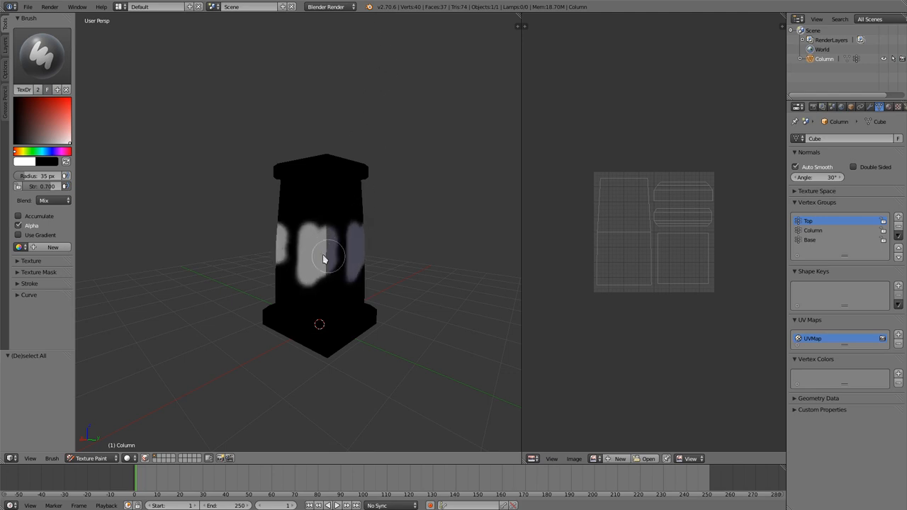
drag(328, 256, 327, 297)
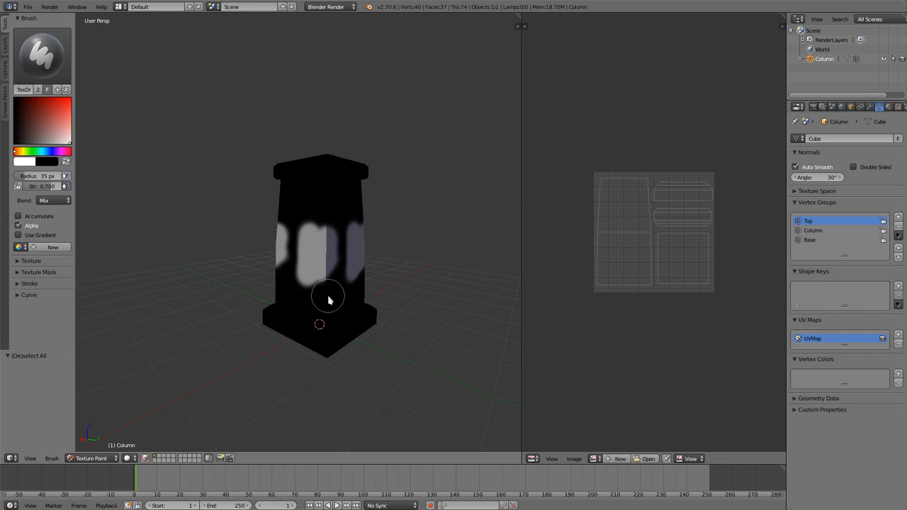
mouse_move(329, 272)
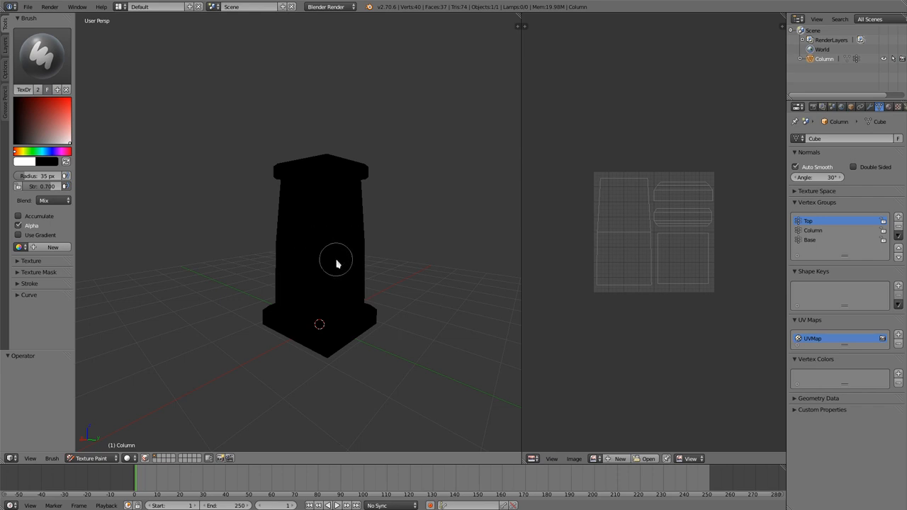
mouse_move(337, 258)
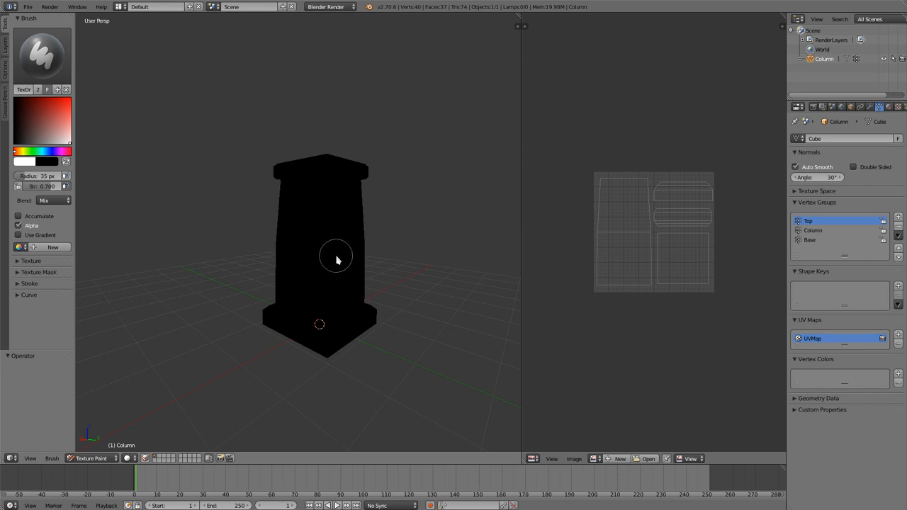
mouse_move(333, 283)
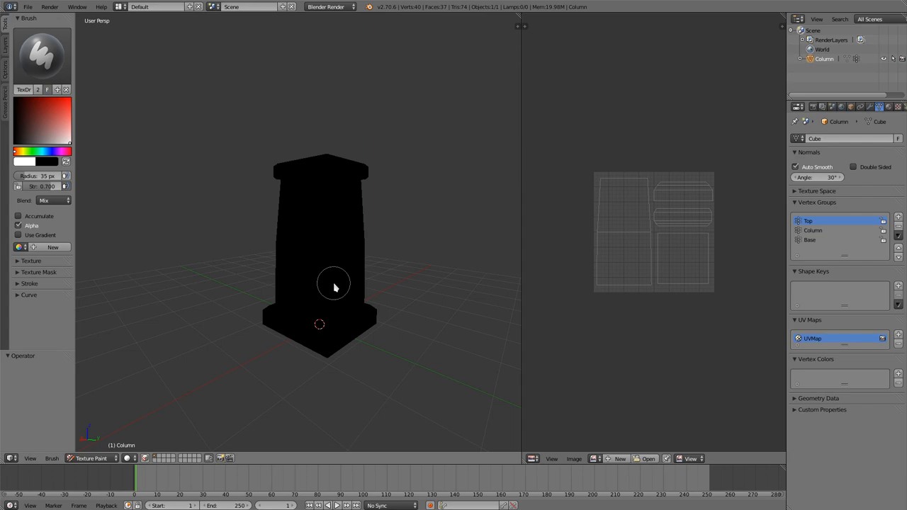
mouse_move(329, 261)
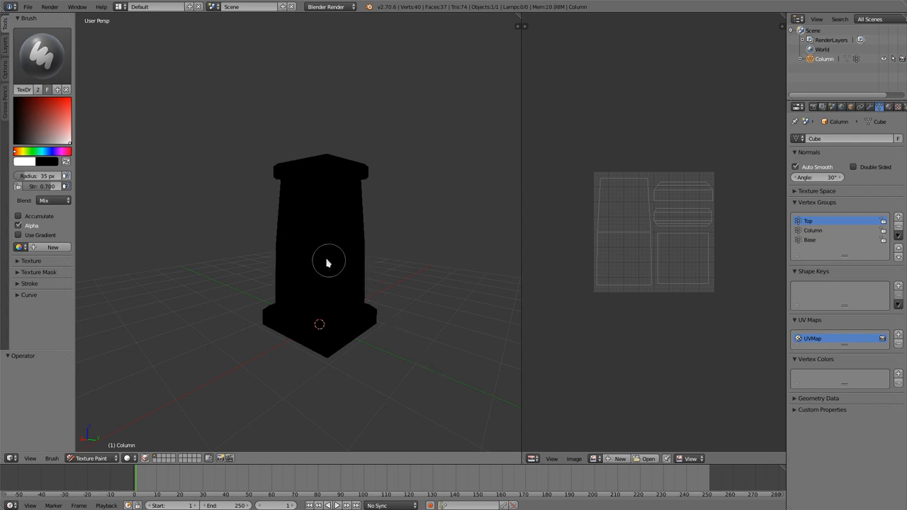
mouse_move(7, 49)
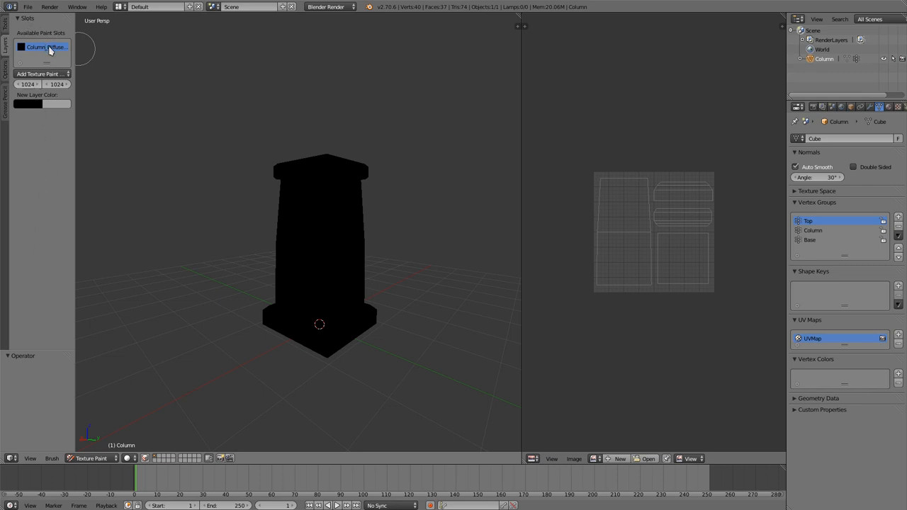
mouse_move(113, 130)
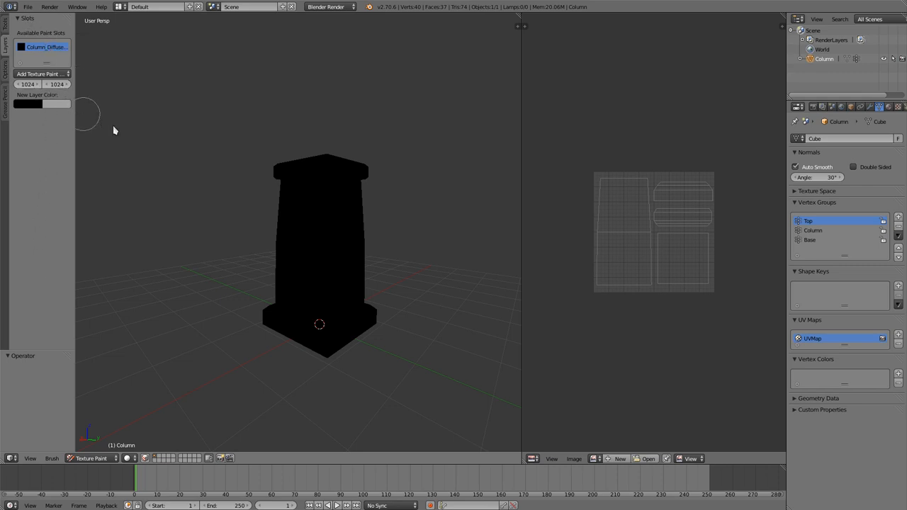
mouse_move(286, 230)
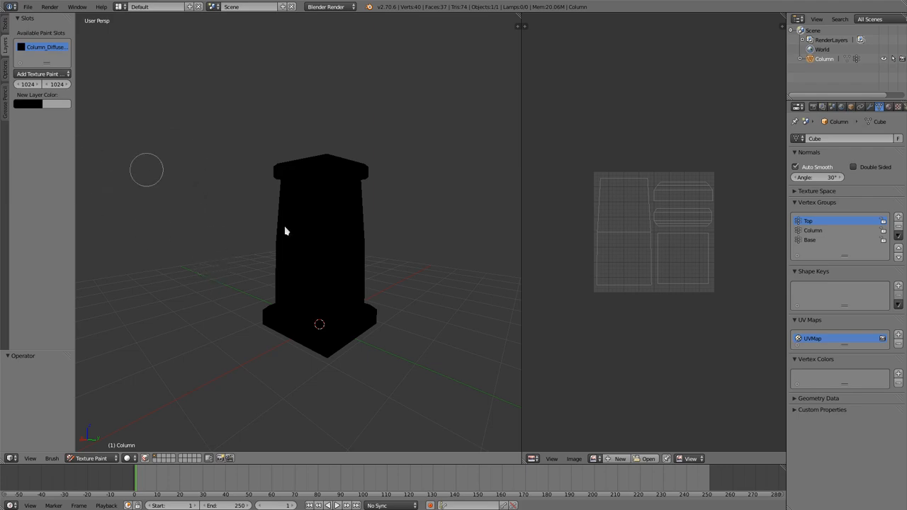
mouse_move(368, 275)
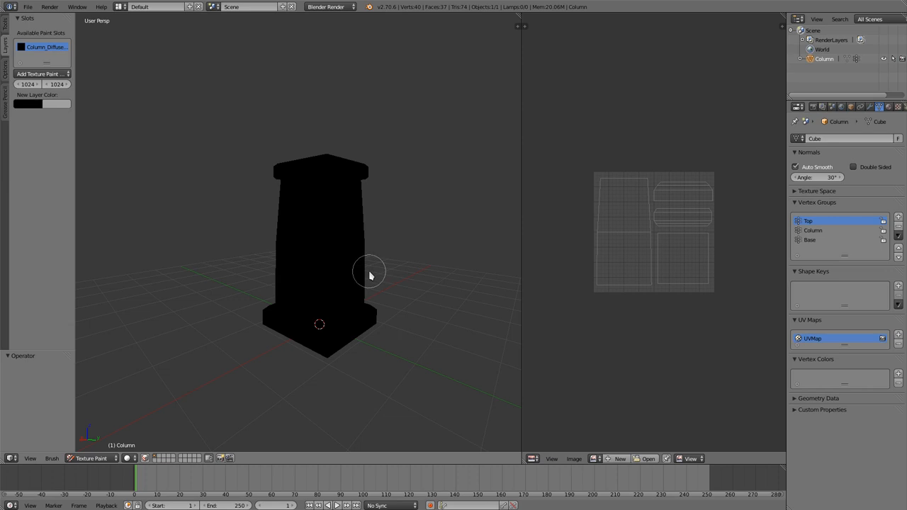
Add a Diffuse Color paint texture slot and check the column's material settings.
click(40, 74)
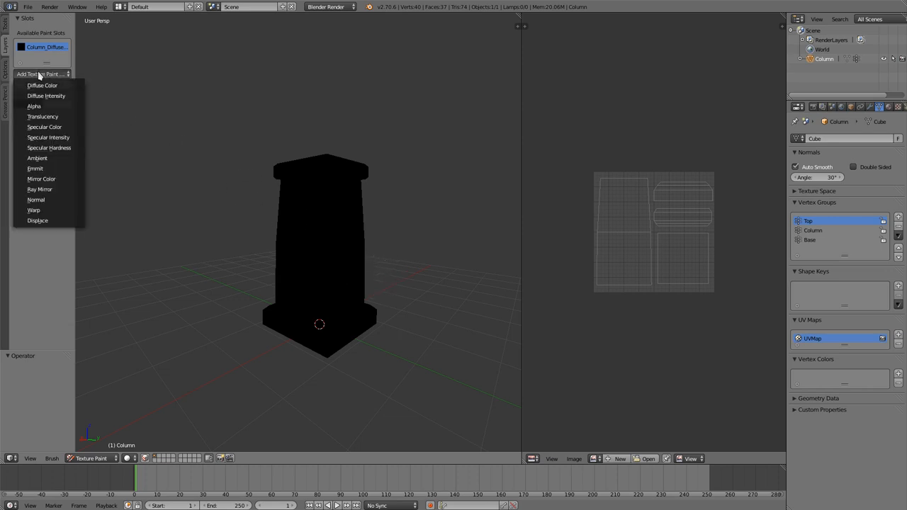
mouse_move(42, 85)
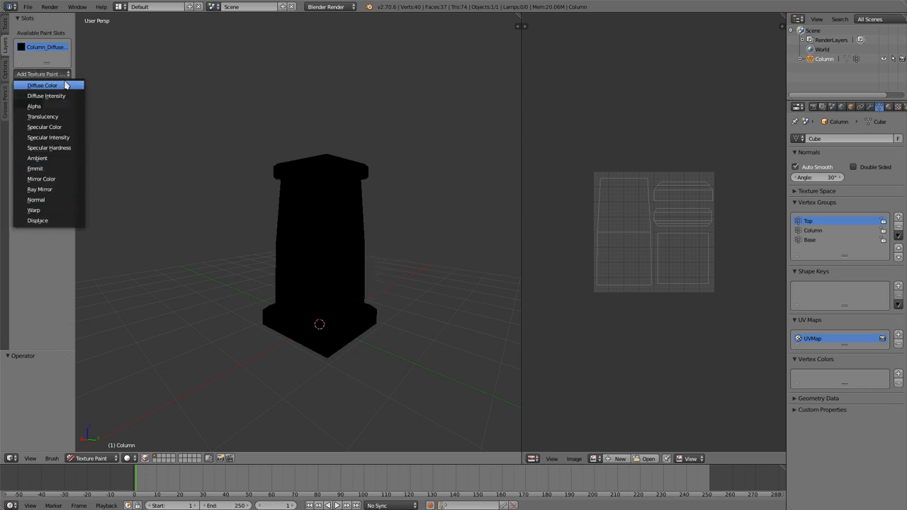
click(43, 85)
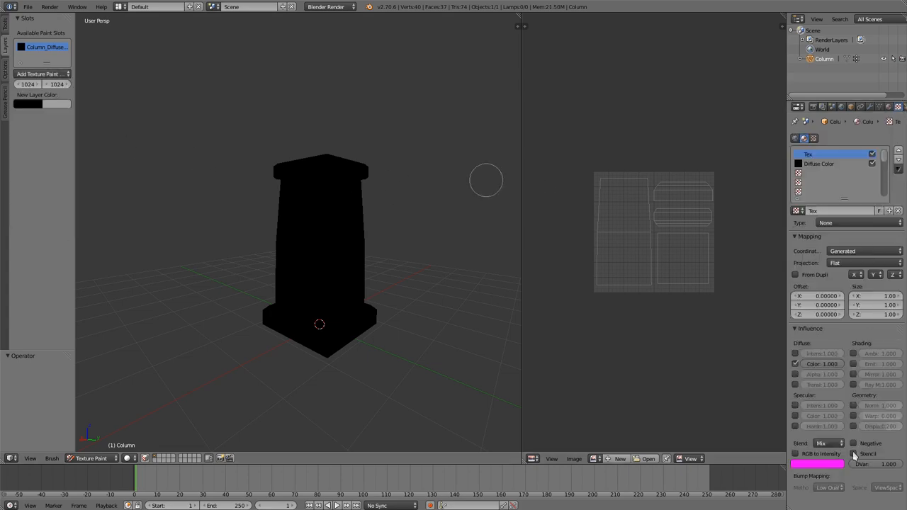
click(814, 107)
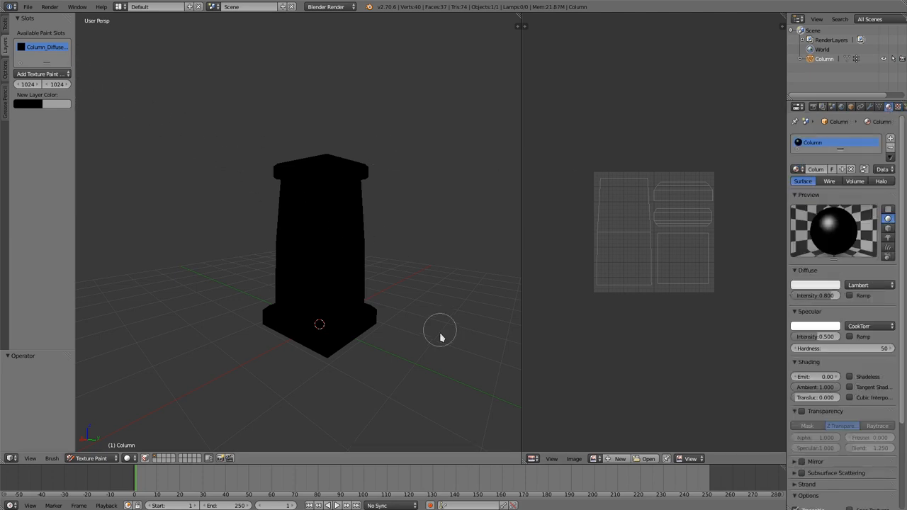
mouse_move(576, 248)
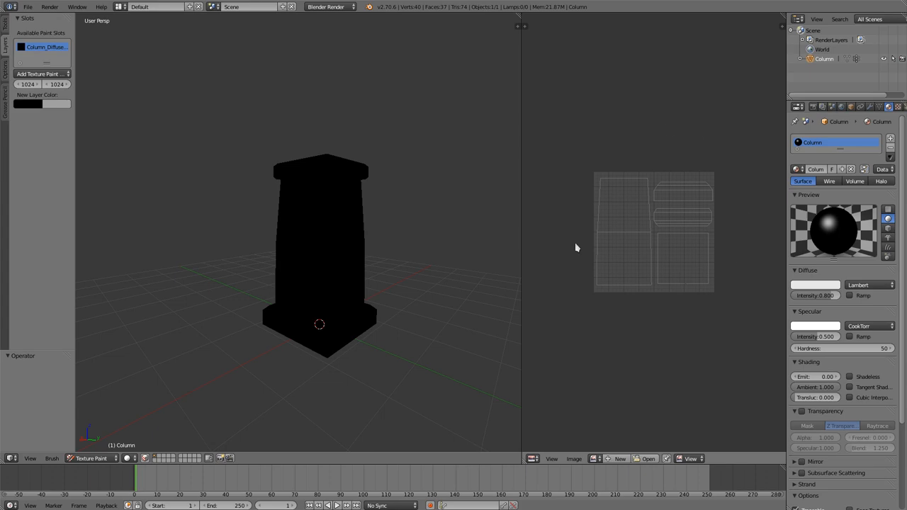
mouse_move(578, 180)
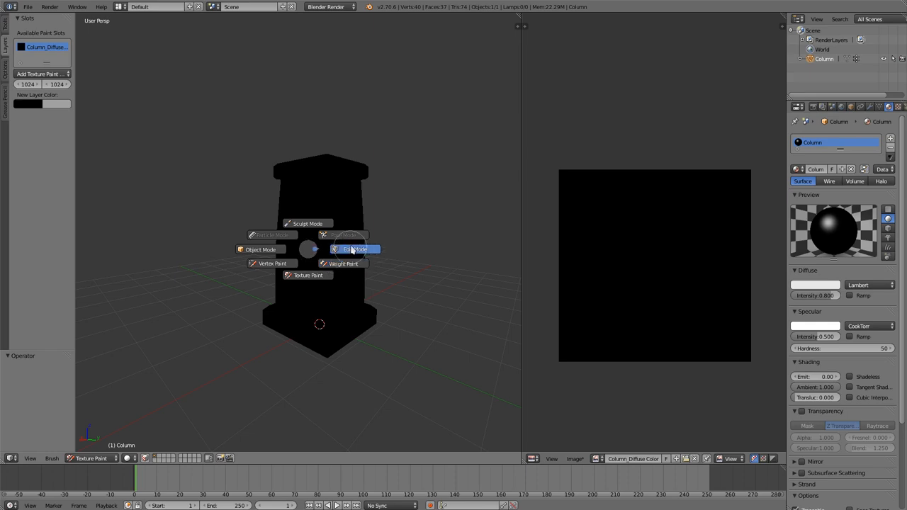
Enter Edit Mode and show the UV layout over the black texture.
click(355, 250)
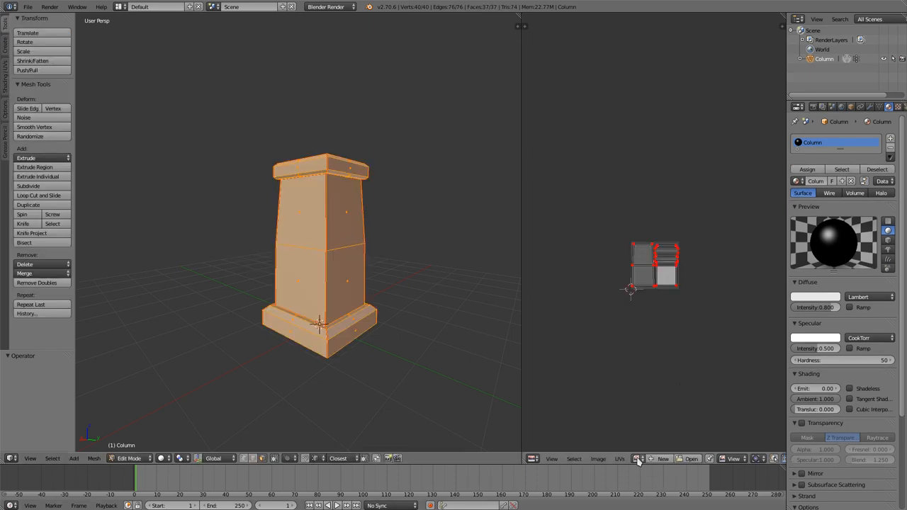
click(638, 459)
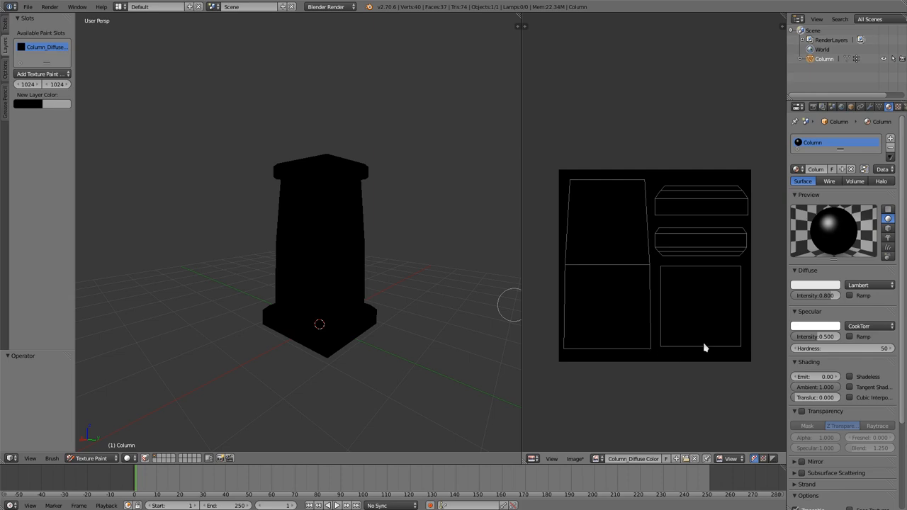
mouse_move(283, 153)
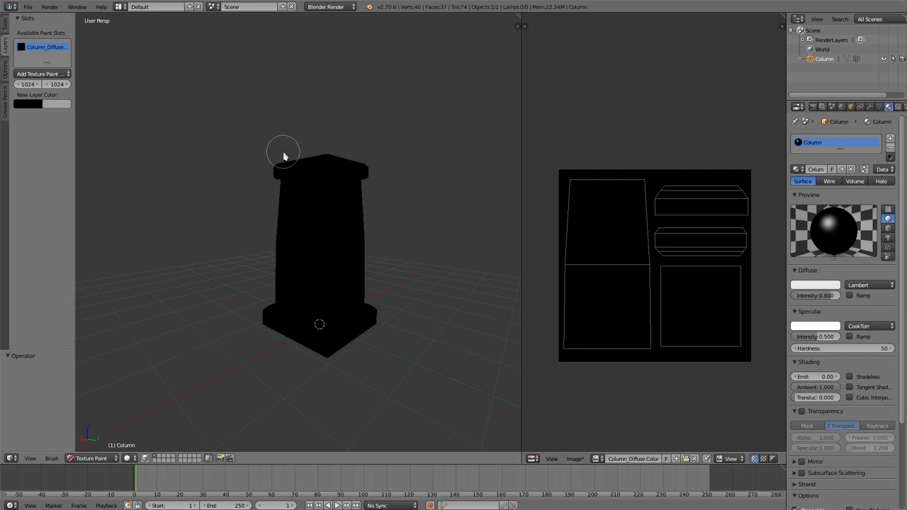
mouse_move(287, 156)
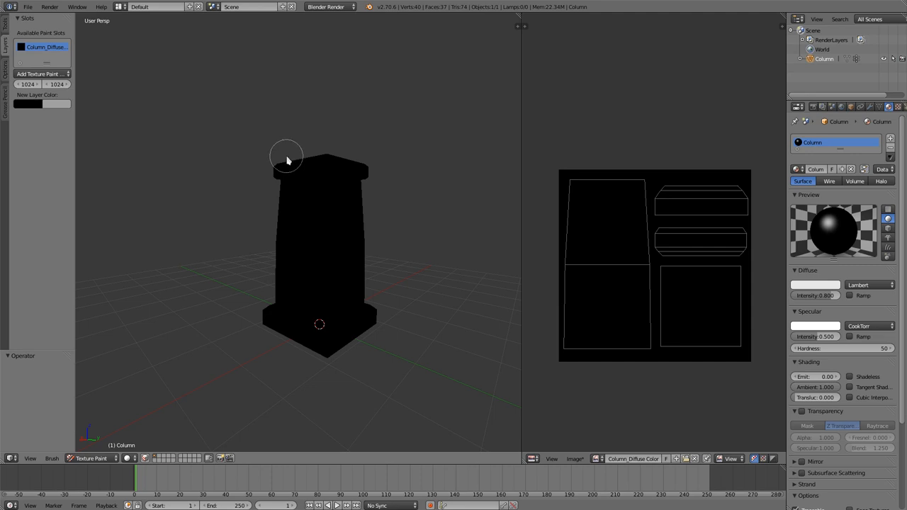
mouse_move(91, 25)
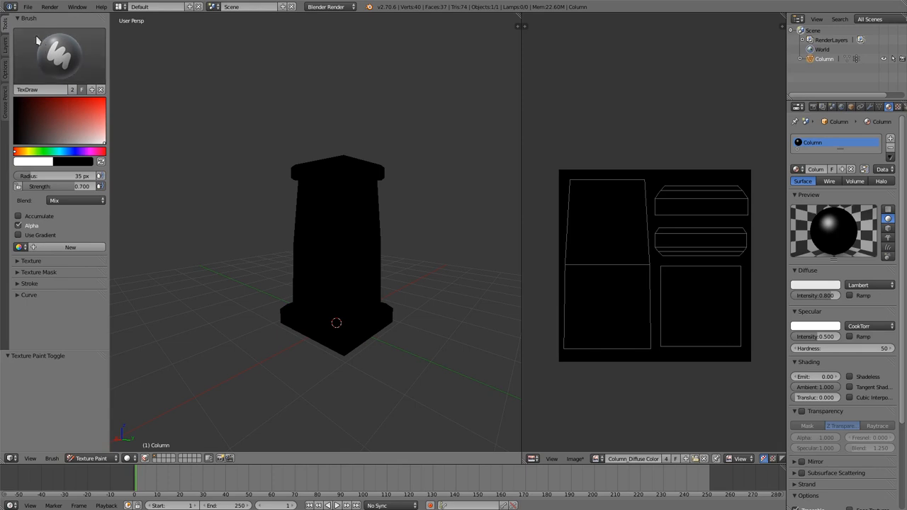
Select the brush named Brush from the brush selector.
click(60, 56)
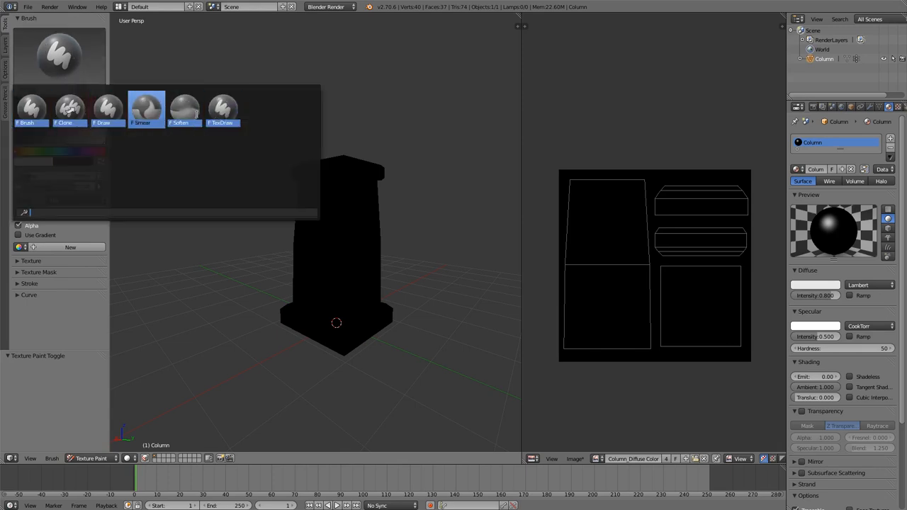
click(31, 108)
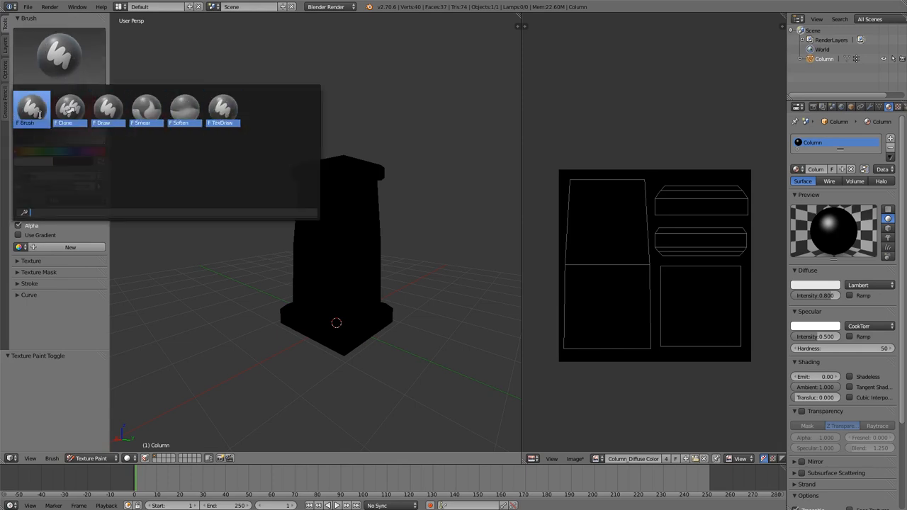
click(32, 108)
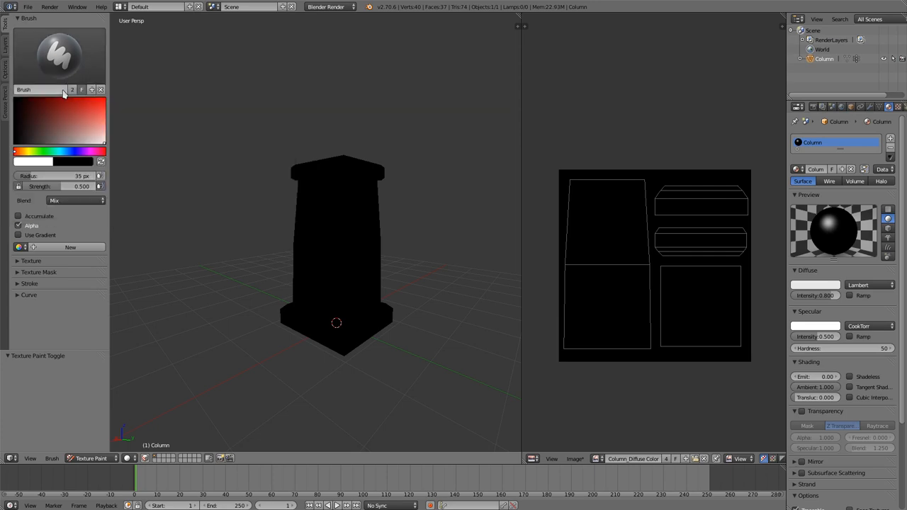
mouse_move(100, 68)
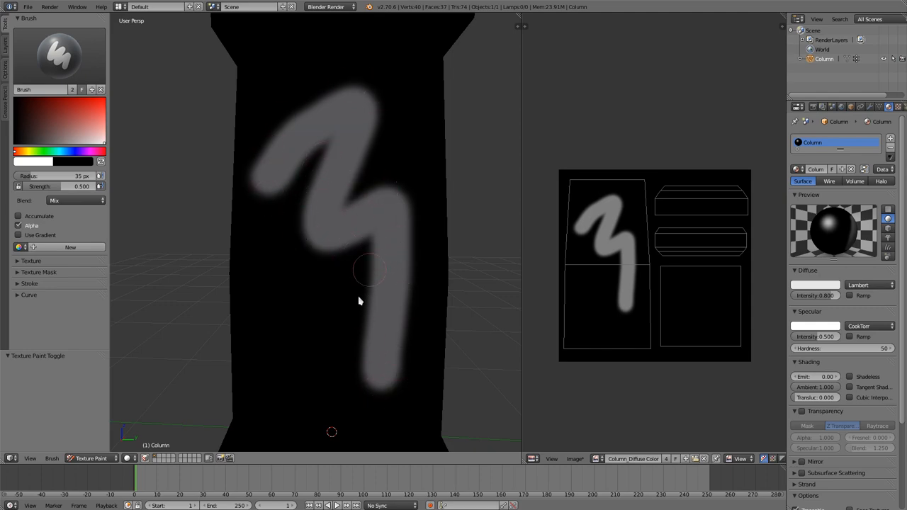
mouse_move(309, 291)
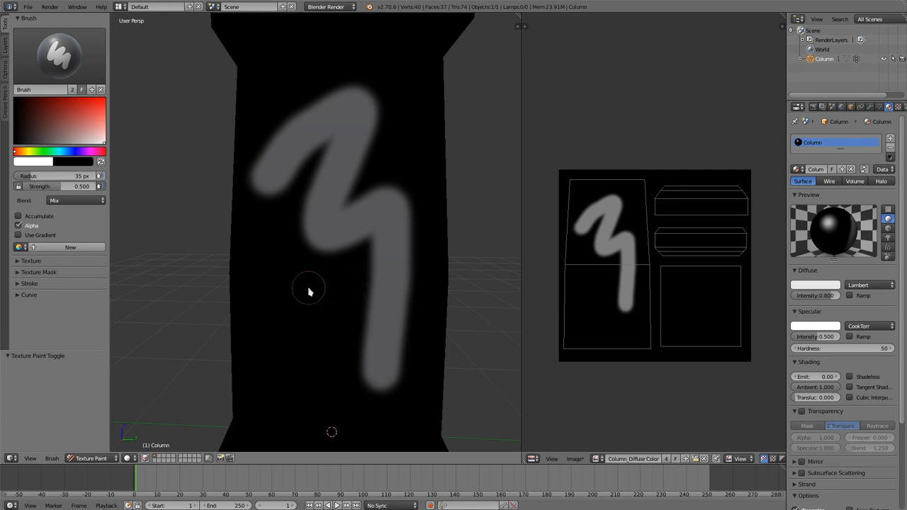
Paint grey test strokes on the column's lower front.
drag(309, 291, 347, 287)
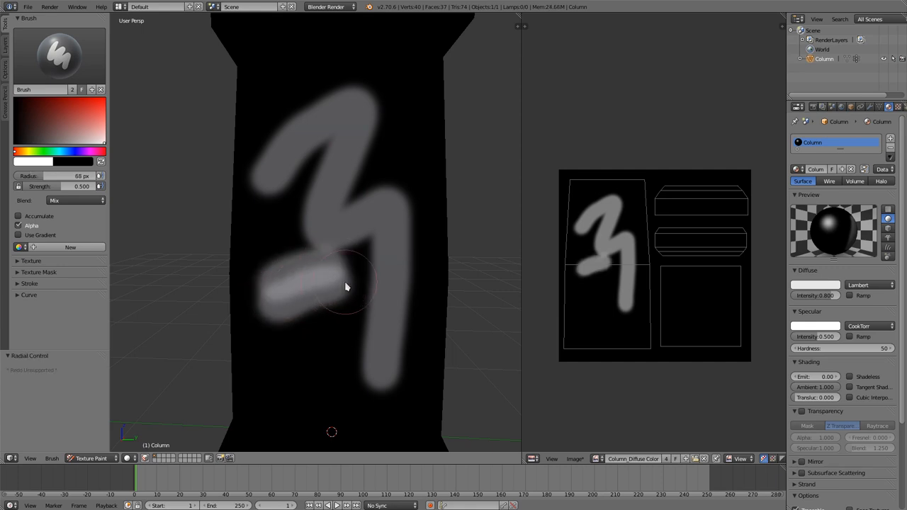
drag(347, 286, 309, 345)
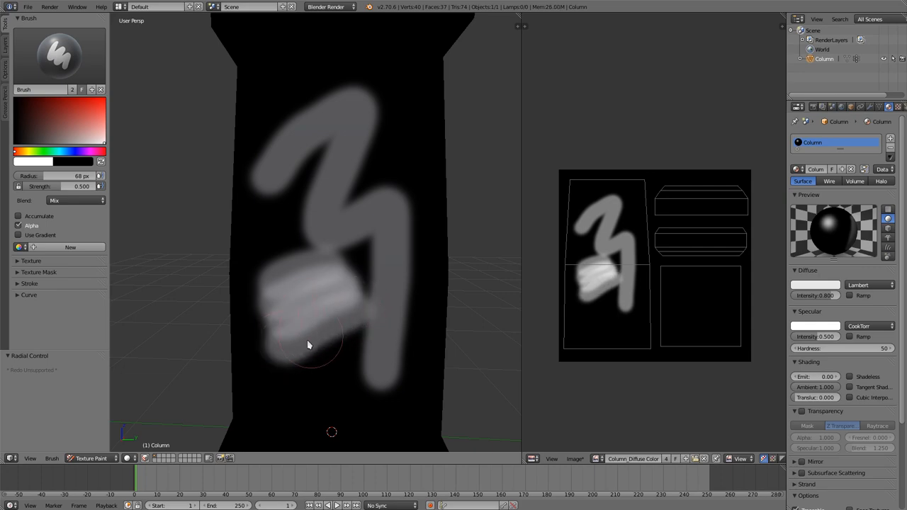
mouse_move(326, 332)
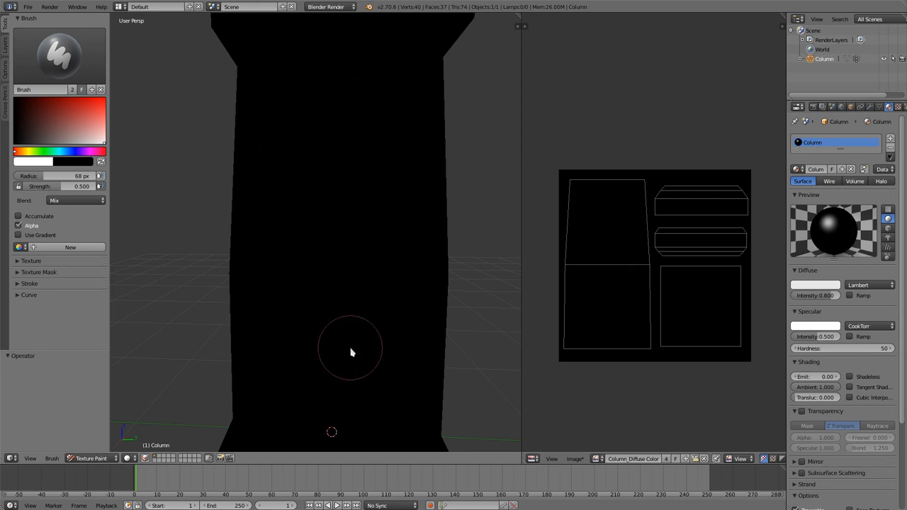
mouse_move(337, 327)
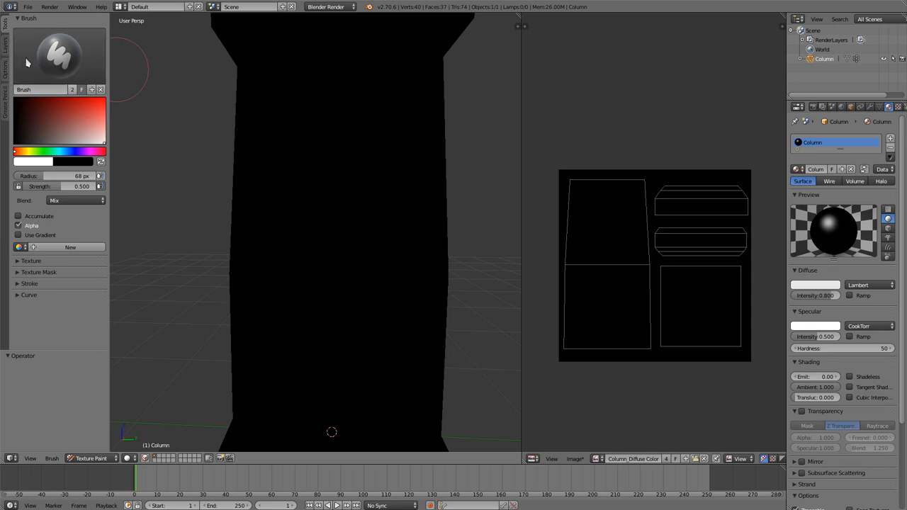
Expand the Brush Curve panel and apply the flat, hard-edged falloff preset.
click(28, 295)
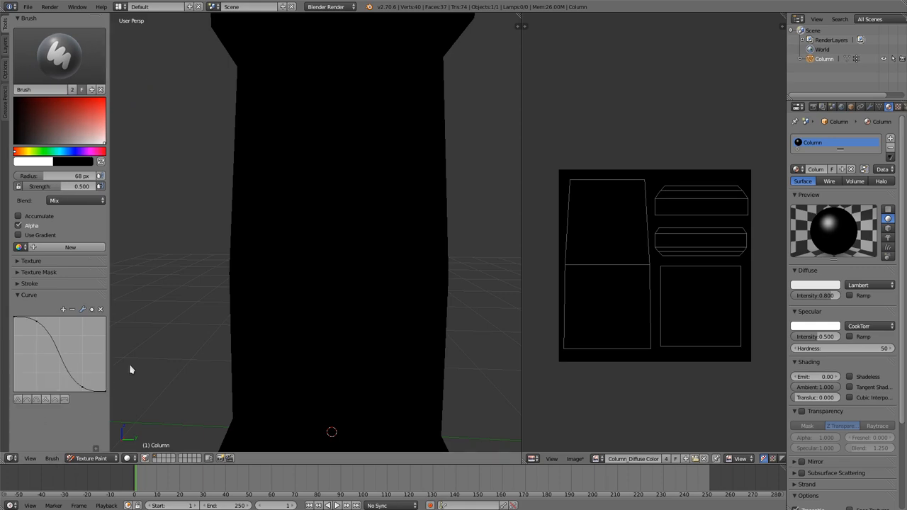
mouse_move(295, 216)
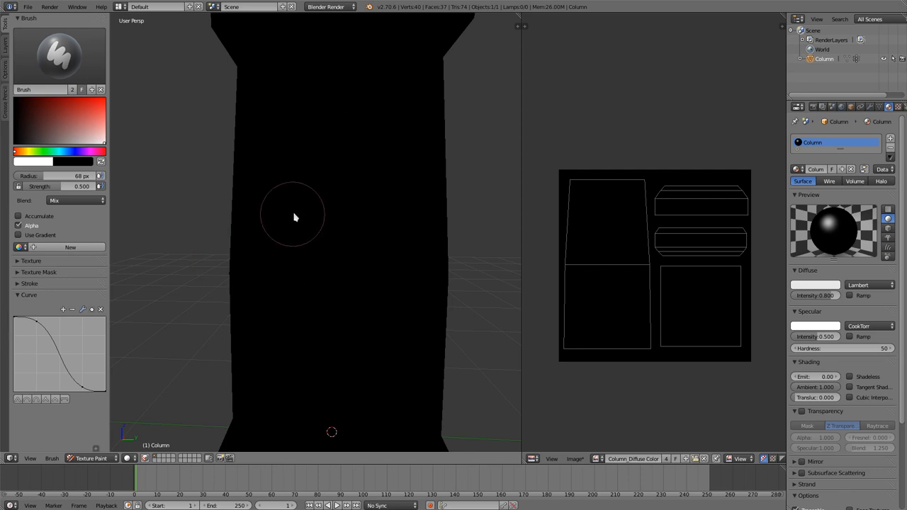
mouse_move(56, 337)
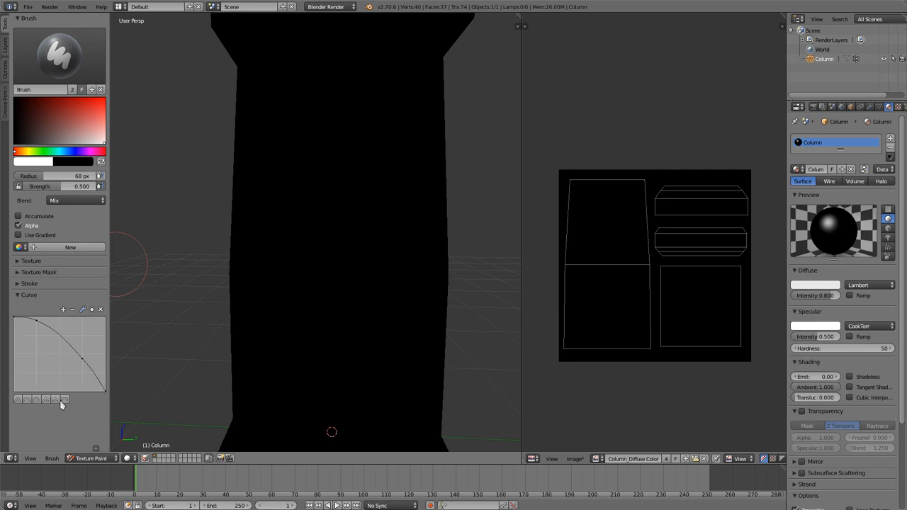
click(55, 399)
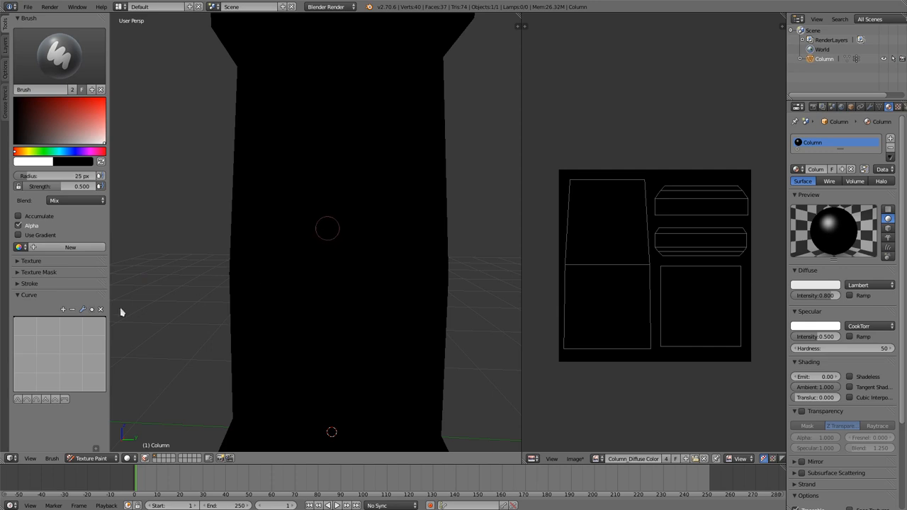
mouse_move(346, 204)
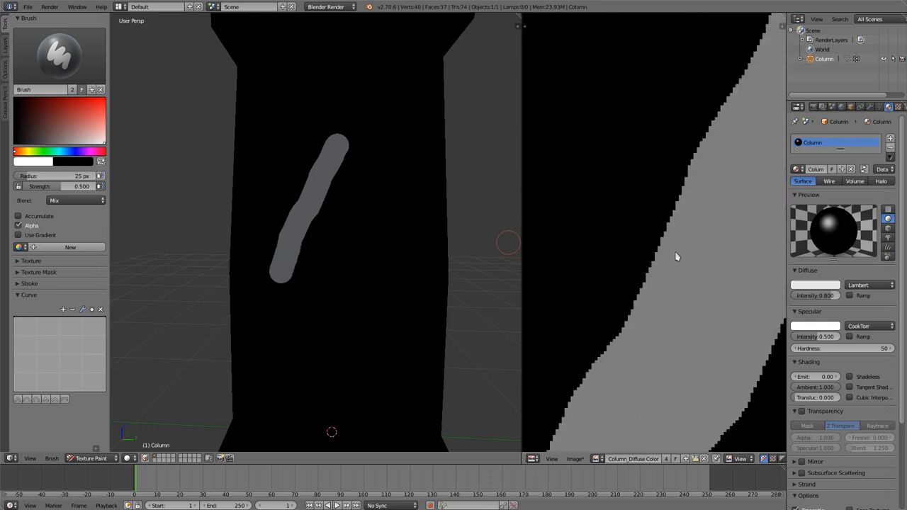
mouse_move(394, 289)
text( Hard)
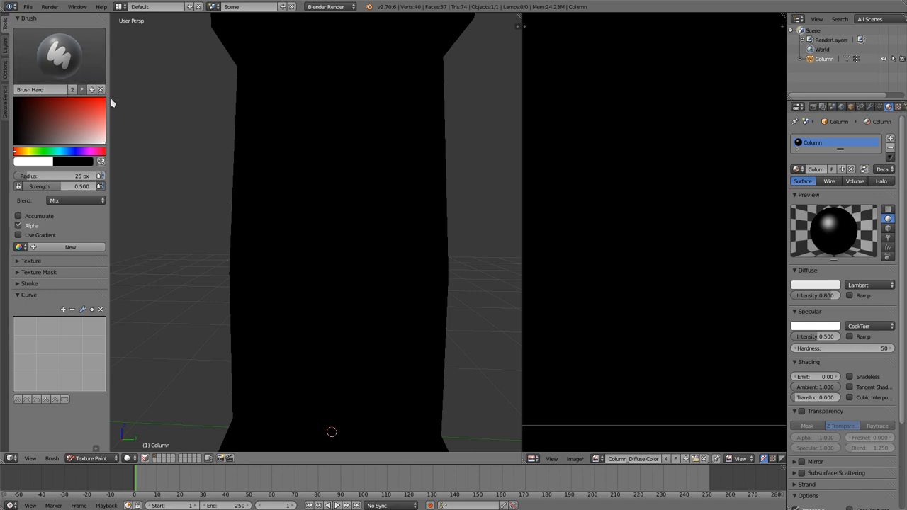
mouse_move(121, 94)
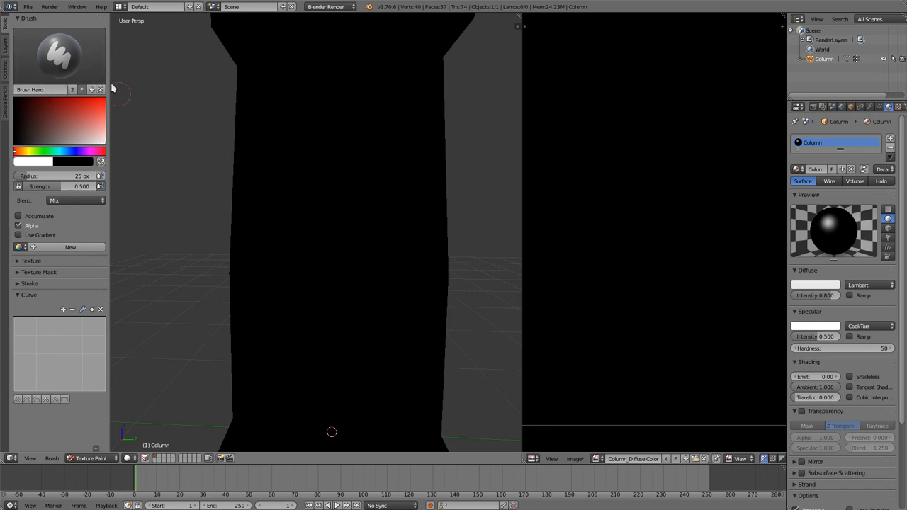
mouse_move(92, 79)
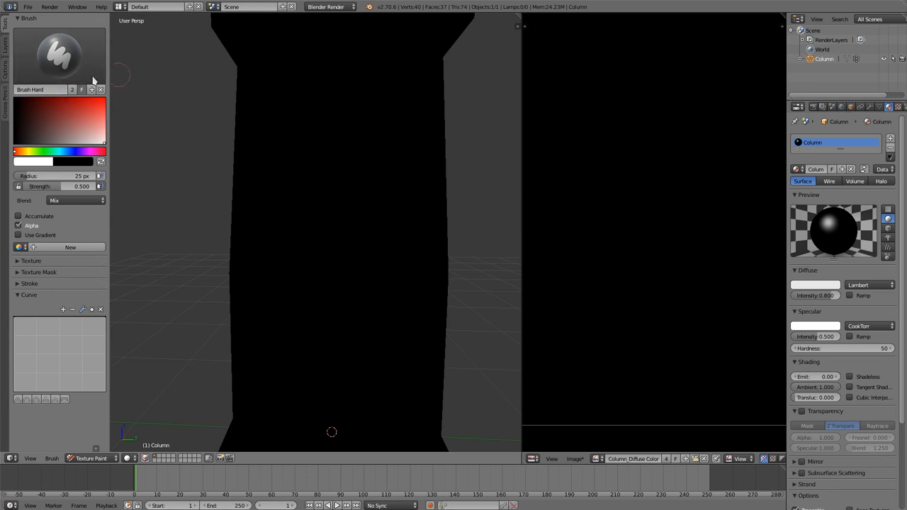
mouse_move(148, 111)
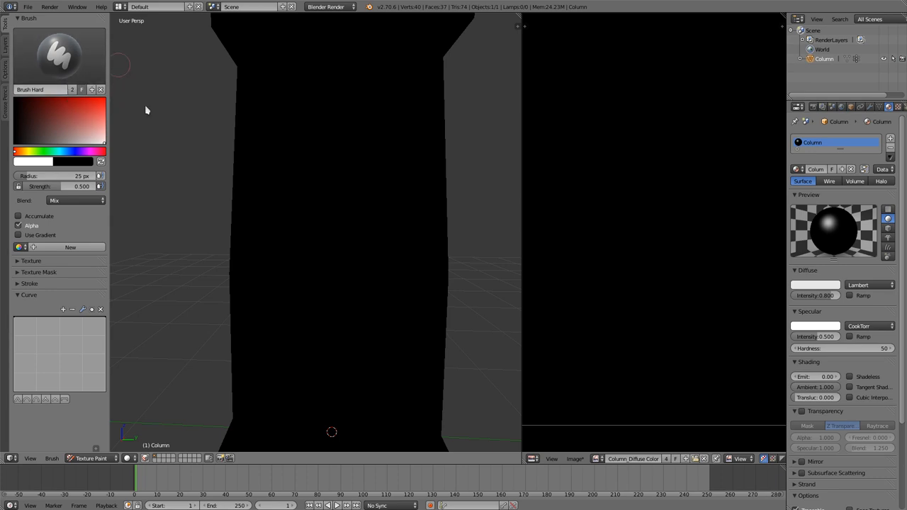
mouse_move(165, 131)
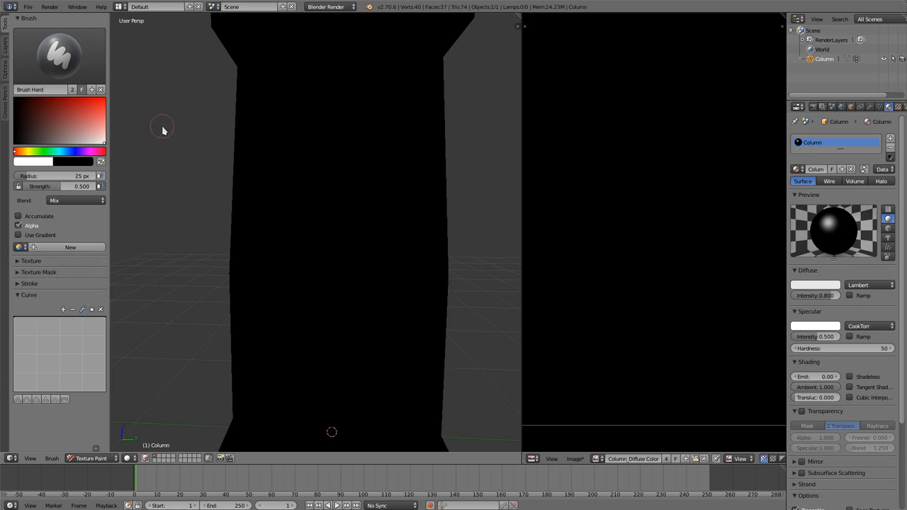
mouse_move(159, 127)
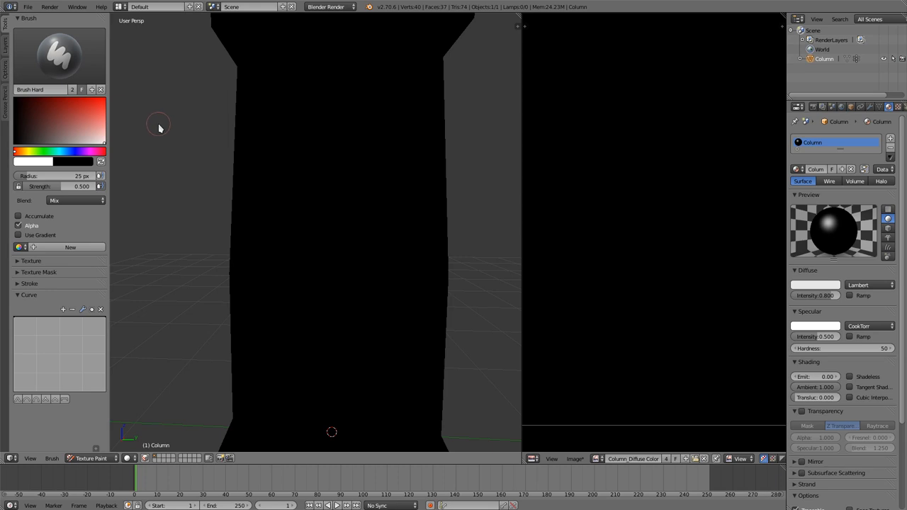
mouse_move(82, 93)
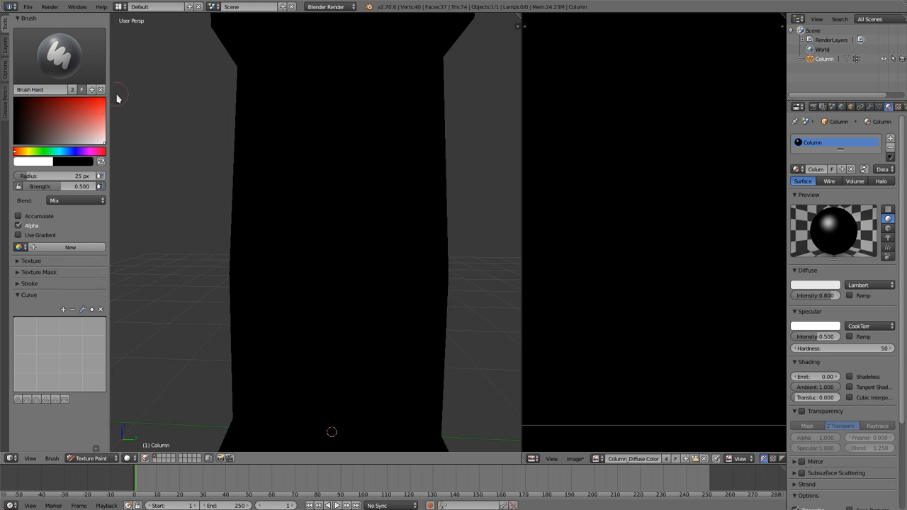
mouse_move(121, 262)
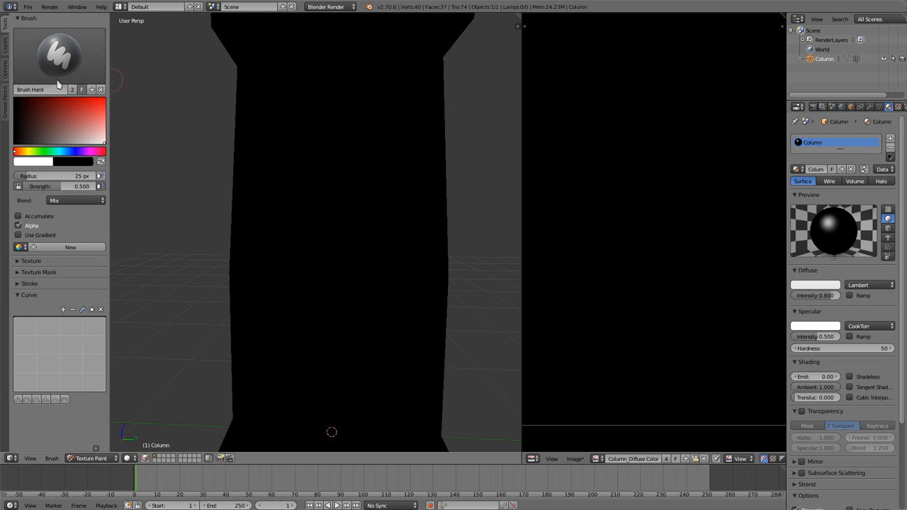
mouse_move(135, 94)
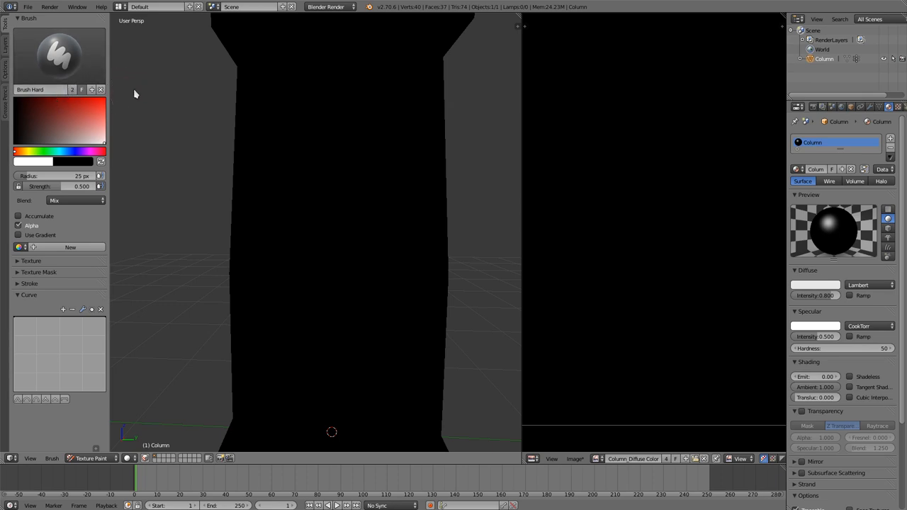
mouse_move(184, 357)
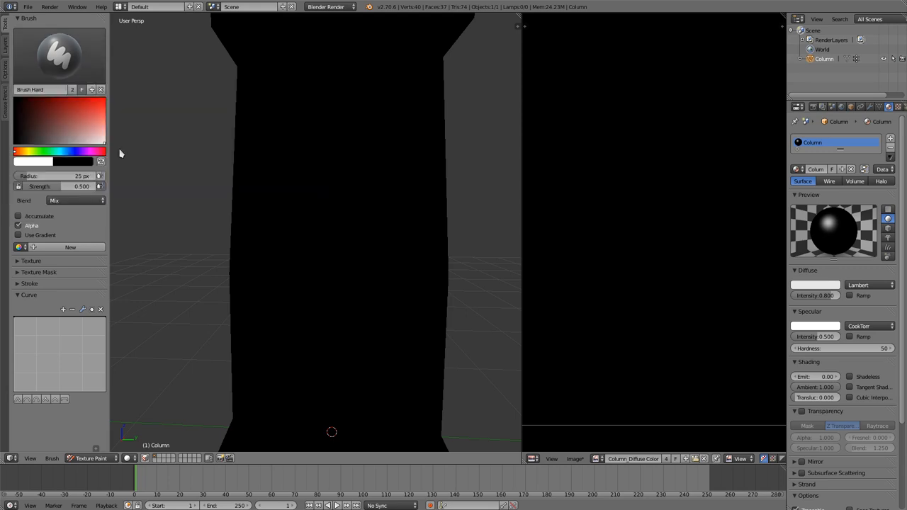
mouse_move(84, 366)
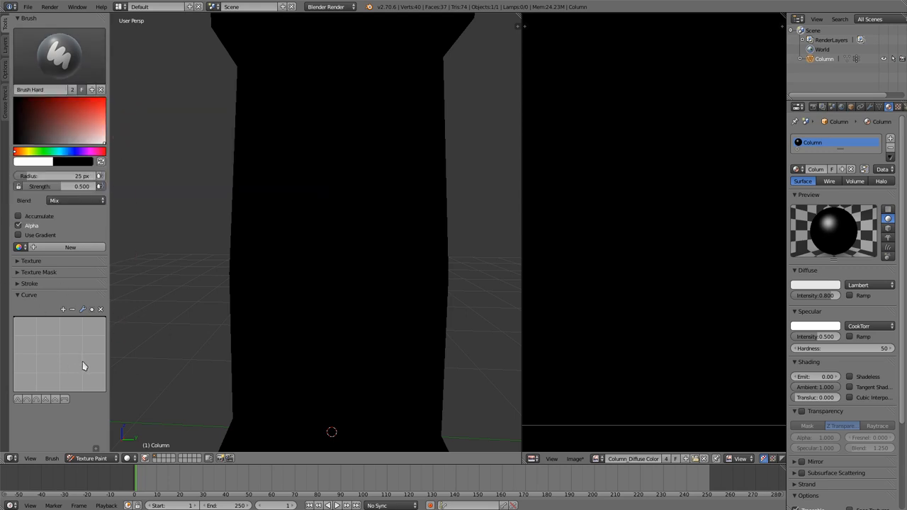
mouse_move(25, 349)
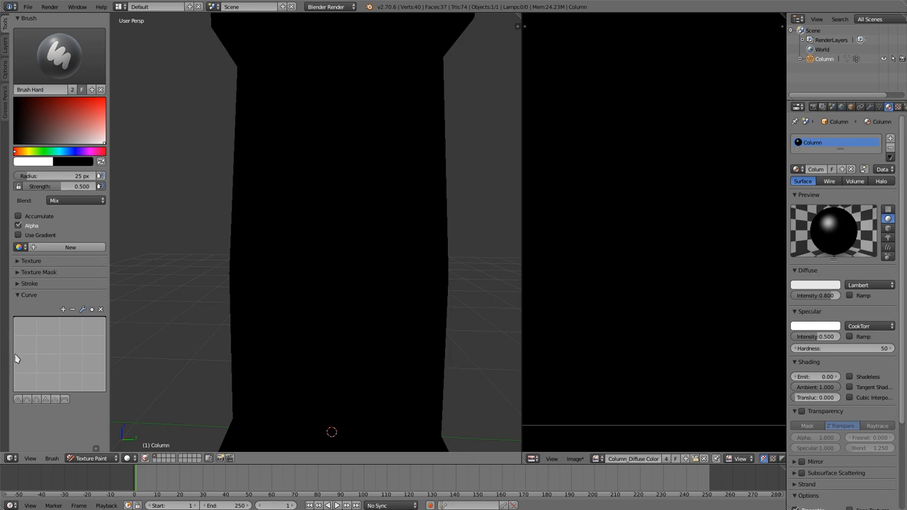
mouse_move(116, 360)
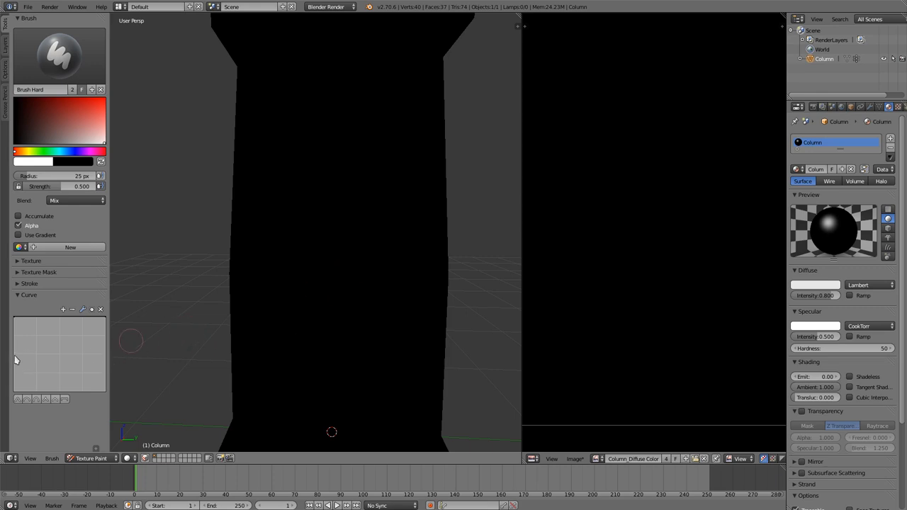
mouse_move(50, 410)
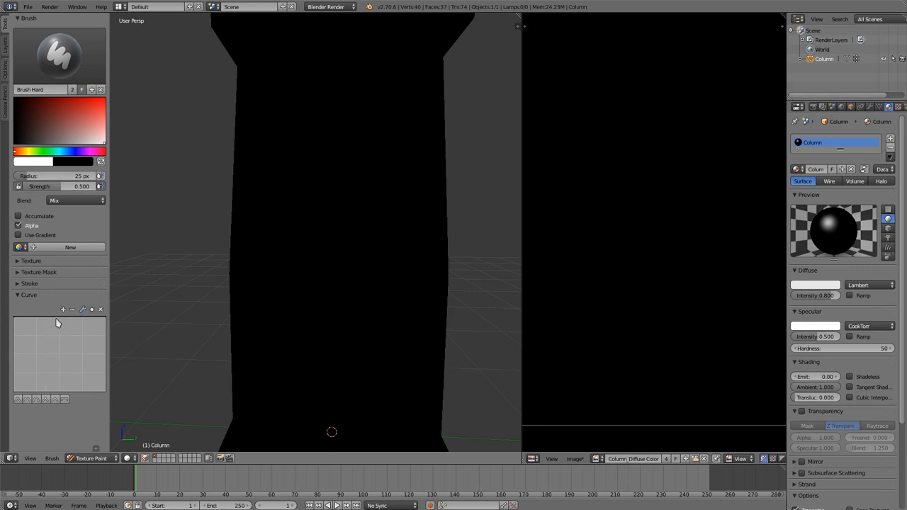
mouse_move(70, 328)
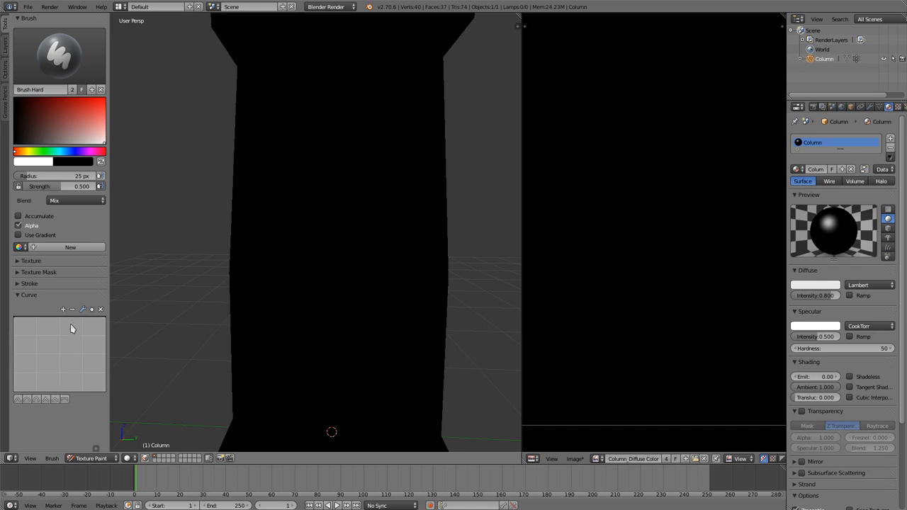
mouse_move(50, 352)
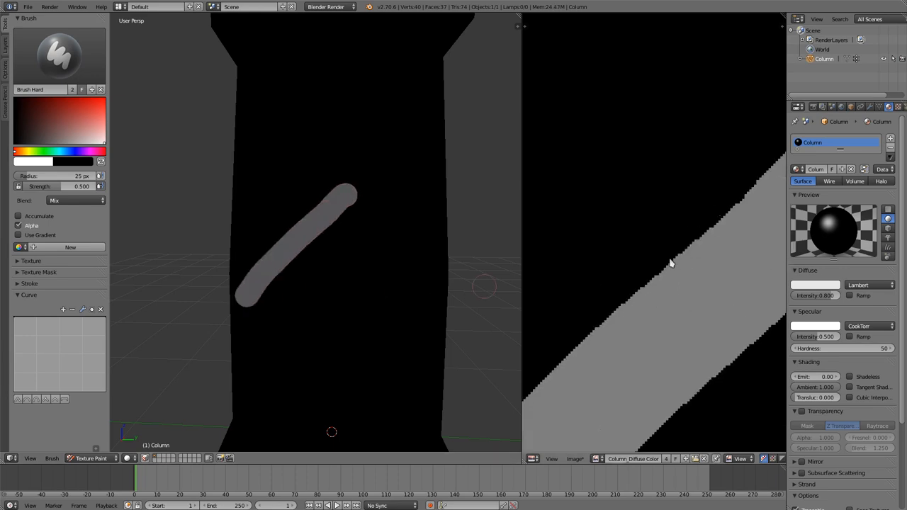
mouse_move(603, 323)
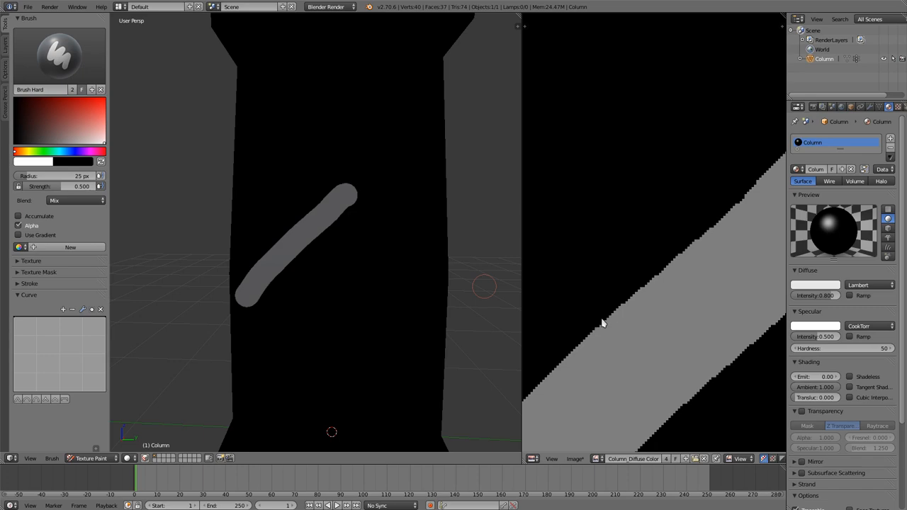
mouse_move(96, 323)
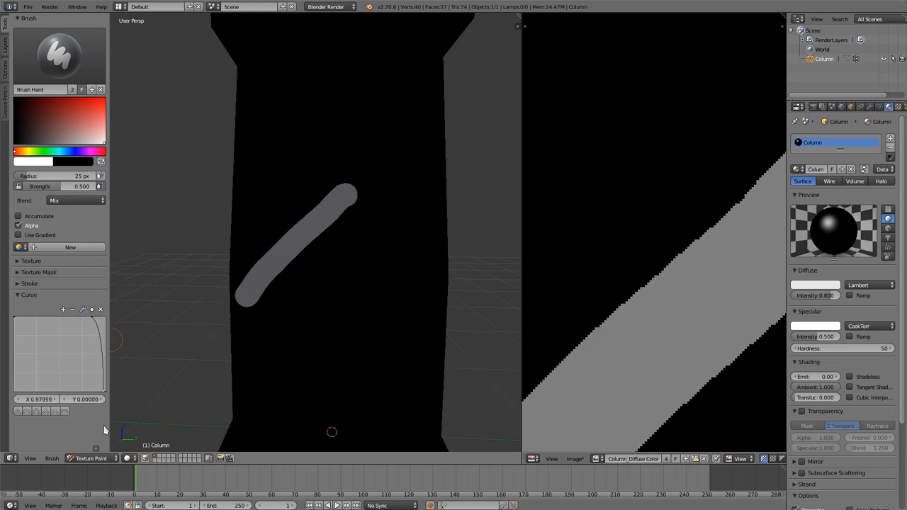
Choose the sharp preset from the falloff curve presets for a hard-edged brush.
click(82, 309)
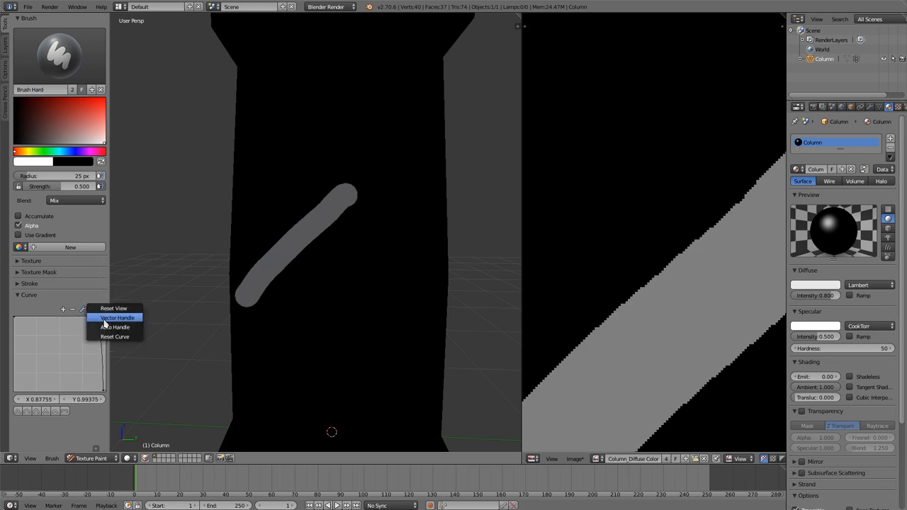
click(116, 318)
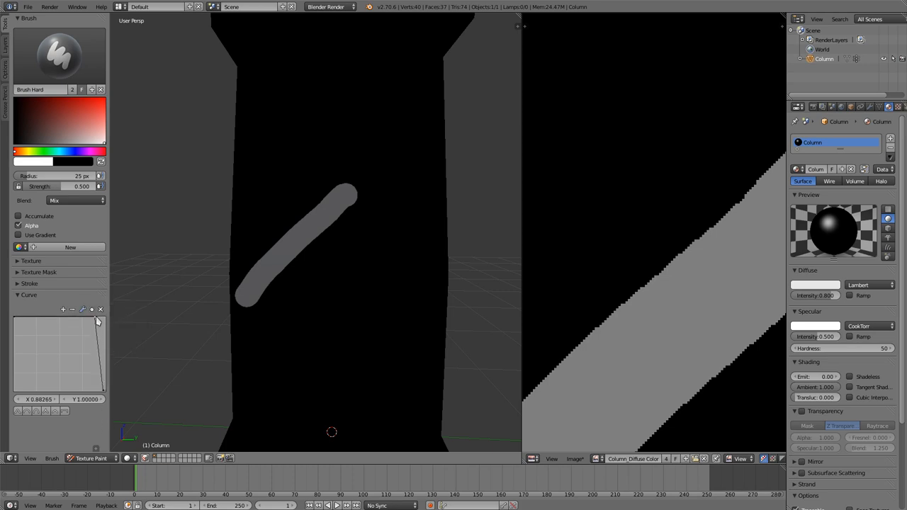
mouse_move(13, 322)
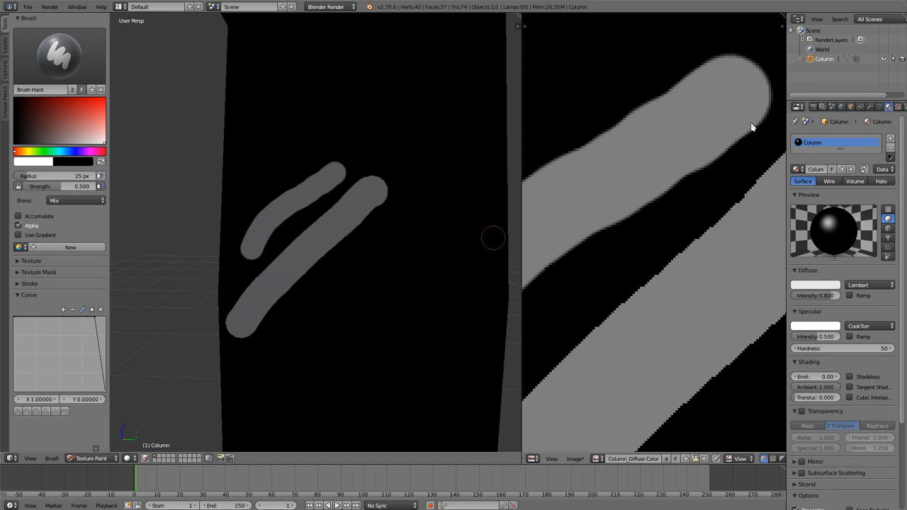
mouse_move(570, 256)
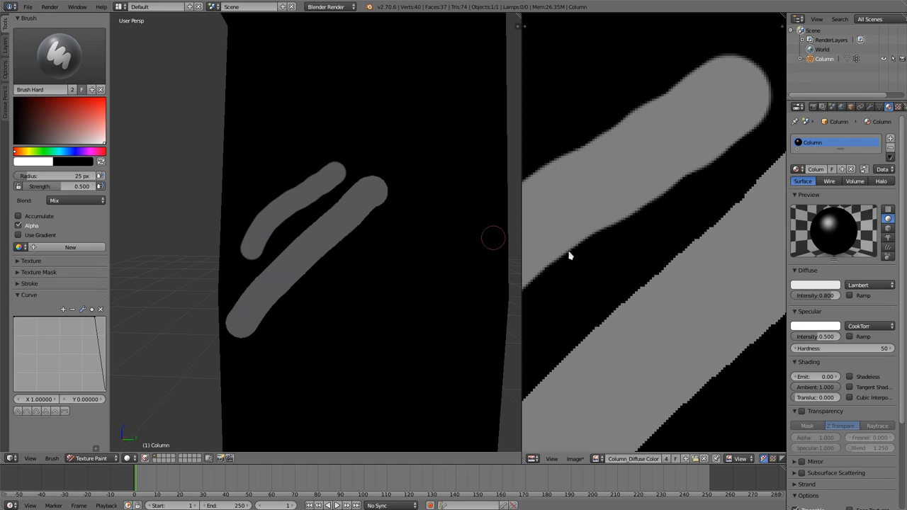
Switch to another brush and drag its falloff curve point down for a gentle slope.
click(58, 56)
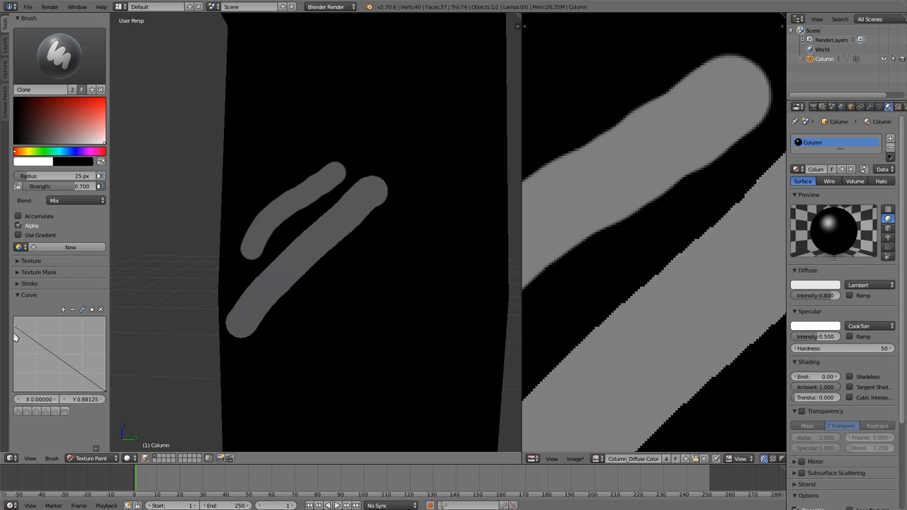
drag(14, 337, 6, 388)
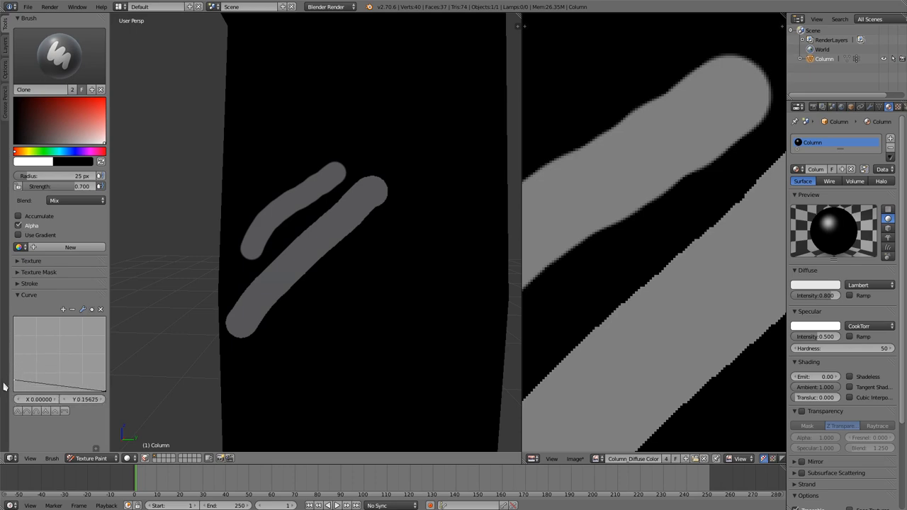
mouse_move(338, 323)
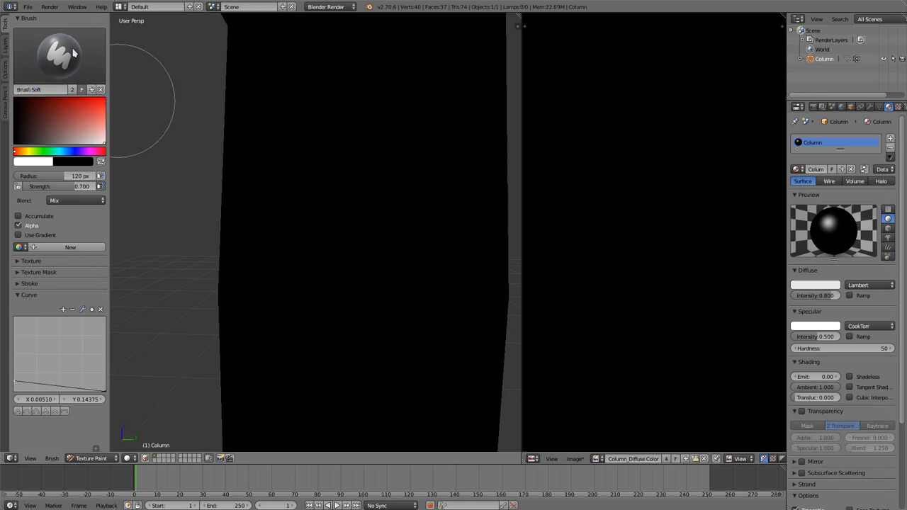
mouse_move(106, 113)
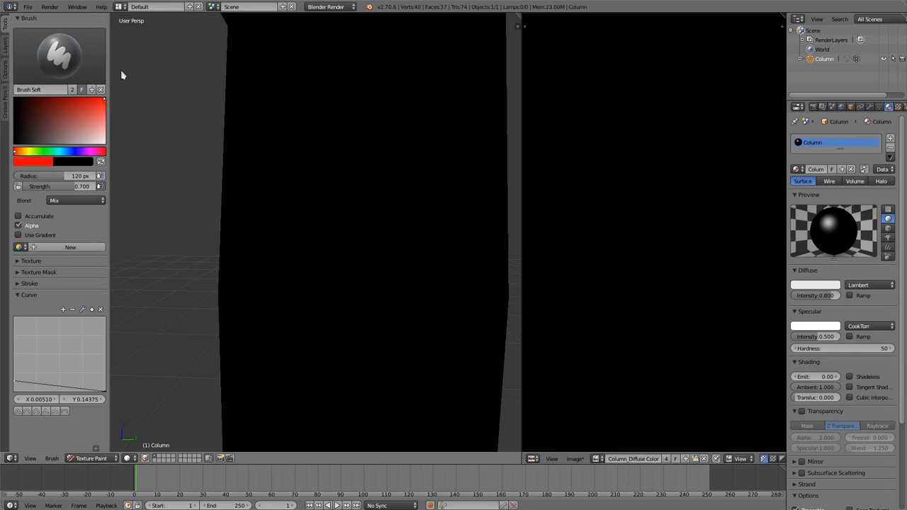
mouse_move(125, 90)
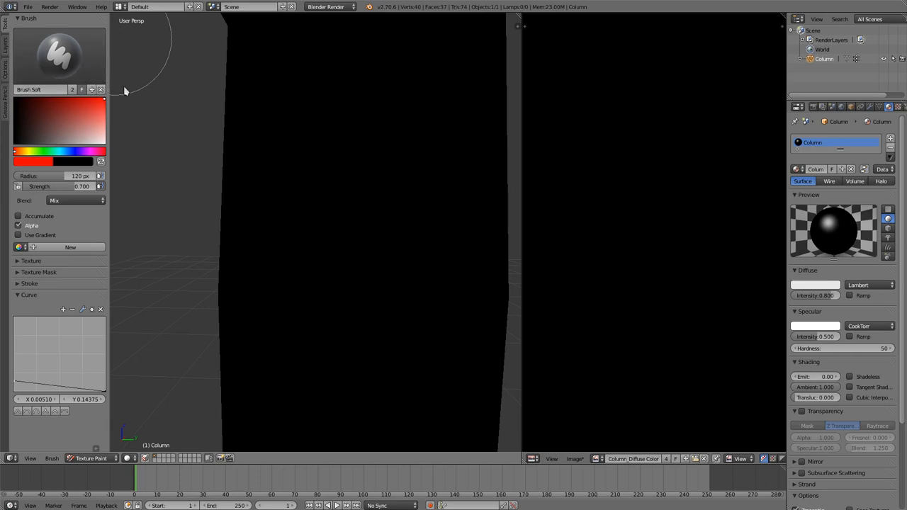
mouse_move(389, 169)
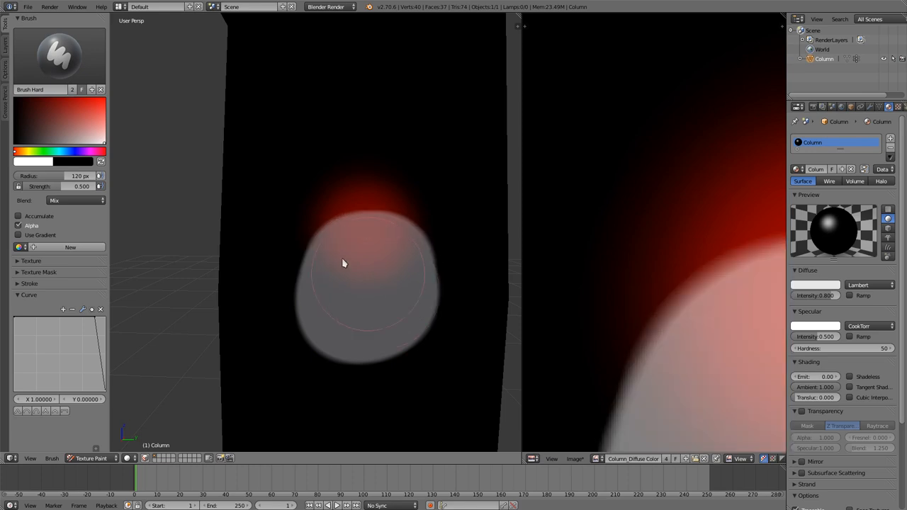
mouse_move(176, 136)
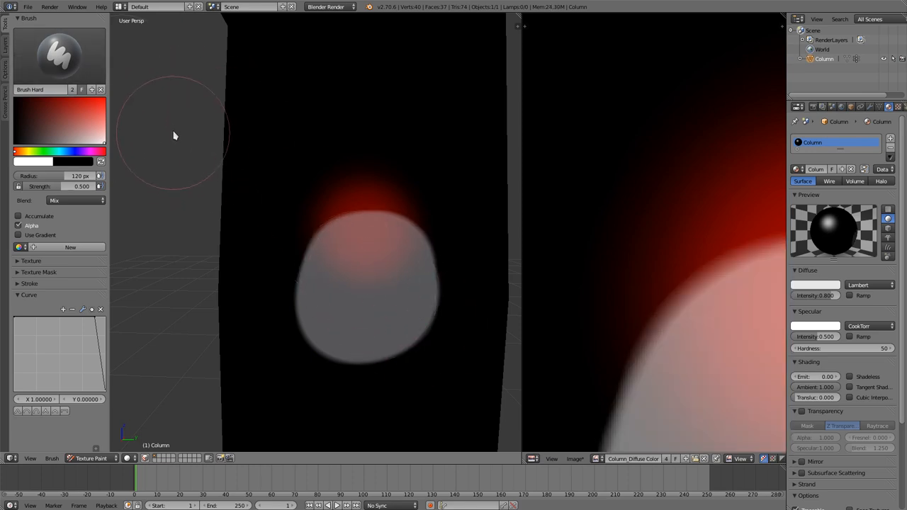
Choose a blue paint colour and switch to the Brush Soft brush.
click(82, 153)
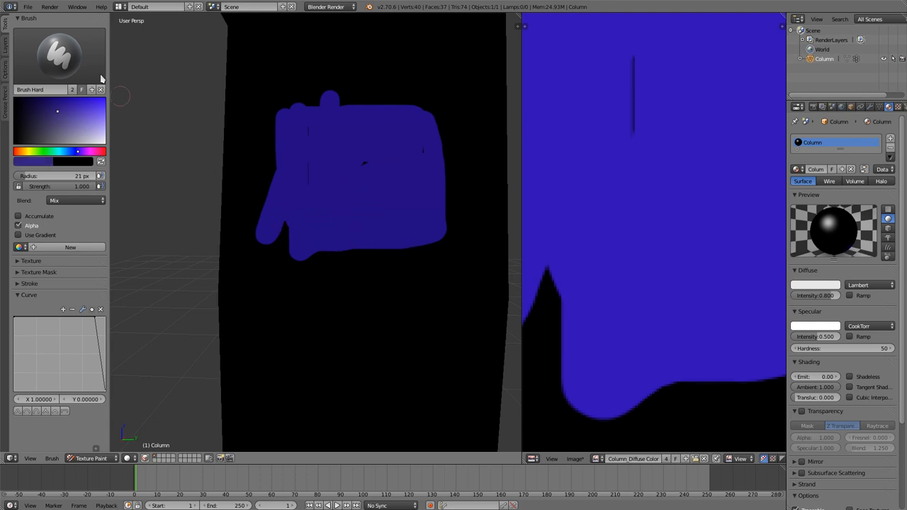
click(59, 55)
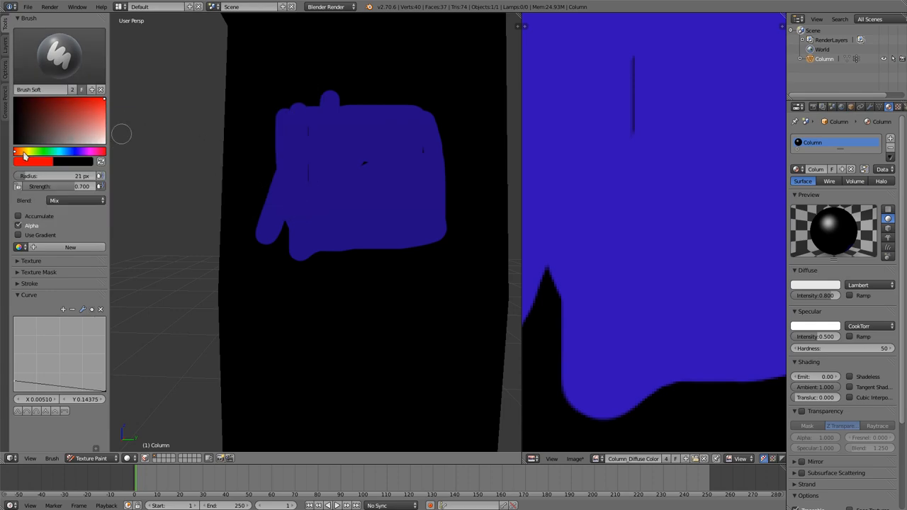
mouse_move(142, 120)
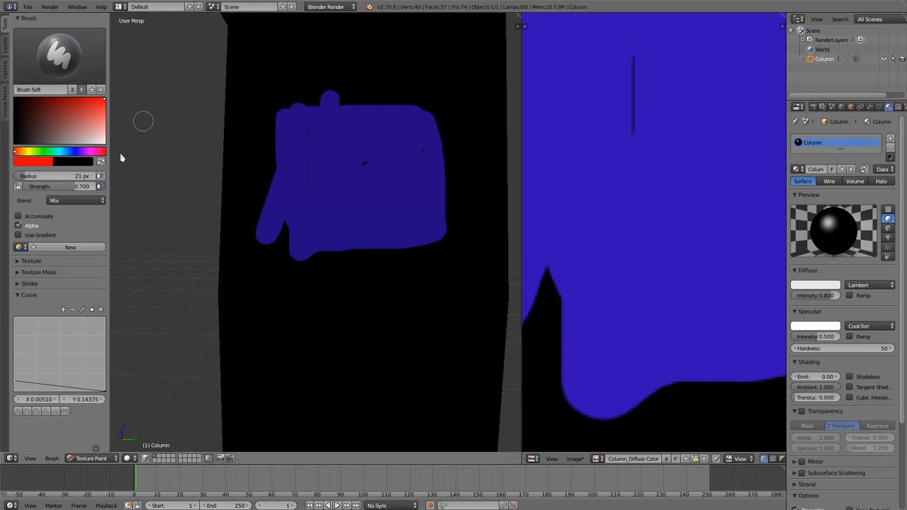
mouse_move(54, 99)
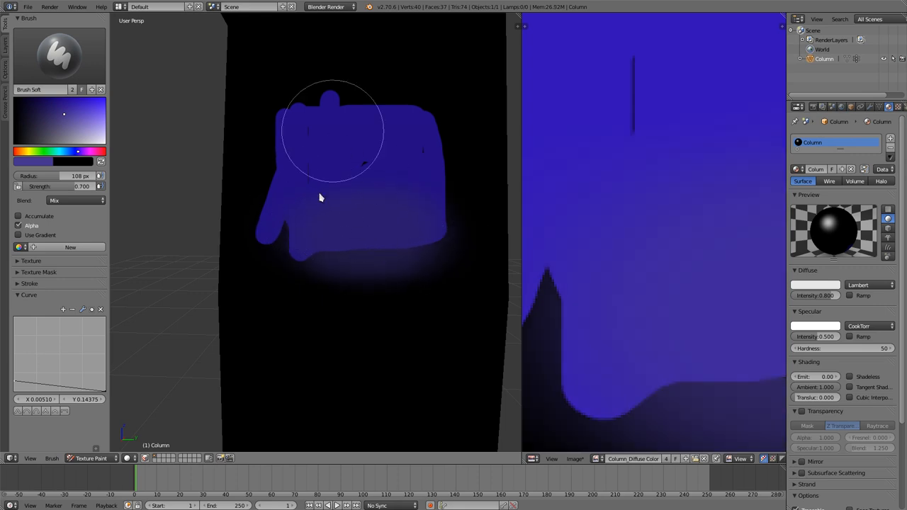
mouse_move(158, 213)
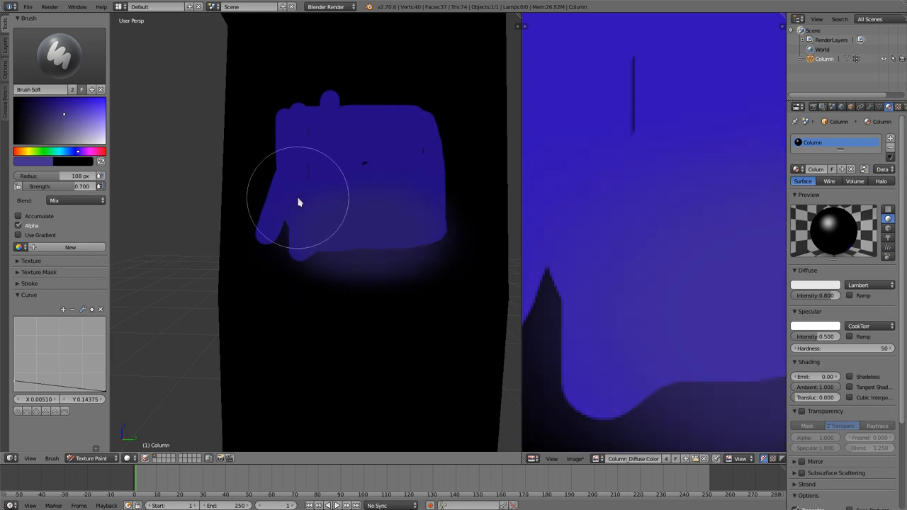
mouse_move(312, 214)
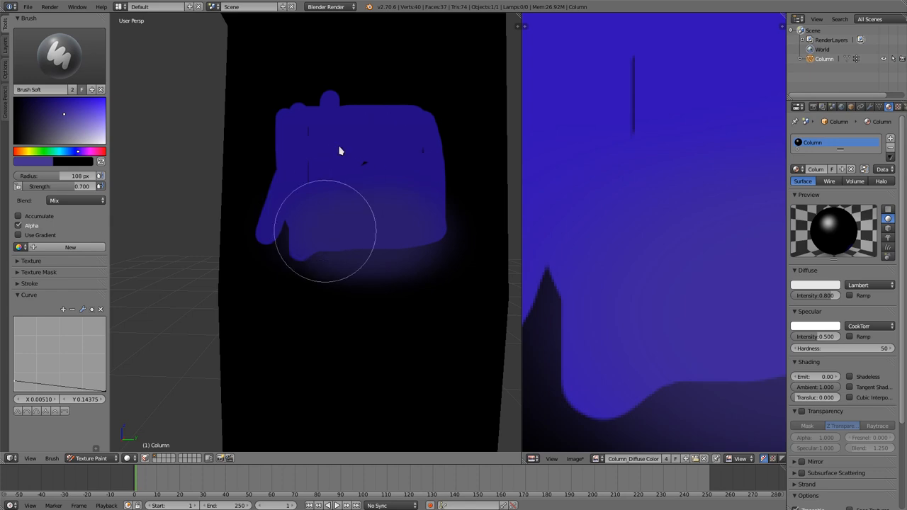
mouse_move(453, 242)
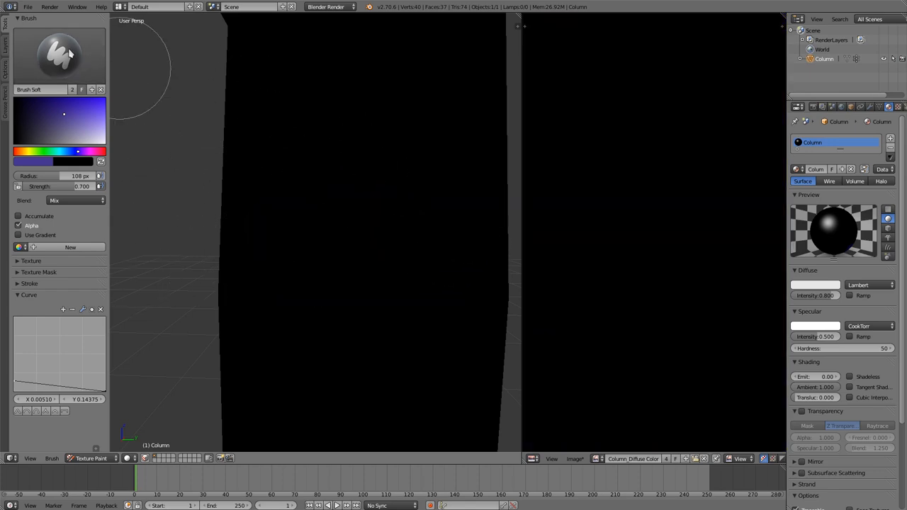
Set the Image Paint Tool to Fill and enable Use Gradient.
click(60, 56)
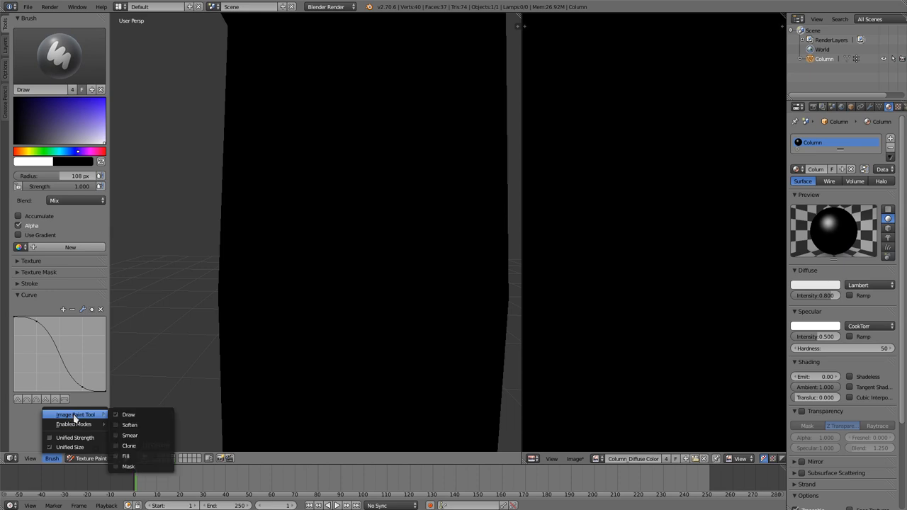
mouse_move(129, 466)
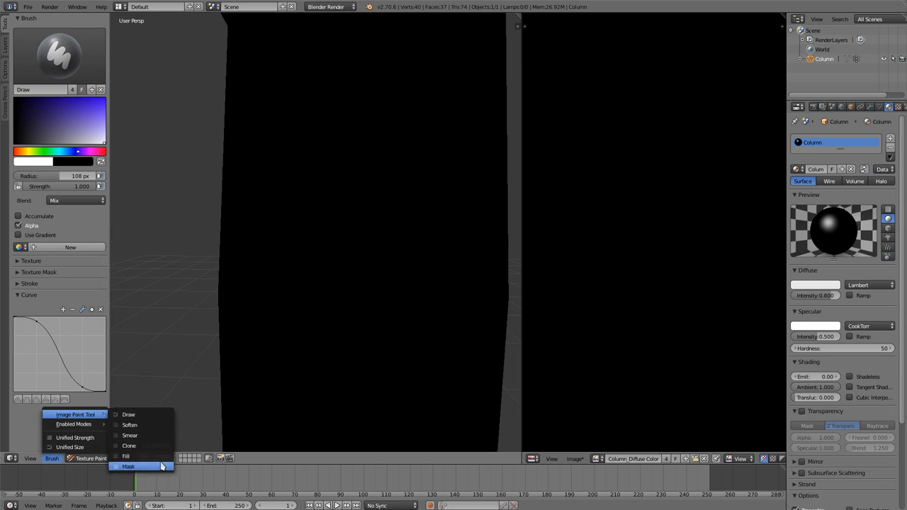
mouse_move(145, 468)
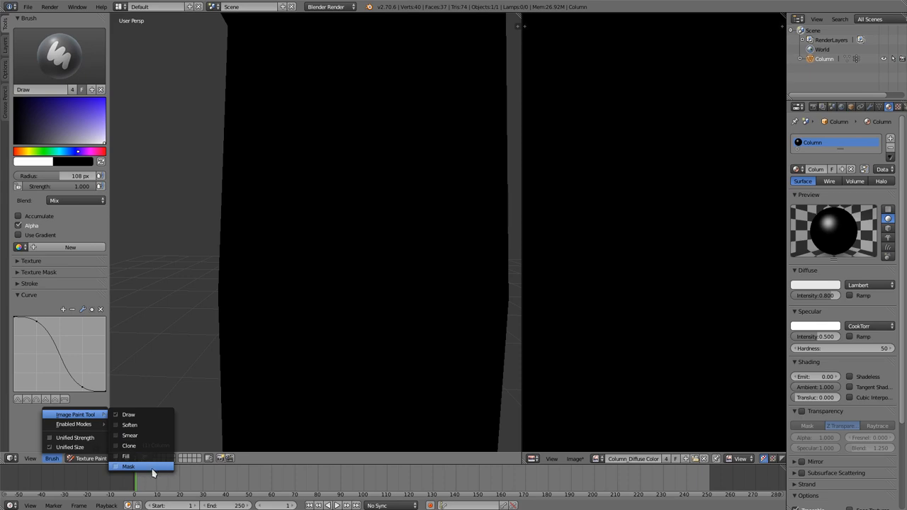
mouse_move(148, 468)
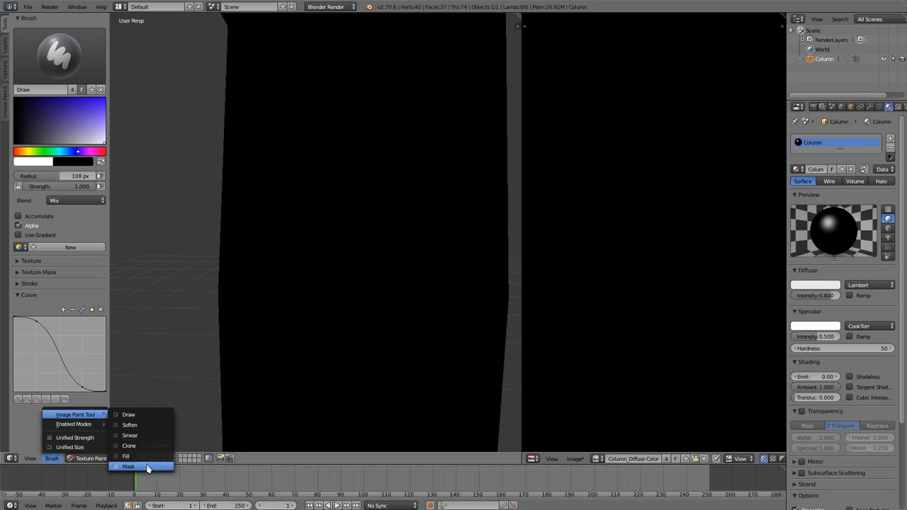
mouse_move(144, 469)
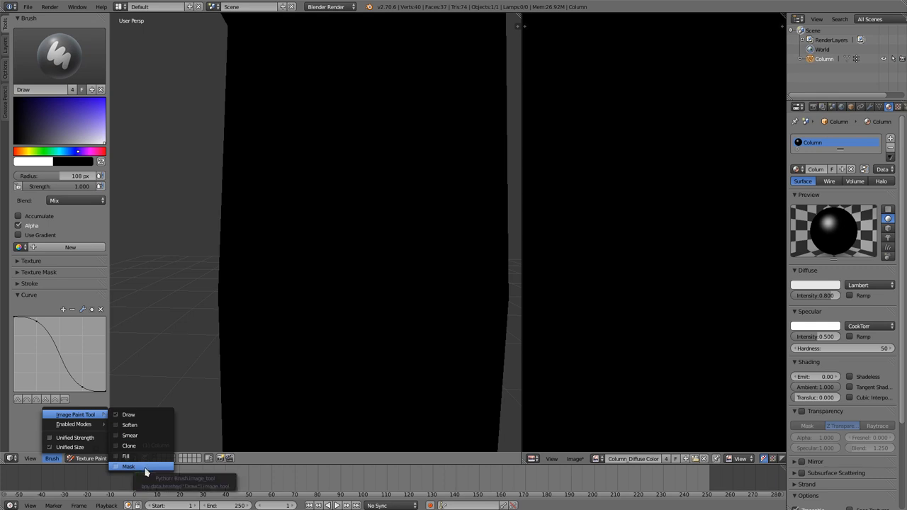
mouse_move(126, 457)
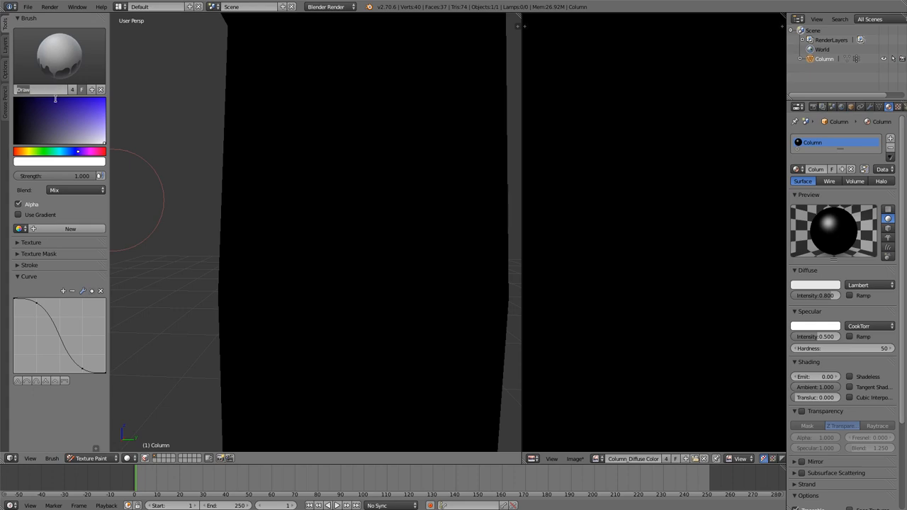
click(39, 88)
text(Fill)
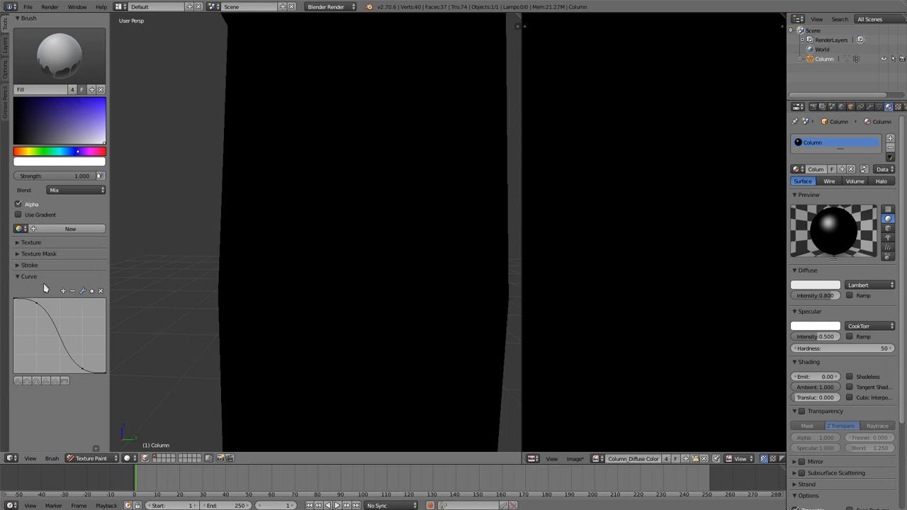
click(28, 276)
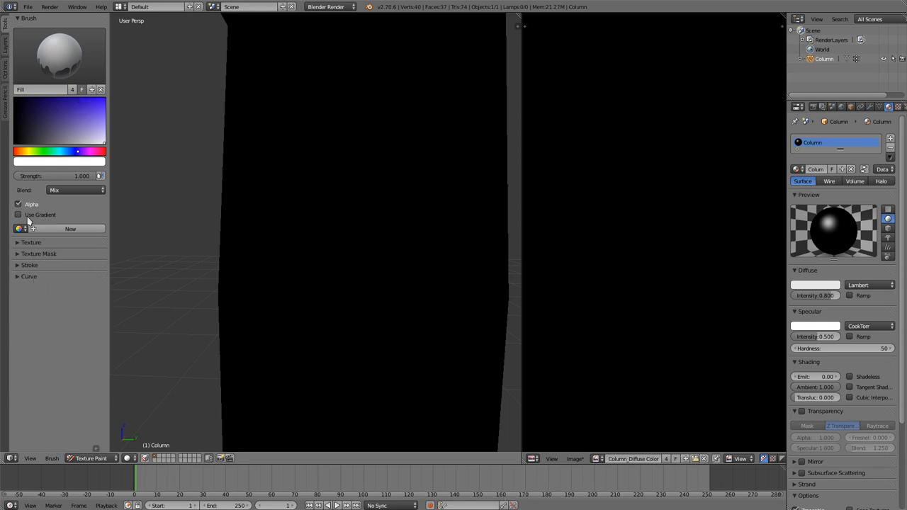
click(19, 215)
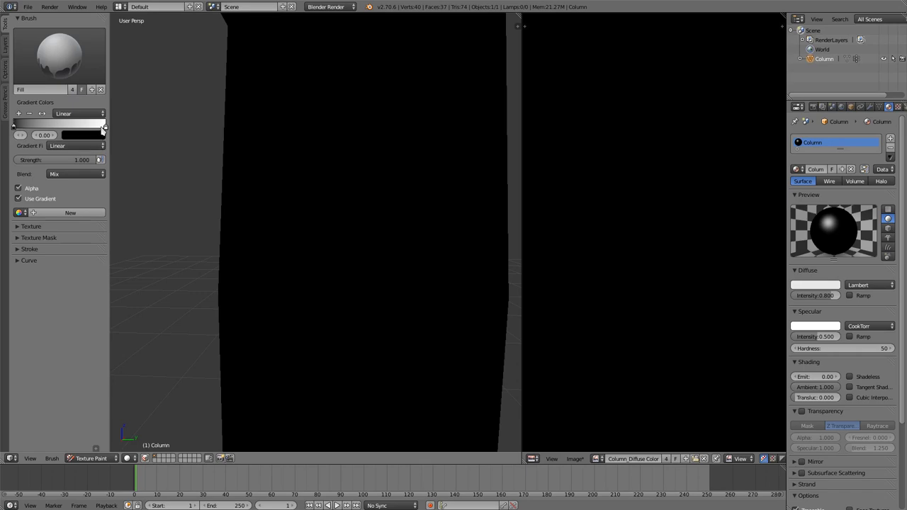
Set the first gradient stop to a dark blue.
click(82, 134)
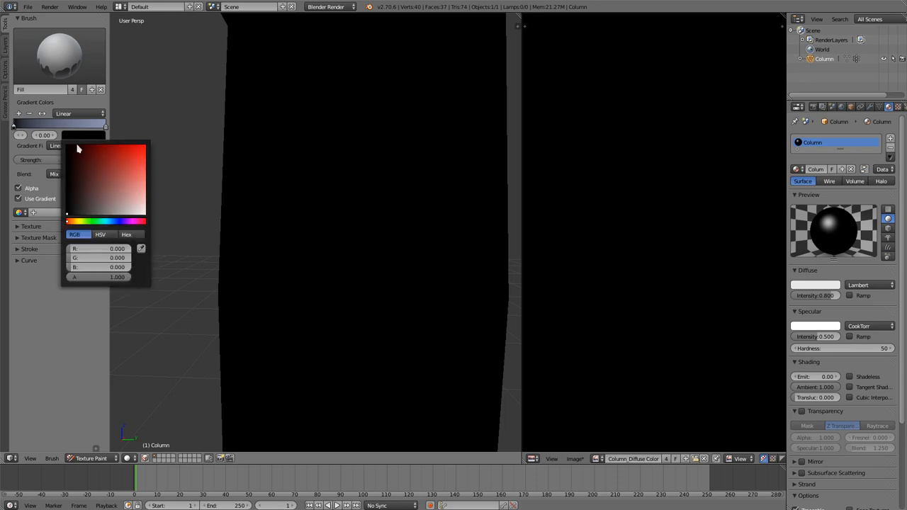
click(122, 221)
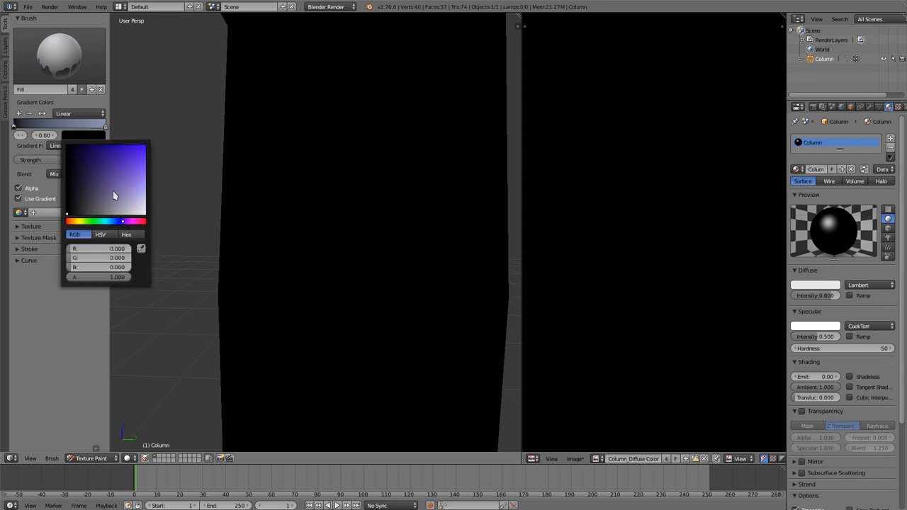
click(107, 203)
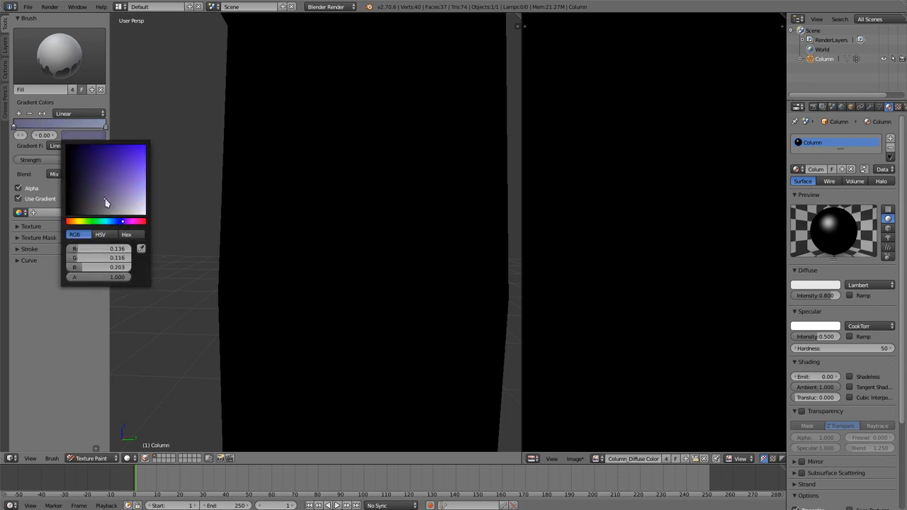
click(136, 129)
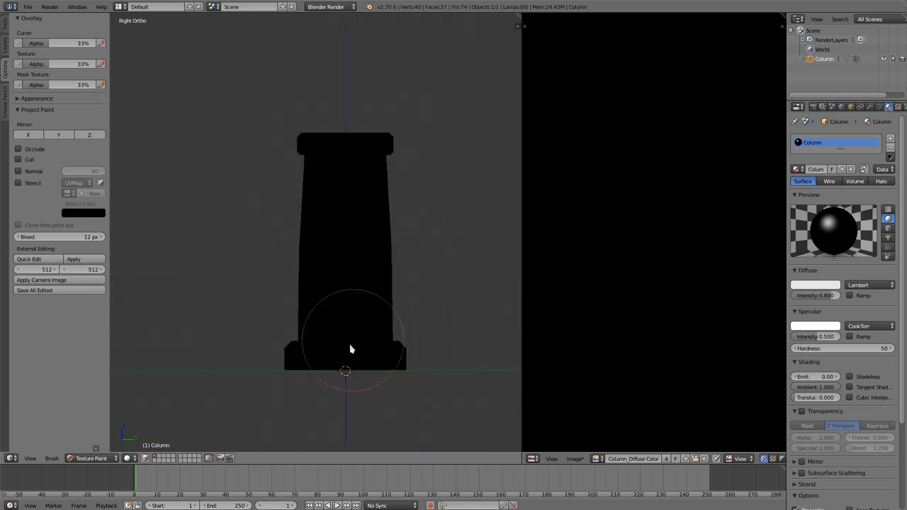
Drag the Fill gradient up the column body and orbit to check the result.
drag(348, 348, 344, 147)
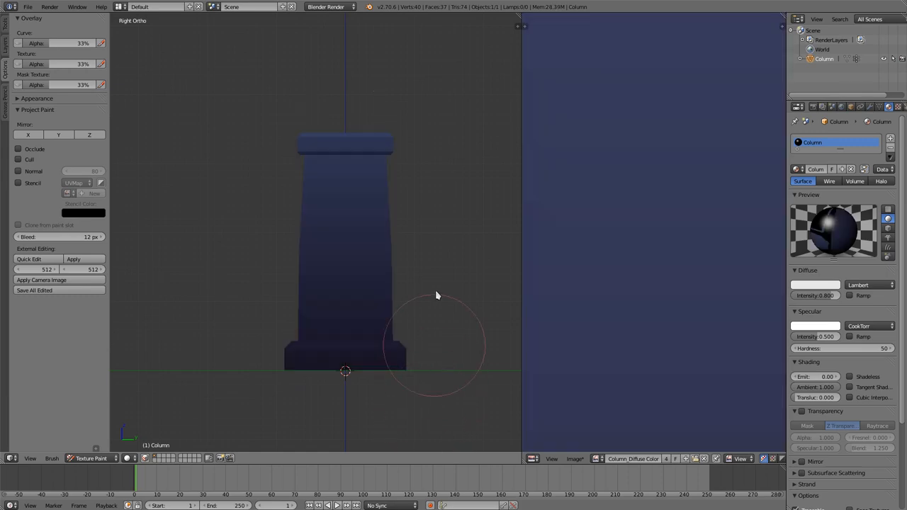
drag(437, 296, 428, 258)
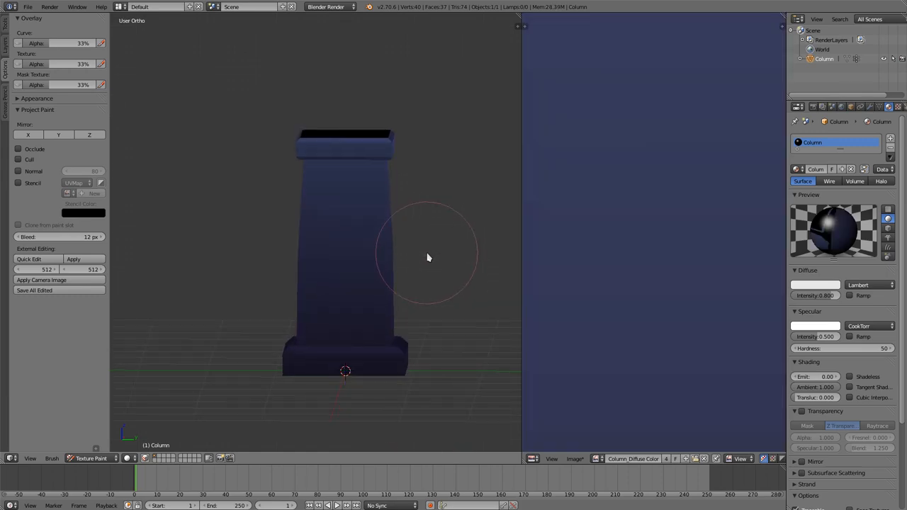
drag(428, 258, 369, 201)
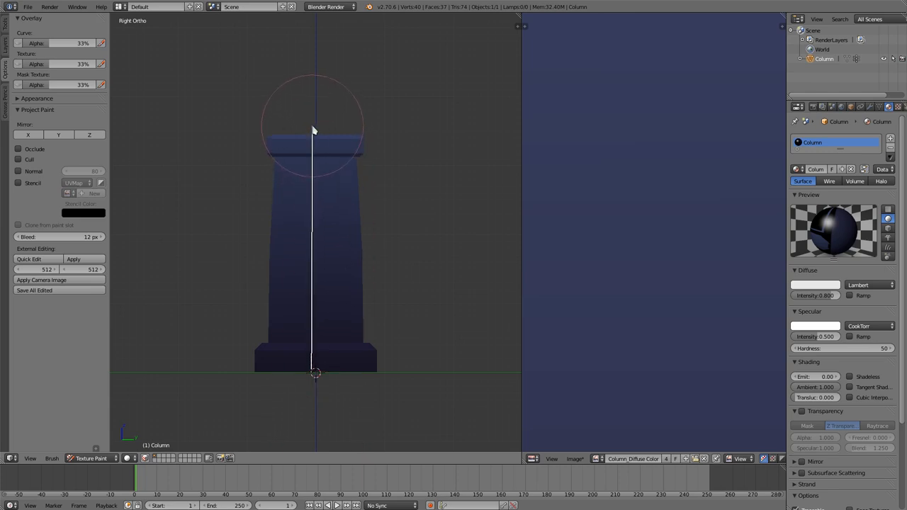
Redraw the gradient from the column's top to its base, dark at the bottom.
drag(315, 128, 315, 191)
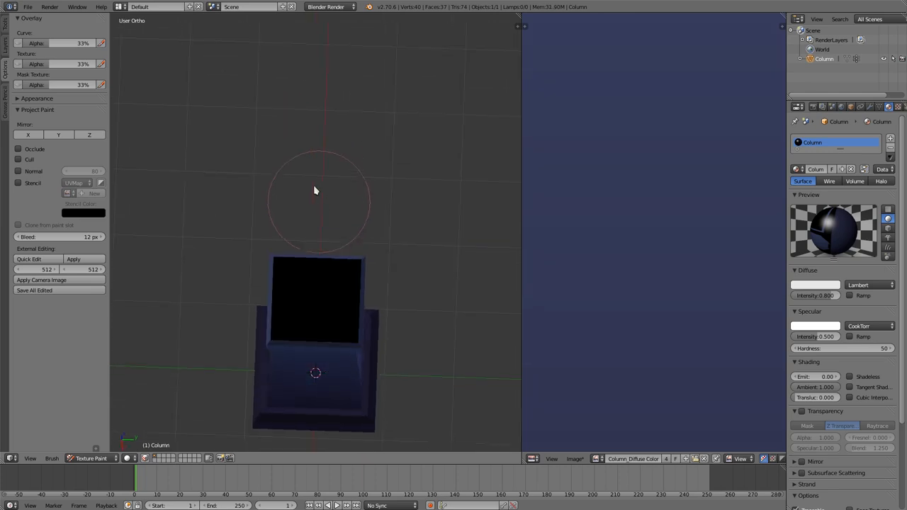
drag(315, 190, 342, 397)
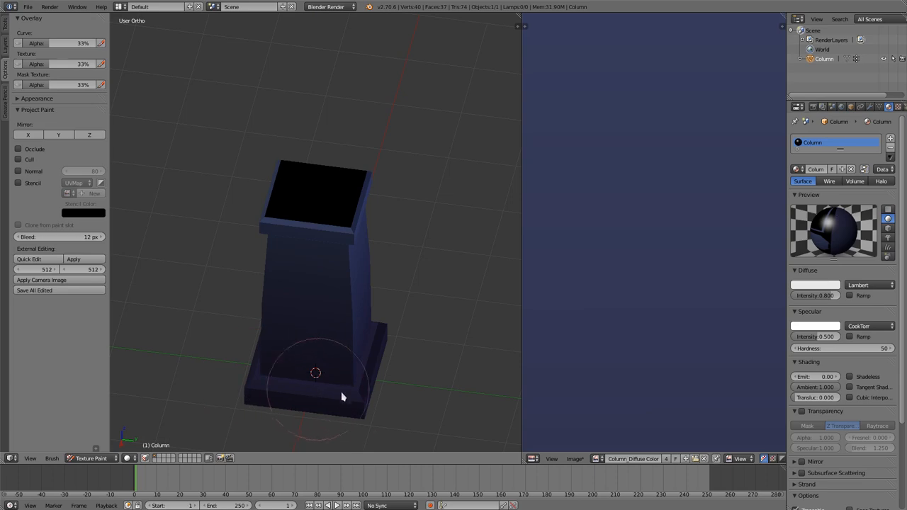
drag(340, 397, 347, 385)
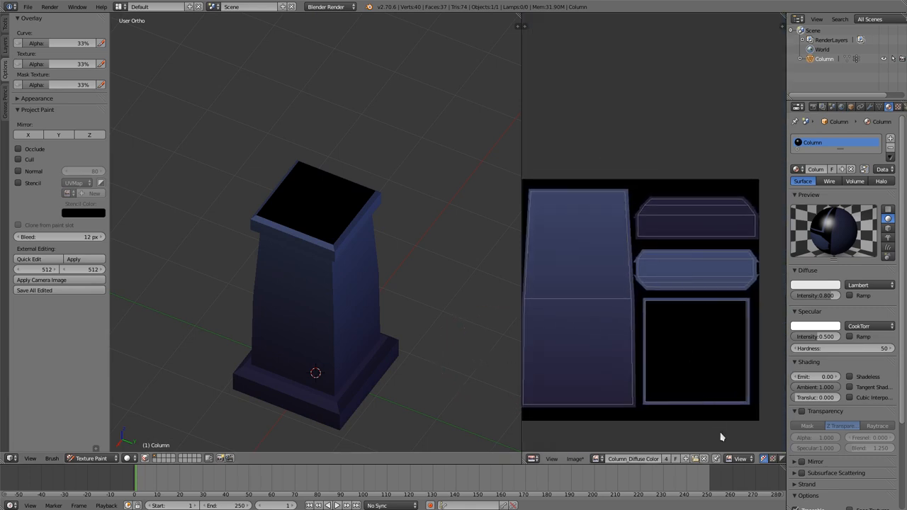
Set the image editor to Paint mode and flood the top-face island with solid blue.
click(740, 459)
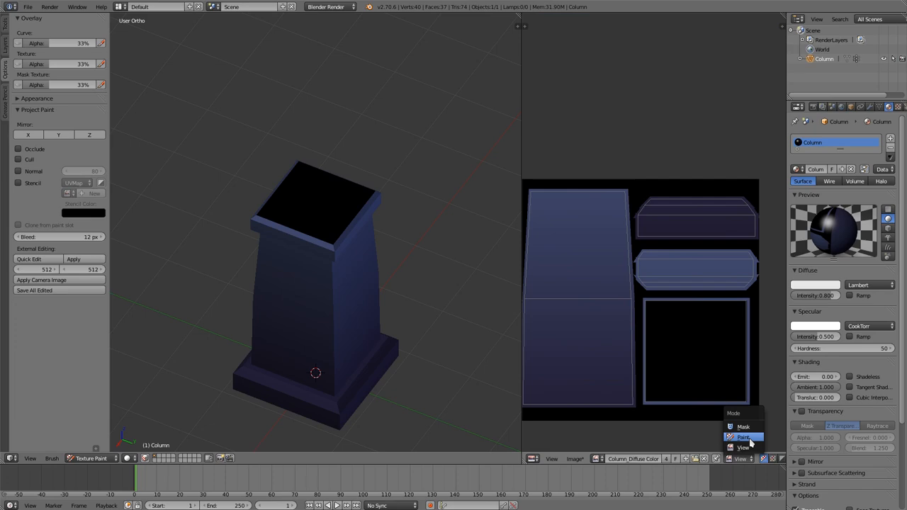
click(744, 436)
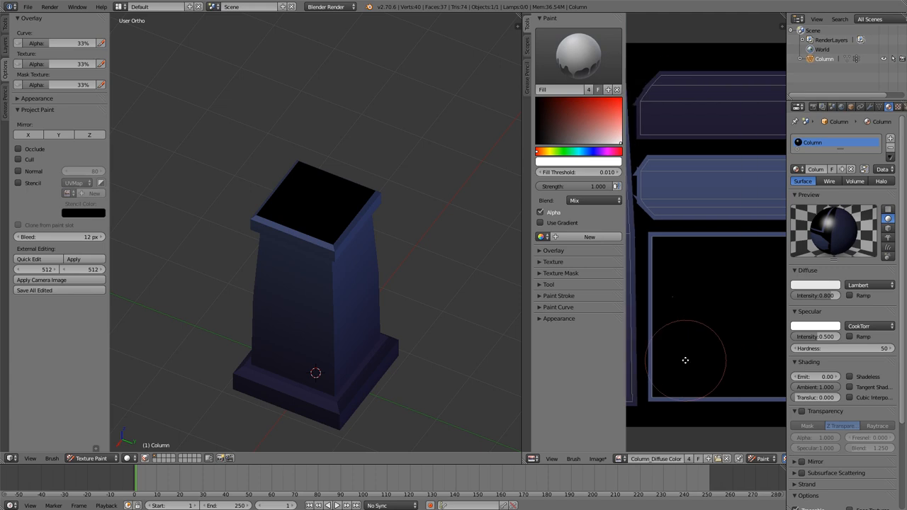
mouse_move(659, 241)
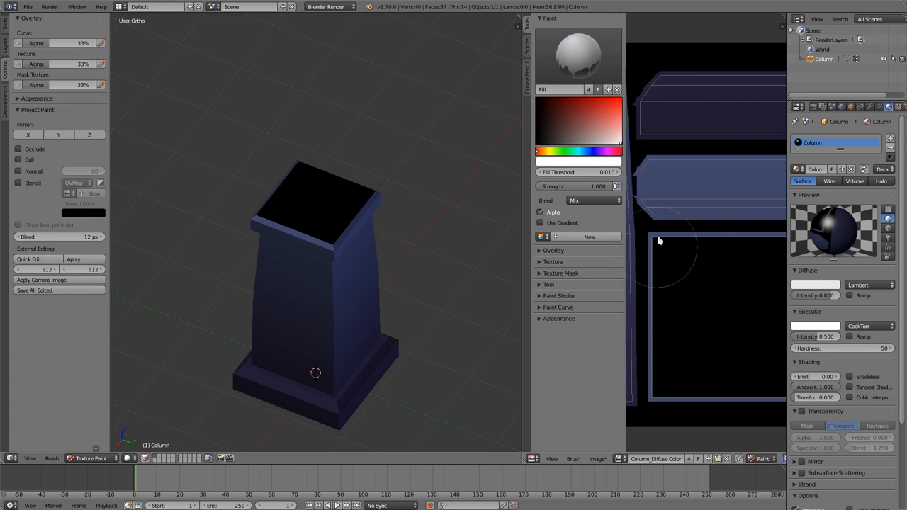
click(590, 151)
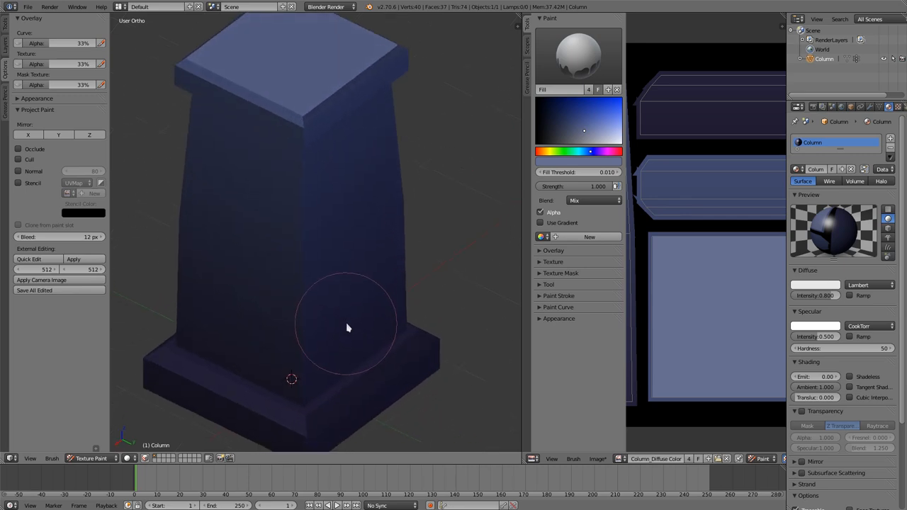
mouse_move(426, 383)
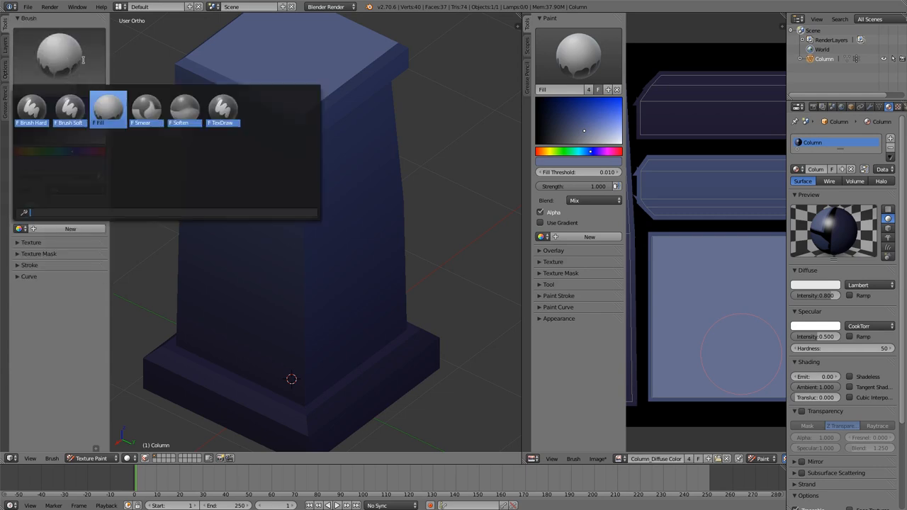
Choose the Brush Hard brush, shift its colour toward a muted greyish tone and change its blend mode.
click(31, 108)
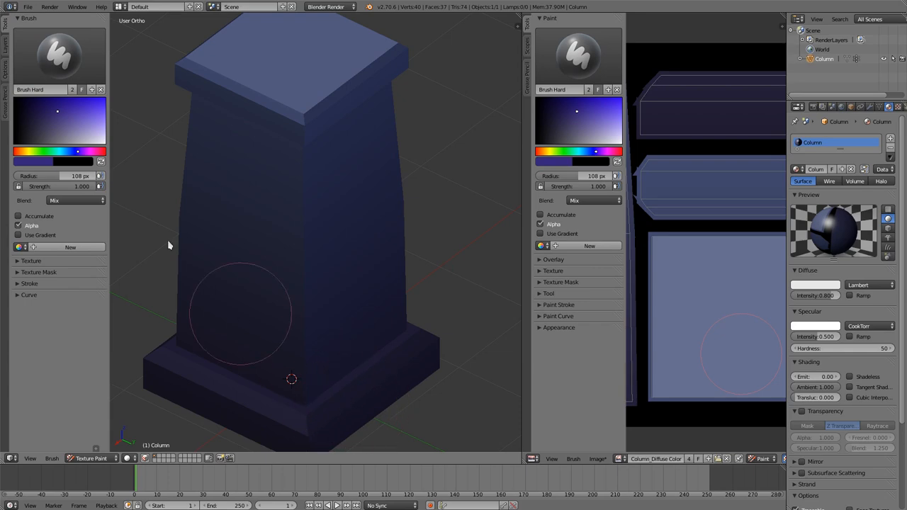
click(30, 153)
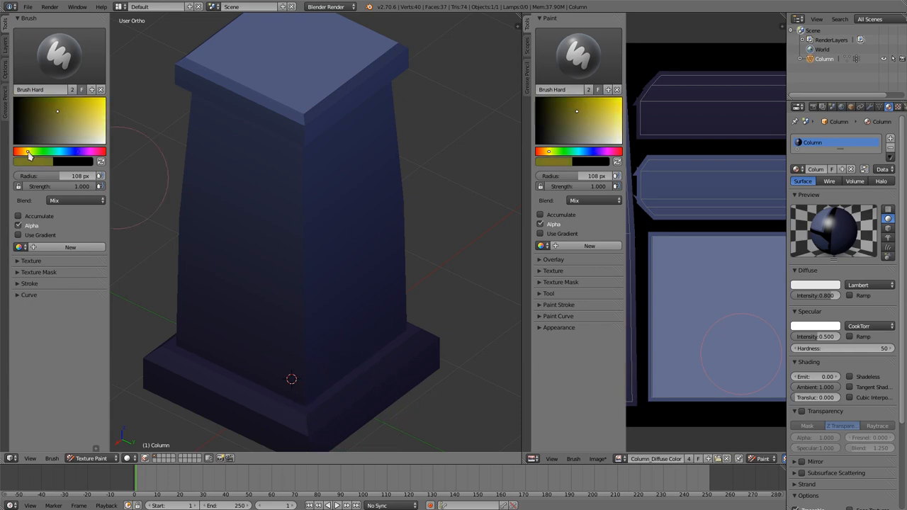
mouse_move(333, 272)
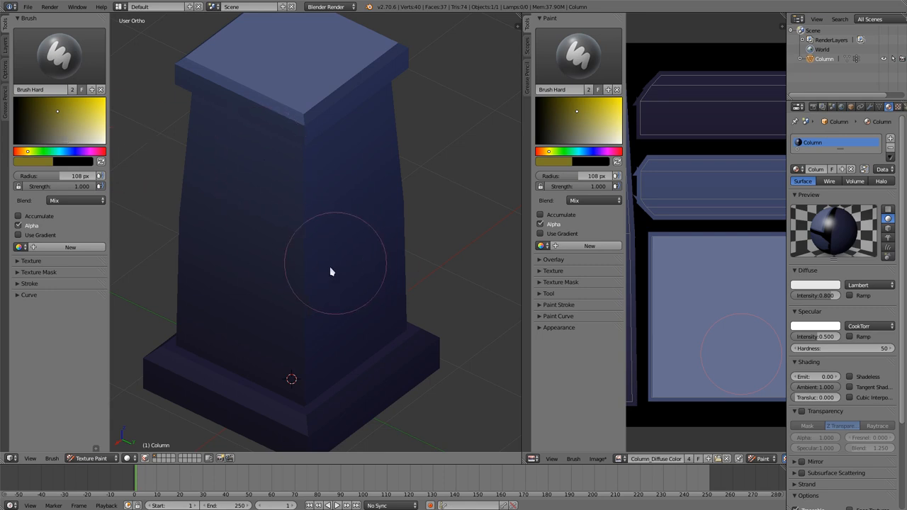
mouse_move(235, 252)
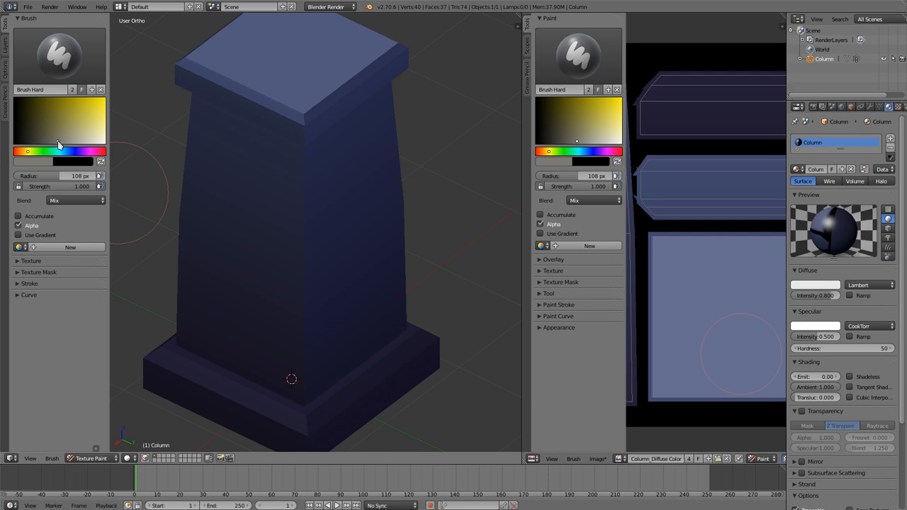
mouse_move(93, 200)
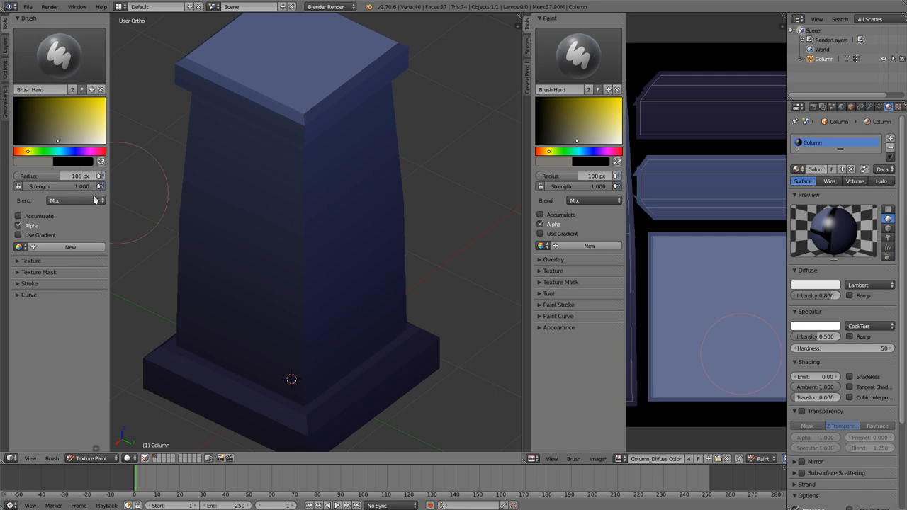
click(73, 200)
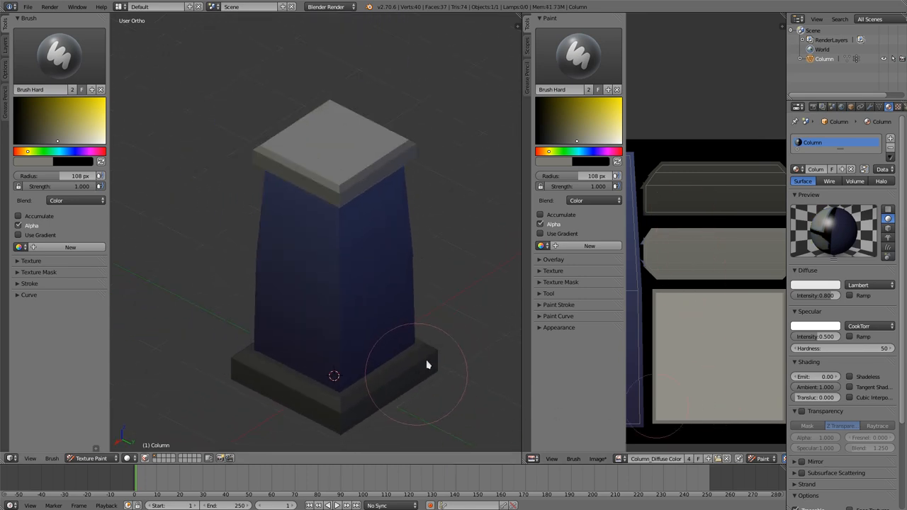
mouse_move(347, 332)
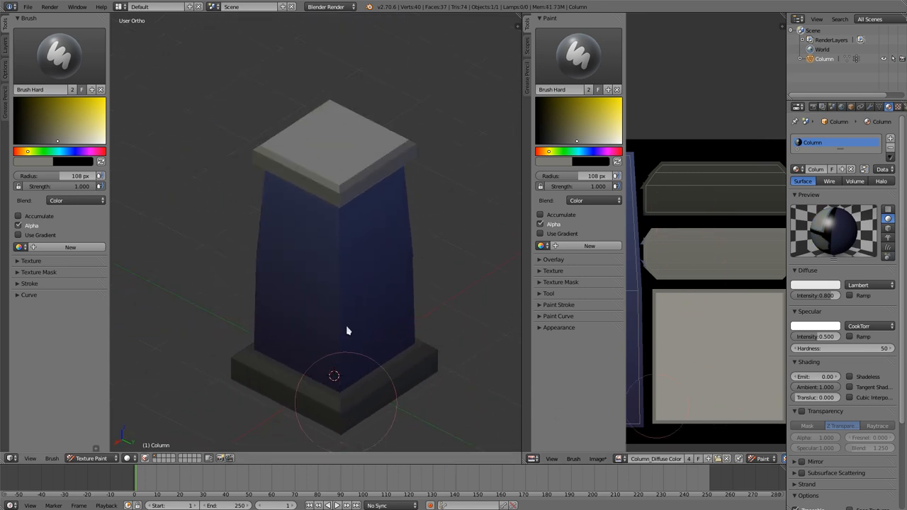
mouse_move(380, 394)
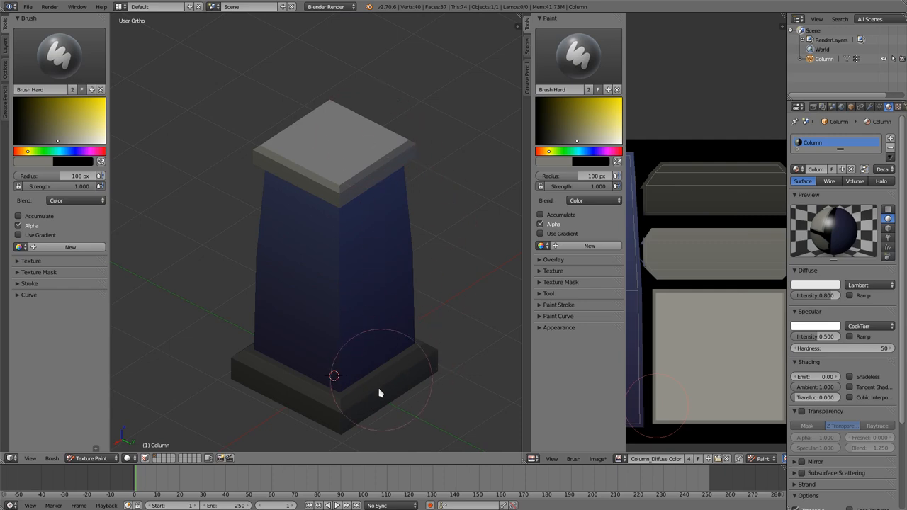
mouse_move(404, 180)
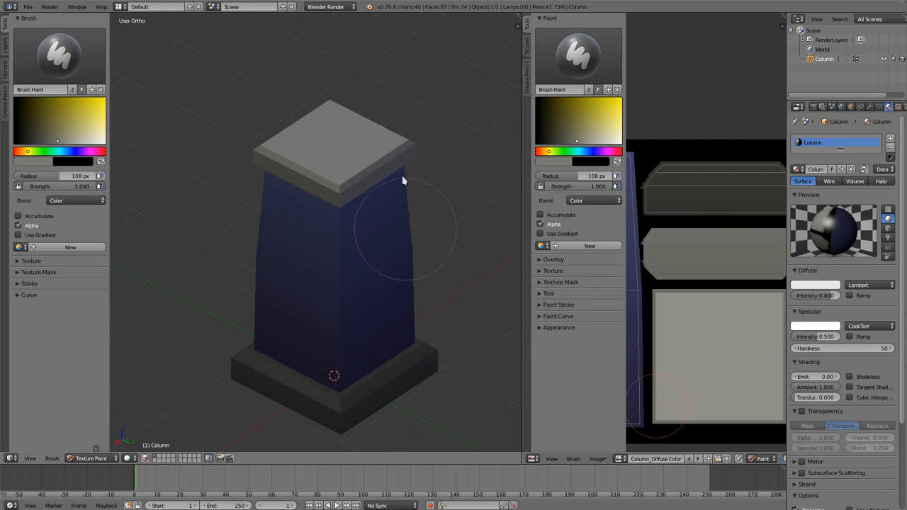
mouse_move(414, 380)
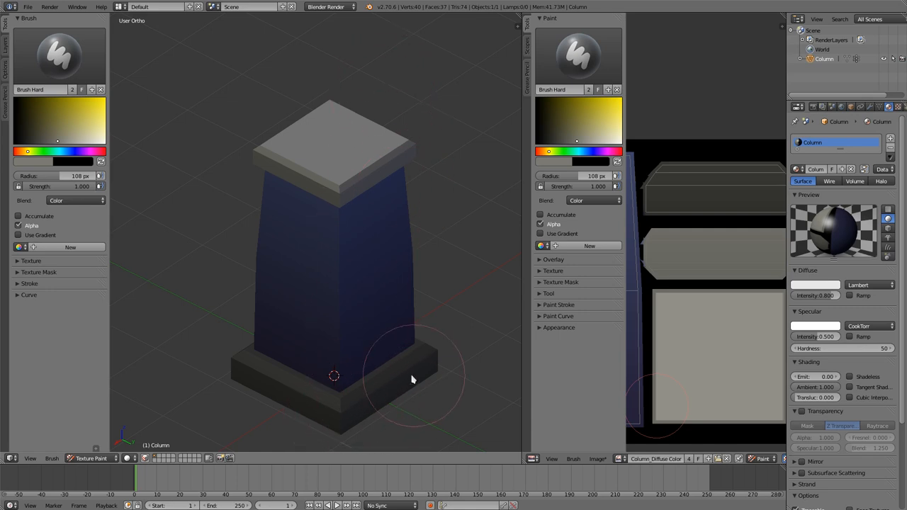
mouse_move(369, 404)
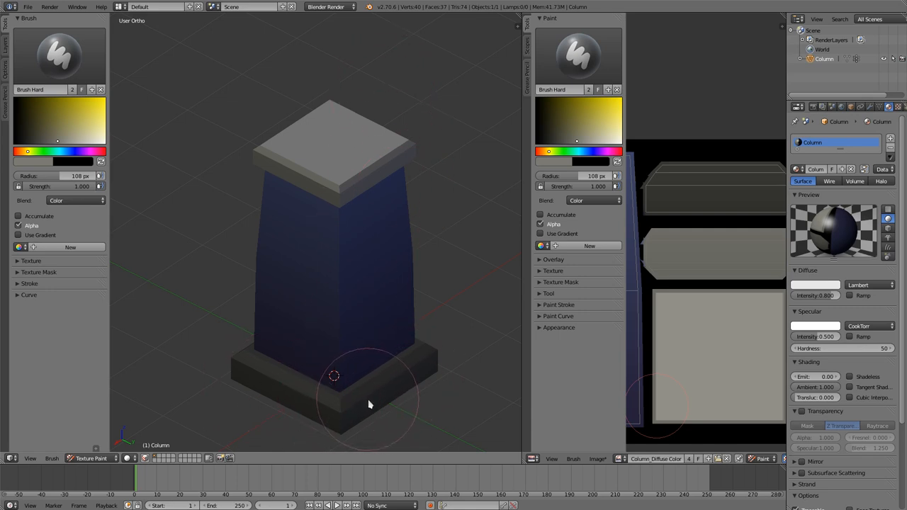
mouse_move(357, 406)
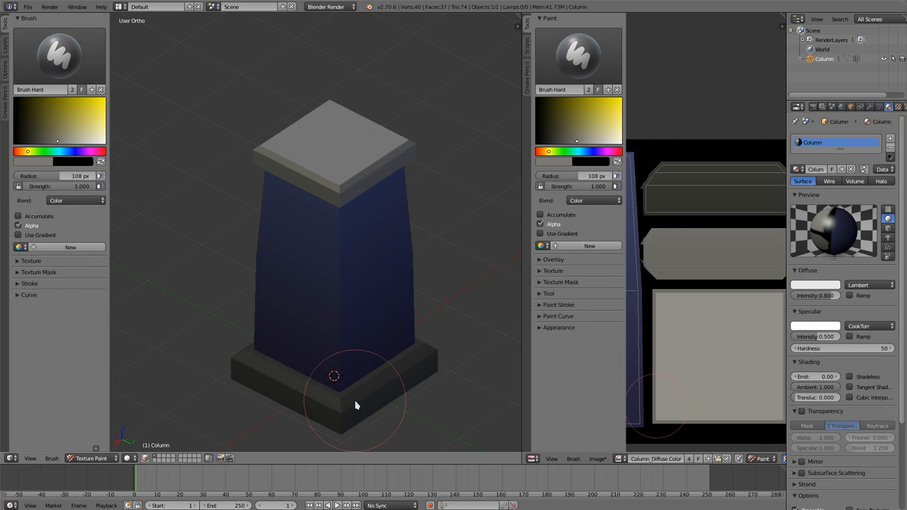
mouse_move(56, 182)
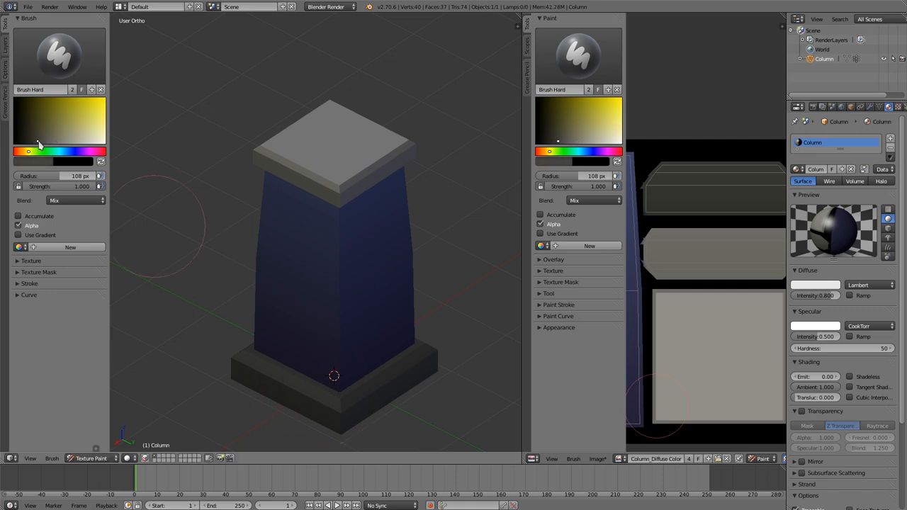
mouse_move(687, 198)
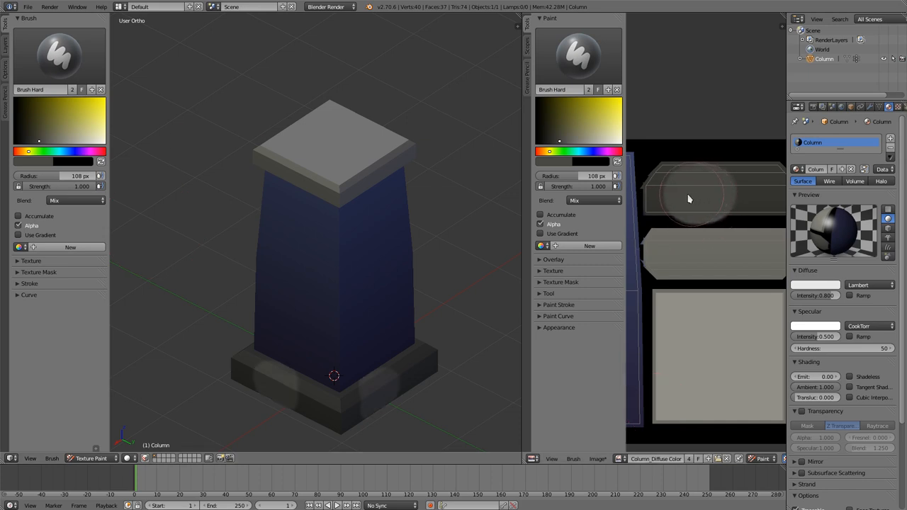
mouse_move(672, 193)
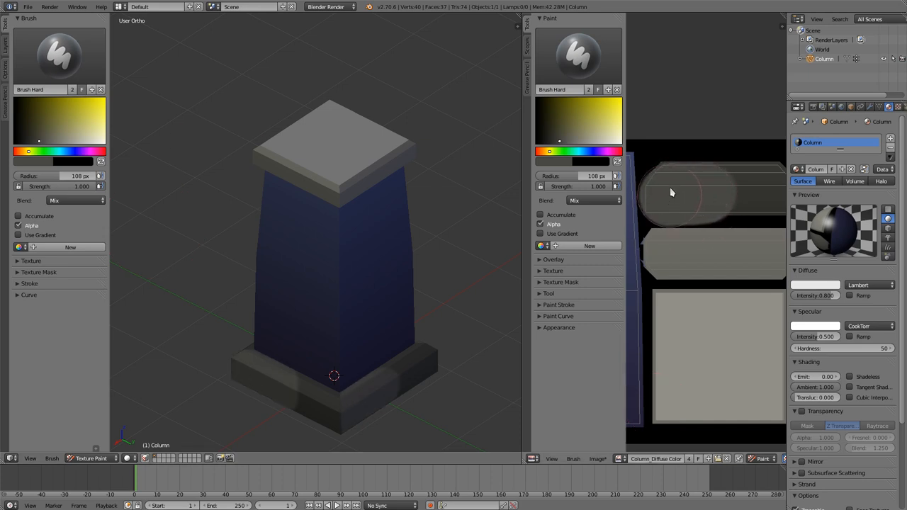
mouse_move(722, 201)
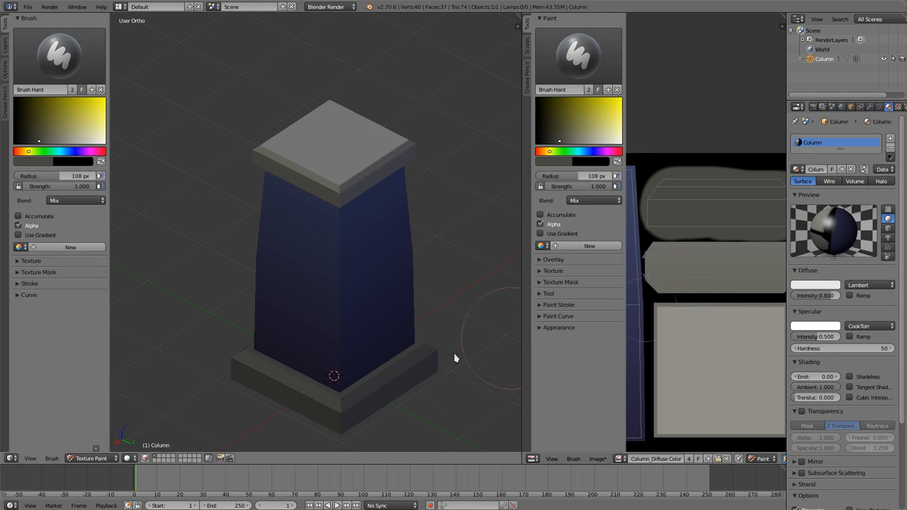
mouse_move(459, 368)
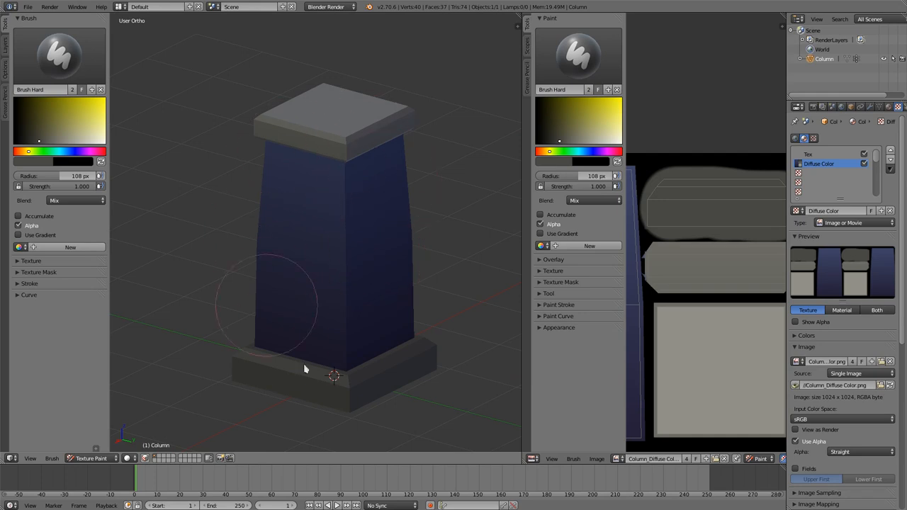
mouse_move(320, 342)
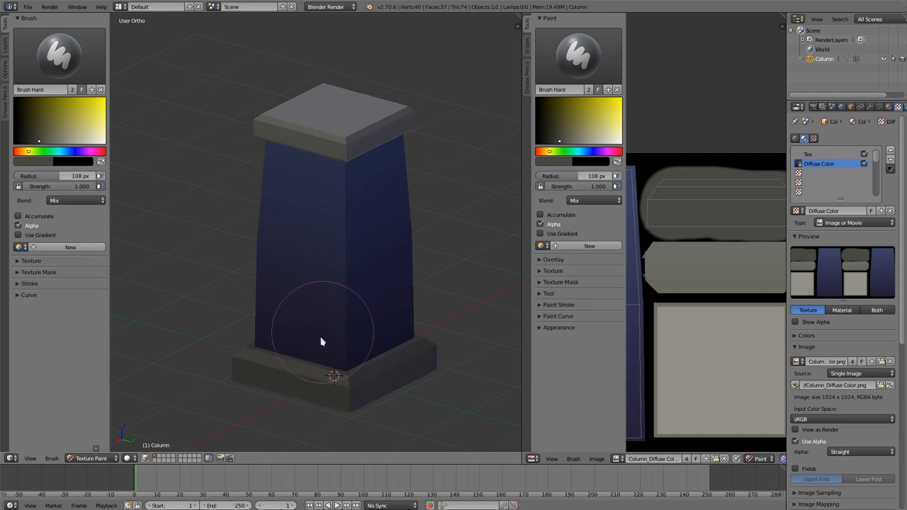
mouse_move(335, 363)
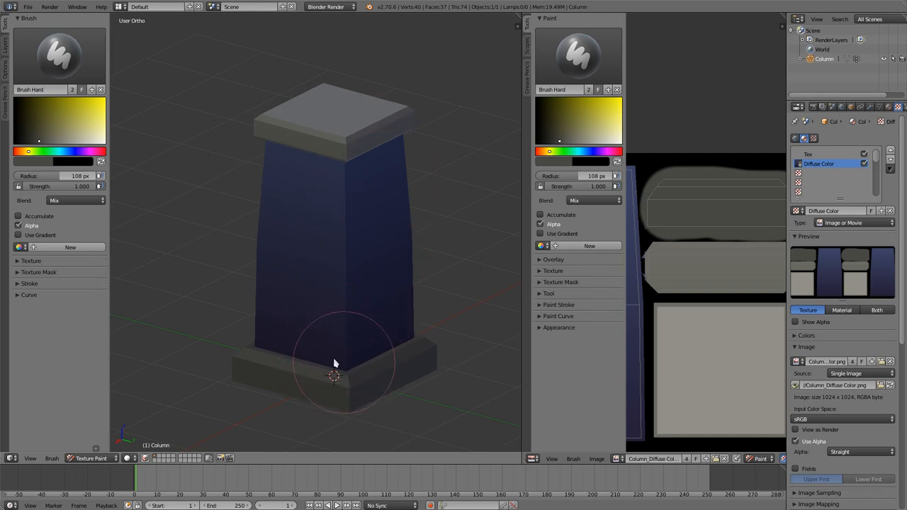
mouse_move(340, 305)
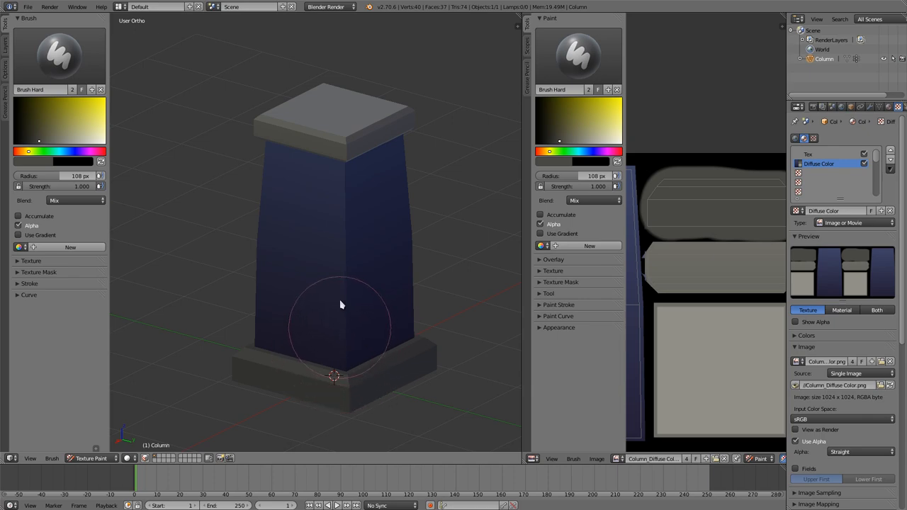
mouse_move(283, 235)
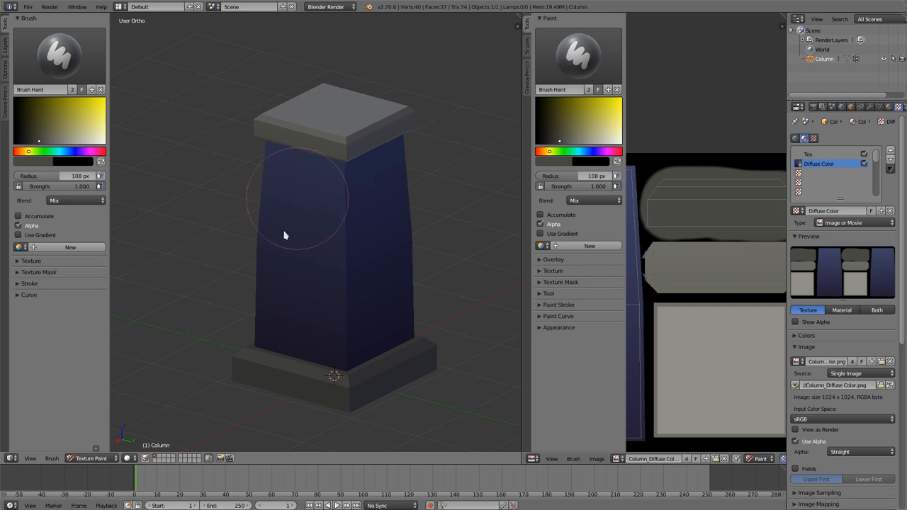
mouse_move(358, 367)
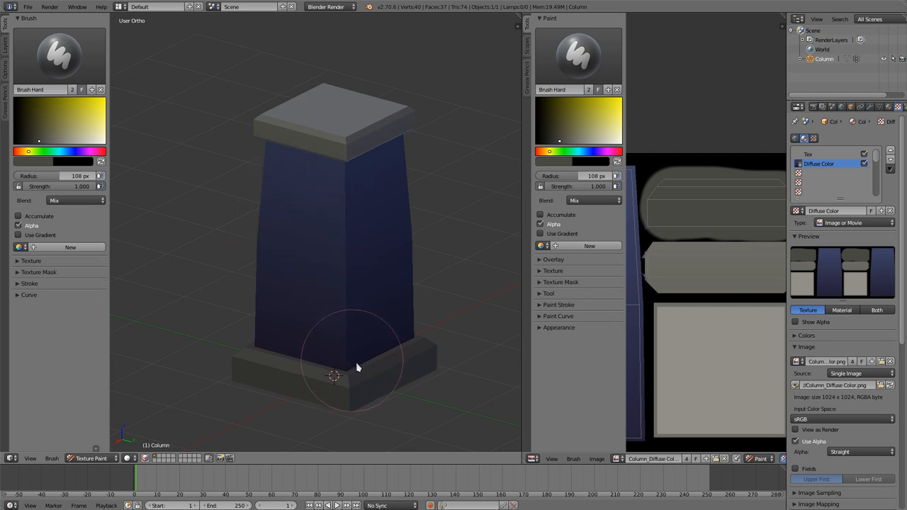
mouse_move(177, 379)
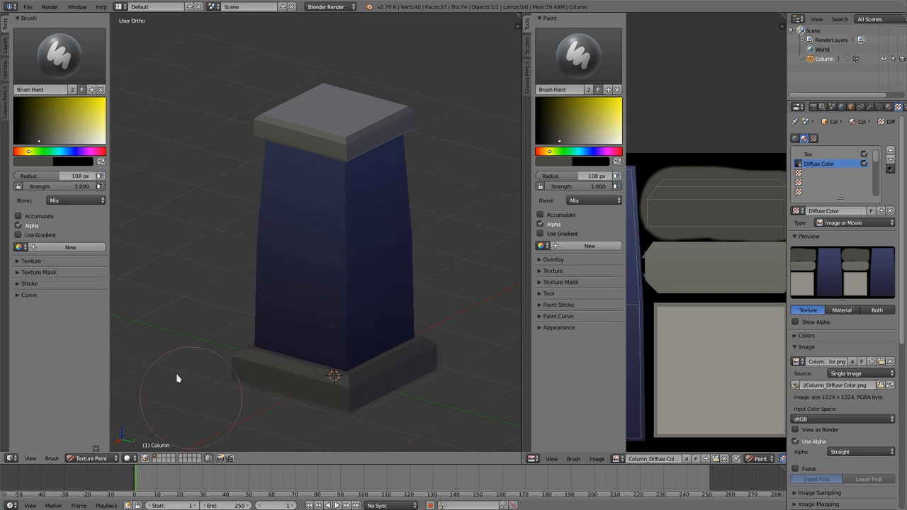
mouse_move(339, 115)
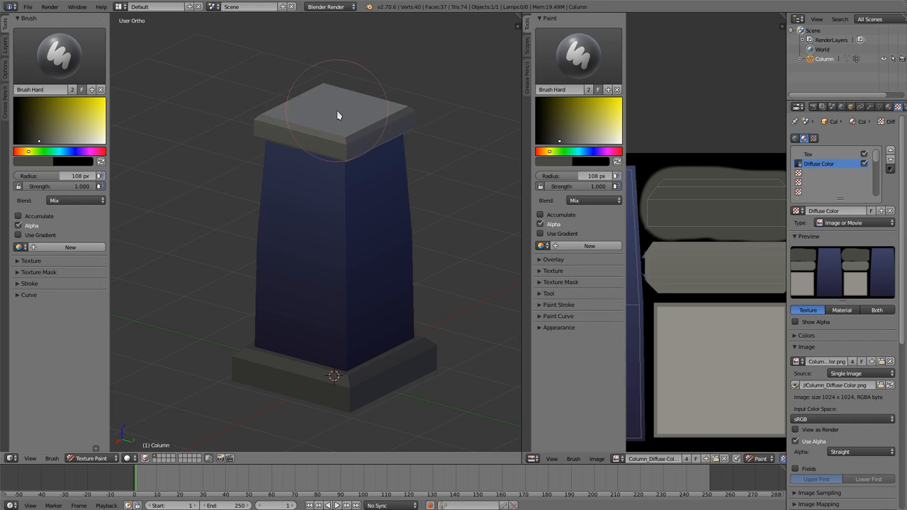
mouse_move(287, 230)
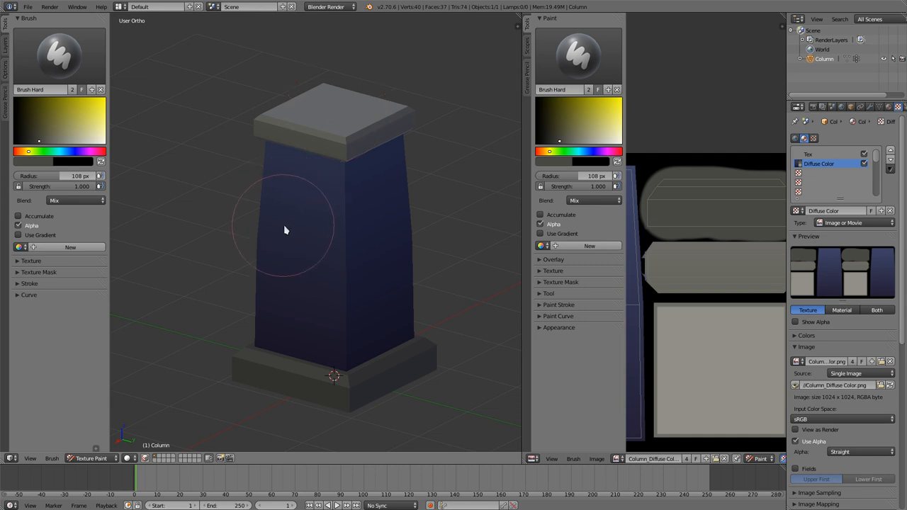
mouse_move(629, 258)
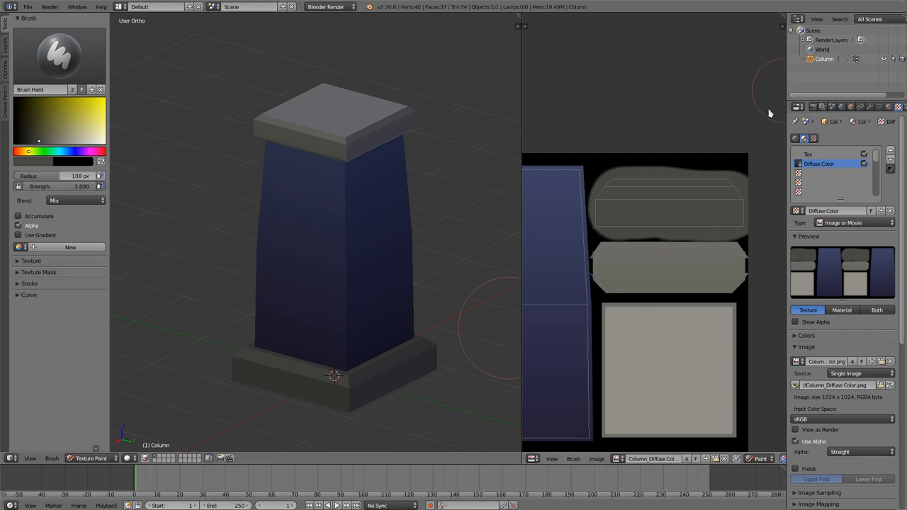
mouse_move(446, 283)
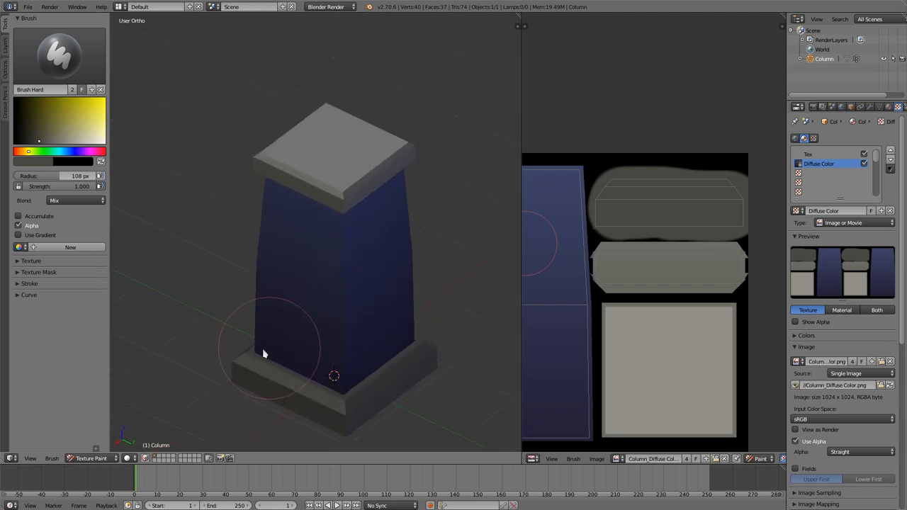
mouse_move(416, 346)
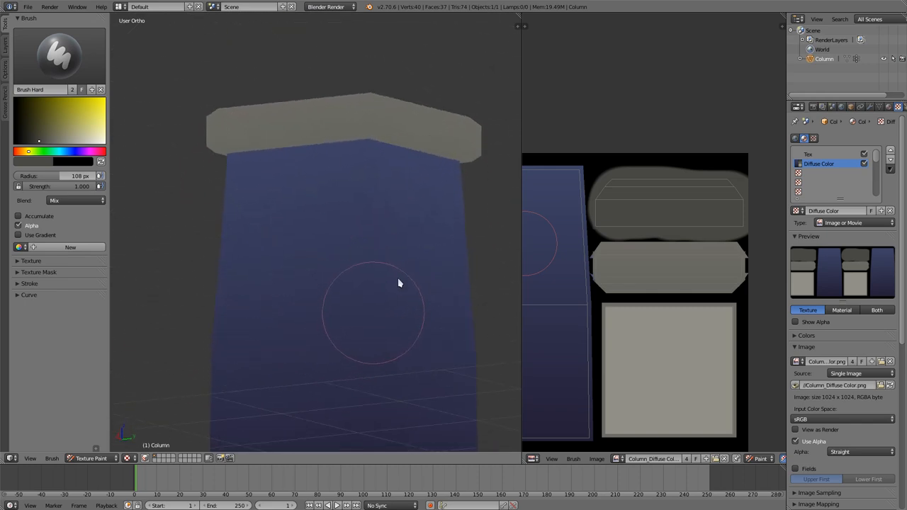
mouse_move(389, 292)
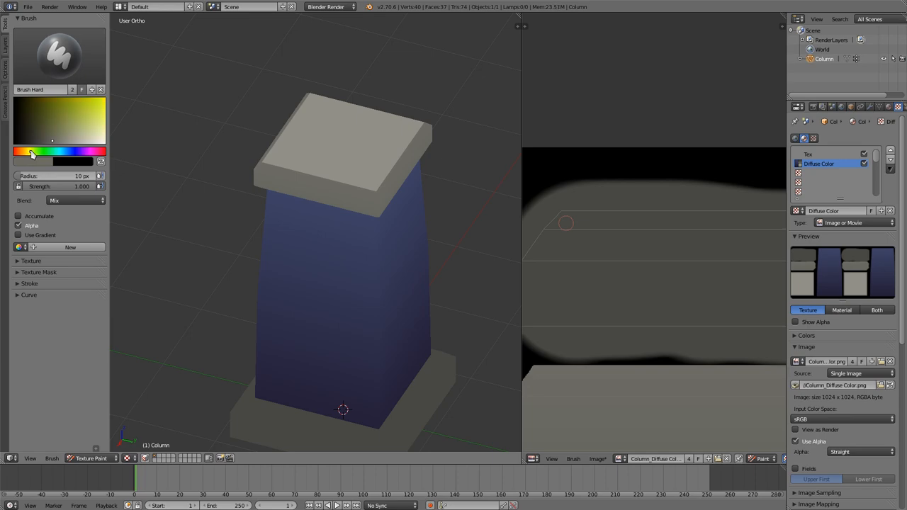
With a smaller brush and darker grey, paint worn edges around the caps.
click(566, 220)
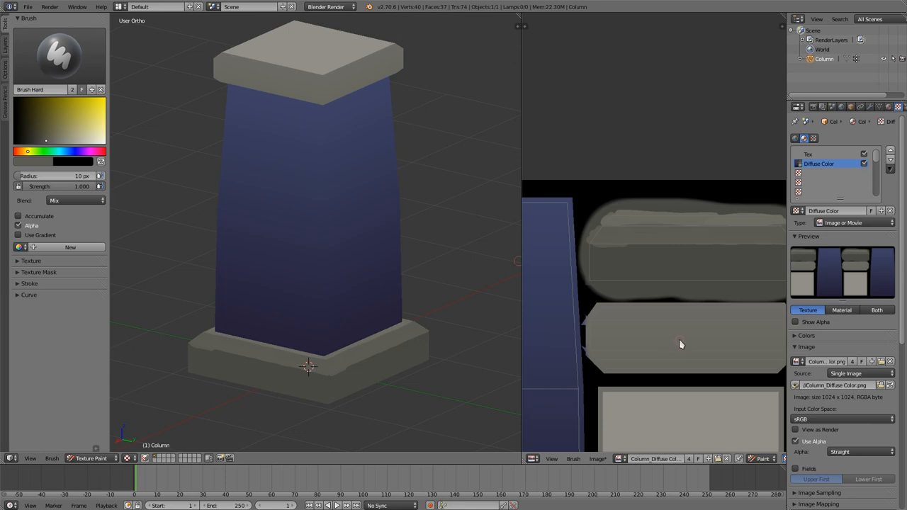
click(69, 157)
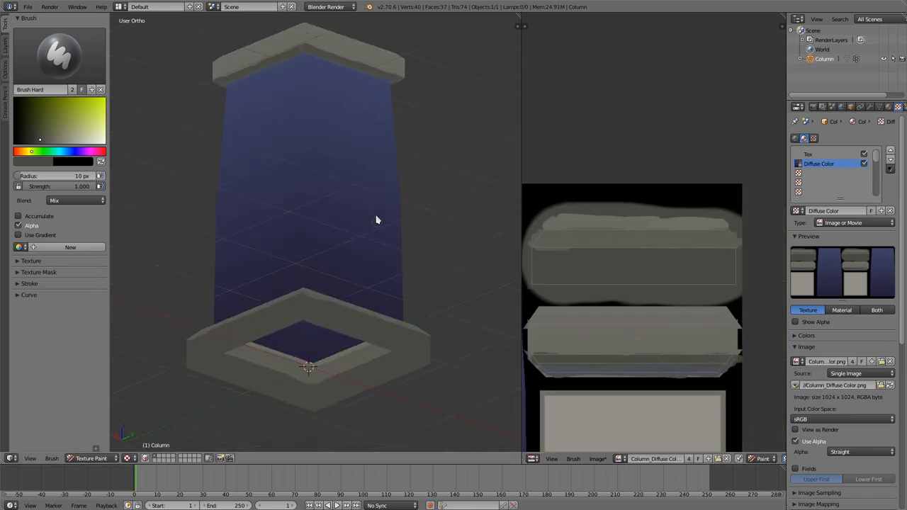
Stroke lighter blue highlights along the shaft's vertical corners, orbiting to reach each side.
drag(377, 219, 617, 372)
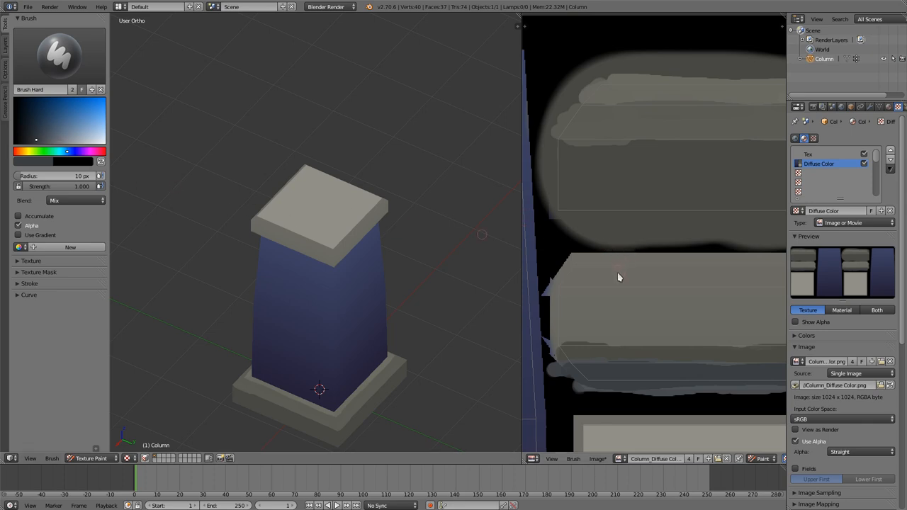
click(62, 142)
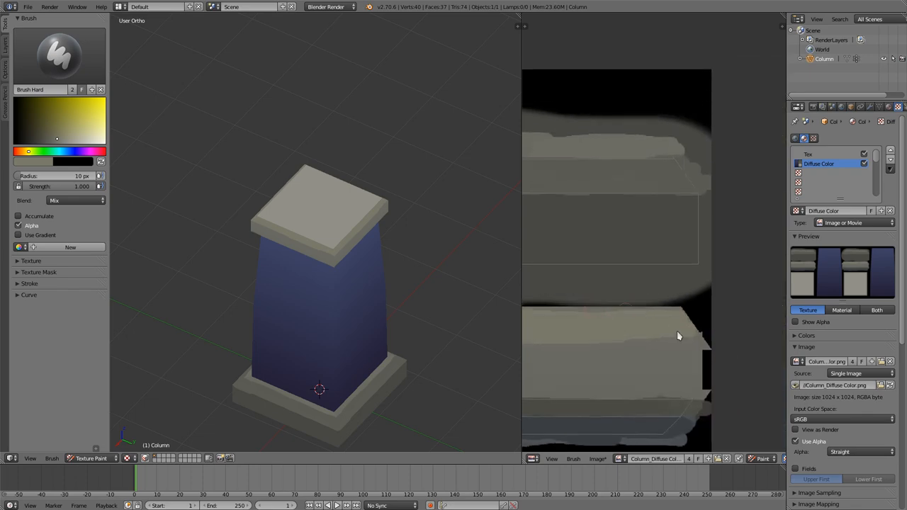
mouse_move(556, 332)
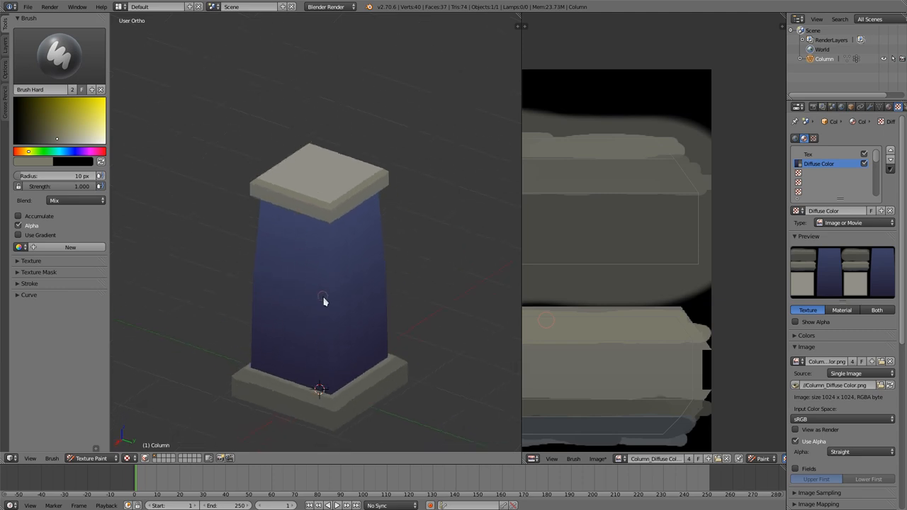
mouse_move(329, 329)
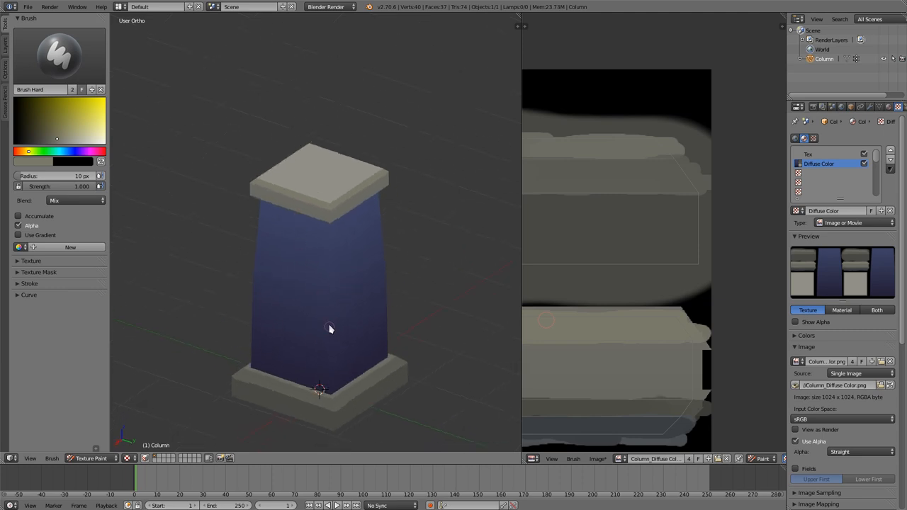
mouse_move(329, 318)
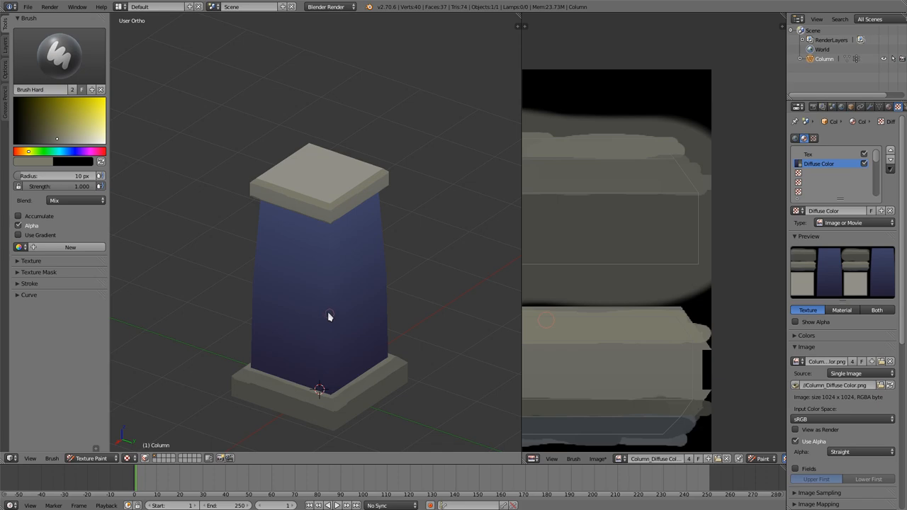
mouse_move(329, 241)
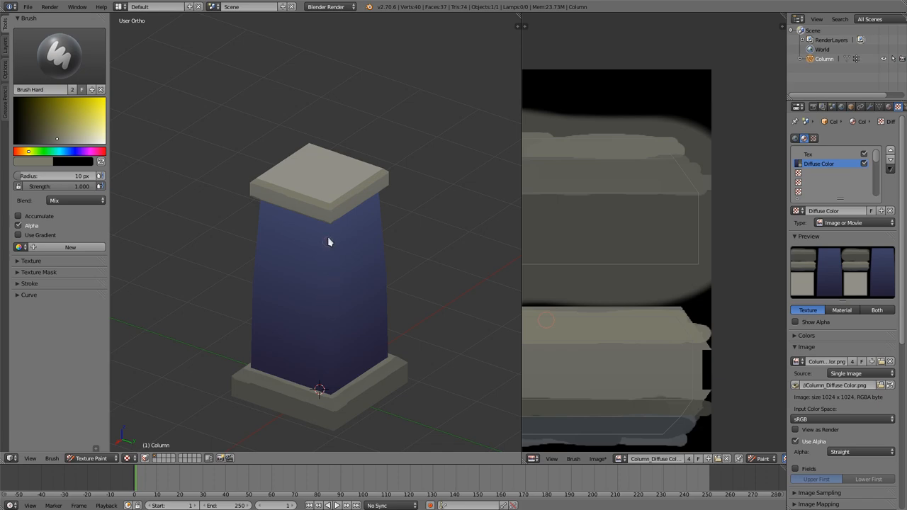
mouse_move(335, 374)
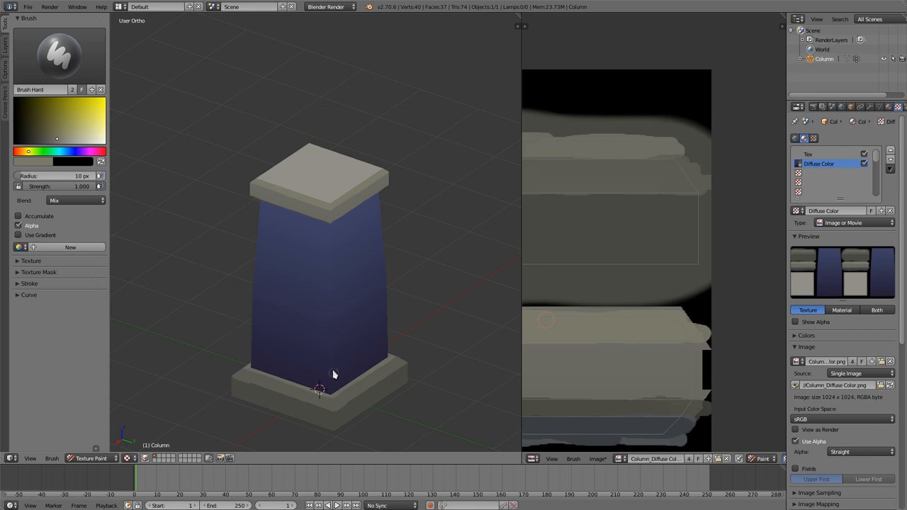
mouse_move(334, 352)
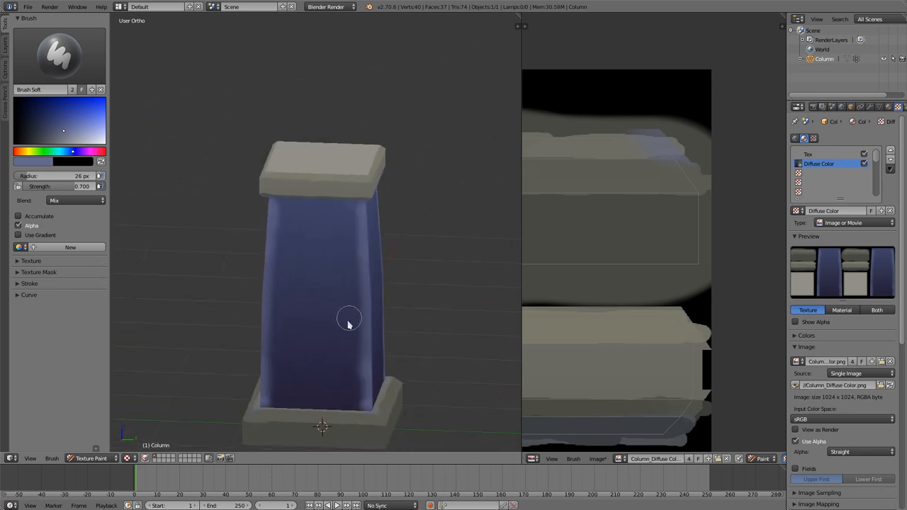
drag(349, 319, 323, 176)
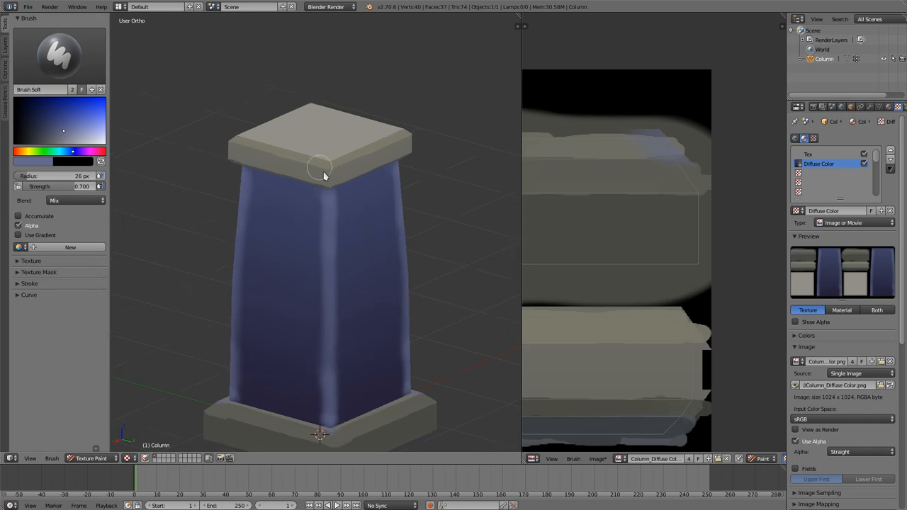
click(55, 145)
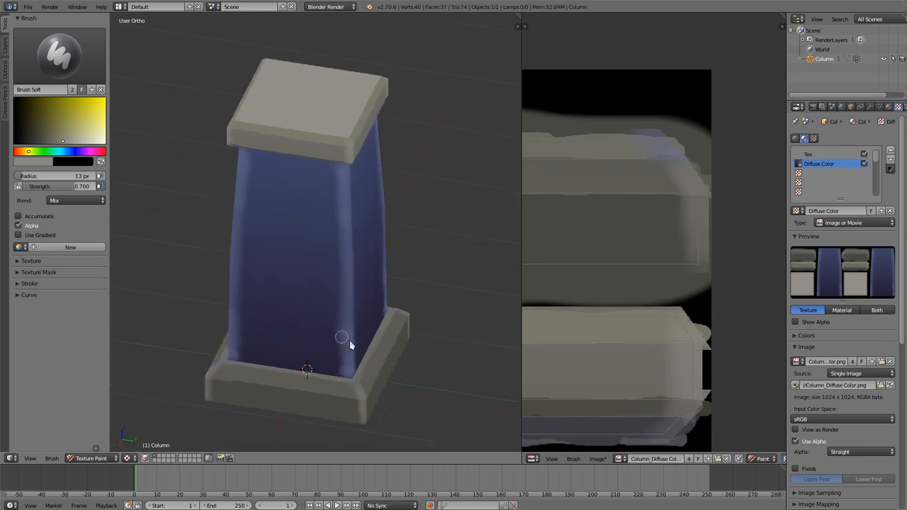
drag(343, 337, 312, 416)
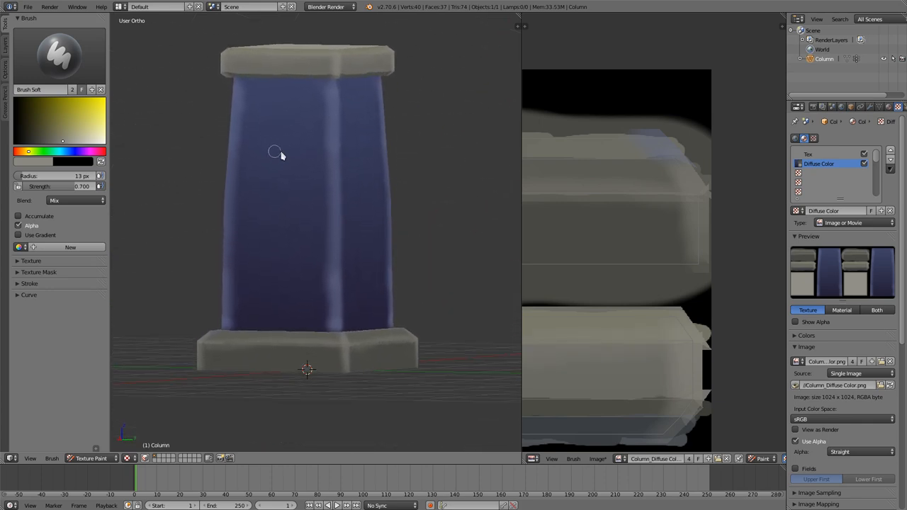
drag(277, 153, 286, 186)
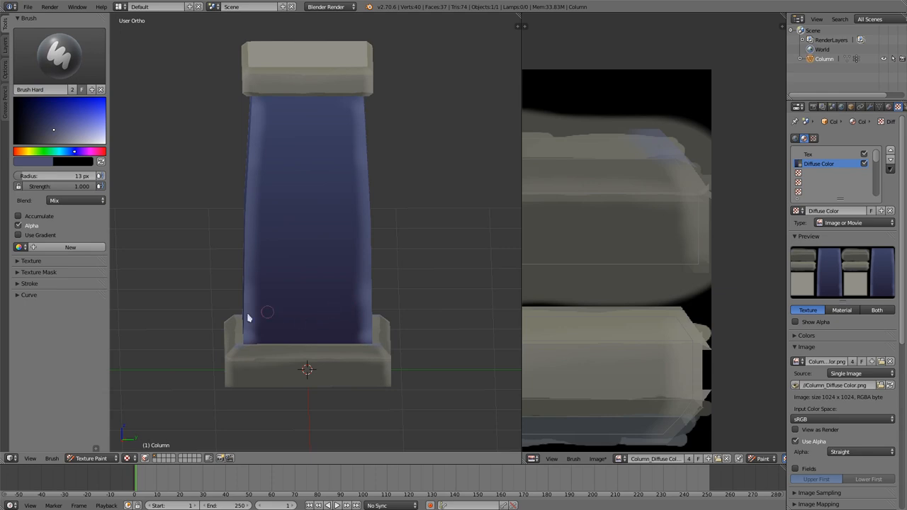
mouse_move(153, 236)
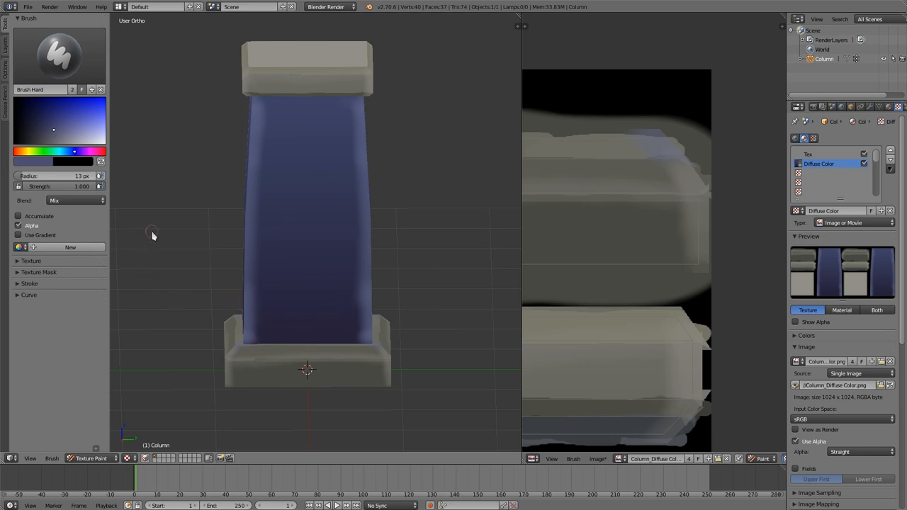
mouse_move(157, 269)
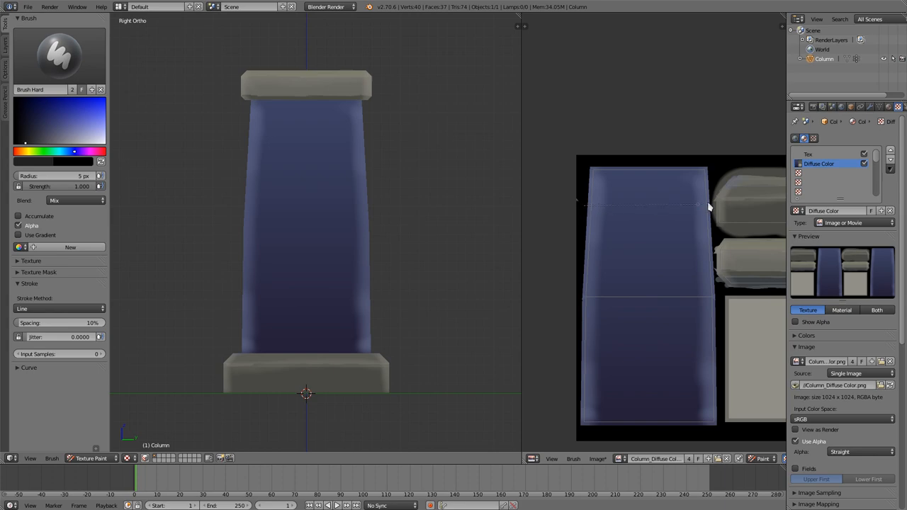
mouse_move(714, 210)
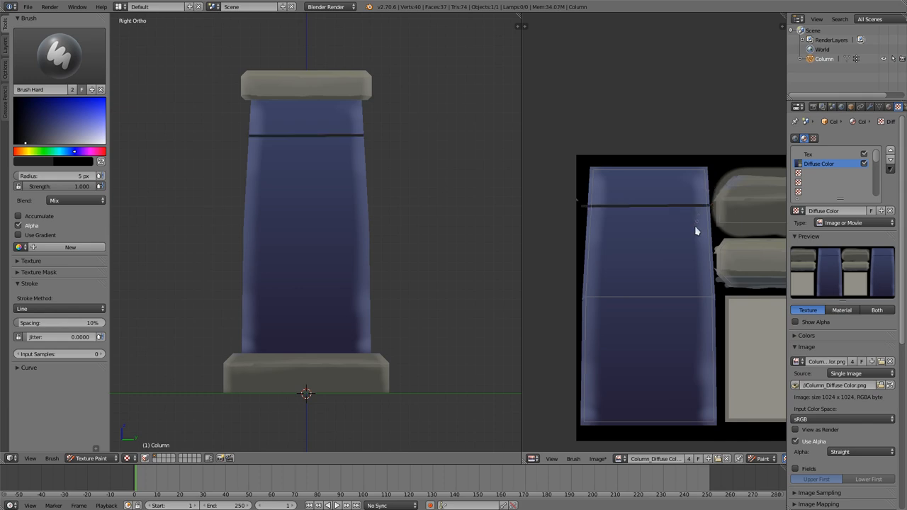
mouse_move(586, 241)
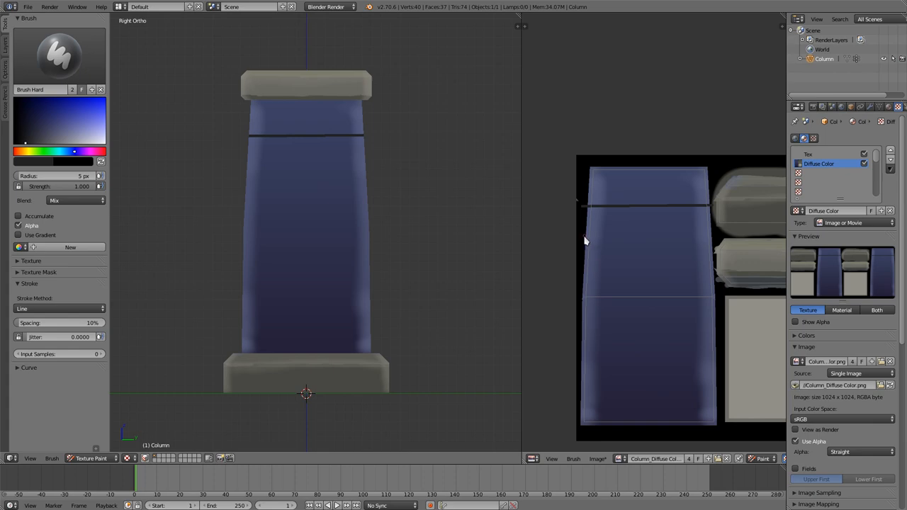
mouse_move(585, 253)
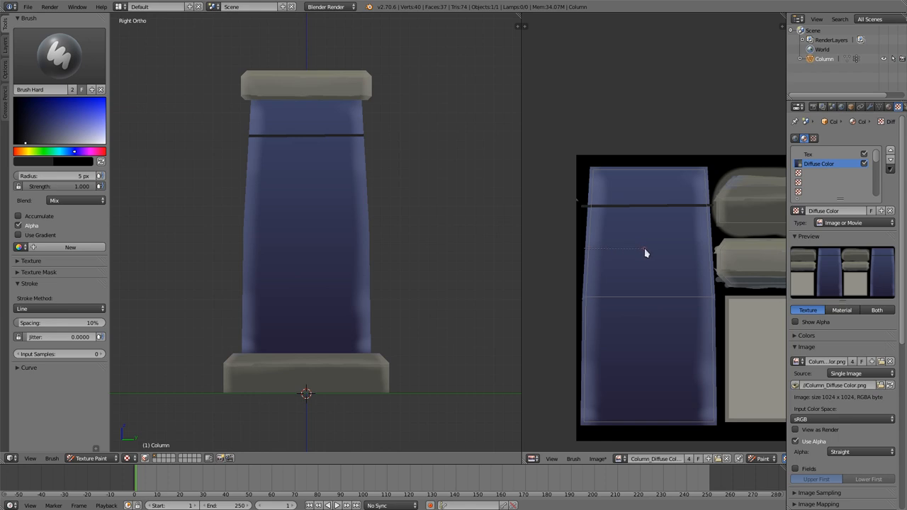
mouse_move(711, 252)
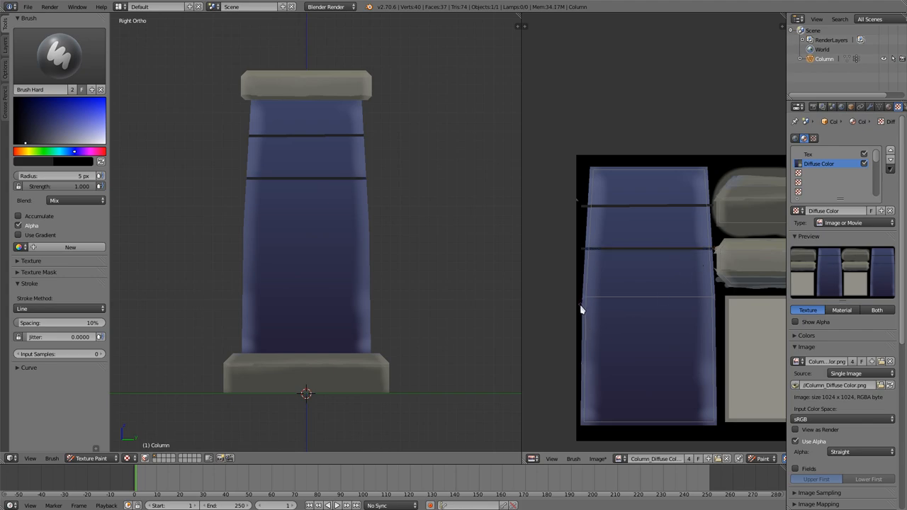
mouse_move(630, 213)
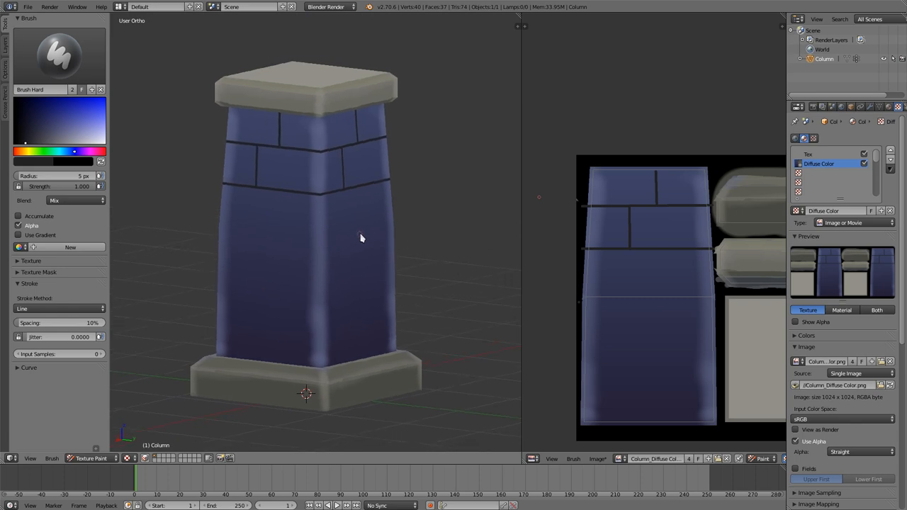
mouse_move(653, 255)
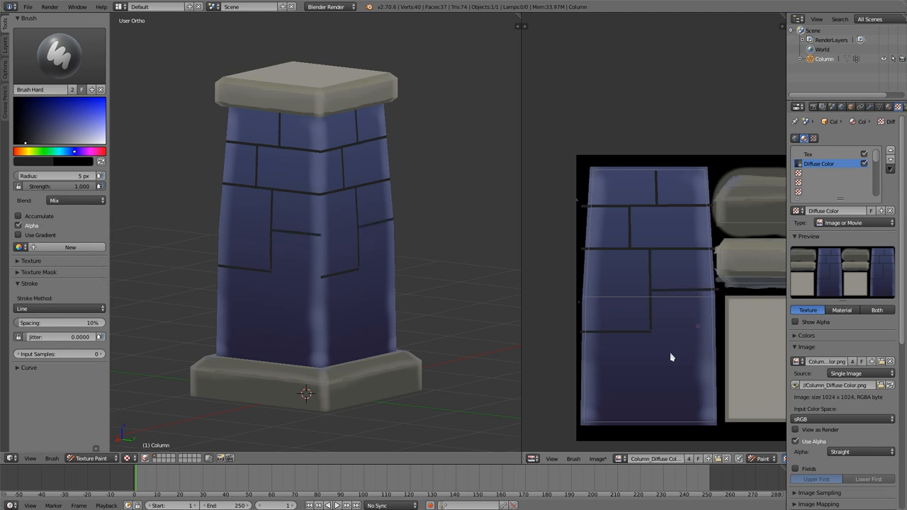
mouse_move(652, 337)
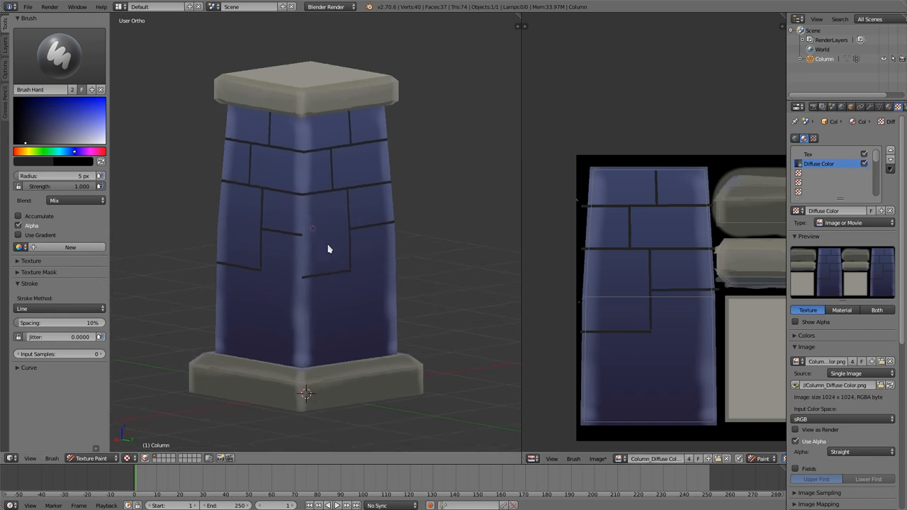
mouse_move(697, 269)
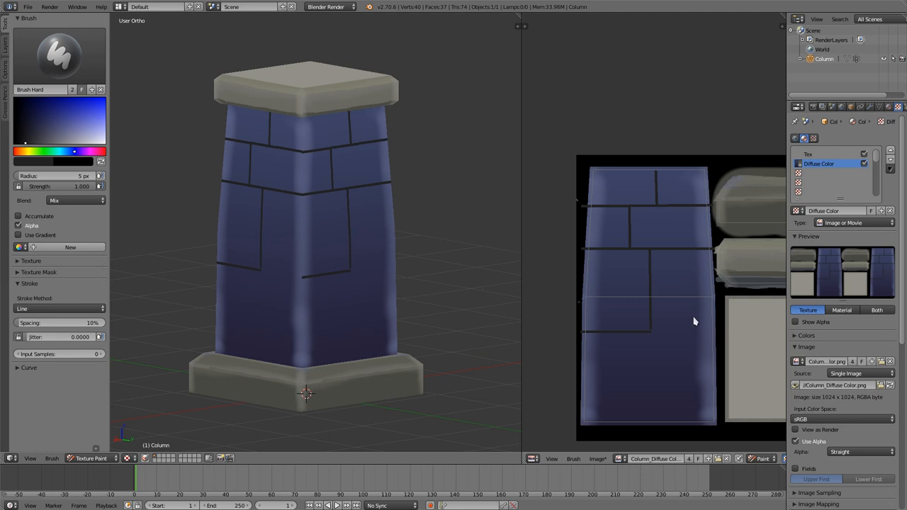
mouse_move(659, 352)
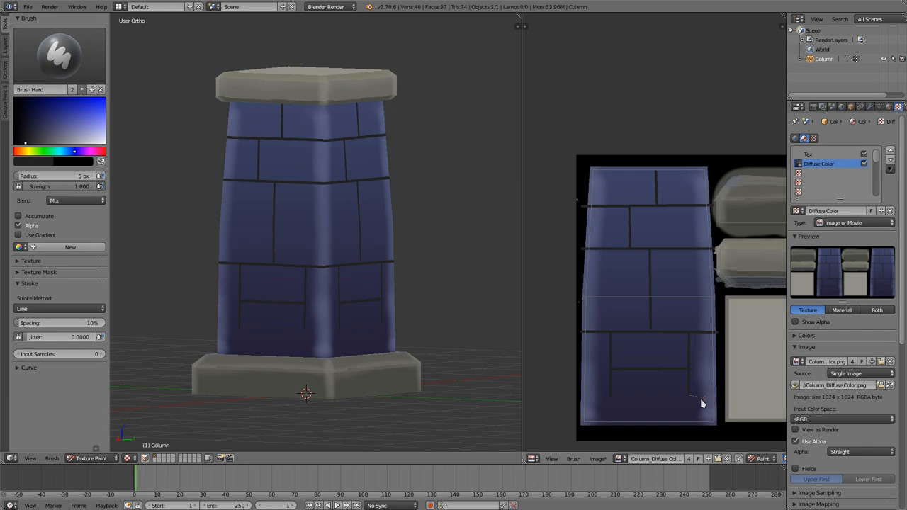
mouse_move(692, 421)
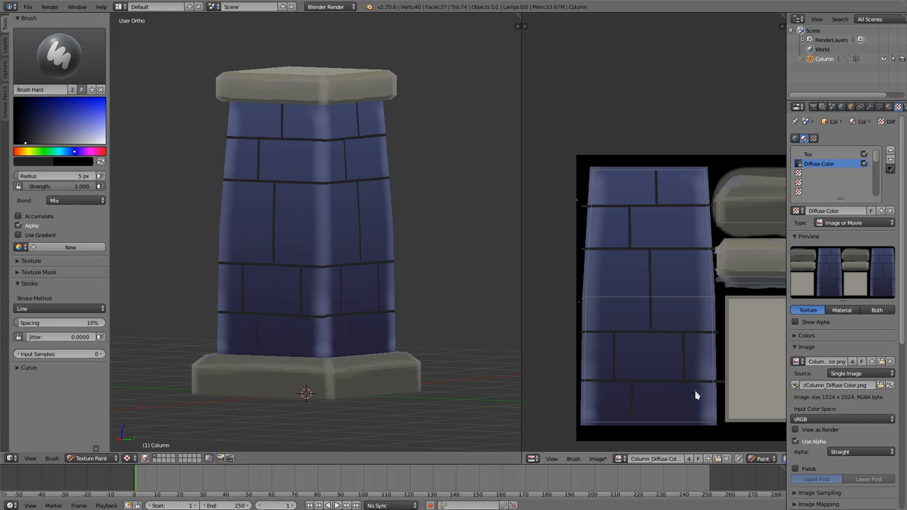
mouse_move(698, 425)
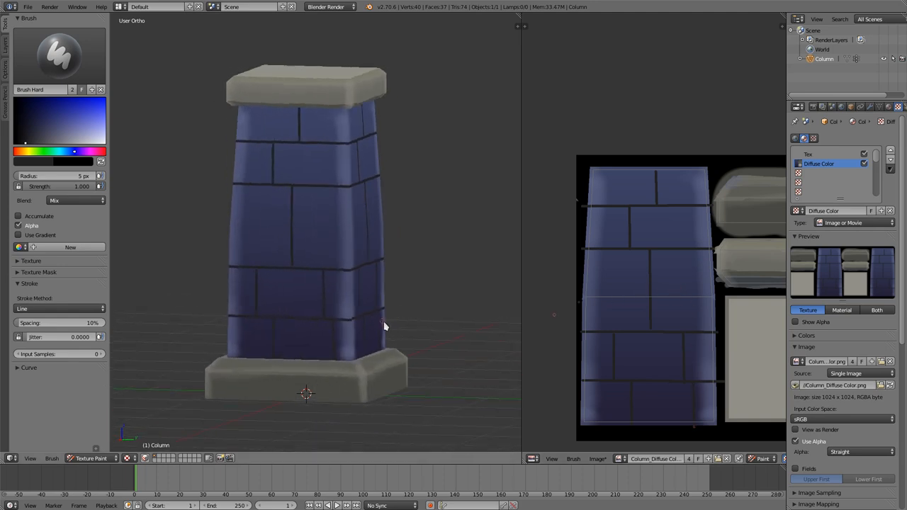
Orbit around the column to review the painted brick mortar lines.
drag(386, 326, 461, 333)
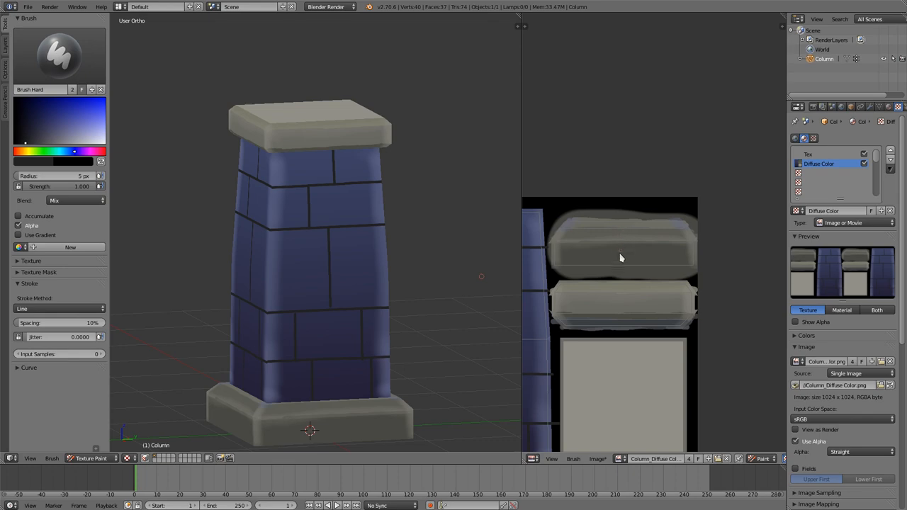
Pick a dark colour for crack strokes on the base, then move the view up to the bricks.
click(41, 142)
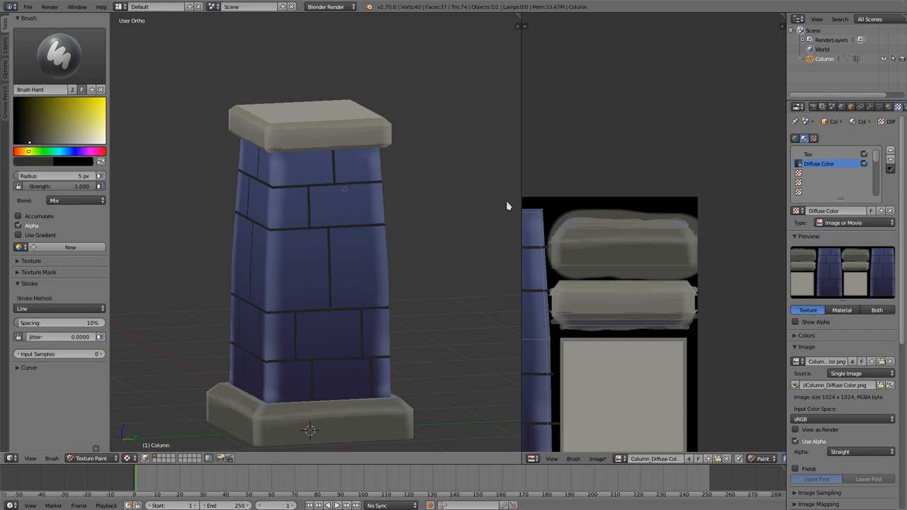
mouse_move(624, 271)
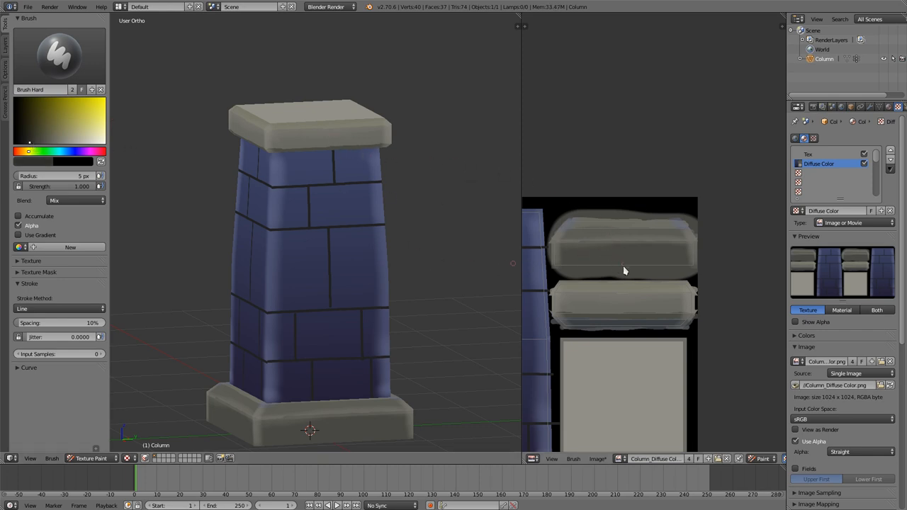
mouse_move(622, 269)
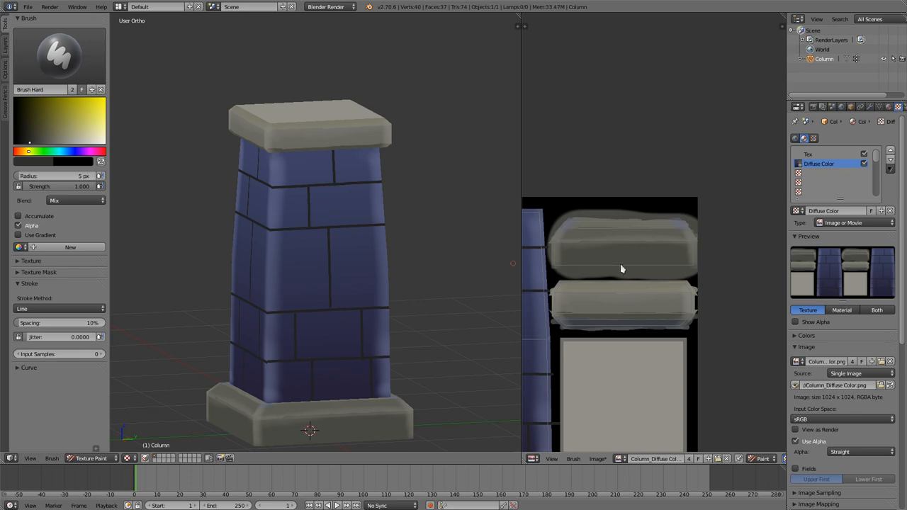
mouse_move(612, 267)
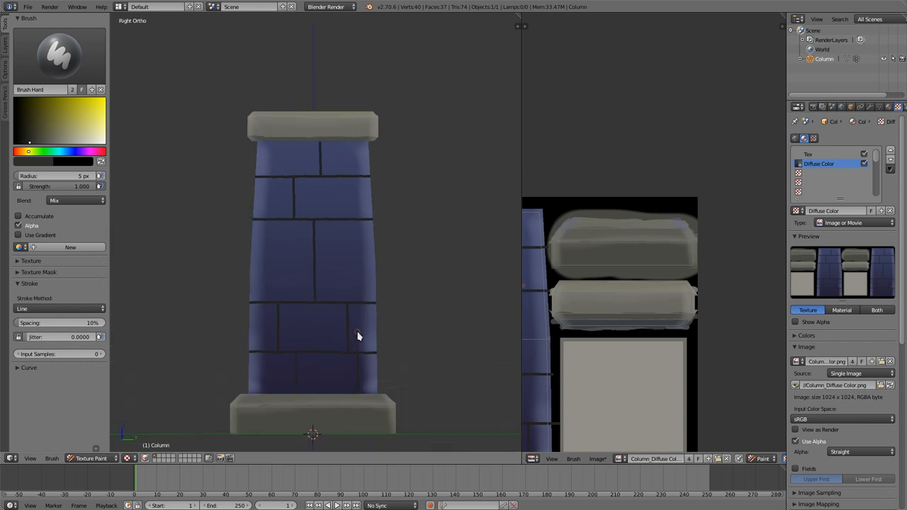
mouse_move(334, 404)
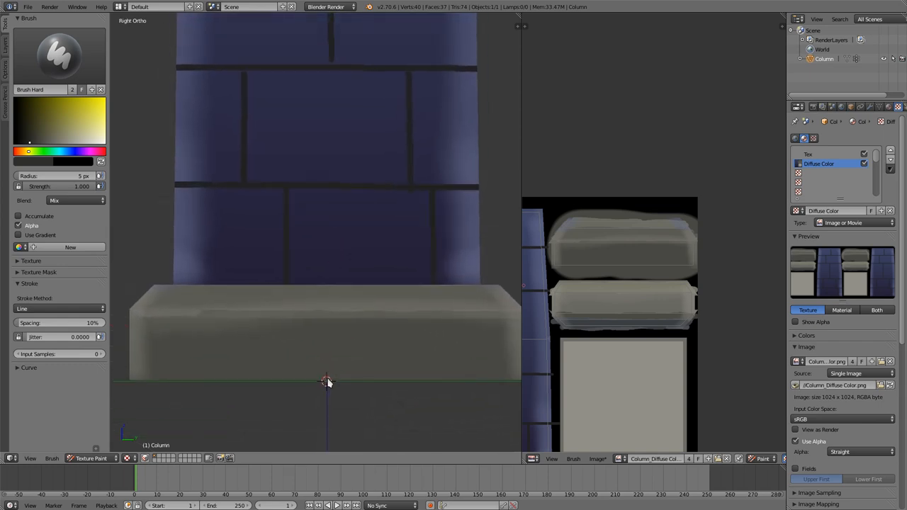
mouse_move(329, 300)
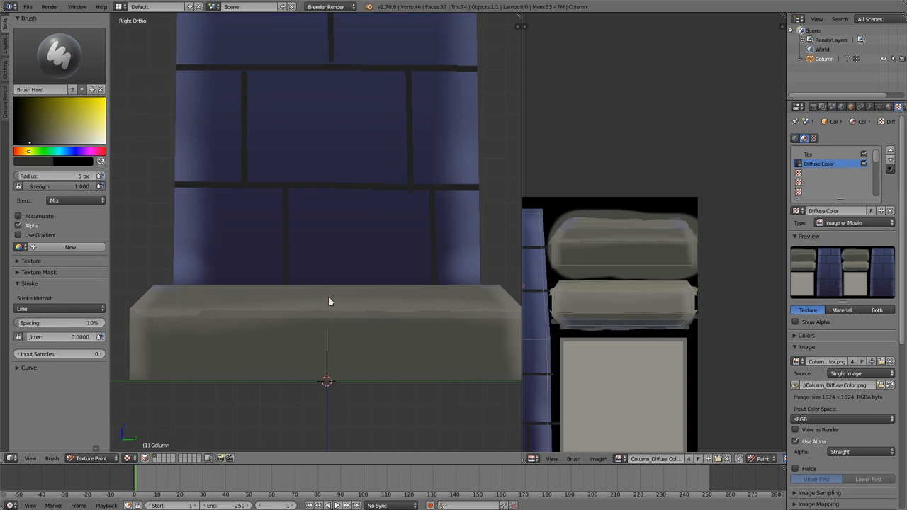
mouse_move(329, 289)
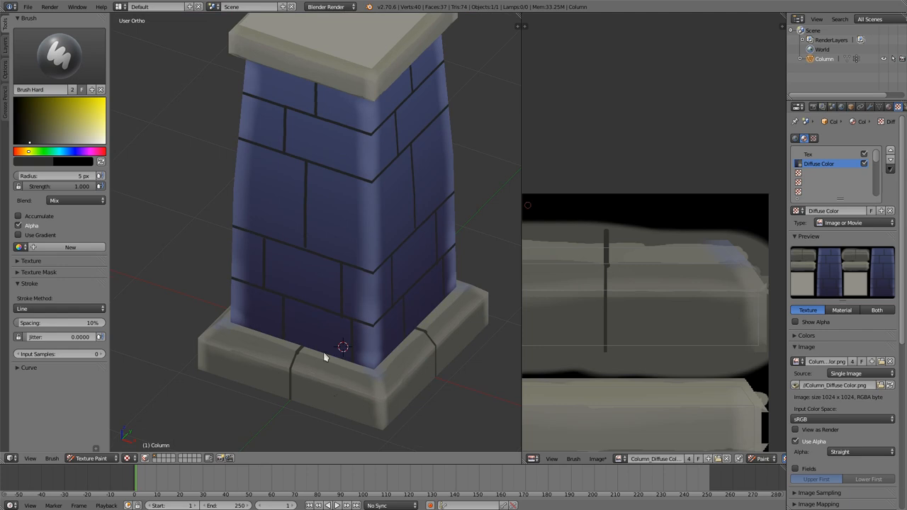
drag(325, 357, 441, 346)
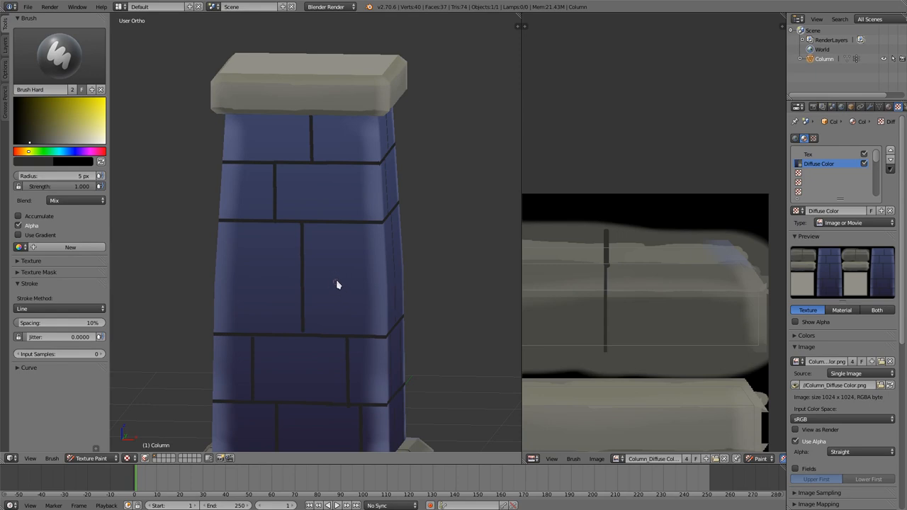
mouse_move(331, 289)
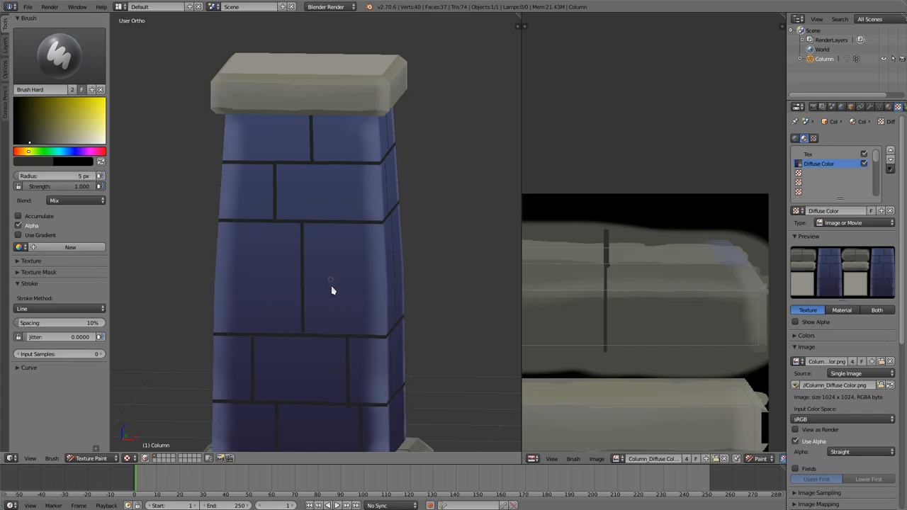
mouse_move(343, 338)
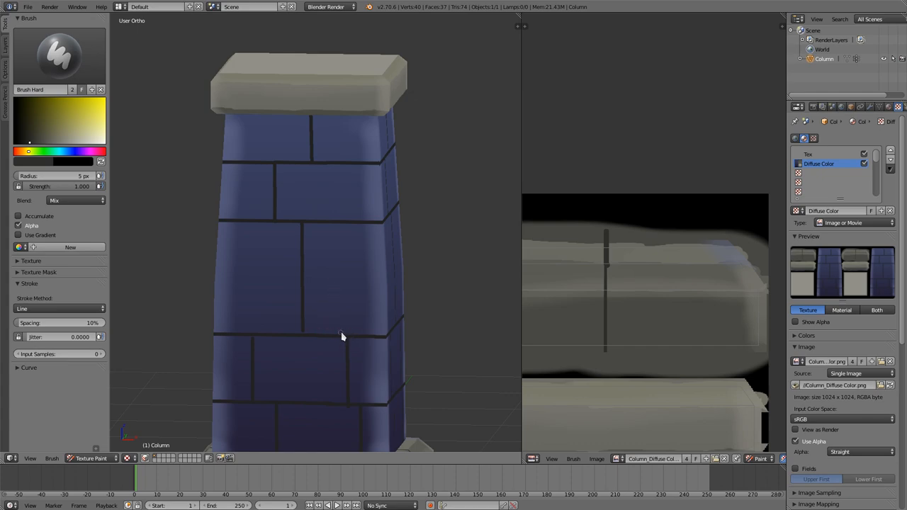
mouse_move(357, 234)
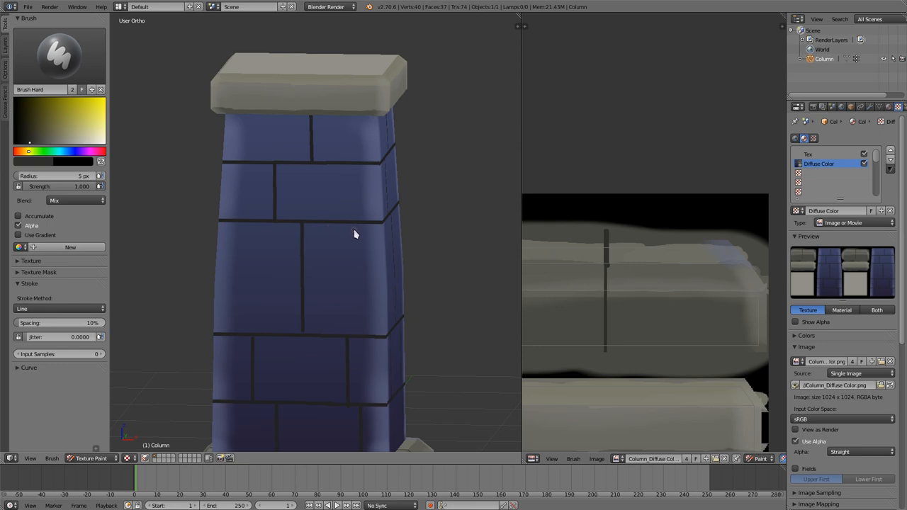
mouse_move(355, 253)
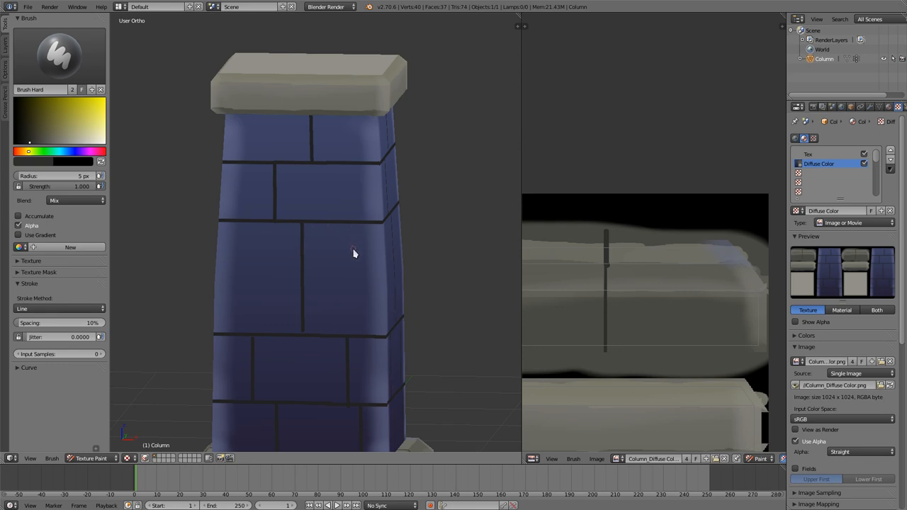
mouse_move(334, 239)
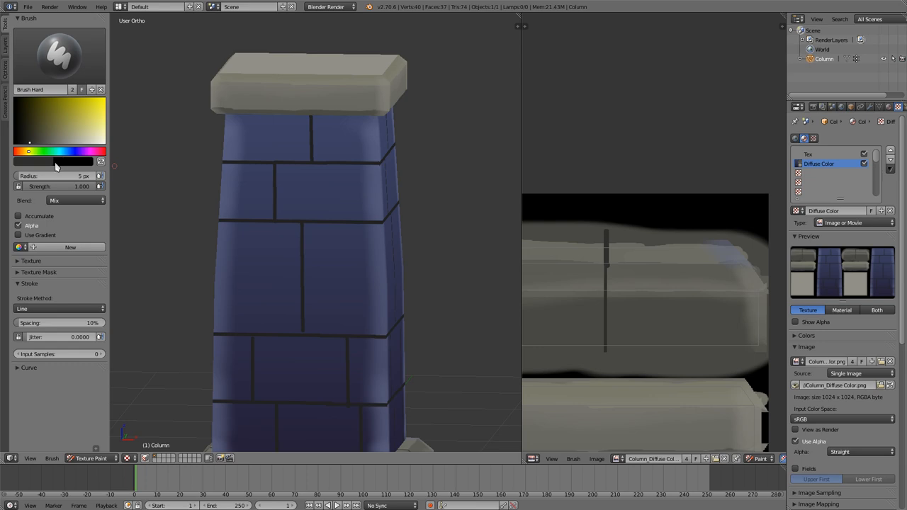
mouse_move(40, 162)
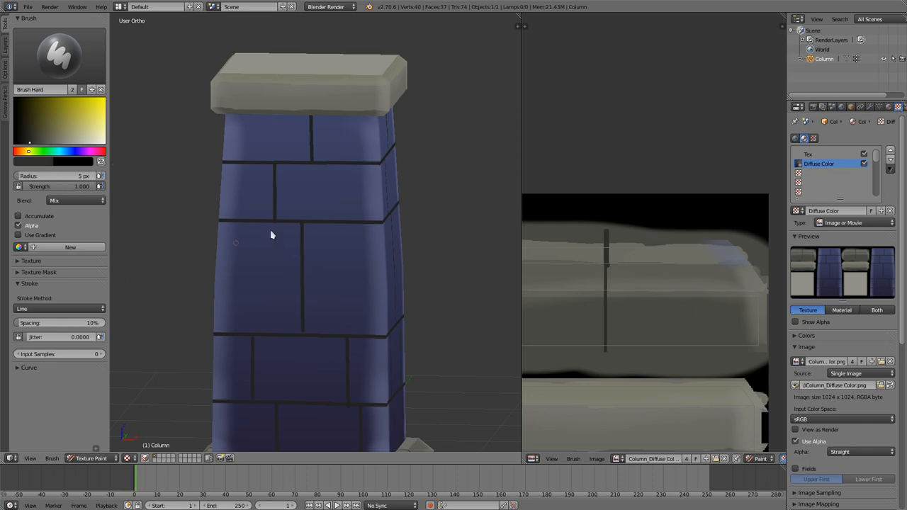
mouse_move(329, 238)
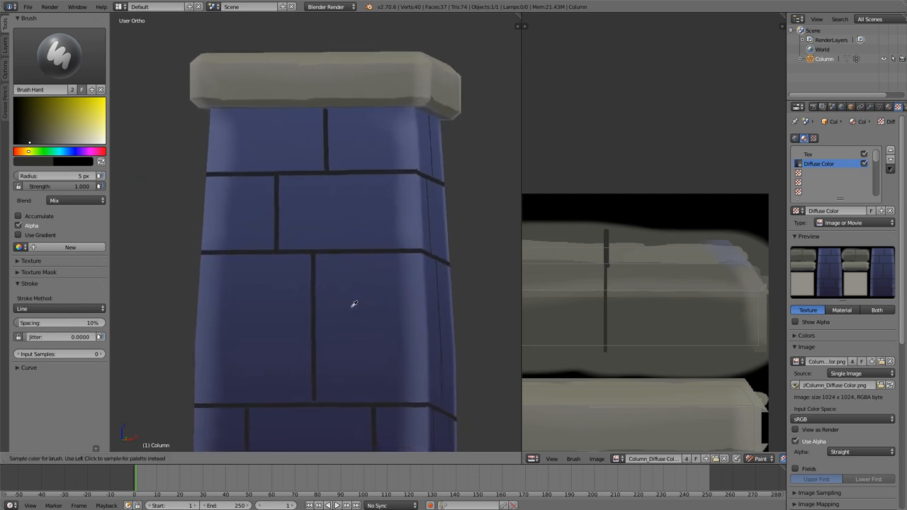
Sample the brick blue, enlarge the brush and set its stroke method to Space for spaced dabs.
click(78, 133)
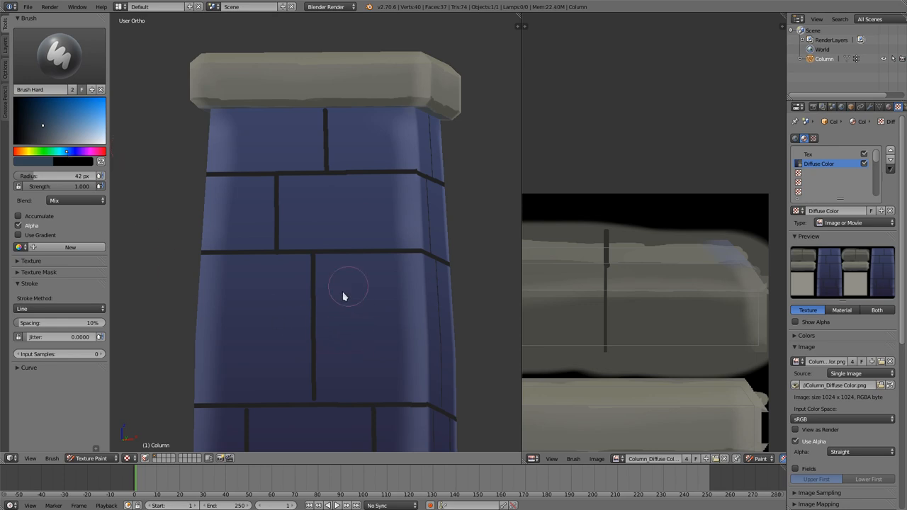
drag(347, 286, 363, 354)
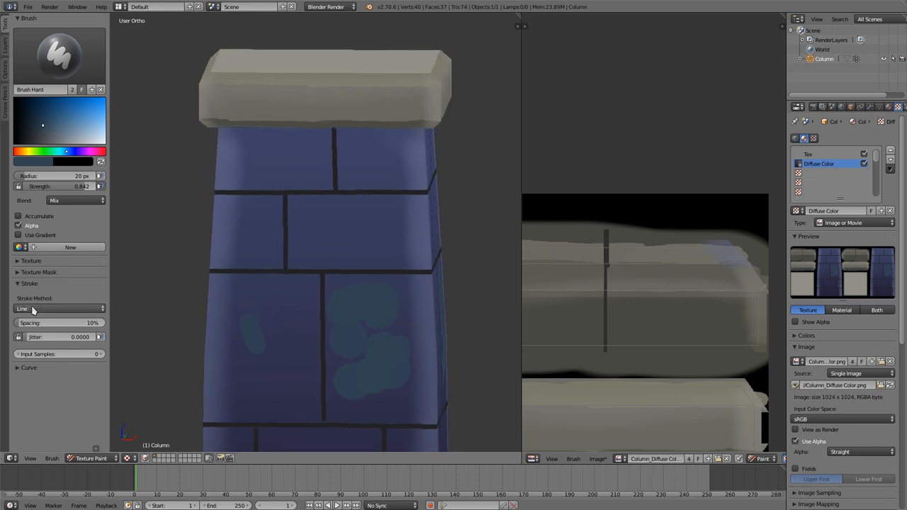
click(60, 309)
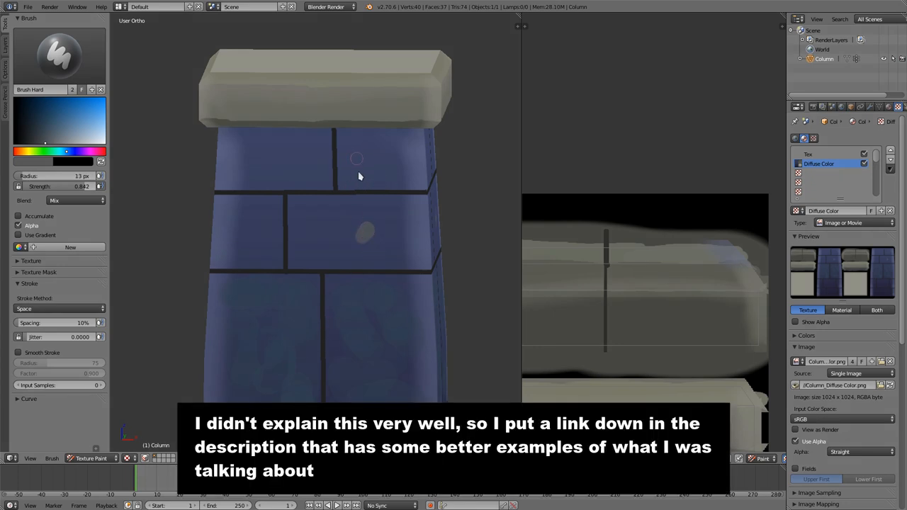
mouse_move(363, 88)
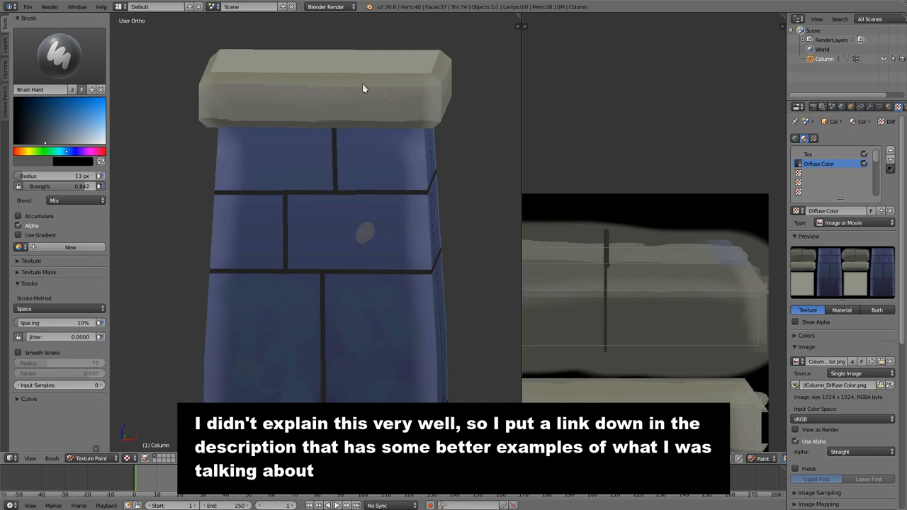
mouse_move(346, 94)
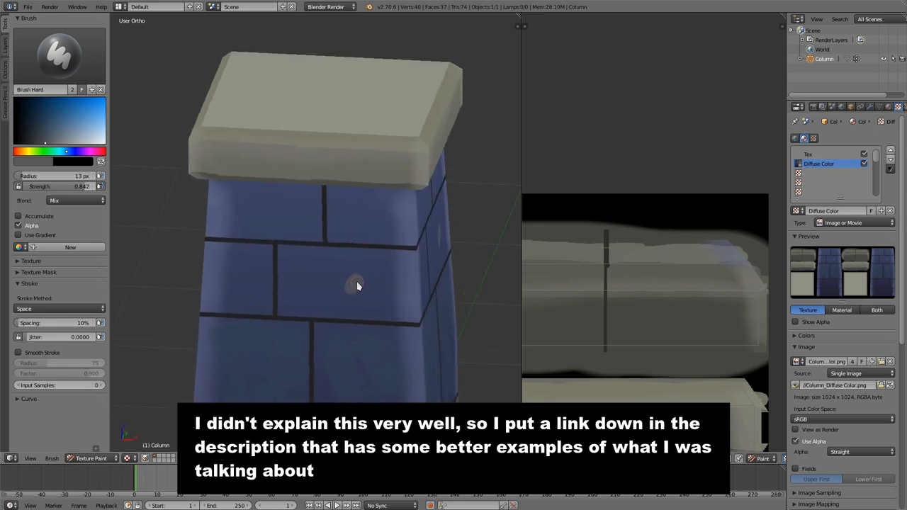
mouse_move(296, 119)
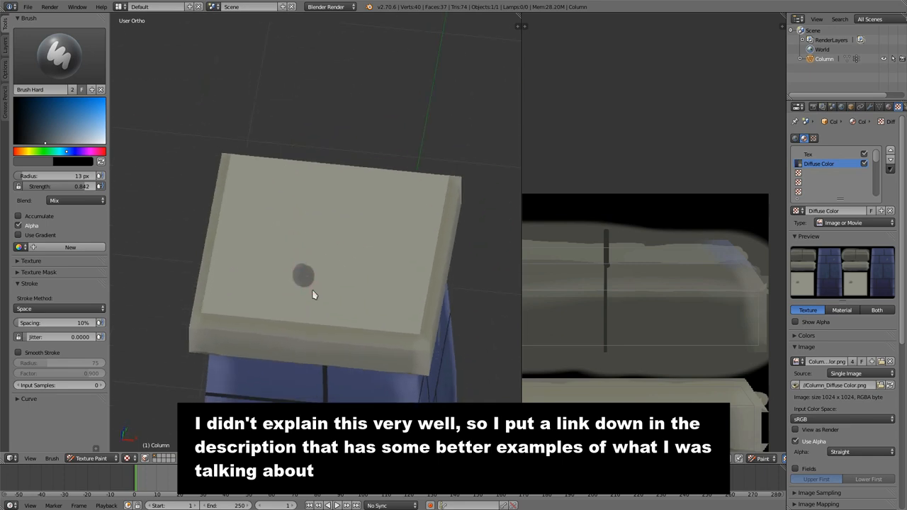
mouse_move(306, 300)
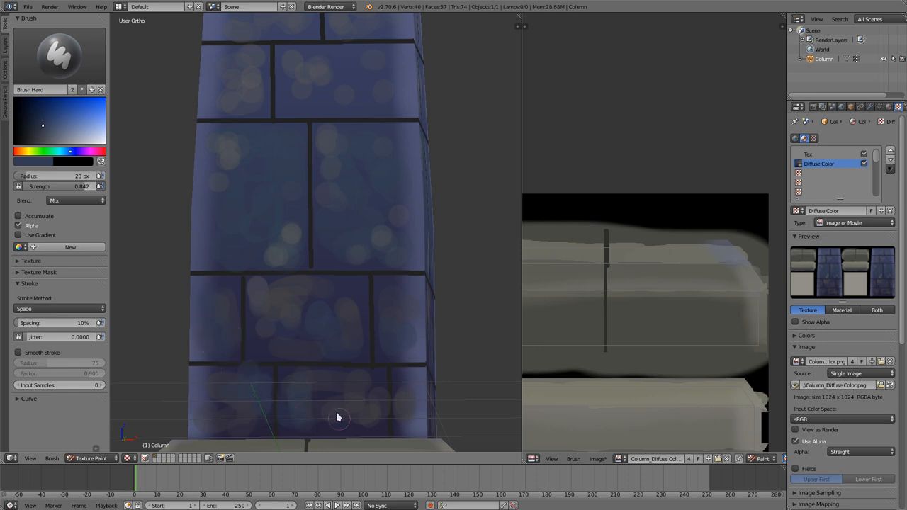
Dab orange onto the bricks, then sample the cap grey and paint darker blotches across the top cap.
click(41, 125)
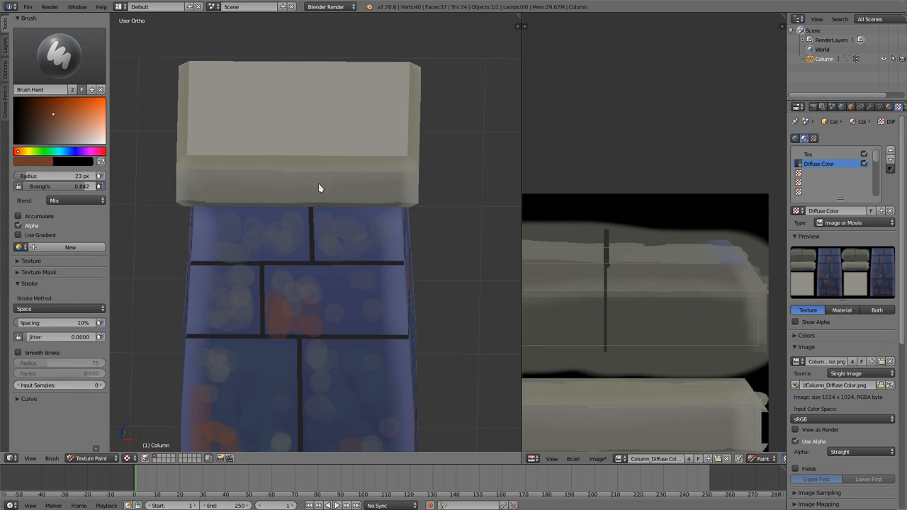
click(43, 145)
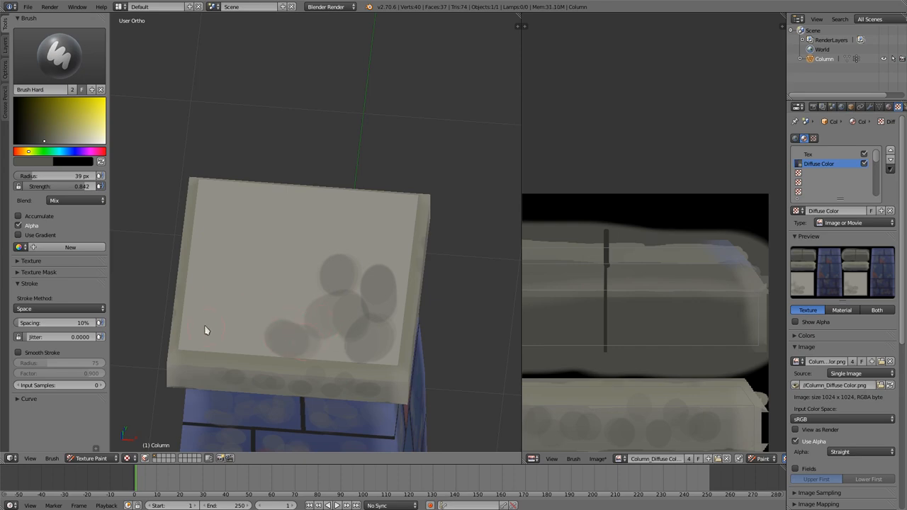
drag(207, 330, 250, 243)
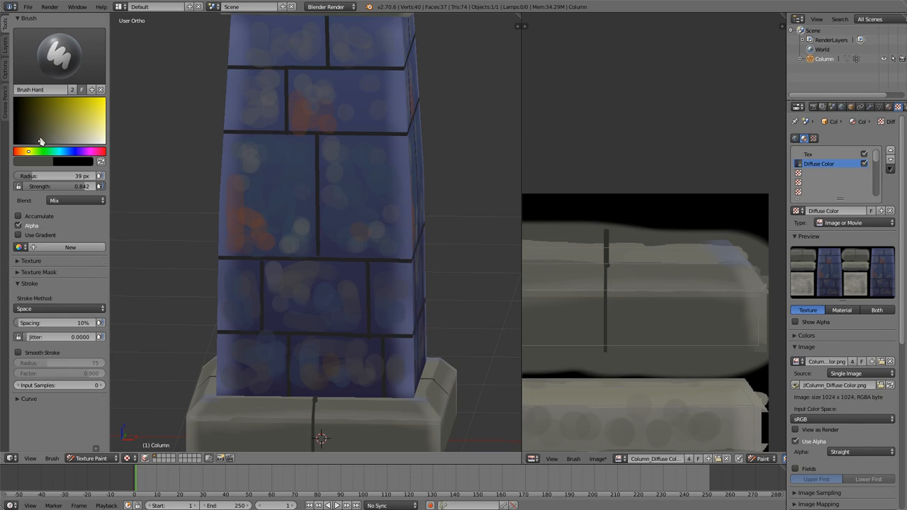
mouse_move(348, 439)
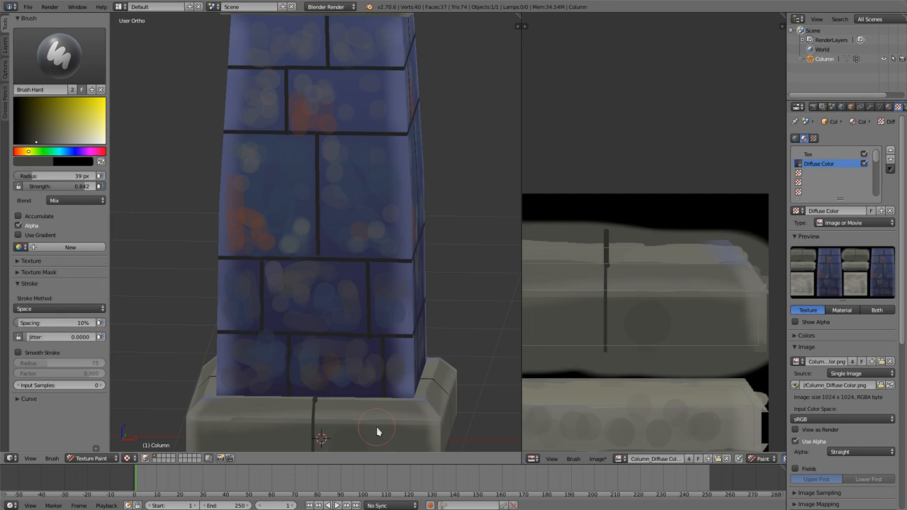
mouse_move(409, 436)
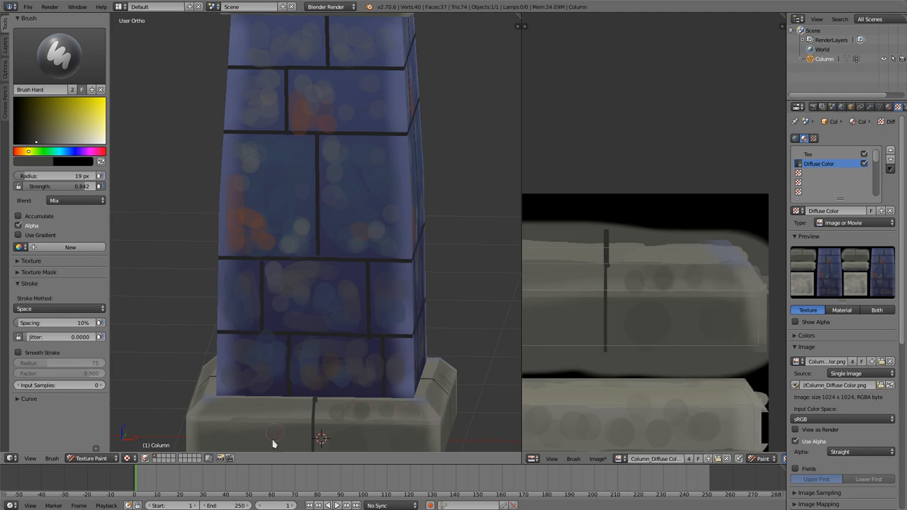
mouse_move(224, 414)
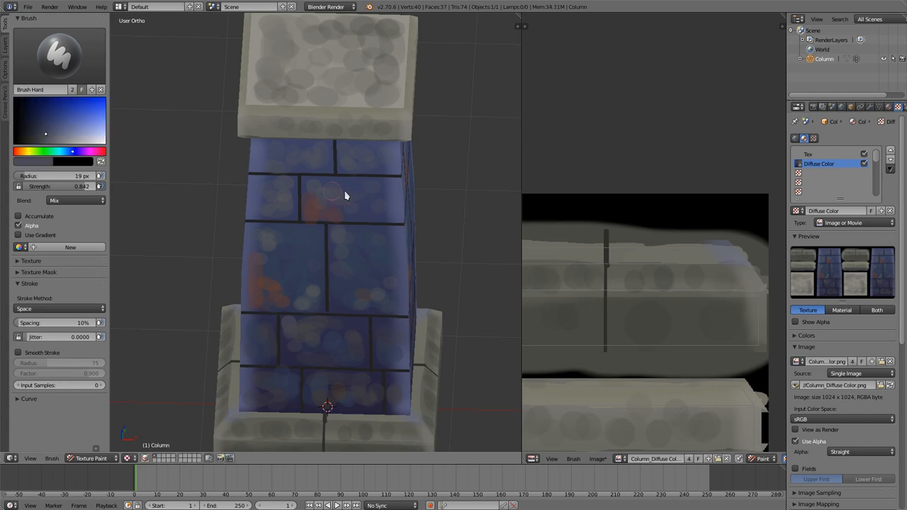
scroll(down, 3)
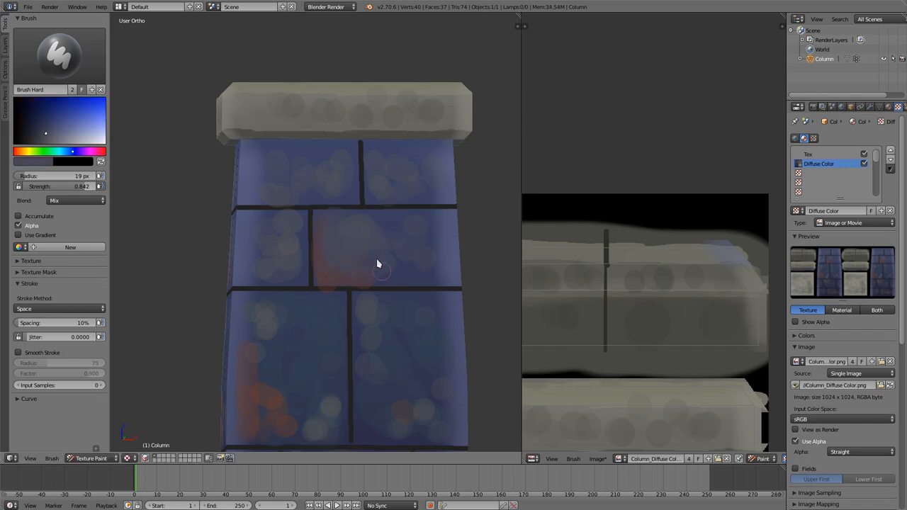
mouse_move(397, 235)
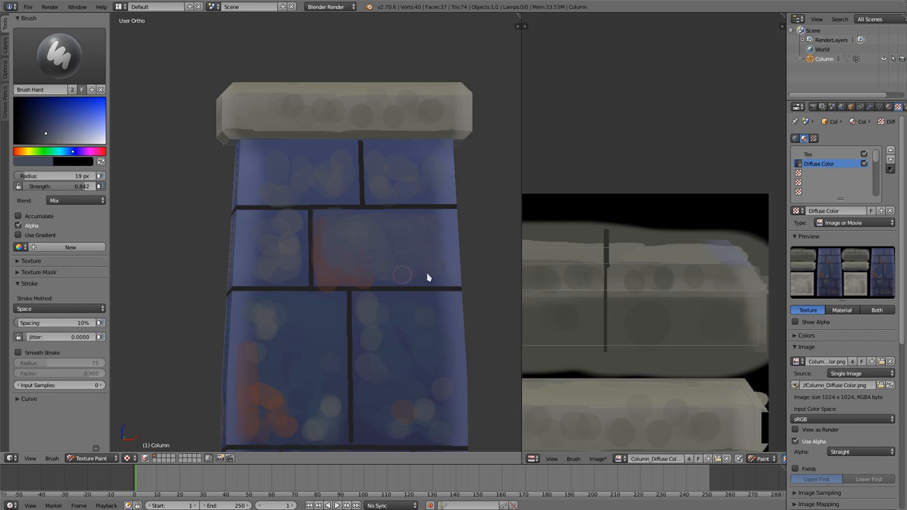
mouse_move(404, 291)
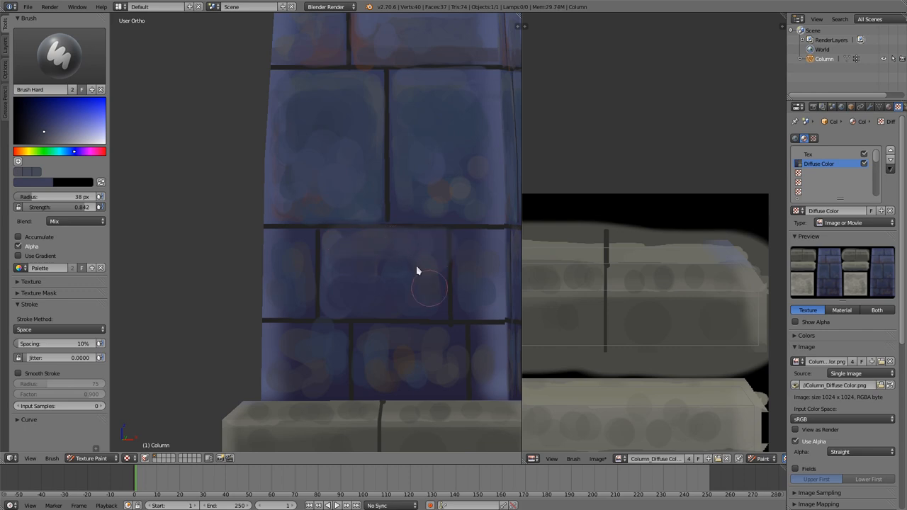
mouse_move(467, 253)
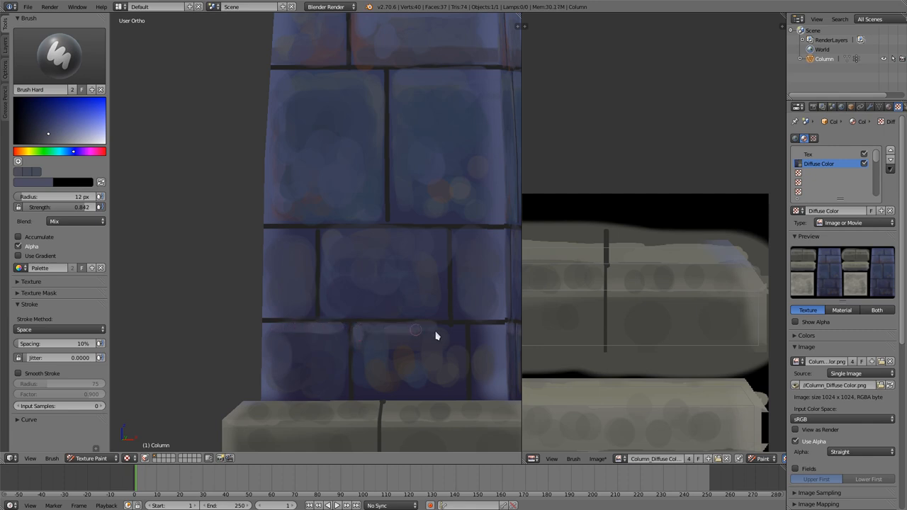
mouse_move(477, 262)
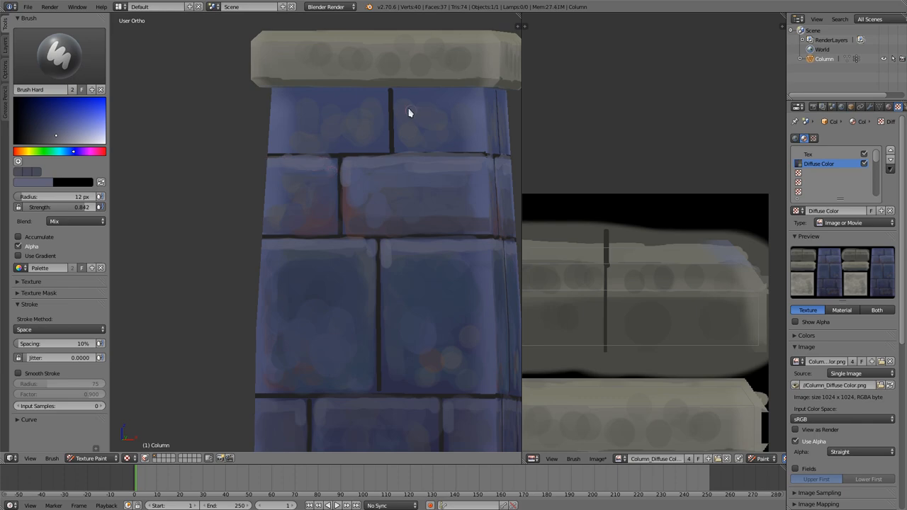
mouse_move(442, 162)
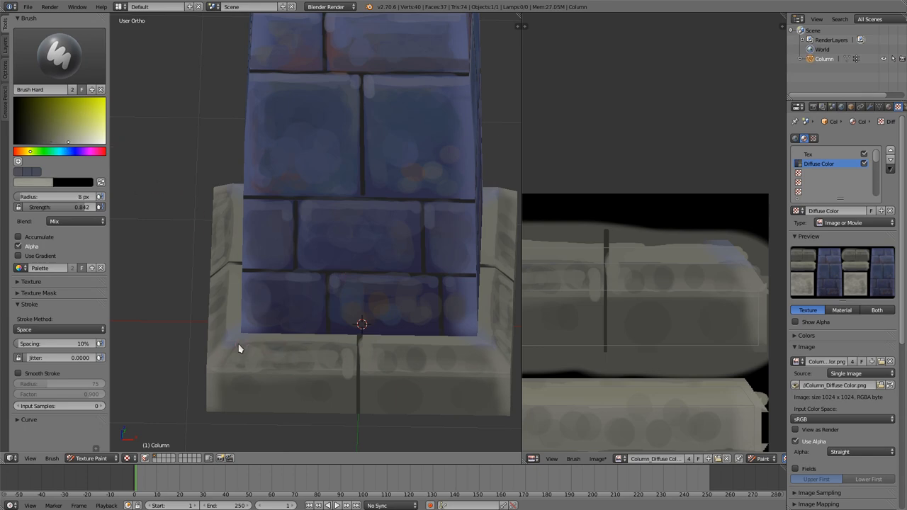
Drag pale highlight strokes along the base cap's top edges and corner, then pick a blue shade.
drag(239, 347, 372, 347)
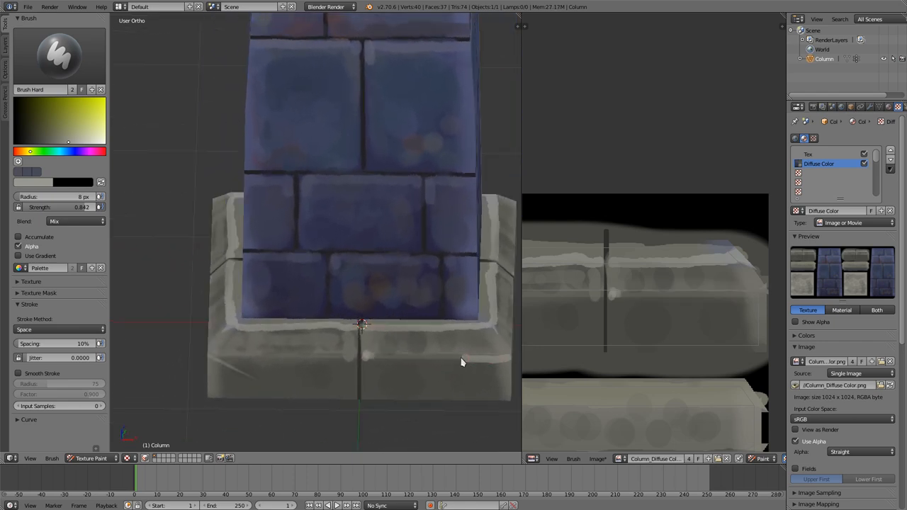
drag(461, 361, 357, 364)
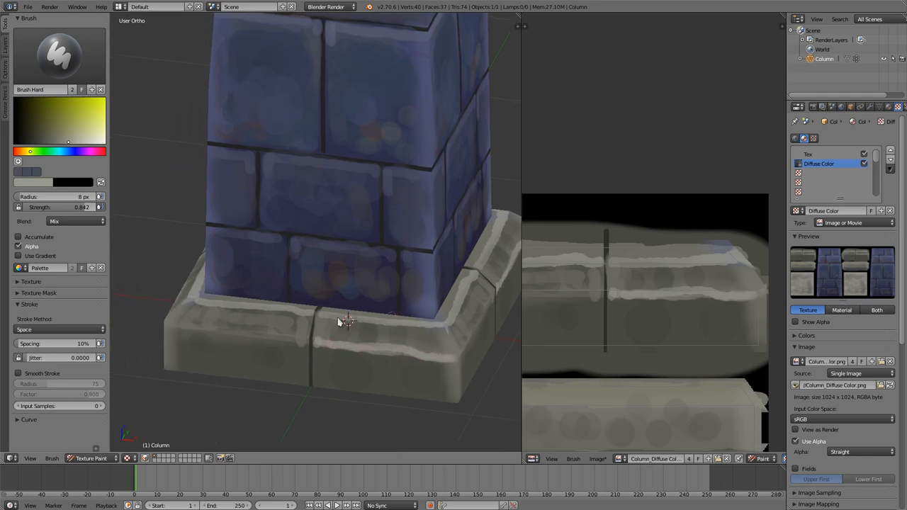
drag(343, 323, 247, 341)
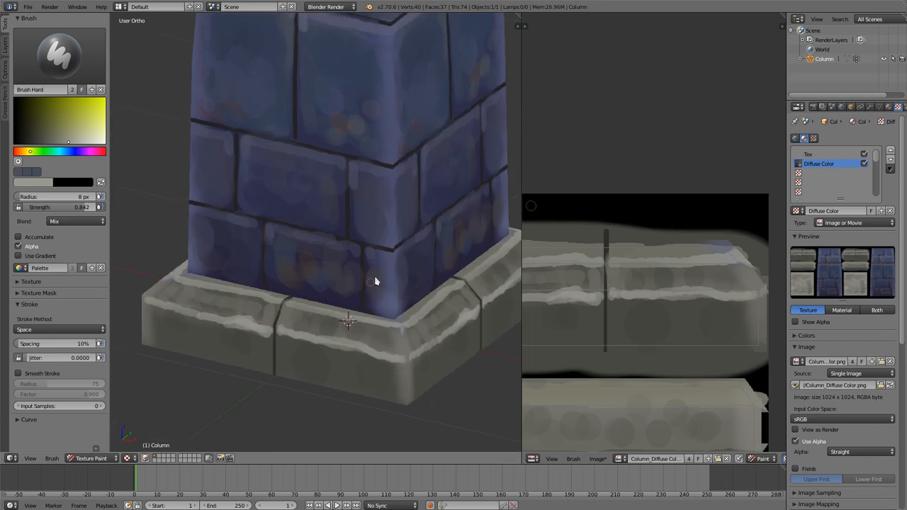
click(74, 152)
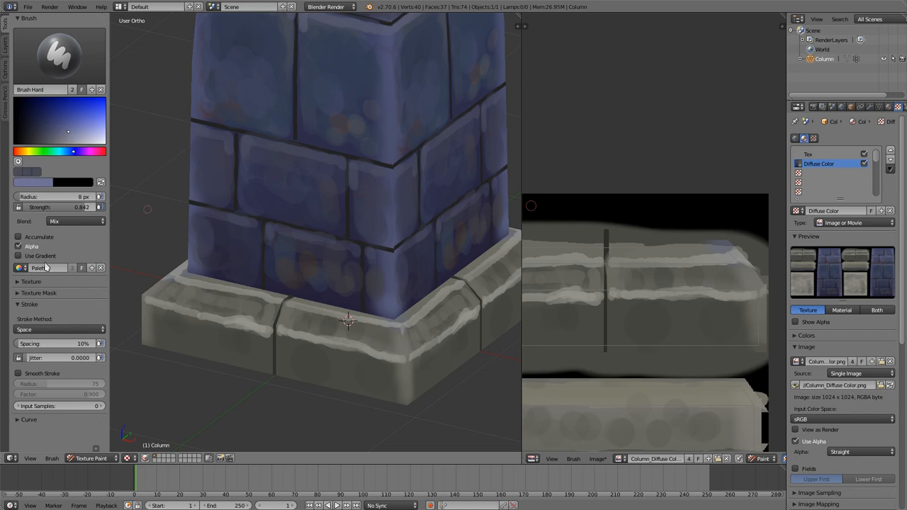
mouse_move(275, 233)
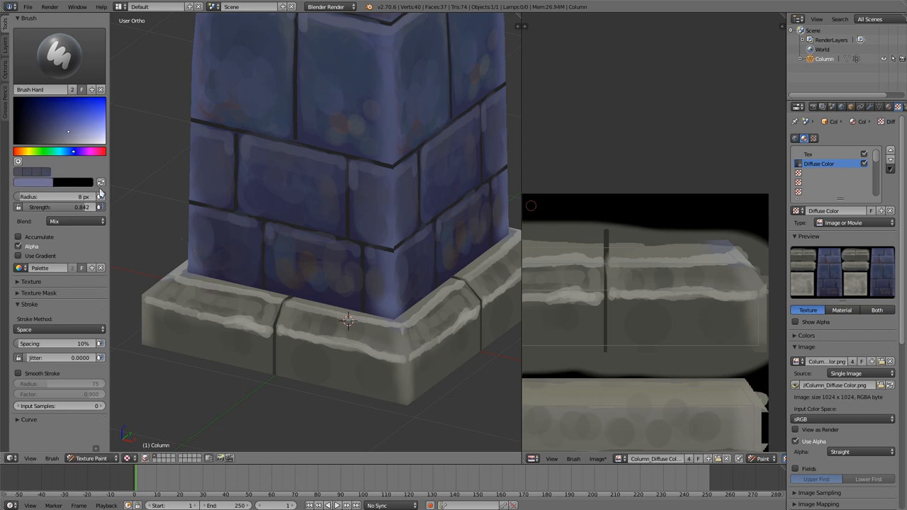
mouse_move(377, 218)
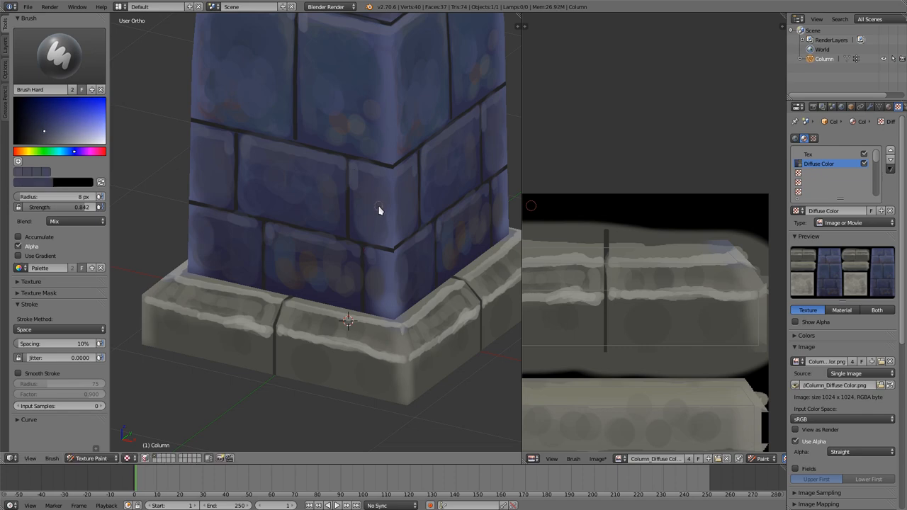
mouse_move(383, 200)
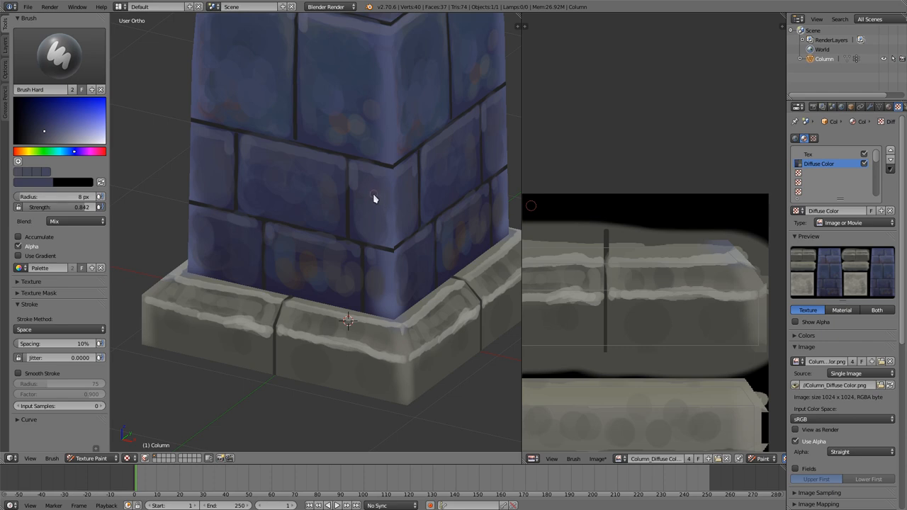
mouse_move(207, 176)
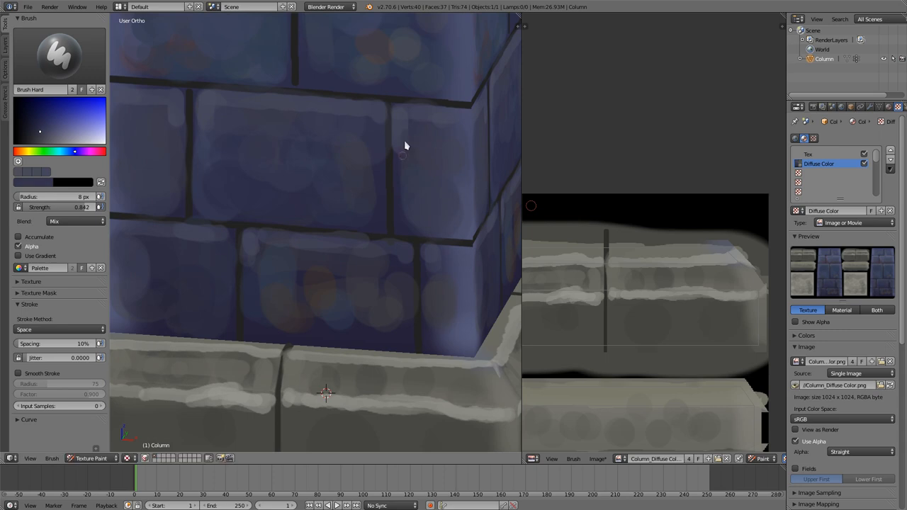
mouse_move(395, 159)
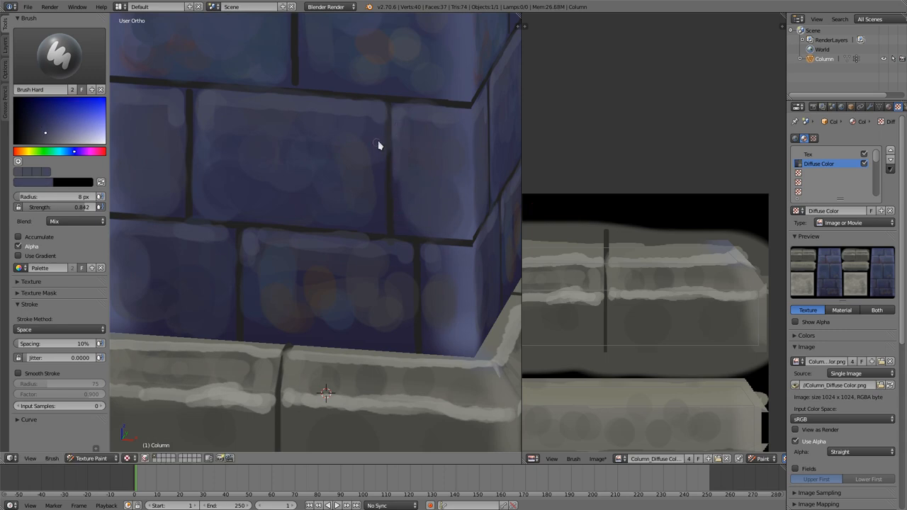
mouse_move(381, 113)
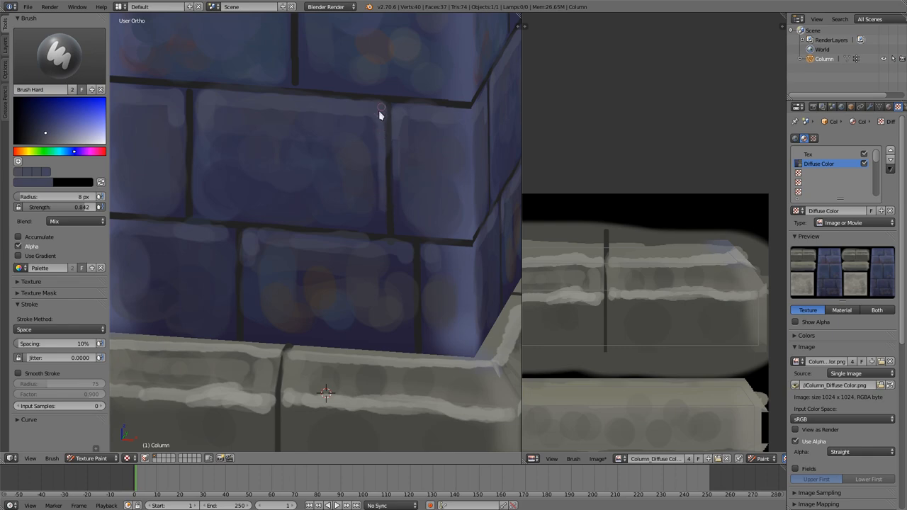
Zoom in closer on the brick faces for the light blue highlight strokes.
drag(382, 114, 347, 205)
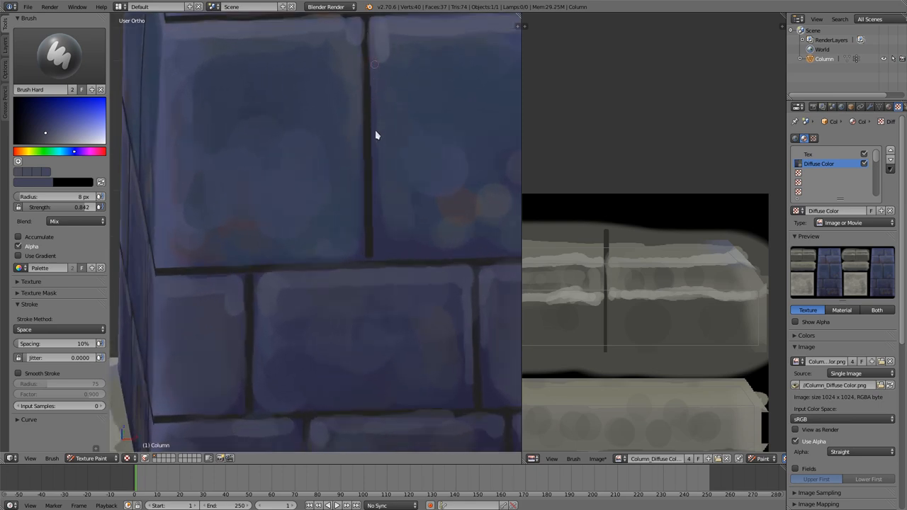
mouse_move(380, 44)
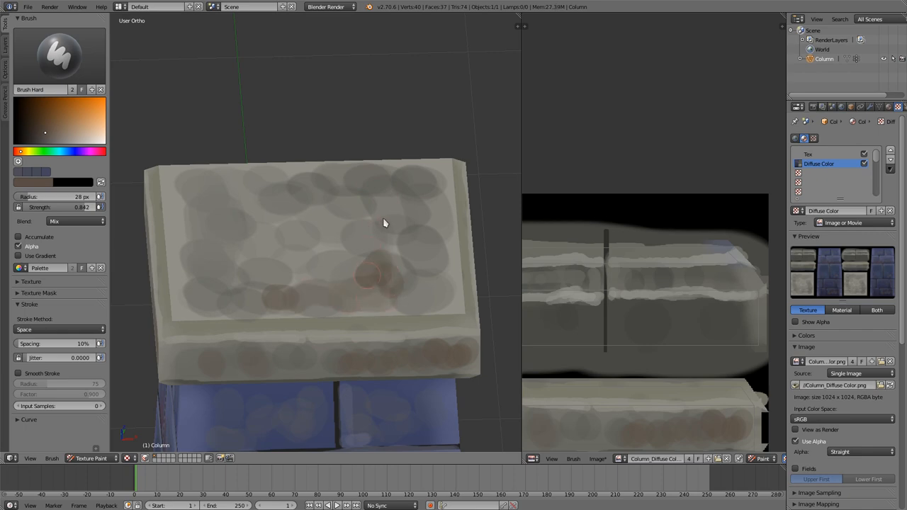
Brush warm orange then yellow mottled spots over the column's top cap.
drag(382, 224, 281, 278)
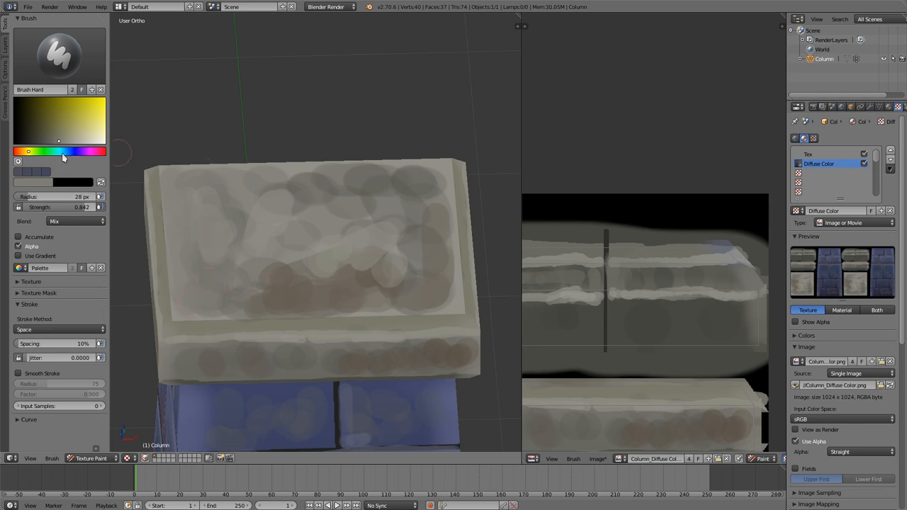
click(62, 156)
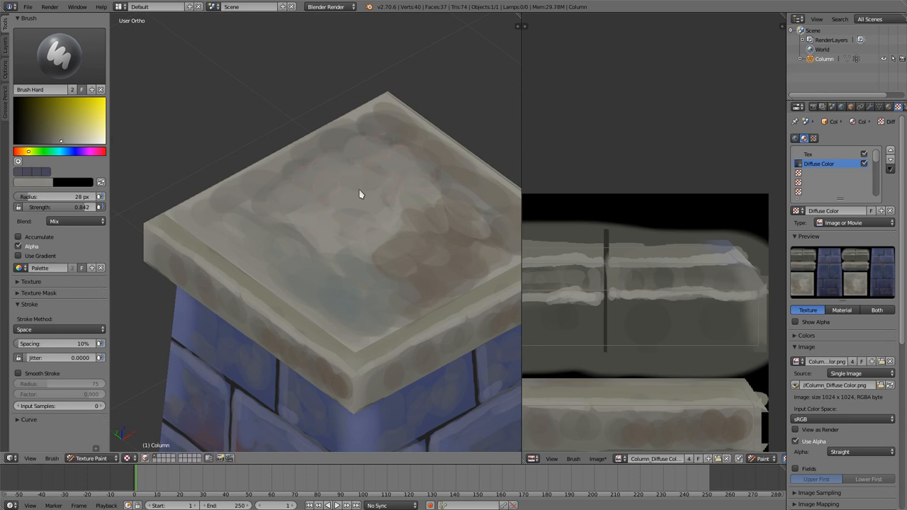
drag(360, 196, 337, 275)
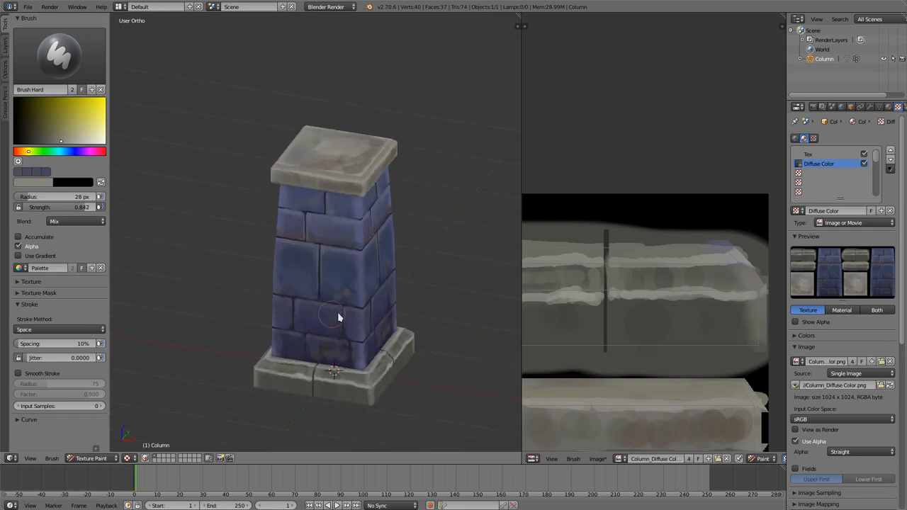
mouse_move(366, 293)
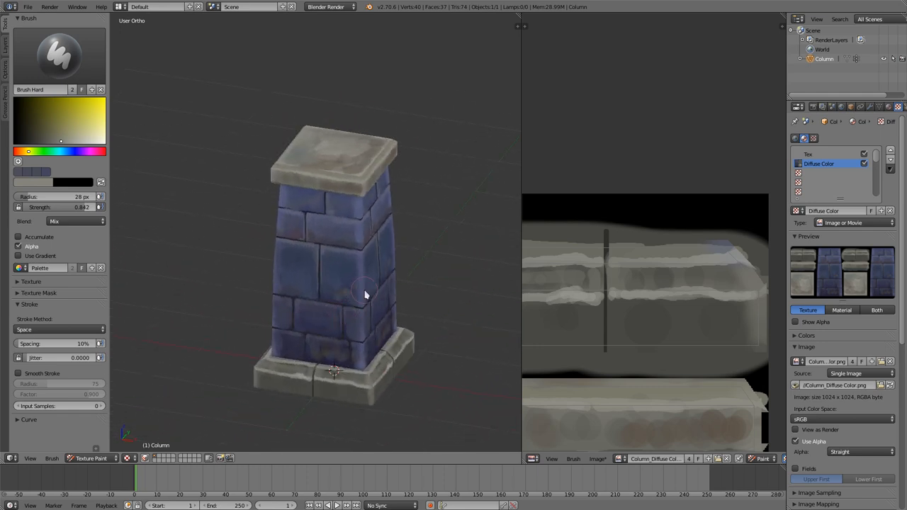
drag(366, 296, 324, 250)
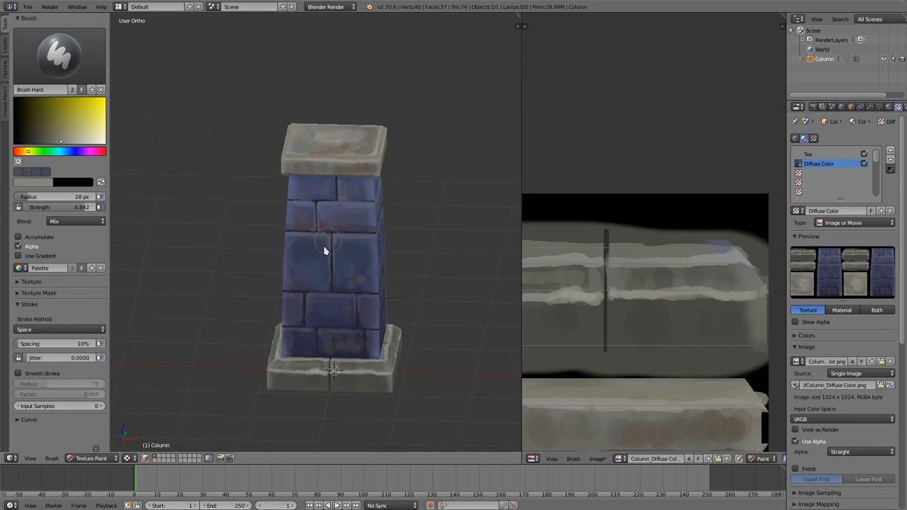
drag(326, 248, 456, 380)
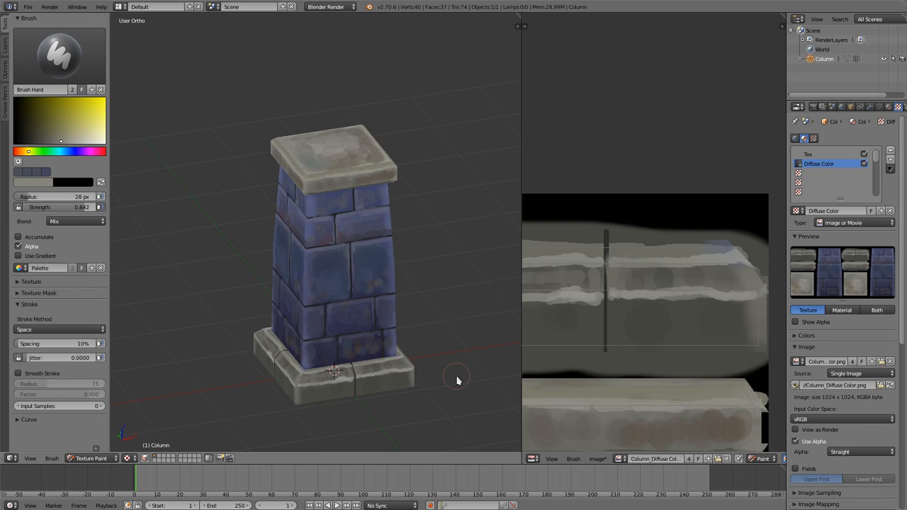
mouse_move(366, 366)
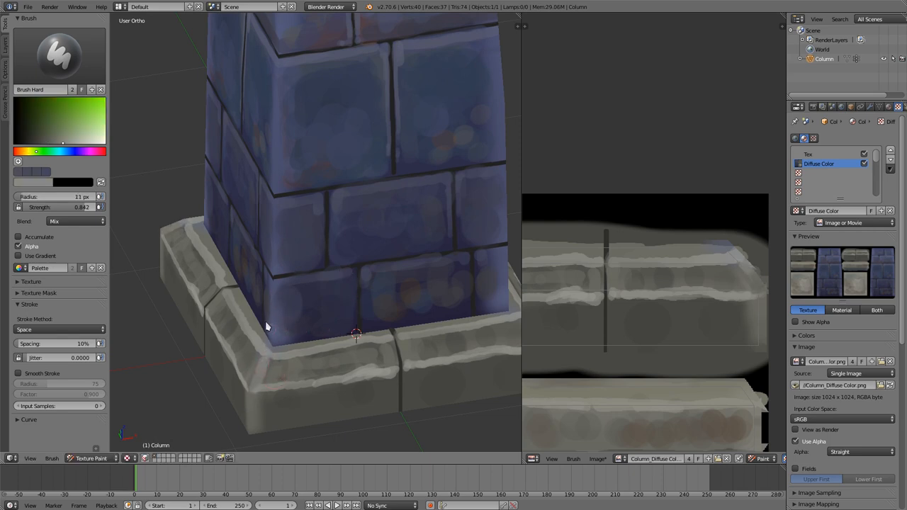
mouse_move(284, 309)
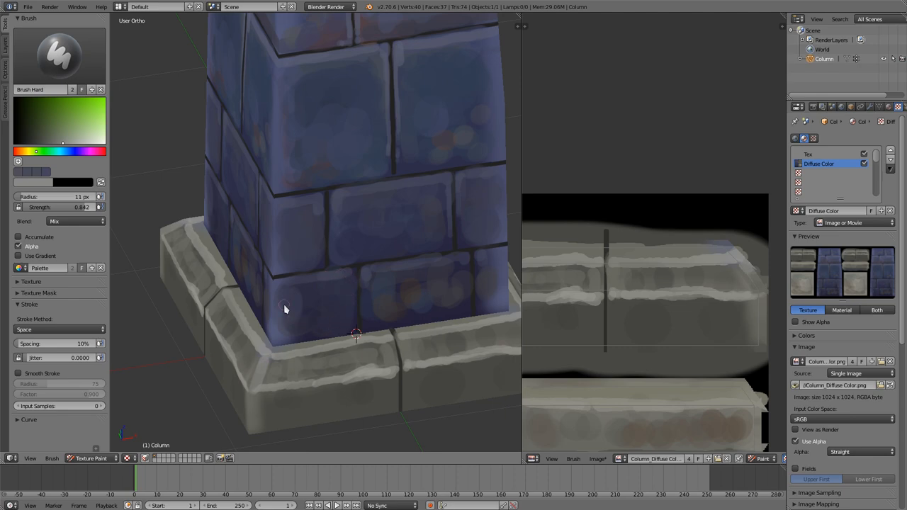
mouse_move(460, 207)
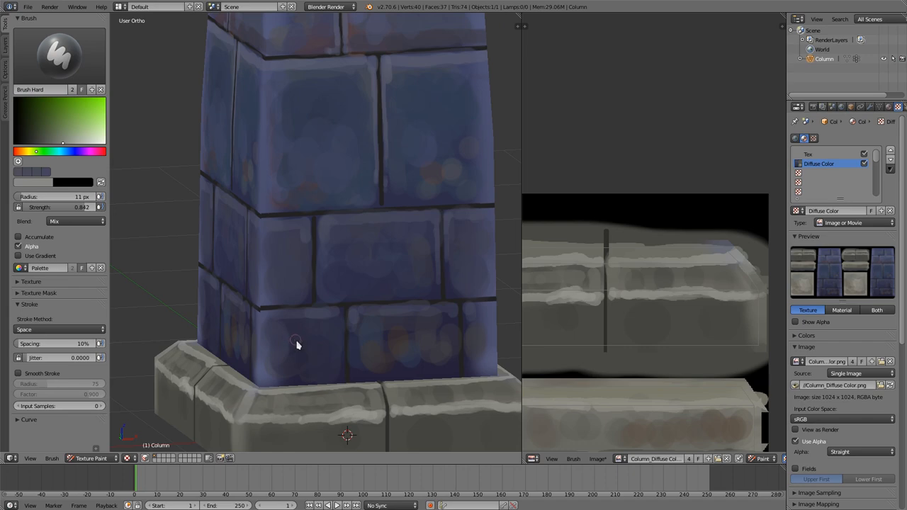
mouse_move(413, 366)
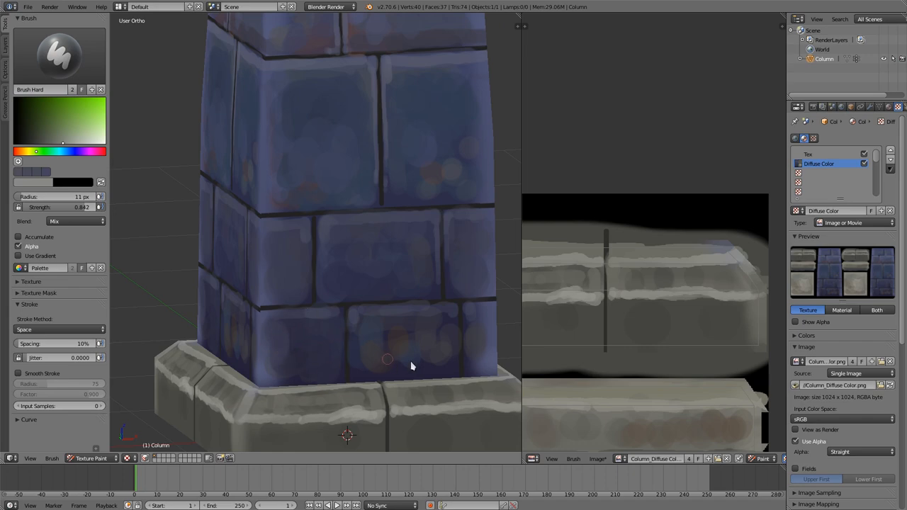
mouse_move(453, 164)
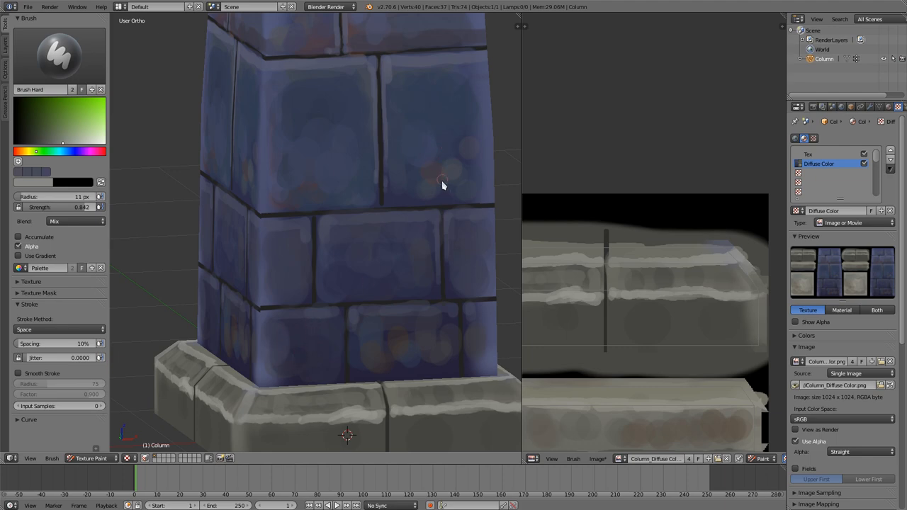
mouse_move(380, 239)
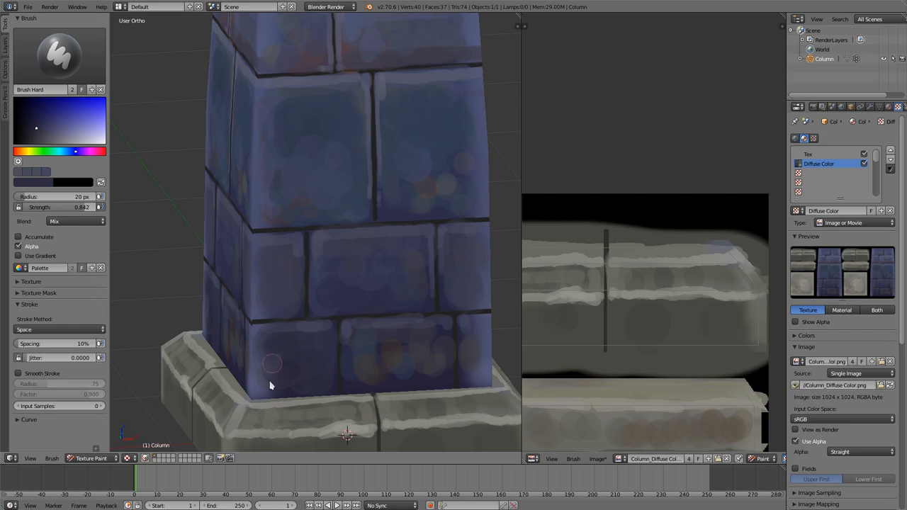
mouse_move(258, 365)
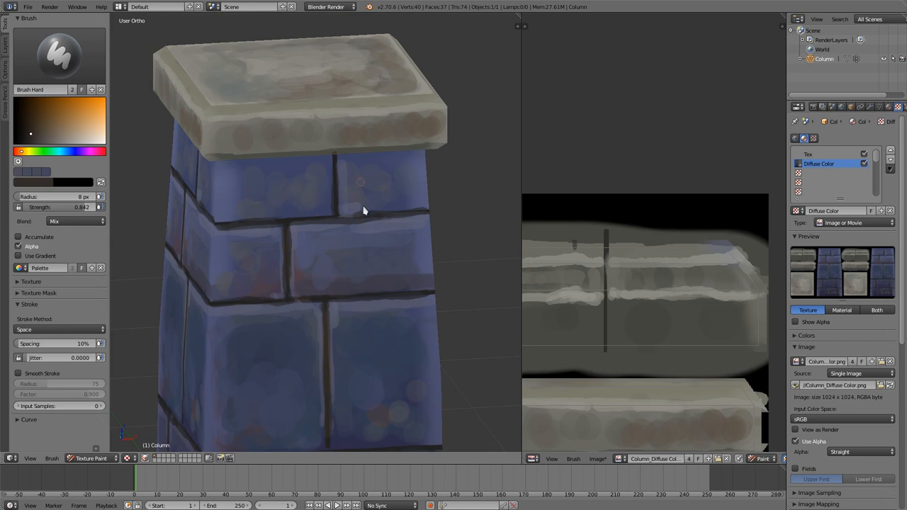
Switch to a saturated blue and dab it onto the upper bricks under the cap.
click(60, 150)
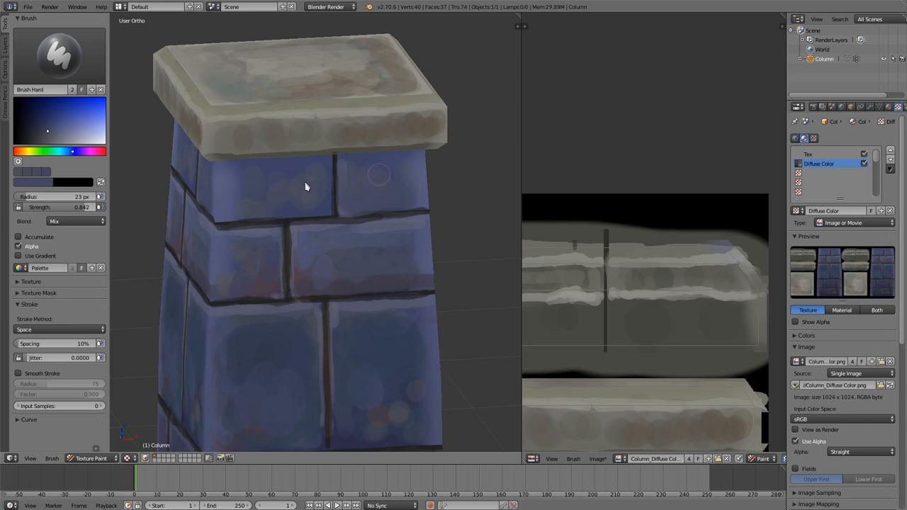
mouse_move(249, 181)
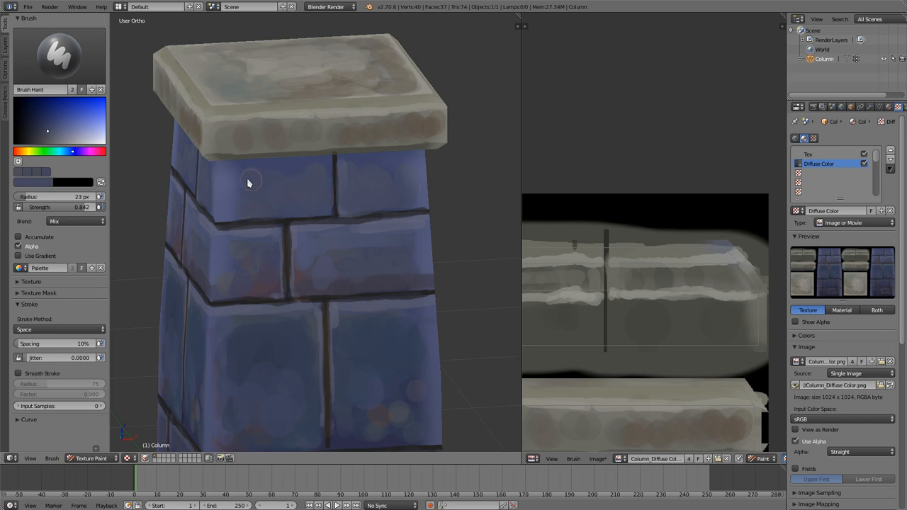
mouse_move(280, 182)
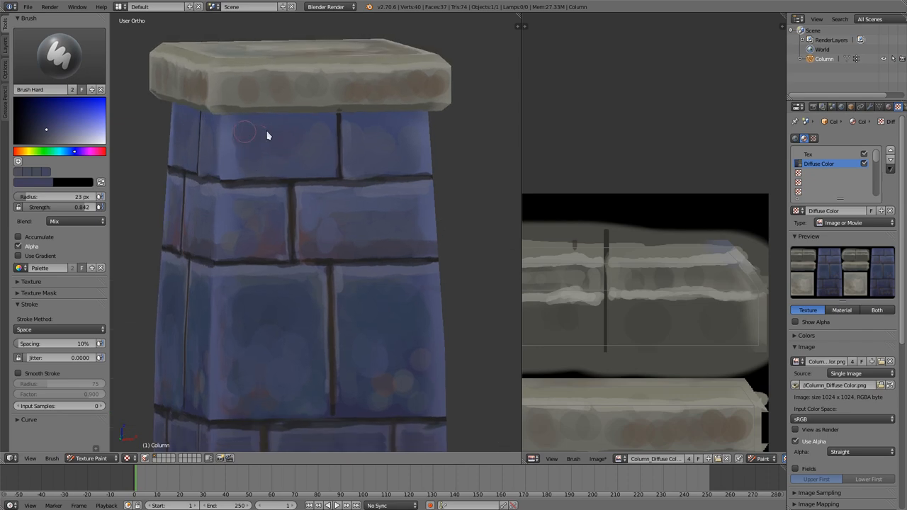
click(94, 135)
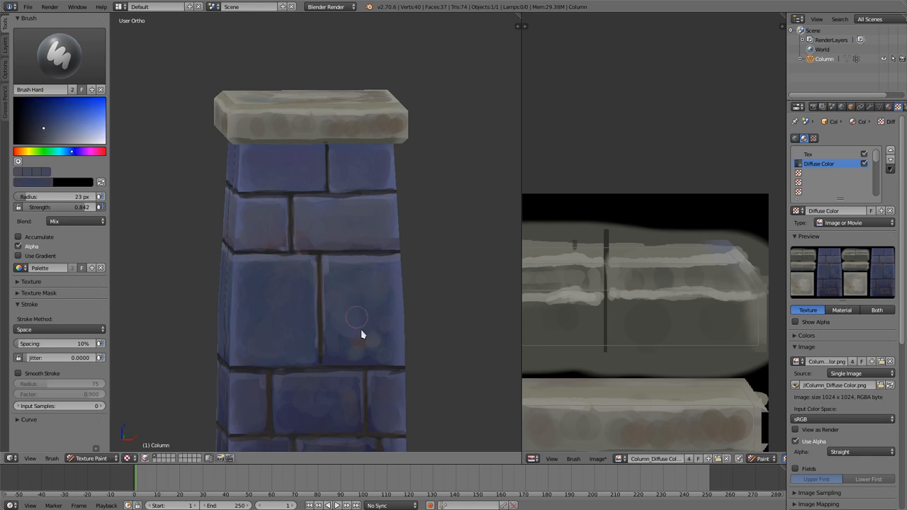
mouse_move(371, 353)
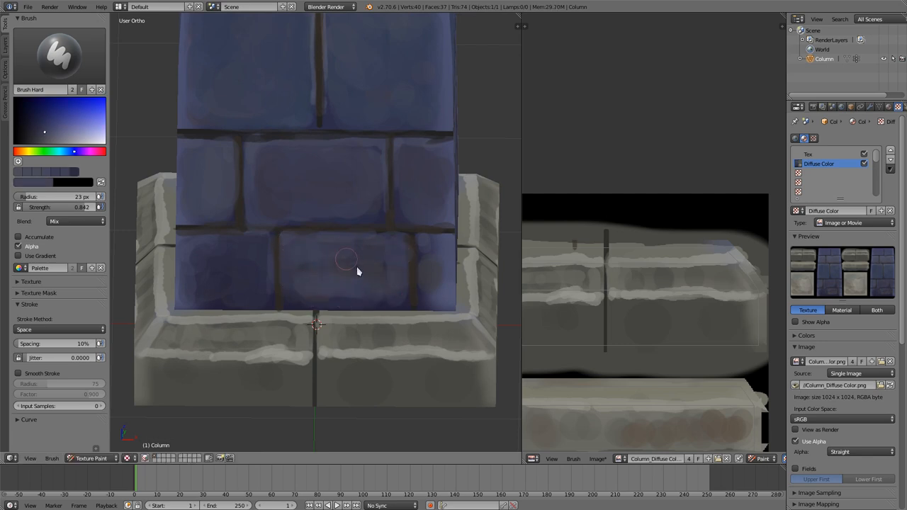
mouse_move(289, 292)
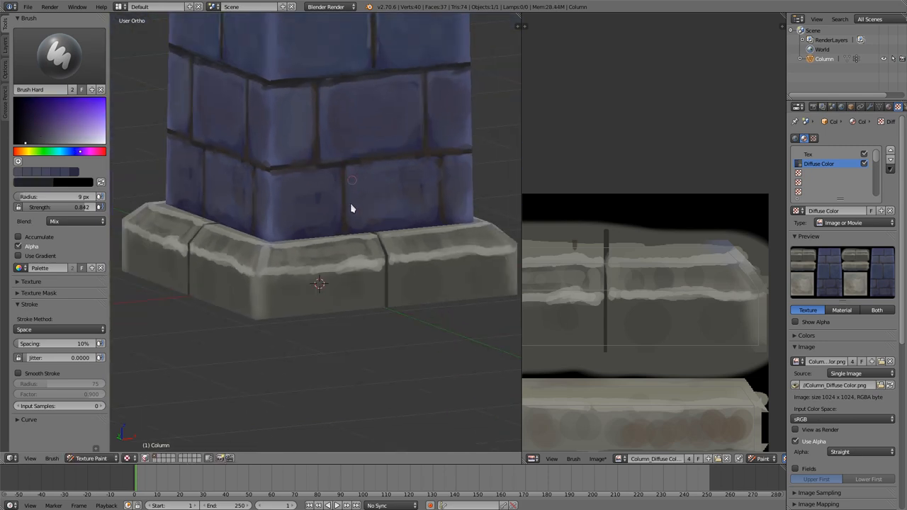
Look down at the base and dab purple flecks onto its top and front stones.
drag(354, 206, 326, 241)
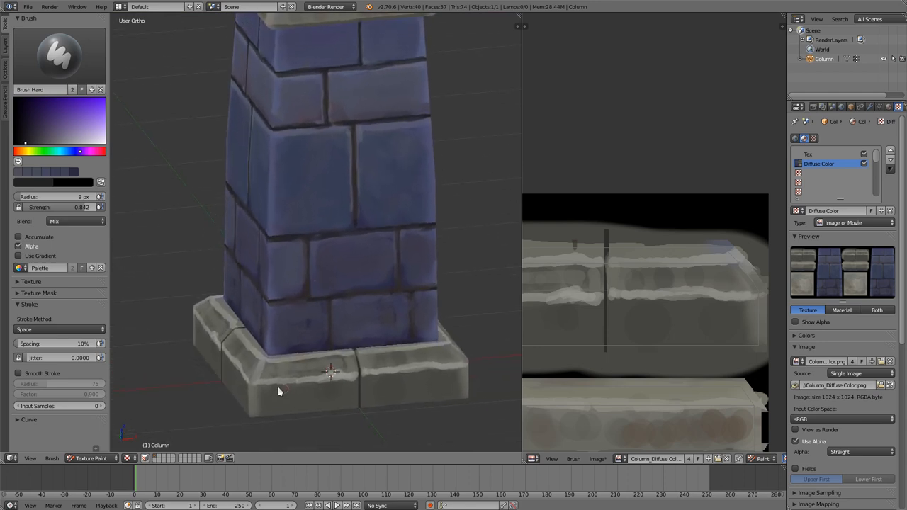
mouse_move(269, 388)
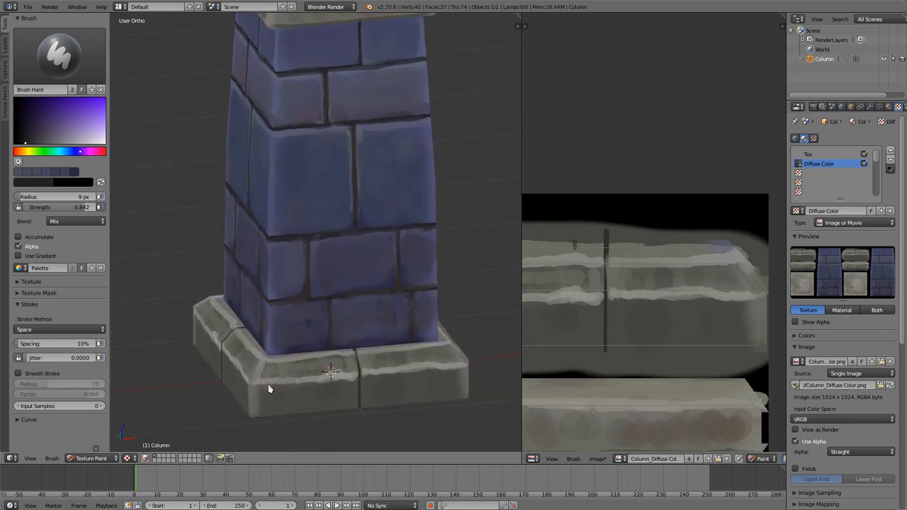
click(70, 150)
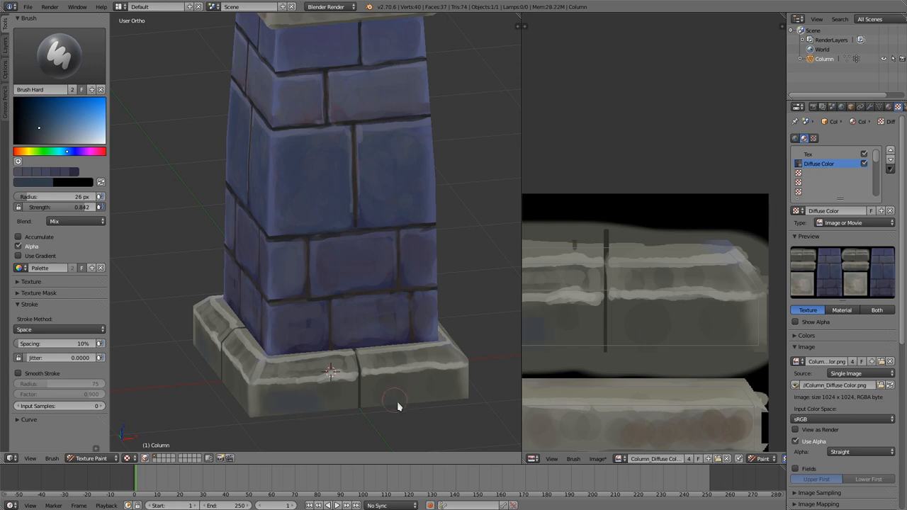
click(20, 152)
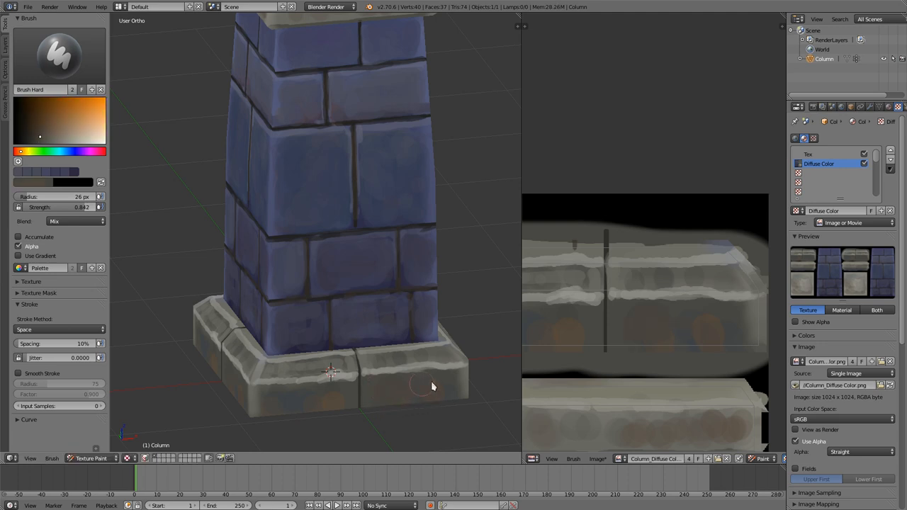
mouse_move(326, 403)
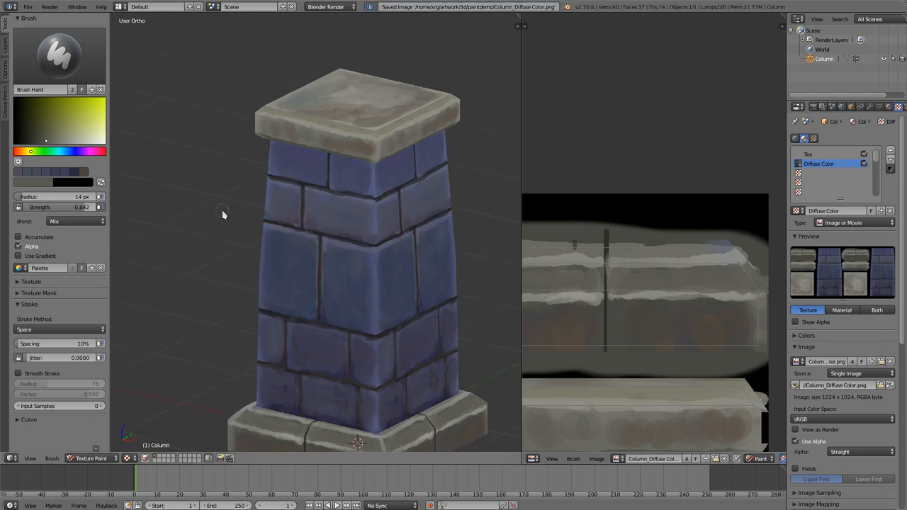
key(ctrl+s)
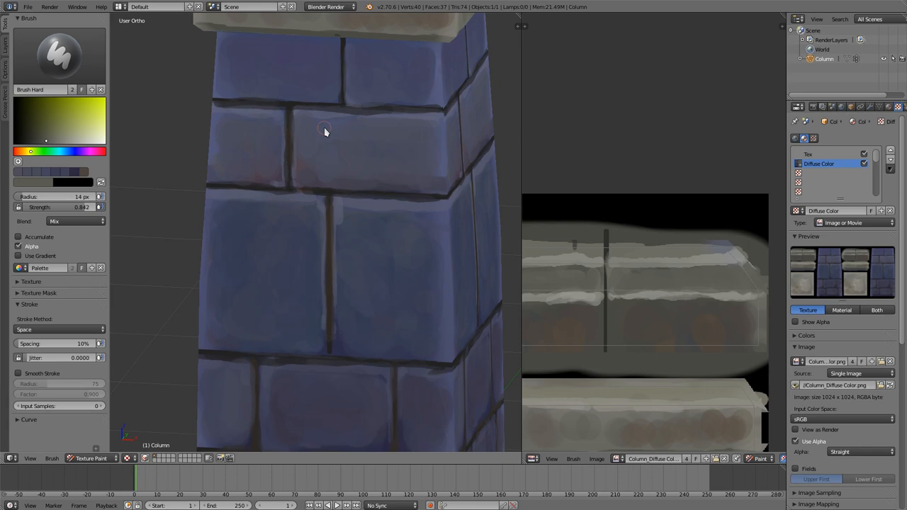
mouse_move(366, 231)
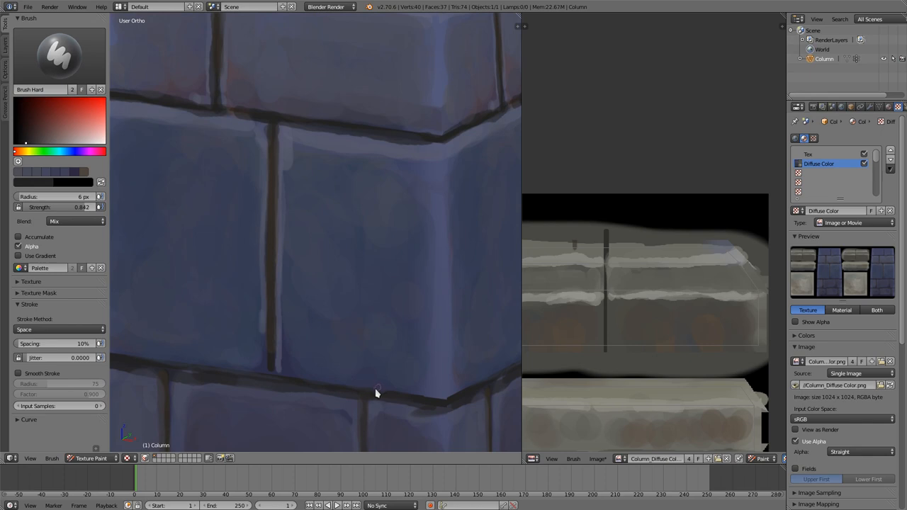
Stroke light highlights along the chipped, pointed crack edge of a front brick.
drag(377, 391, 425, 287)
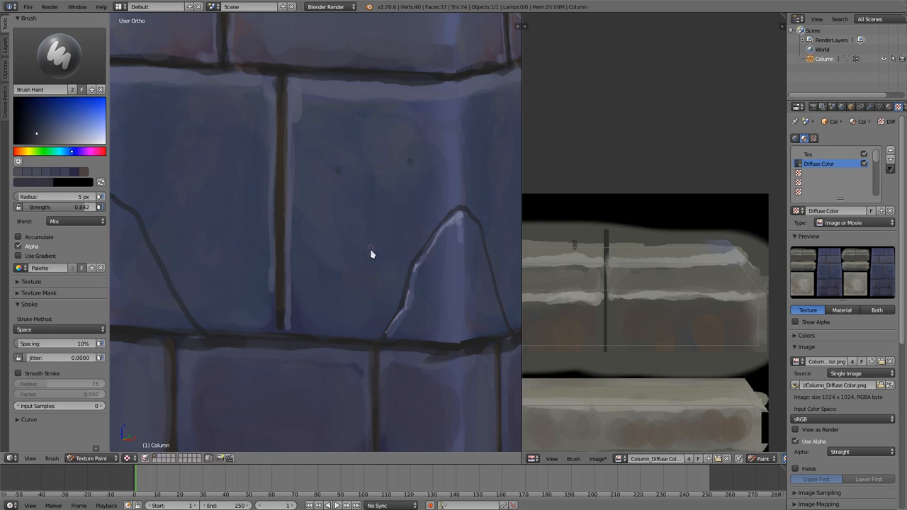
mouse_move(319, 91)
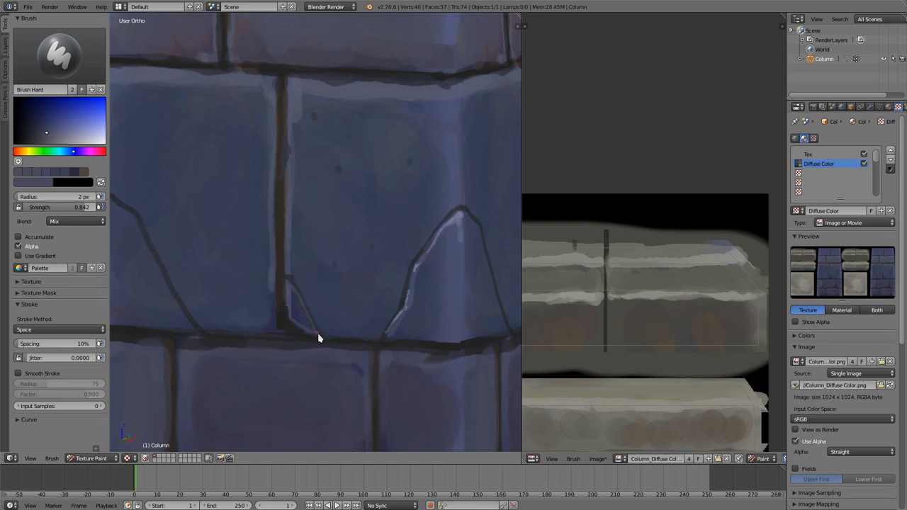
mouse_move(295, 266)
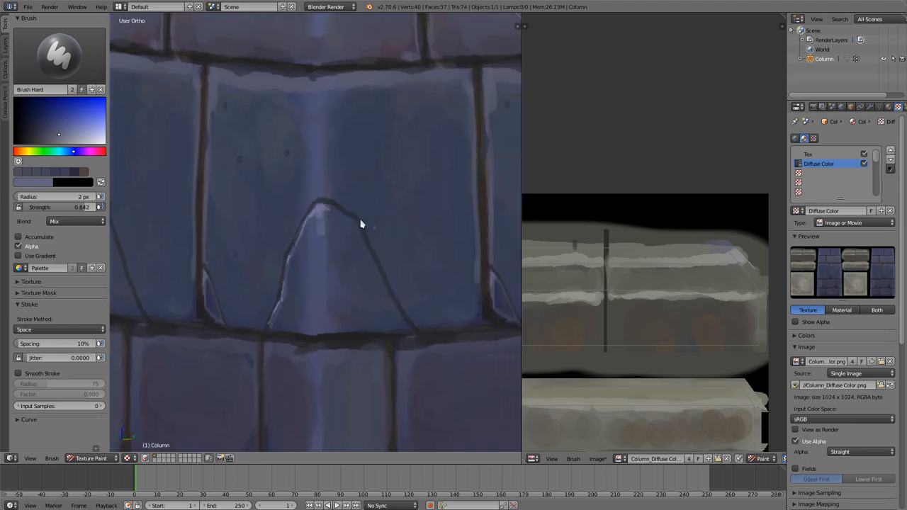
click(358, 227)
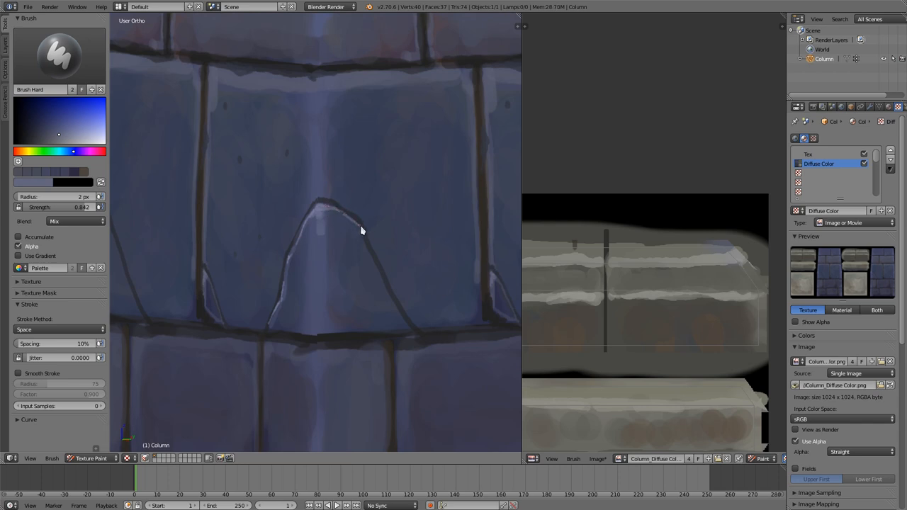
drag(361, 226, 399, 315)
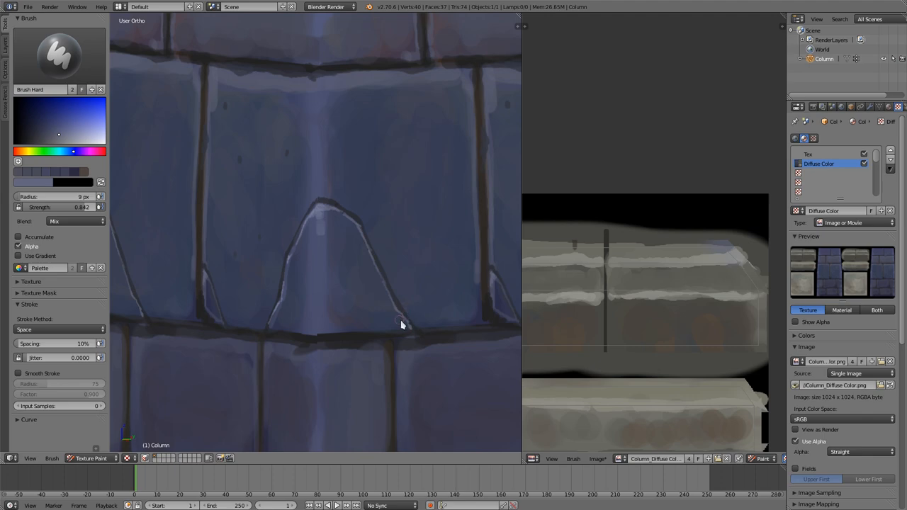
mouse_move(386, 320)
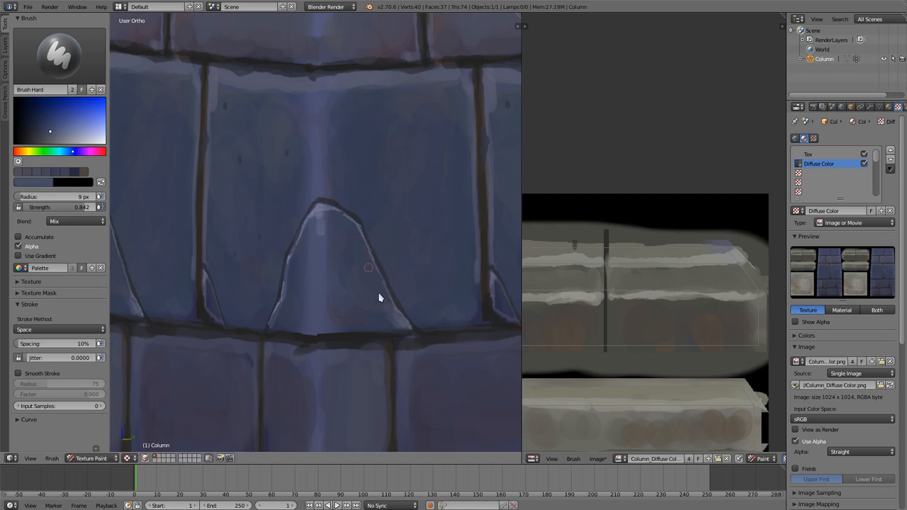
mouse_move(383, 319)
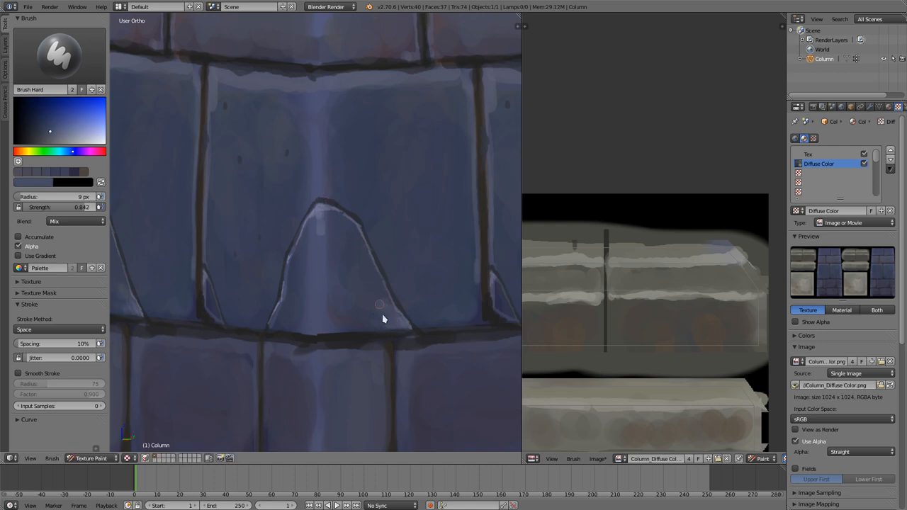
mouse_move(377, 281)
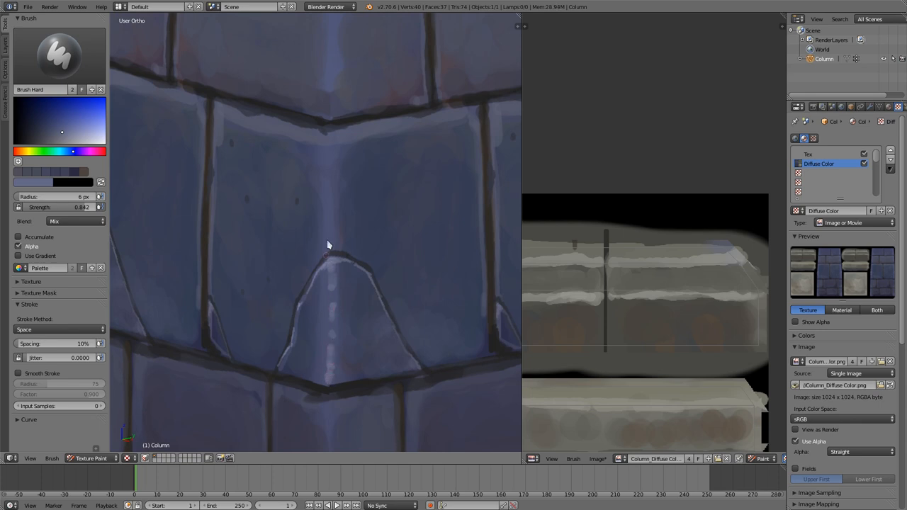
mouse_move(334, 188)
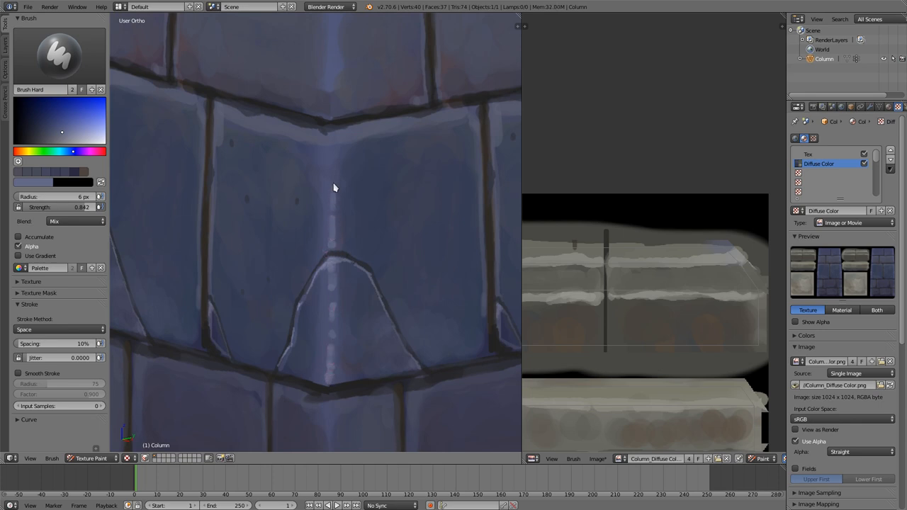
mouse_move(334, 145)
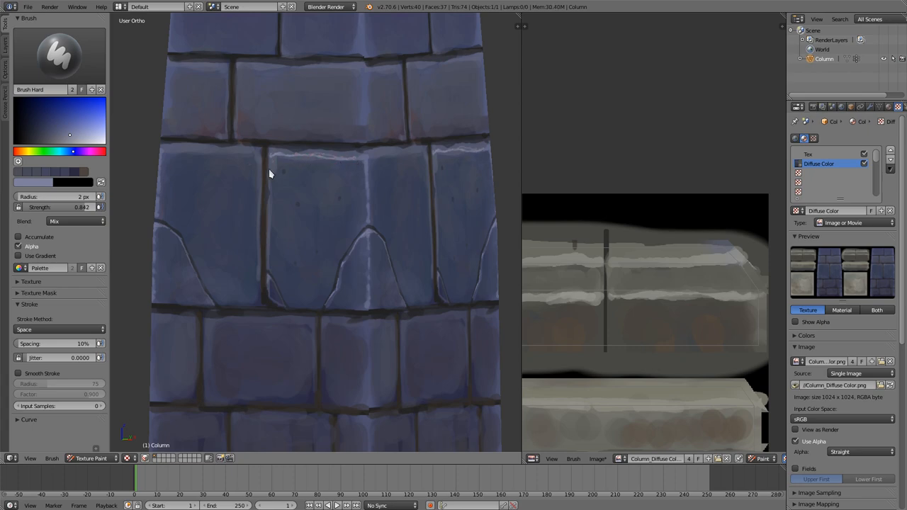
mouse_move(319, 261)
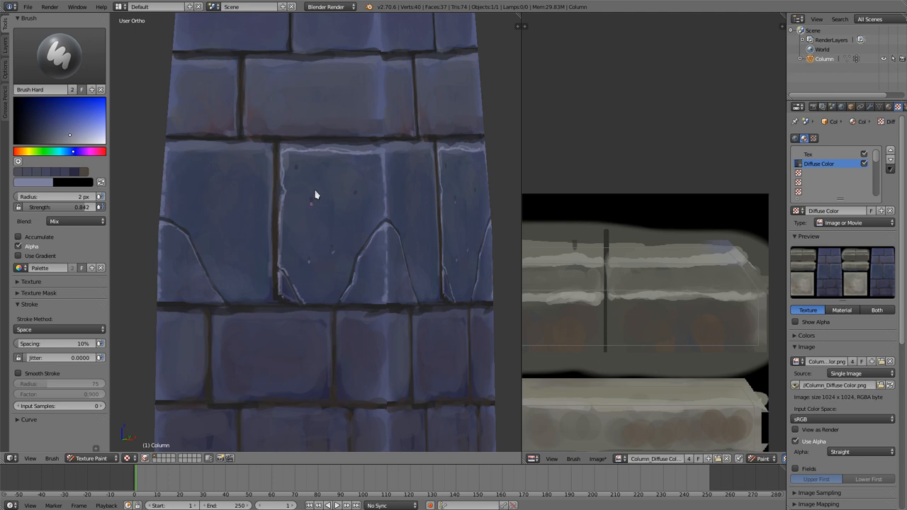
mouse_move(298, 176)
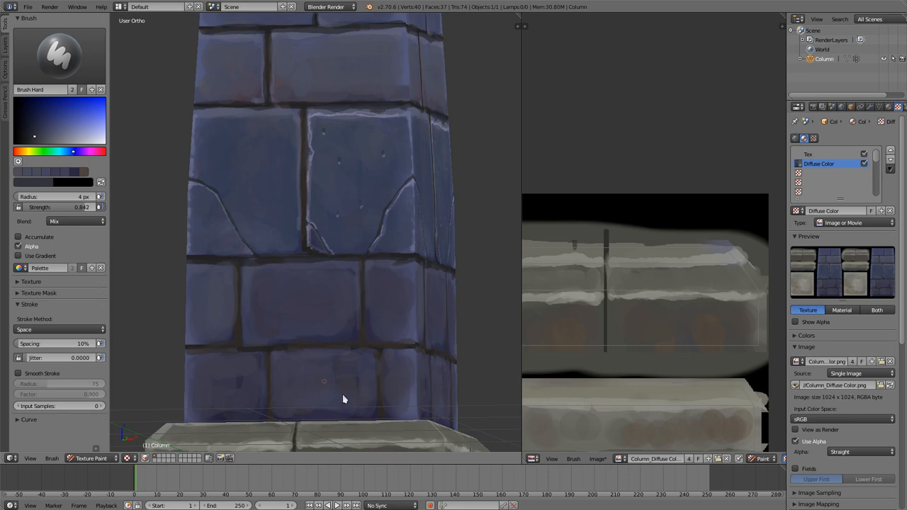
mouse_move(320, 156)
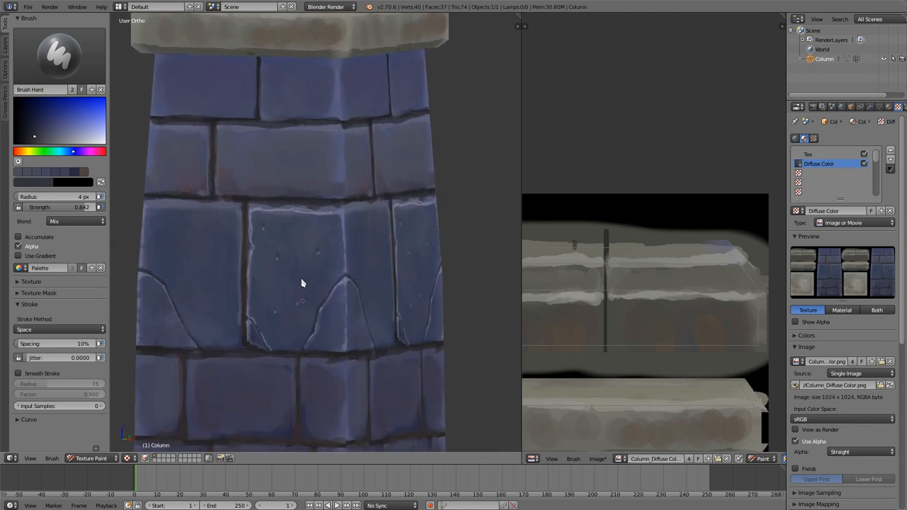
mouse_move(333, 256)
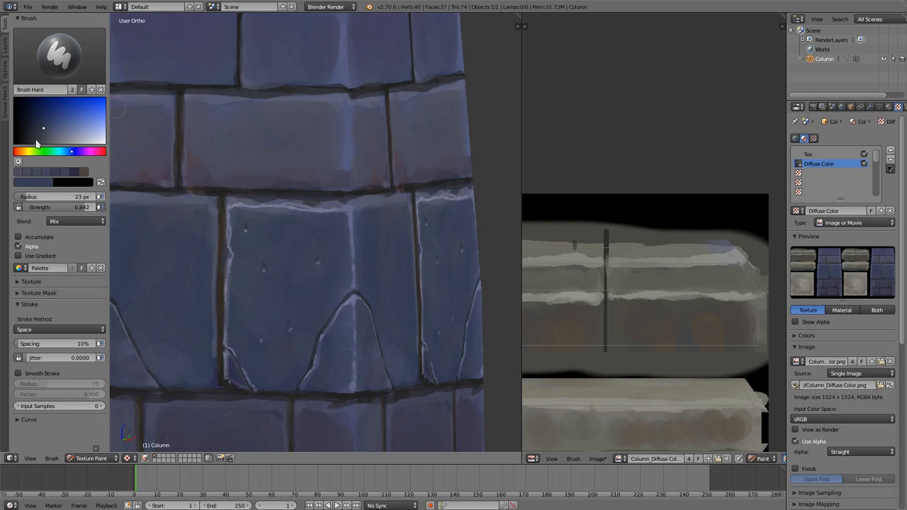
Tint the front bricks with a reddish colour, then sample a brick colour for the brush.
click(42, 150)
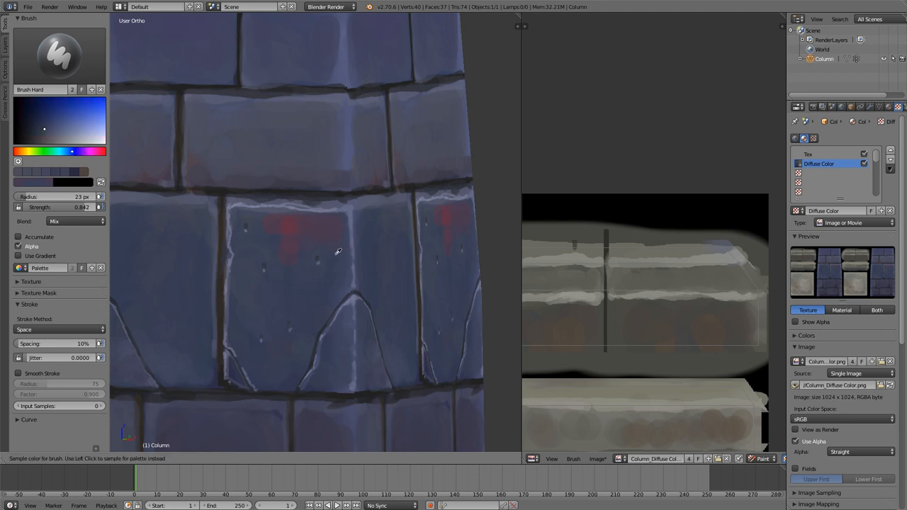
click(298, 248)
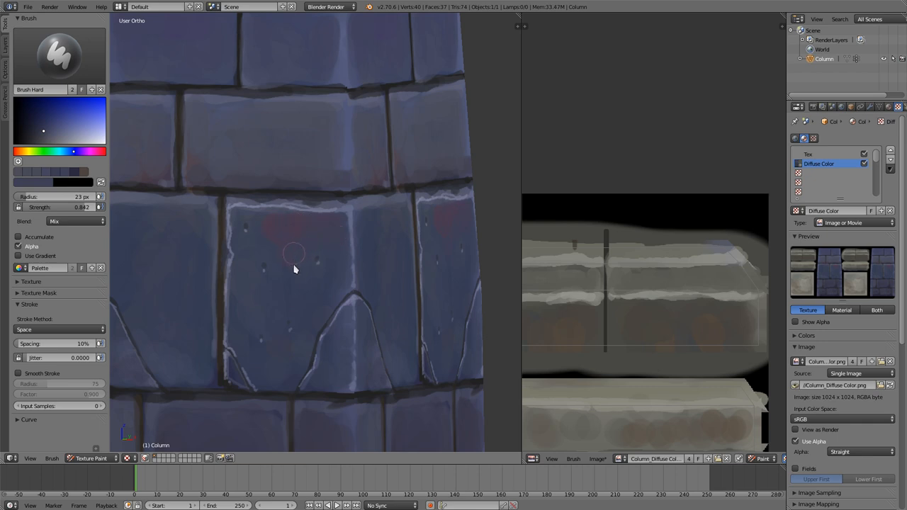
mouse_move(282, 225)
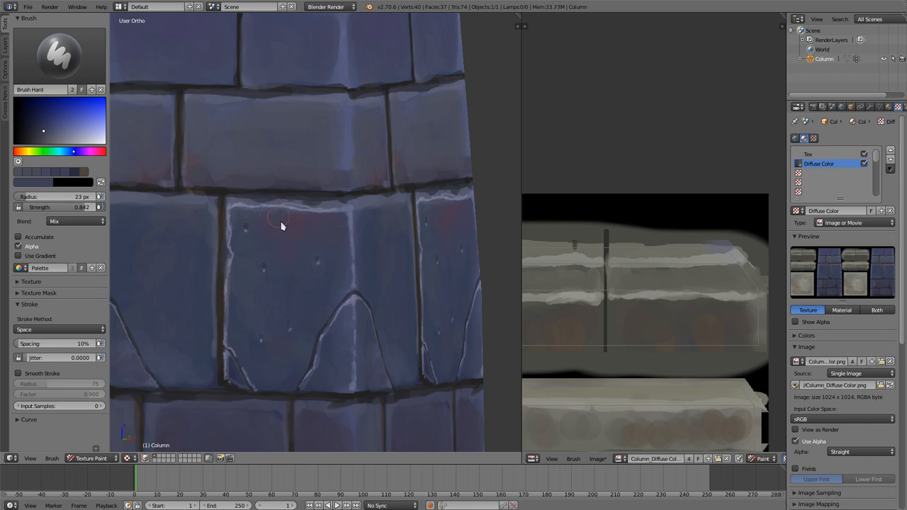
mouse_move(295, 289)
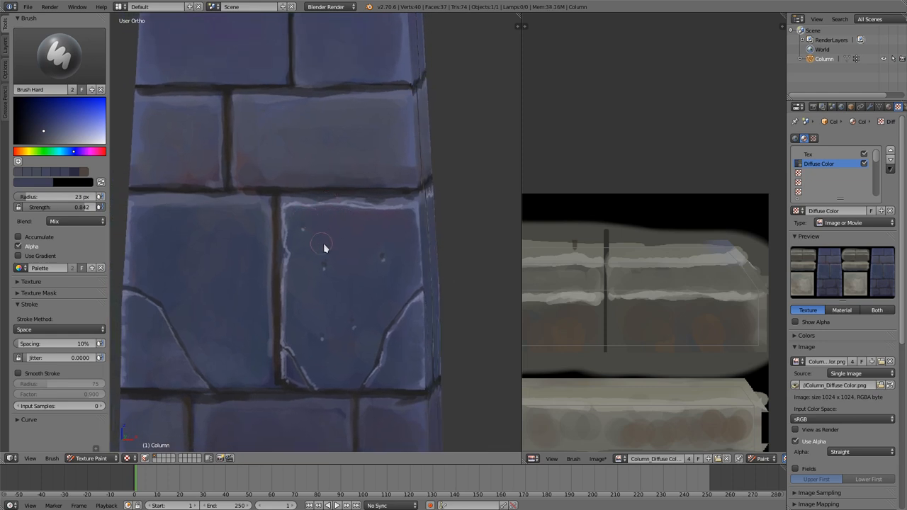
mouse_move(374, 256)
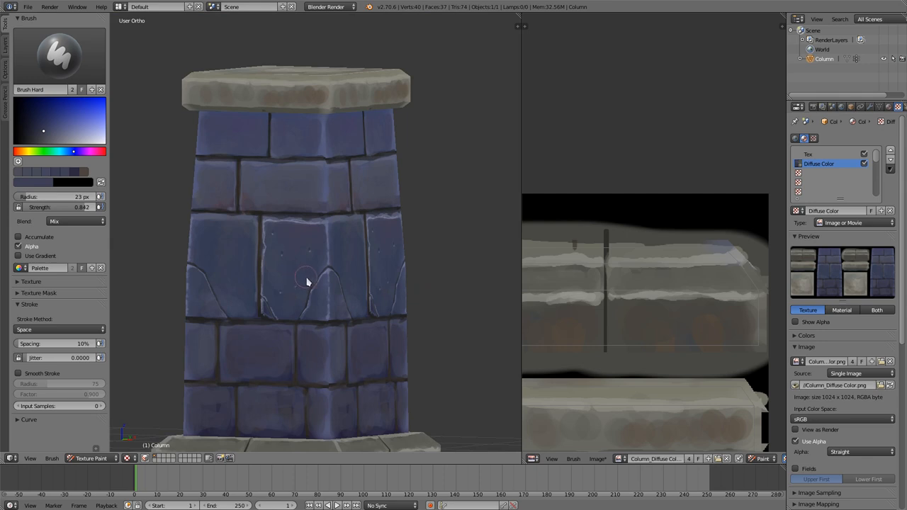
mouse_move(289, 276)
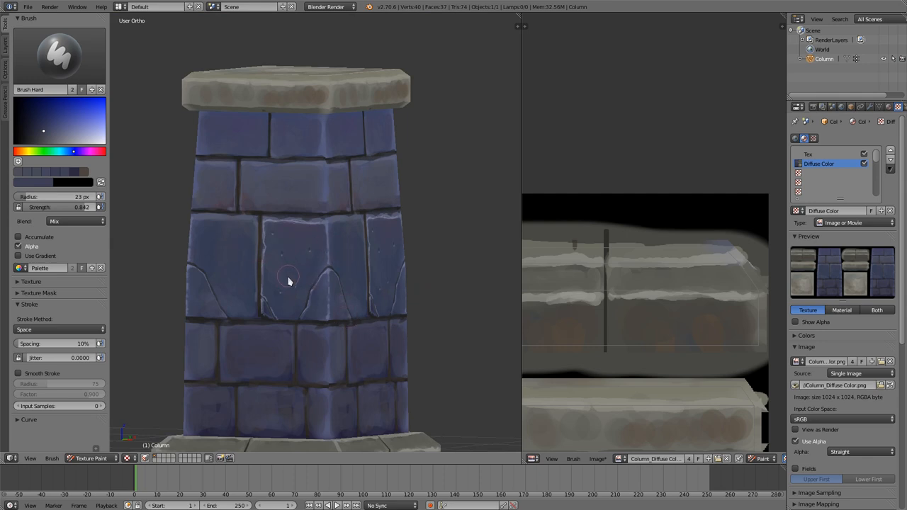
Softly blend the reddish dabs into the pitted front brick.
drag(289, 282, 327, 321)
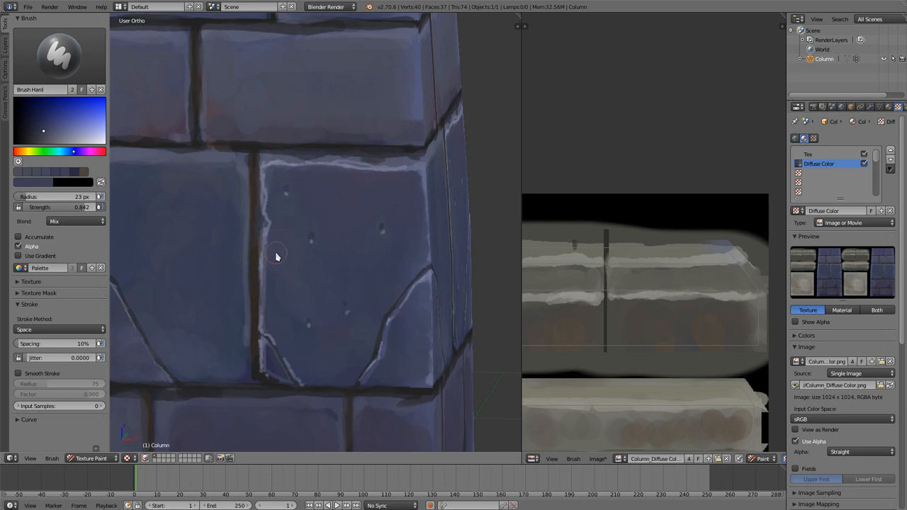
mouse_move(296, 258)
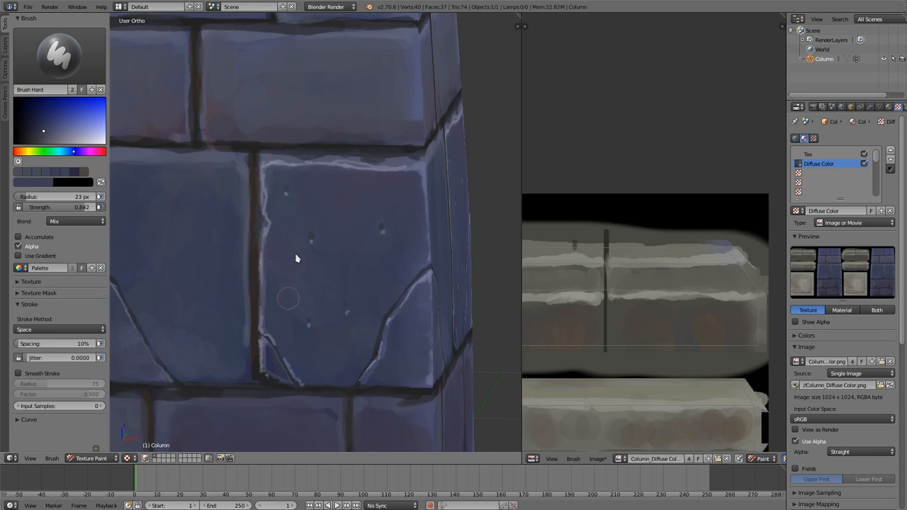
mouse_move(323, 369)
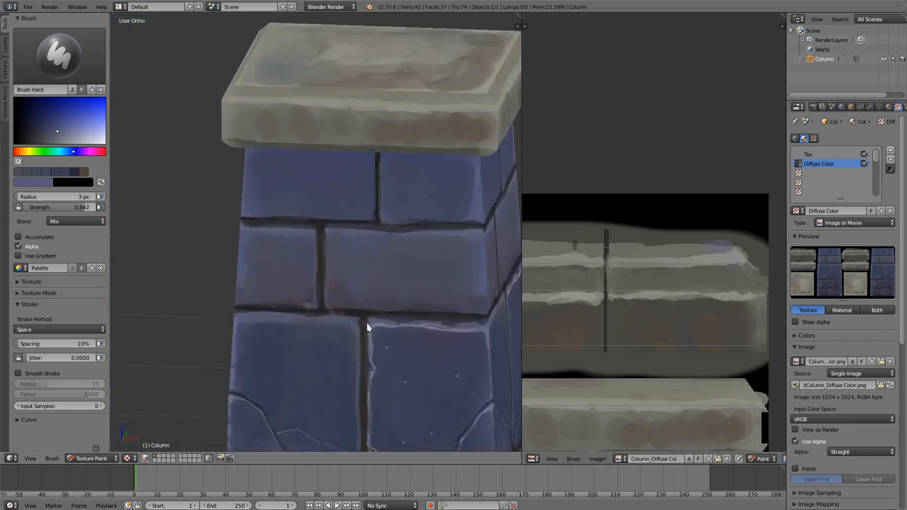
Add faint warm tints to the bricks just beneath the top cap.
click(31, 141)
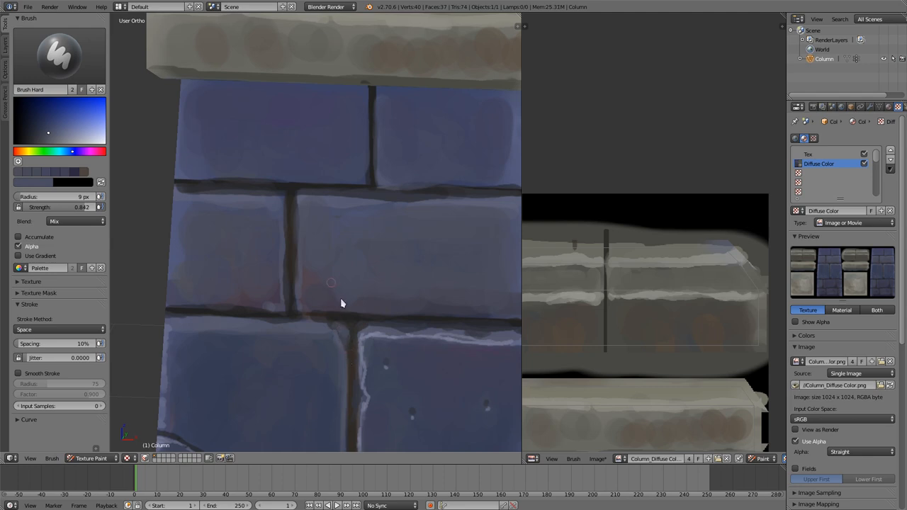
drag(340, 303, 328, 258)
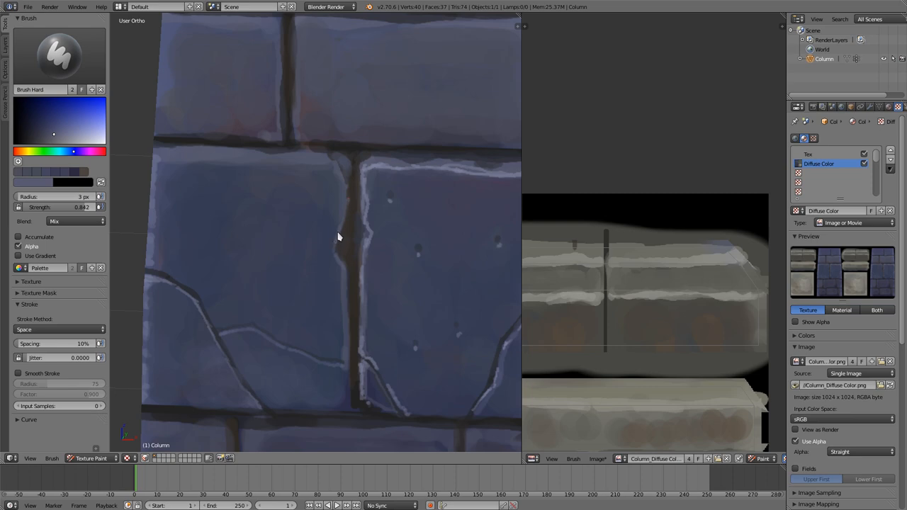
mouse_move(326, 226)
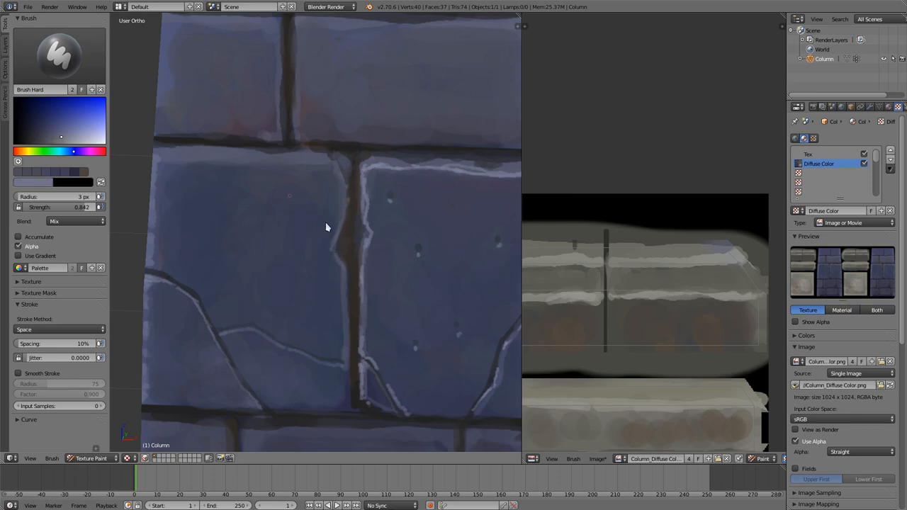
mouse_move(334, 252)
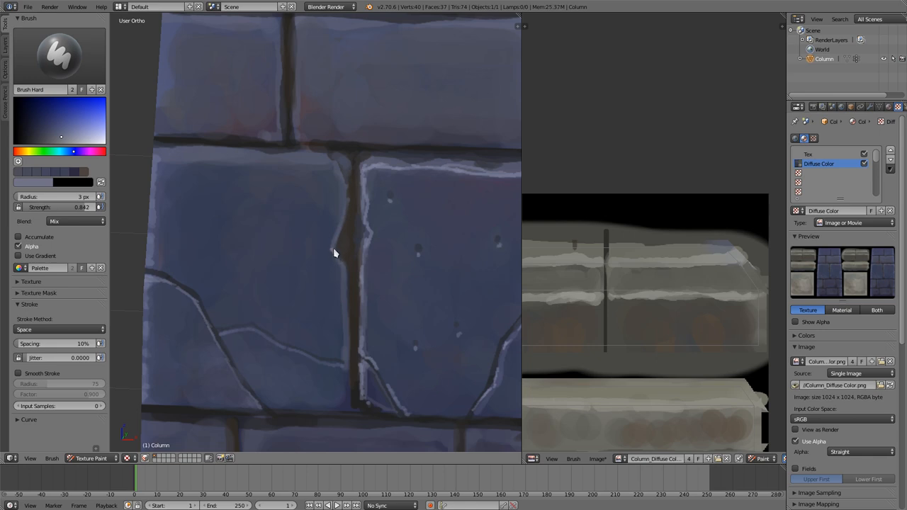
mouse_move(346, 270)
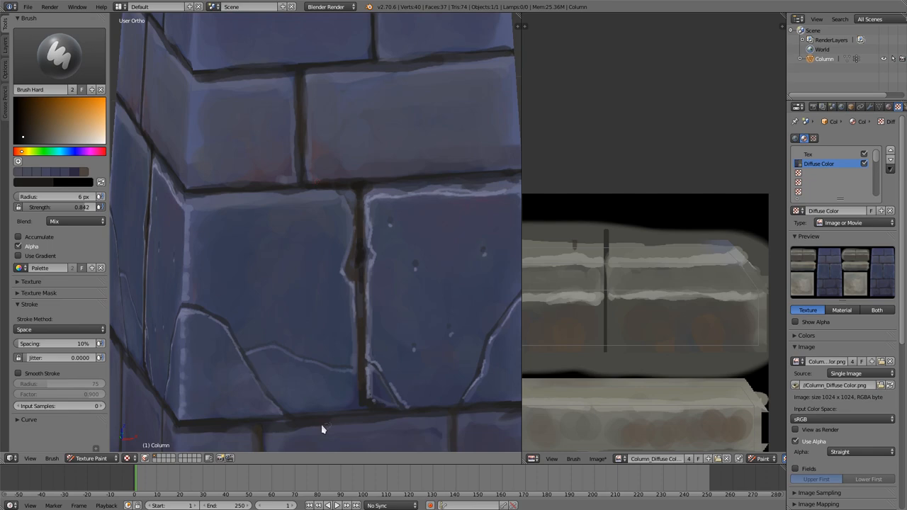
mouse_move(353, 414)
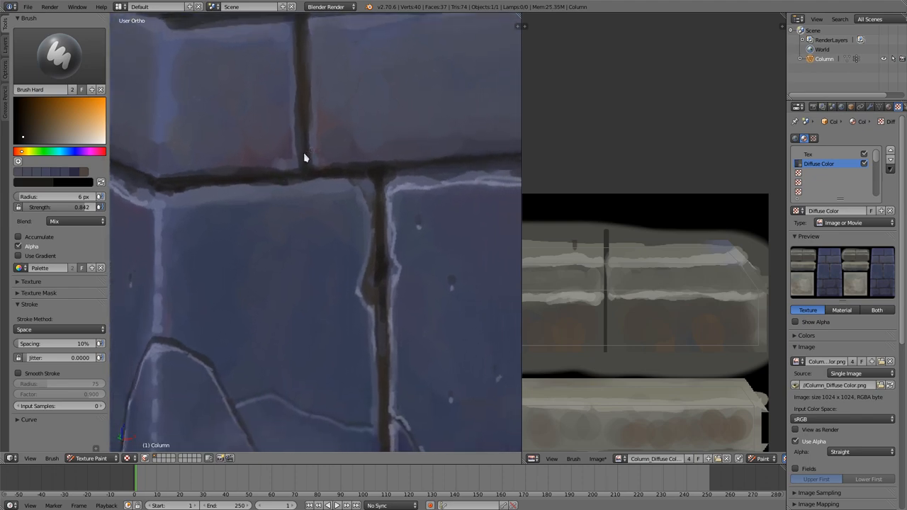
mouse_move(296, 122)
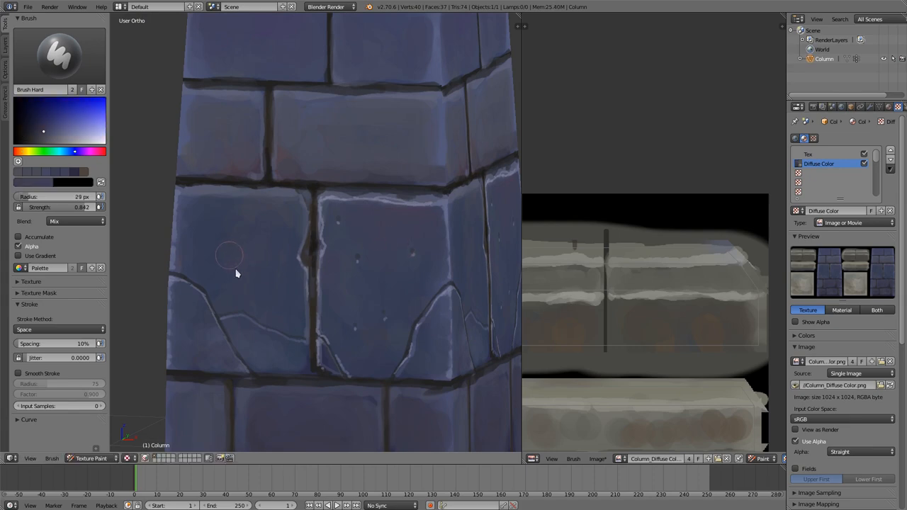
mouse_move(312, 253)
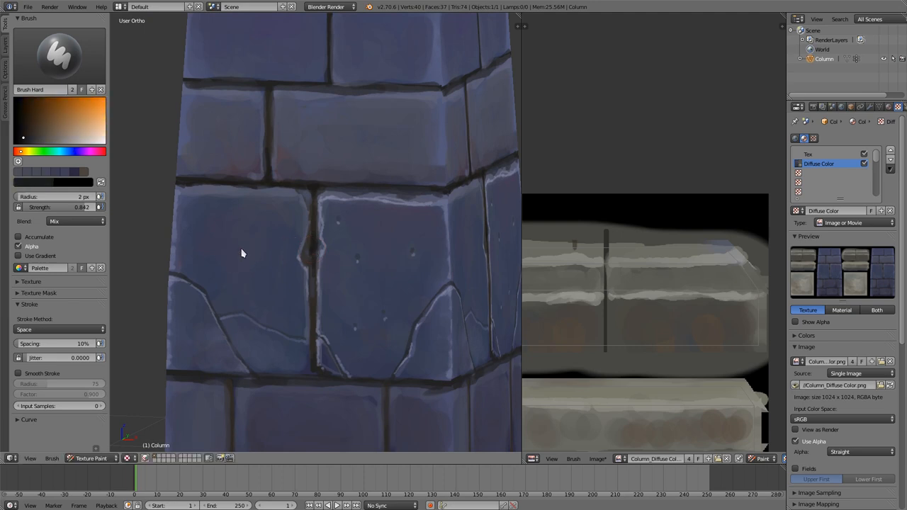
mouse_move(272, 238)
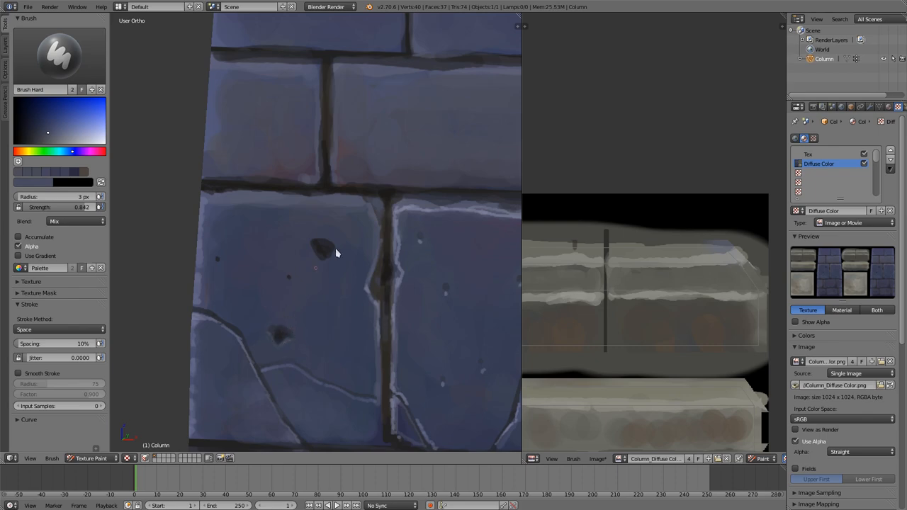
mouse_move(369, 292)
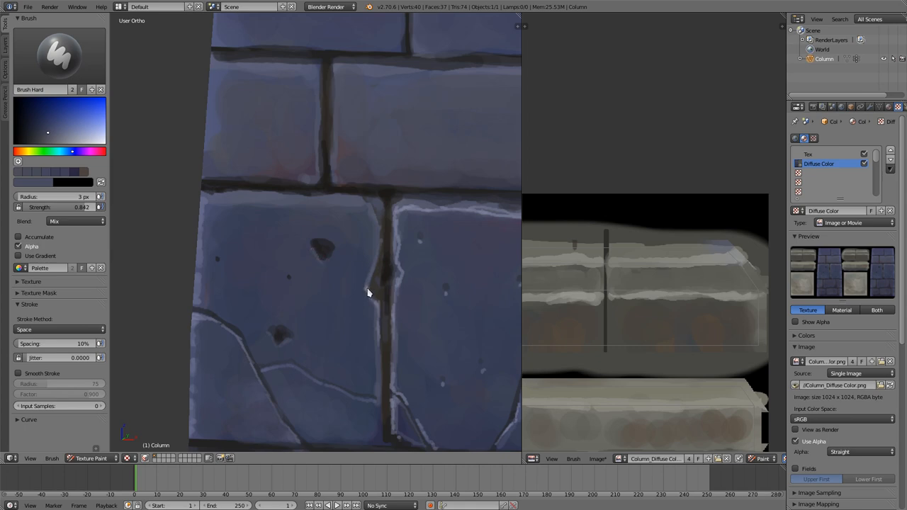
mouse_move(357, 207)
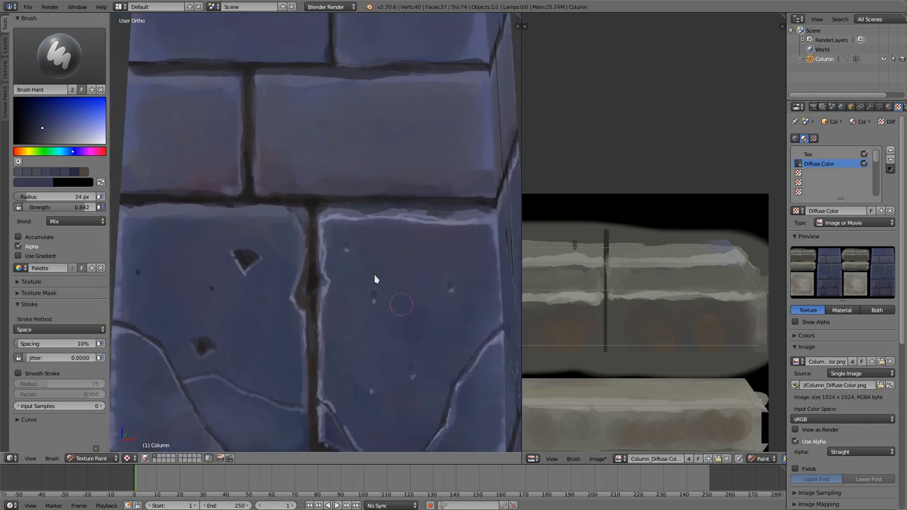
mouse_move(419, 297)
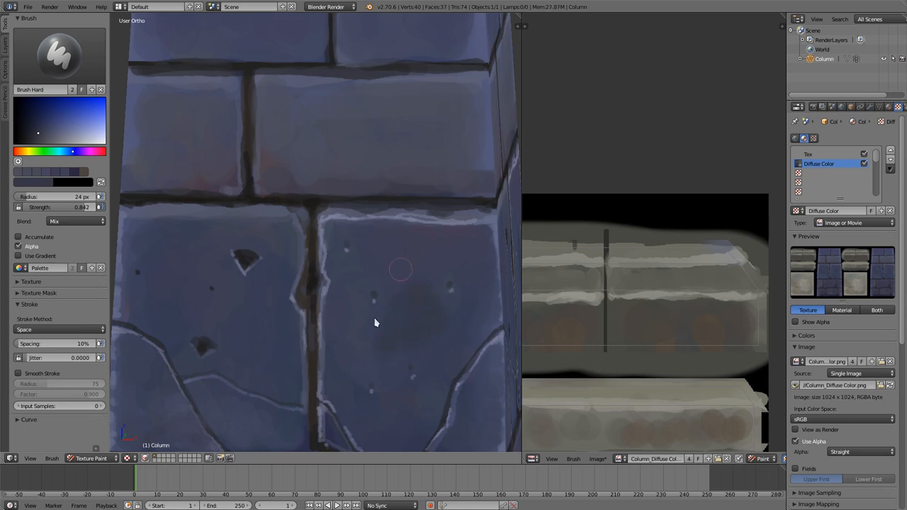
mouse_move(337, 231)
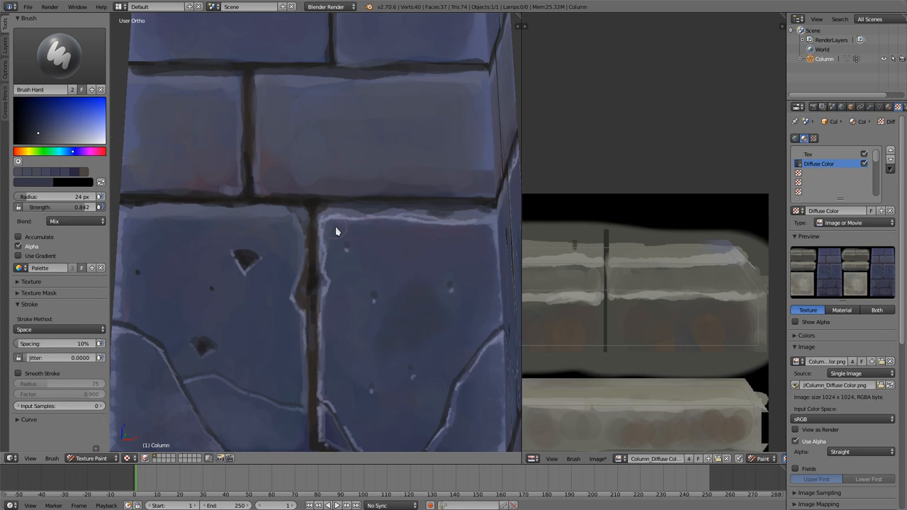
mouse_move(382, 377)
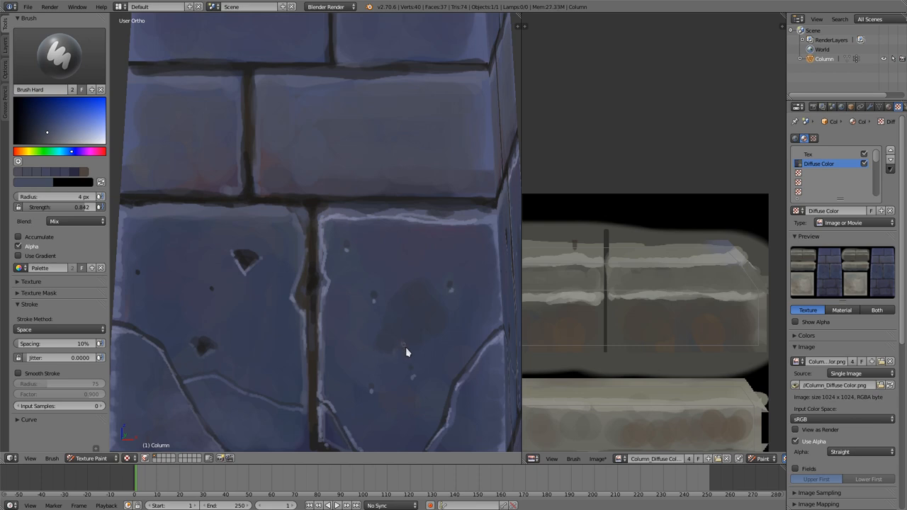
mouse_move(437, 339)
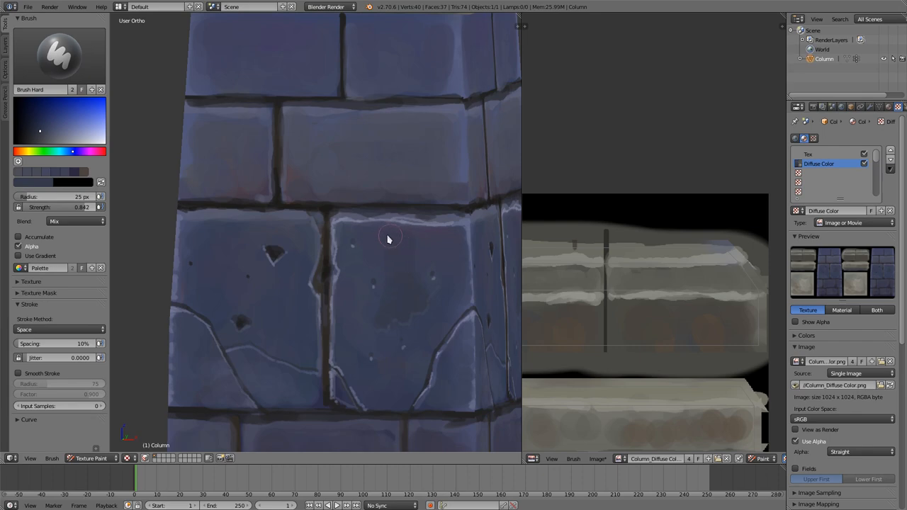
mouse_move(366, 244)
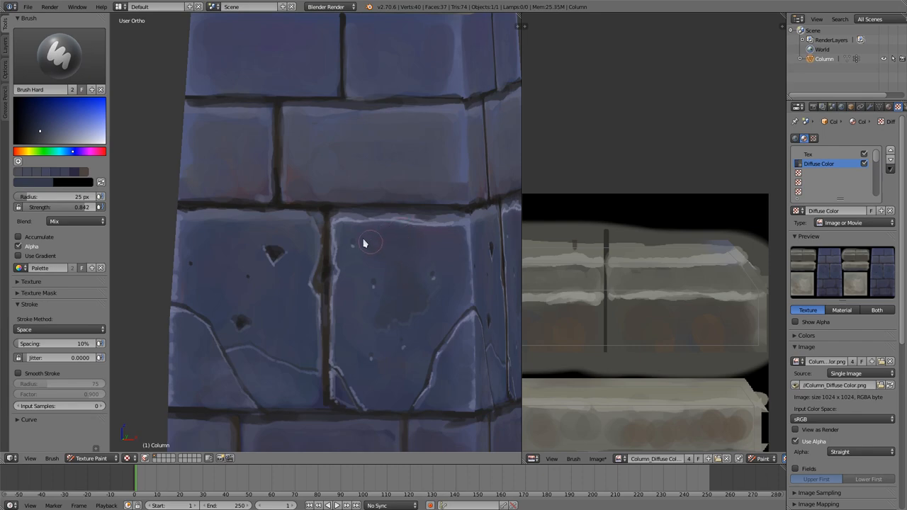
mouse_move(457, 293)
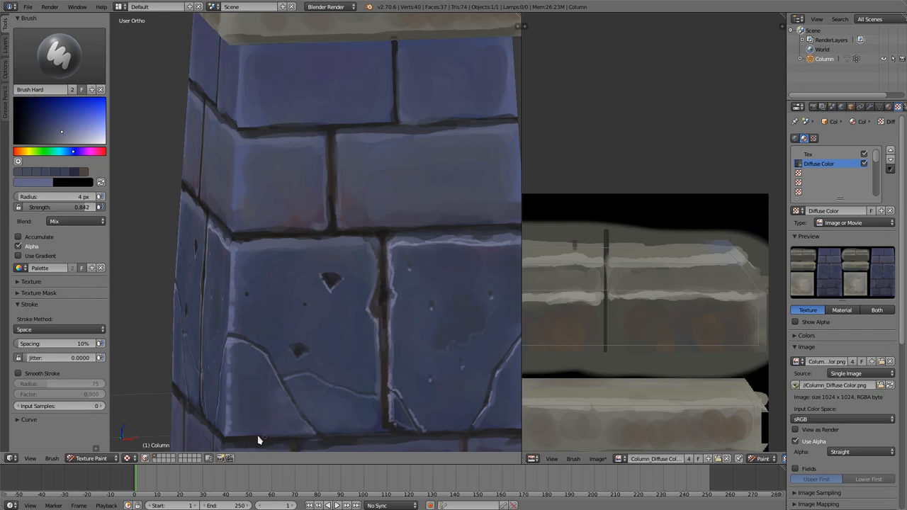
mouse_move(264, 431)
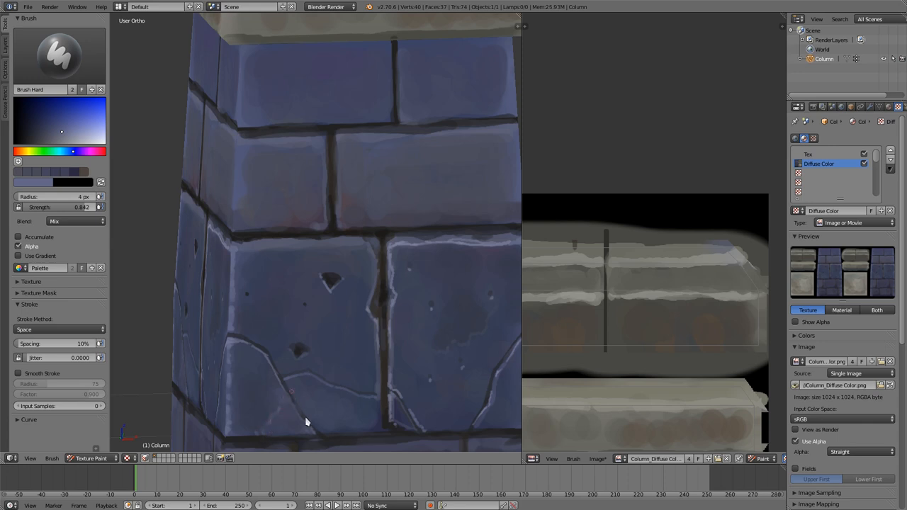
mouse_move(272, 383)
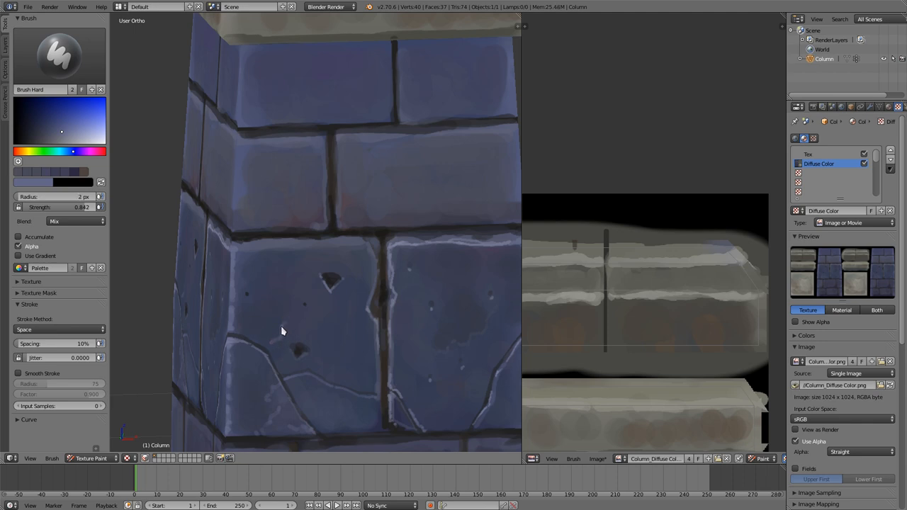
mouse_move(255, 310)
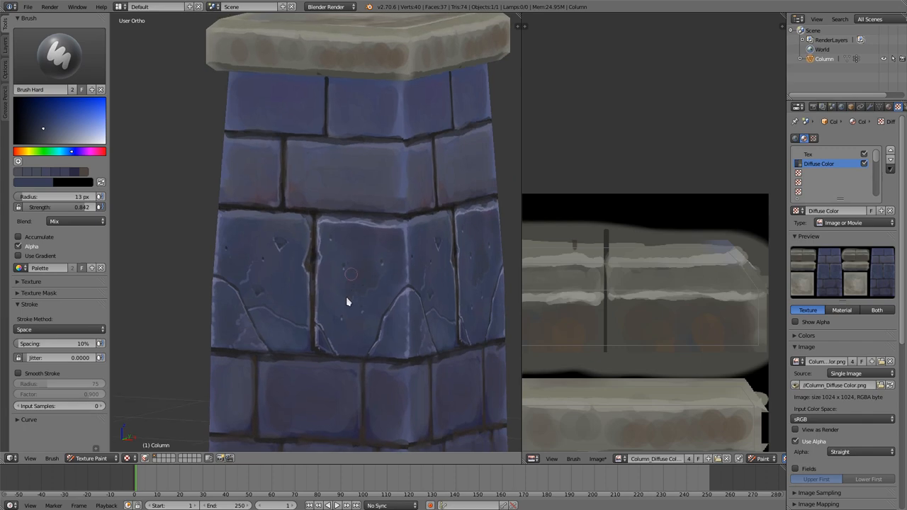
mouse_move(341, 309)
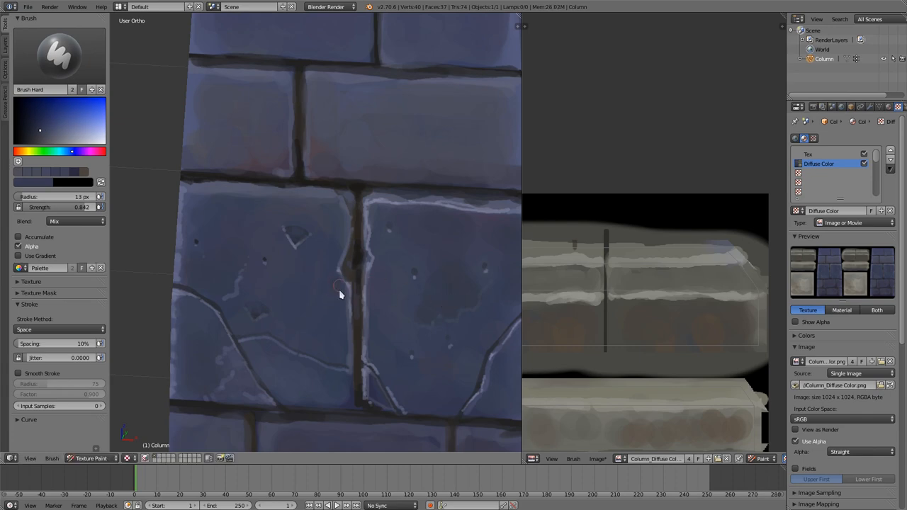
mouse_move(303, 315)
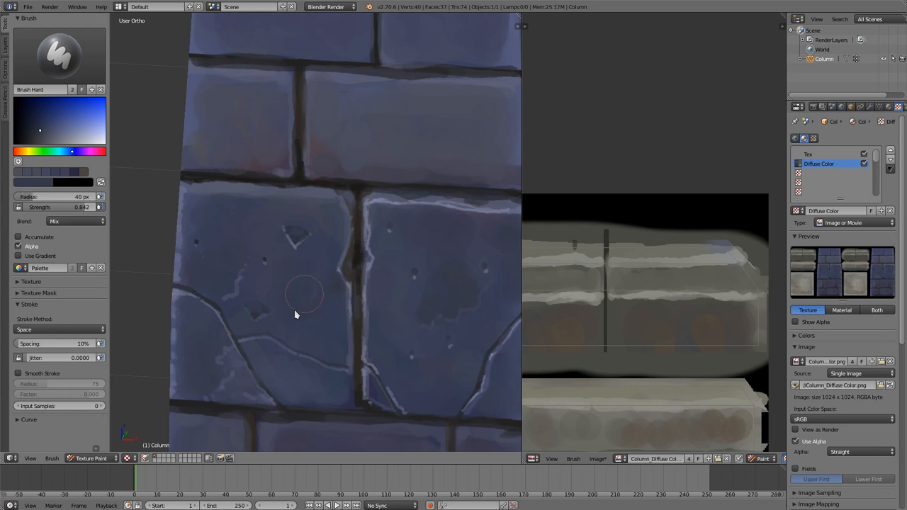
mouse_move(376, 218)
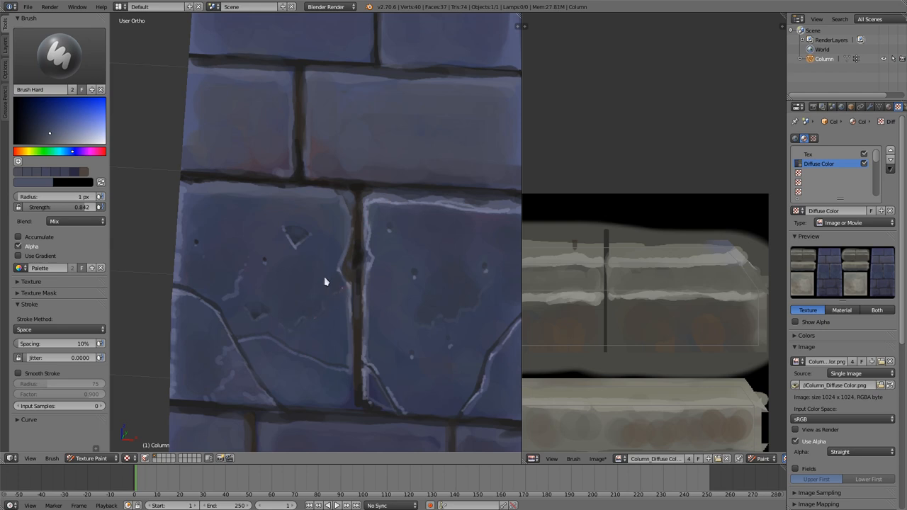
mouse_move(284, 266)
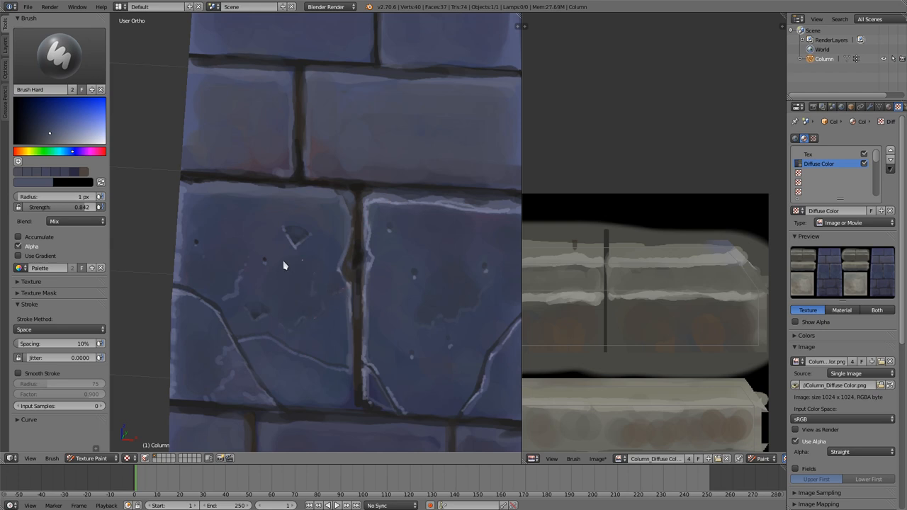
mouse_move(263, 283)
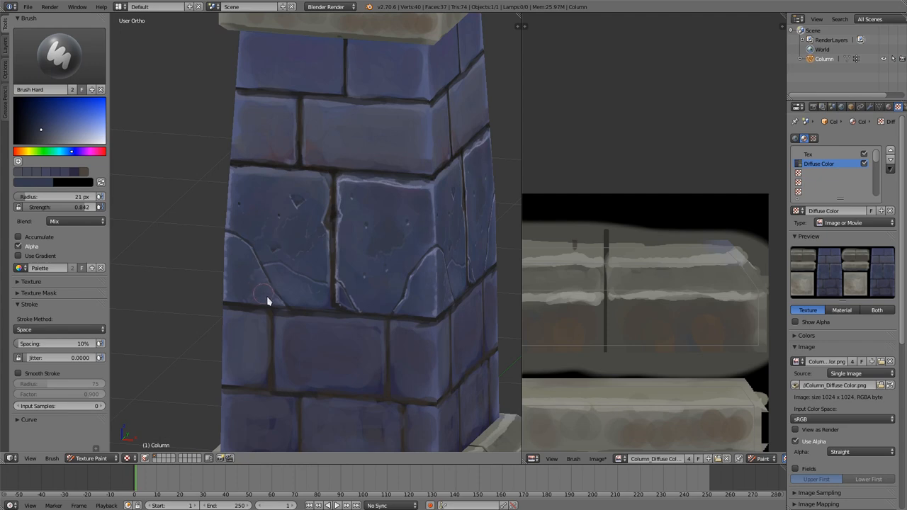
mouse_move(240, 266)
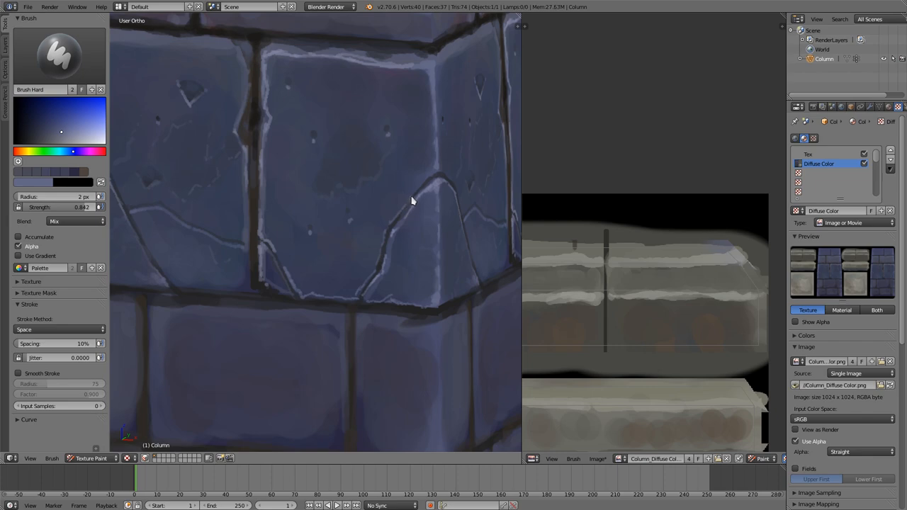
mouse_move(438, 177)
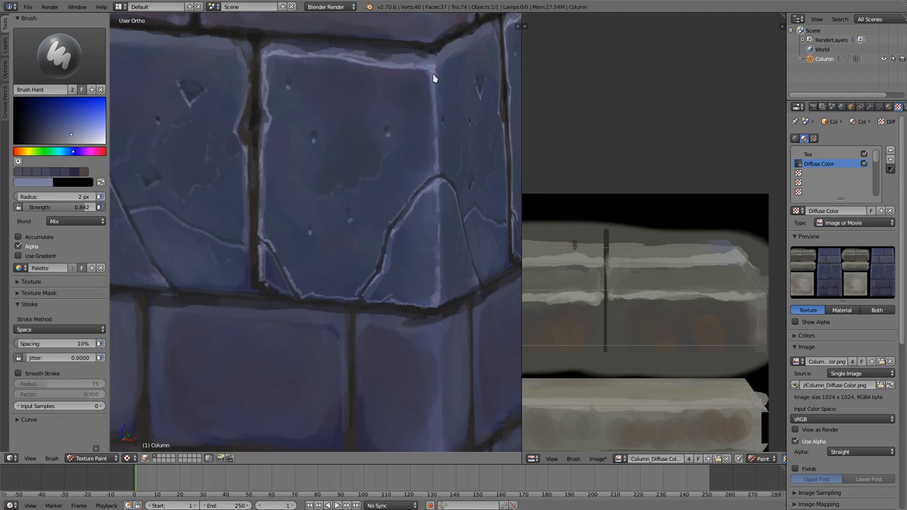
mouse_move(266, 58)
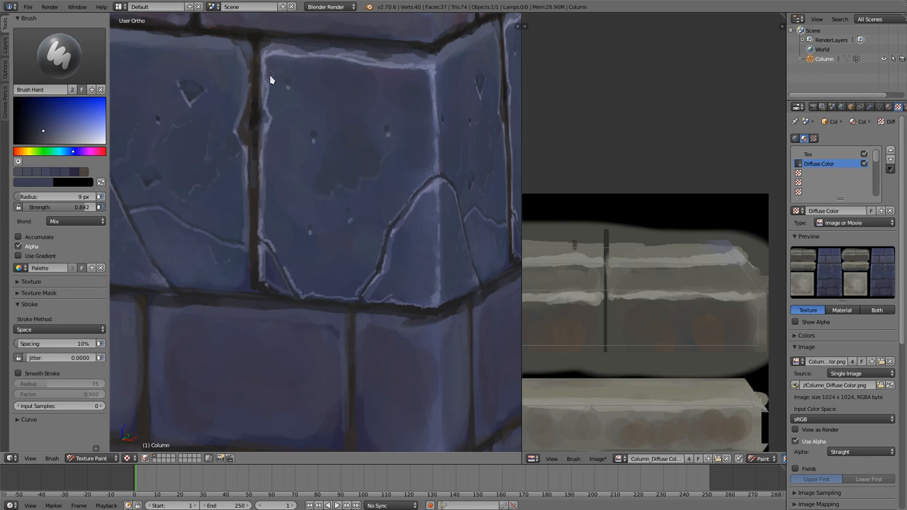
mouse_move(271, 112)
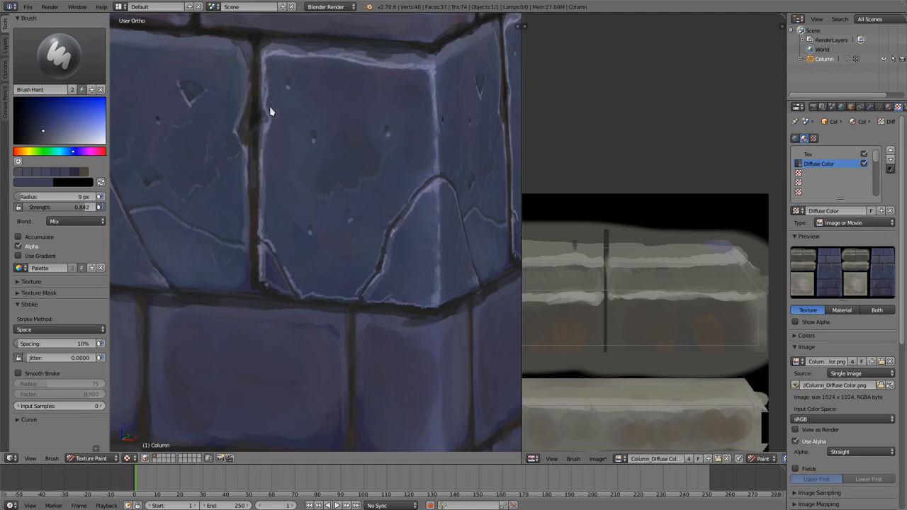
mouse_move(290, 68)
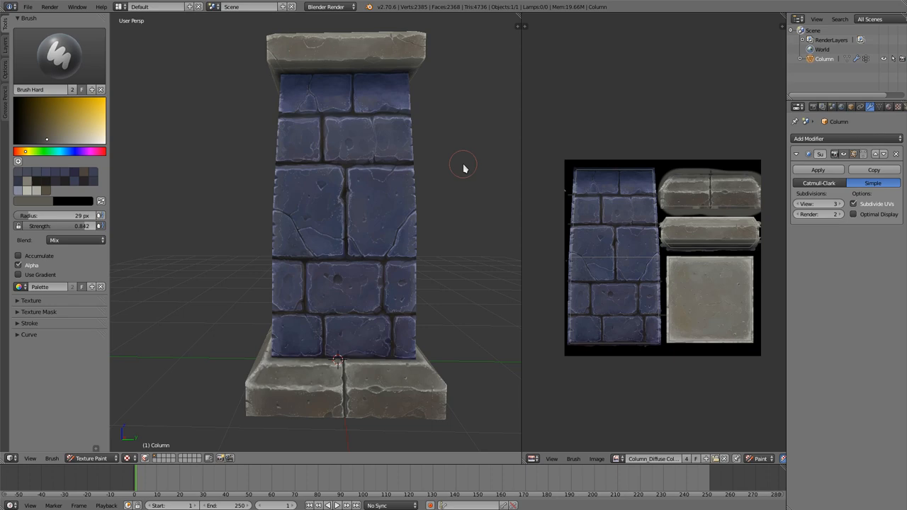
mouse_move(380, 170)
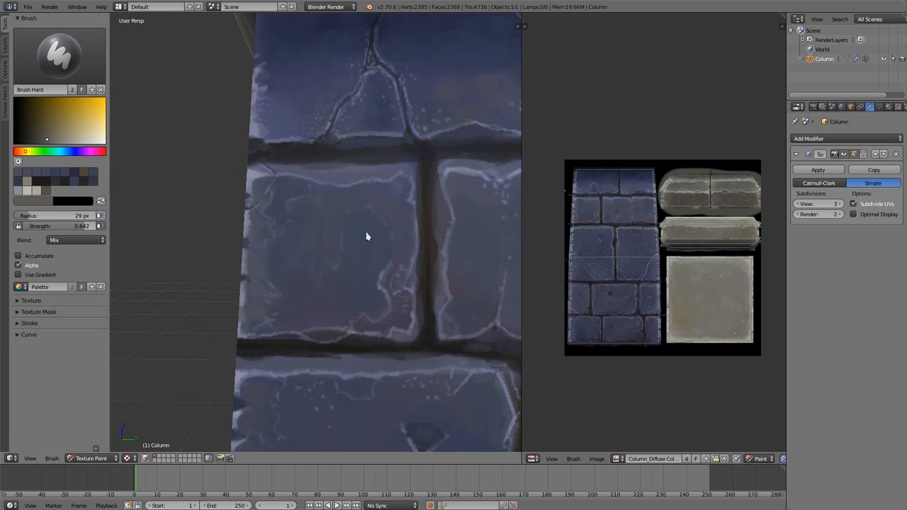
mouse_move(372, 218)
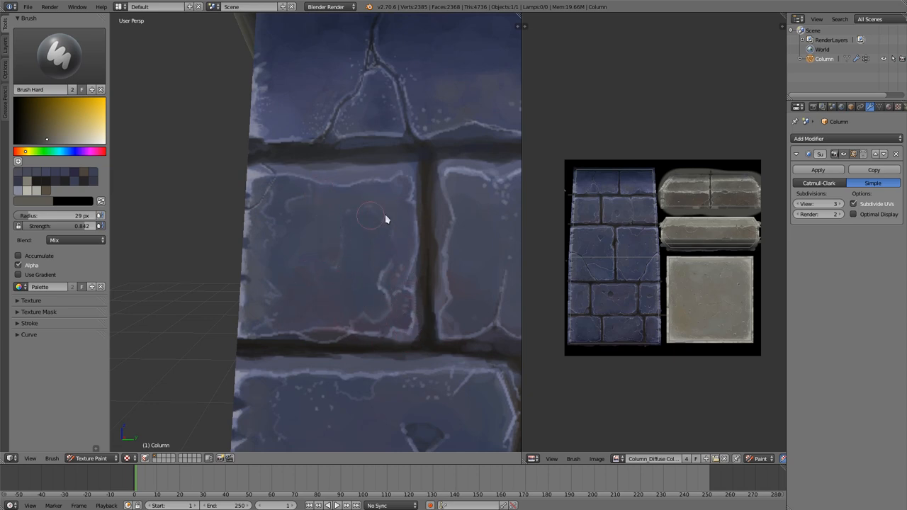
mouse_move(309, 417)
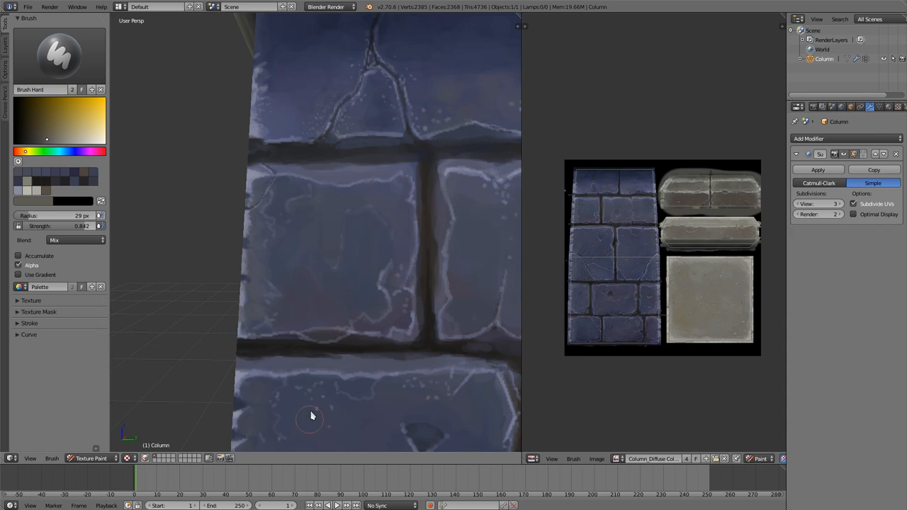
mouse_move(380, 337)
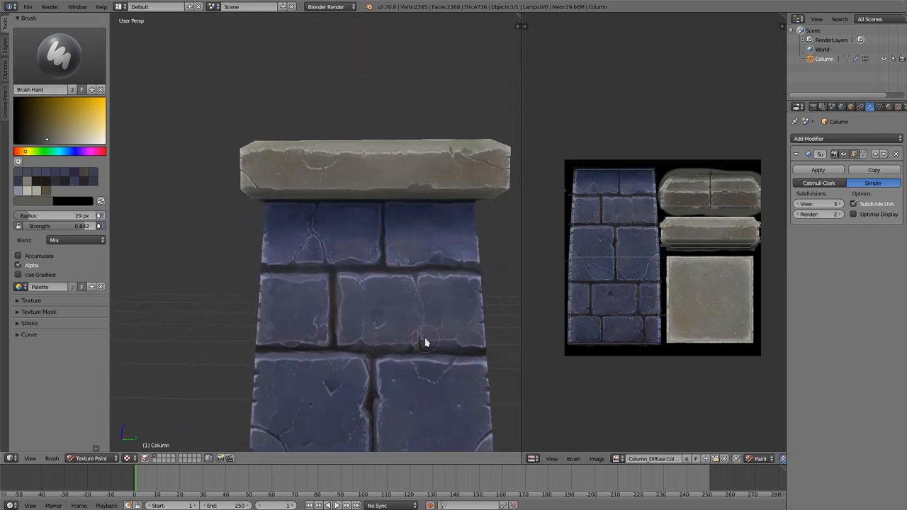
drag(425, 344, 389, 262)
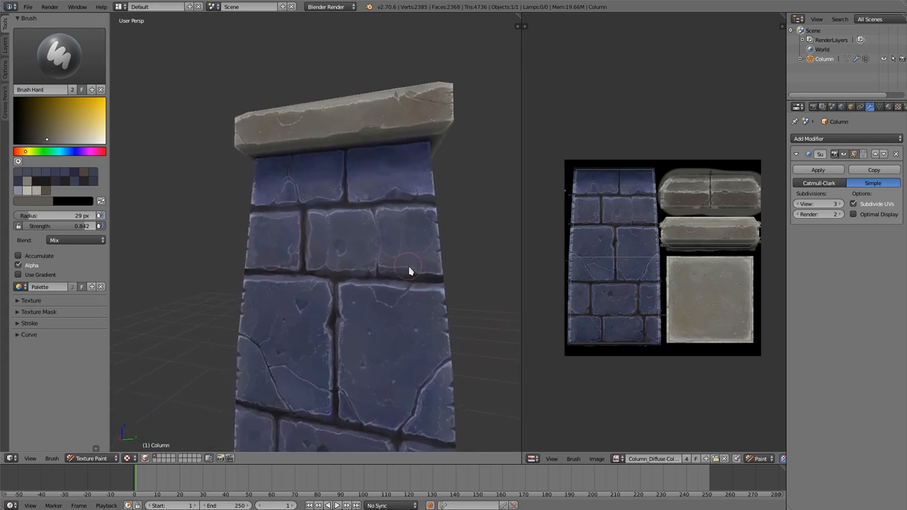
drag(408, 272, 371, 284)
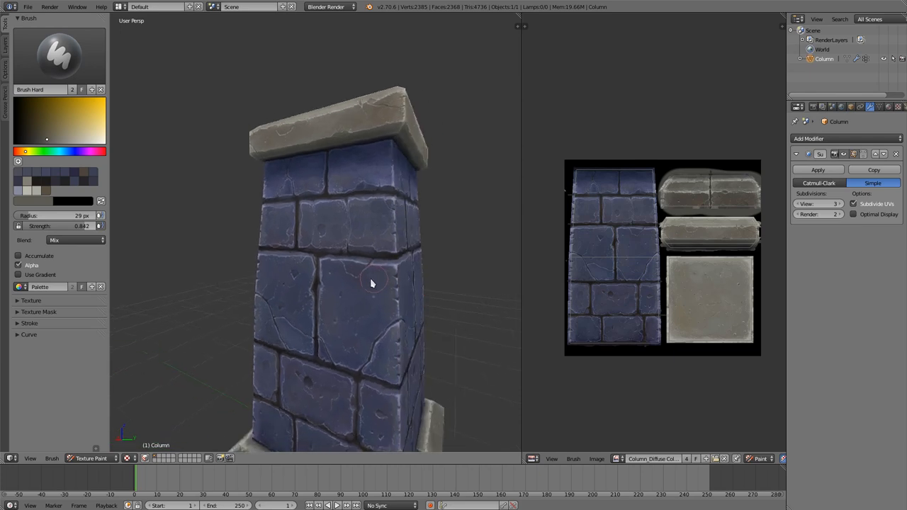
drag(368, 284, 386, 277)
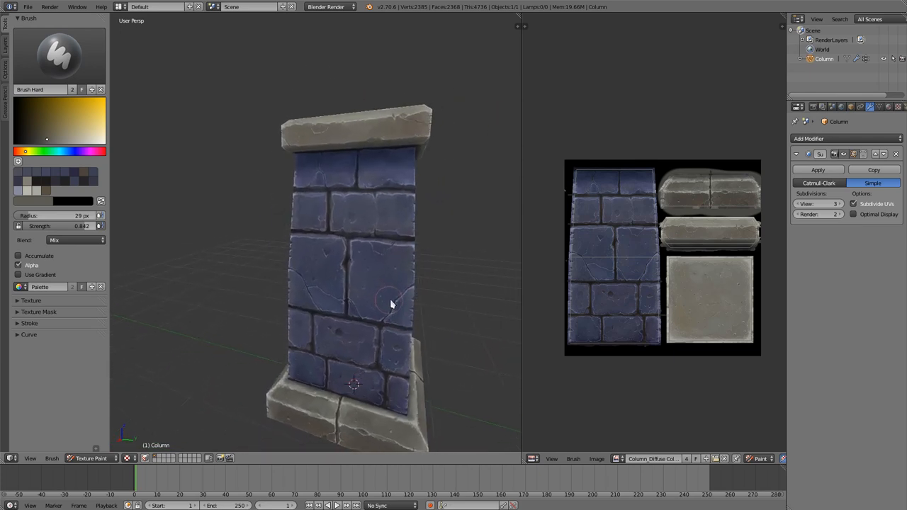
drag(390, 304, 380, 293)
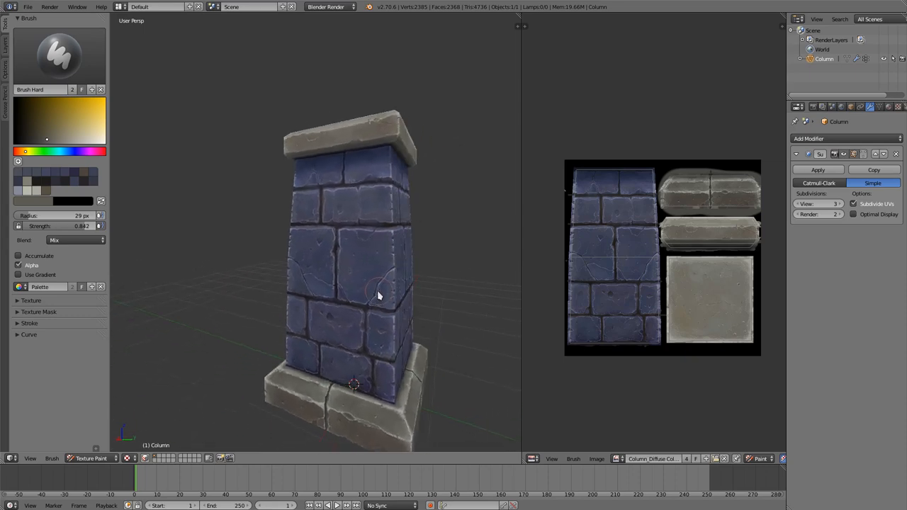
drag(379, 293, 366, 303)
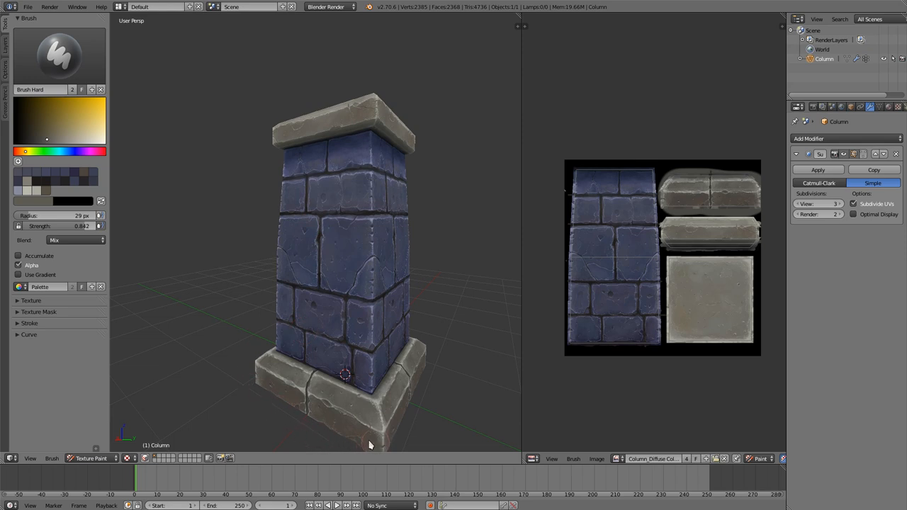
mouse_move(397, 183)
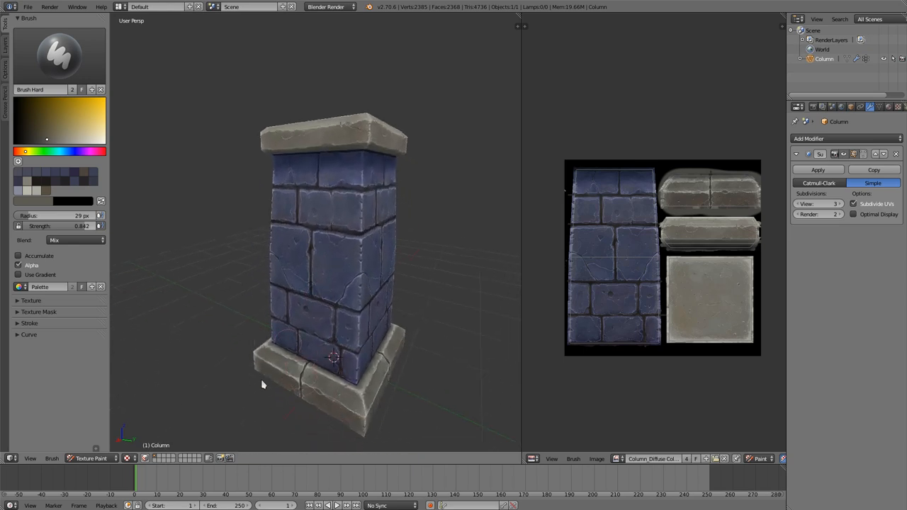
mouse_move(396, 394)
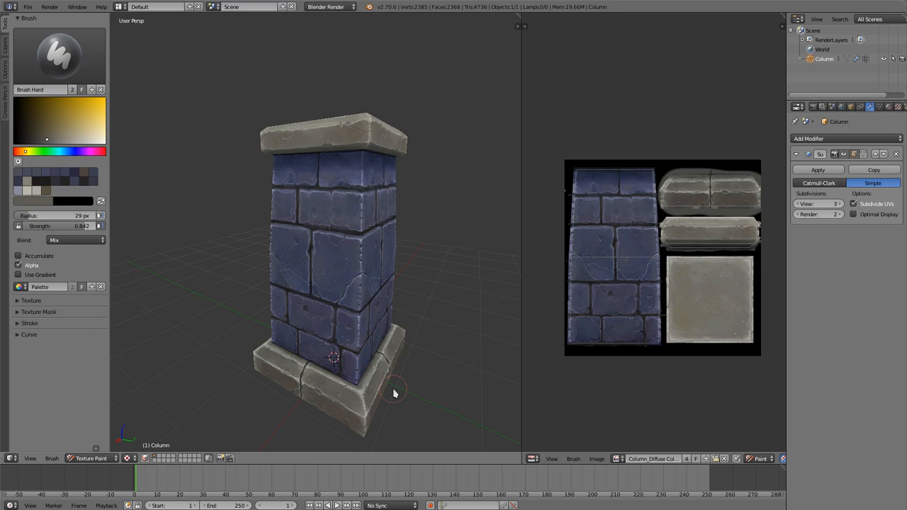
mouse_move(298, 385)
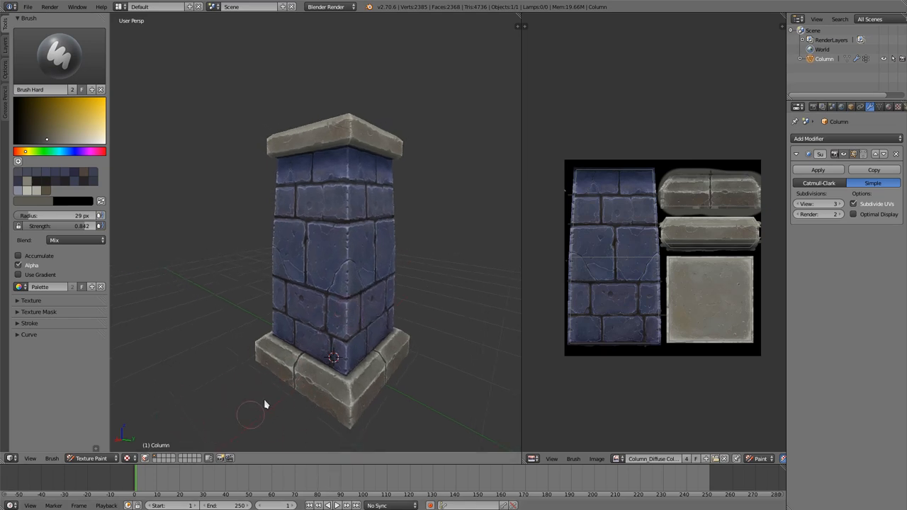
mouse_move(312, 219)
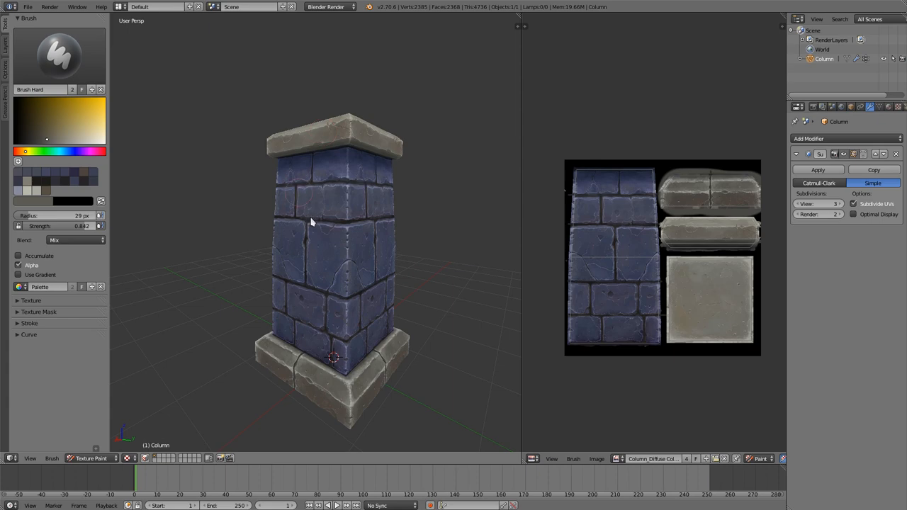
mouse_move(320, 98)
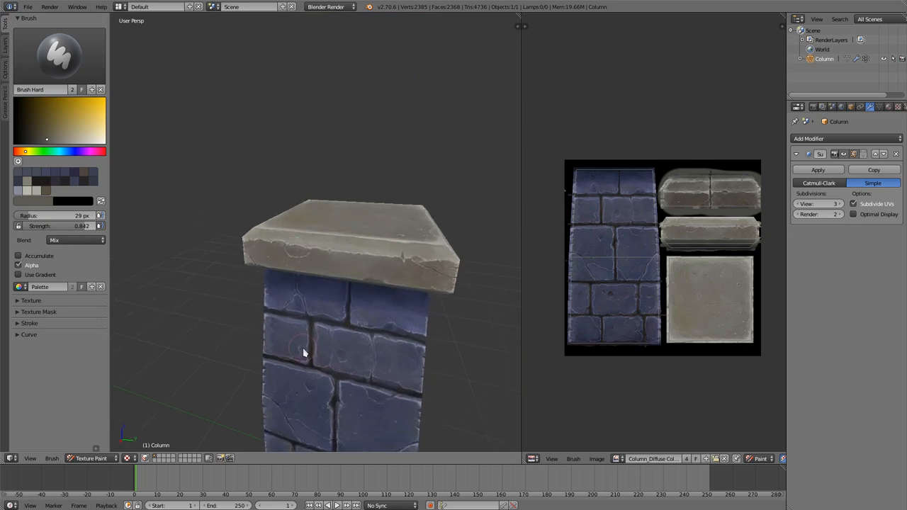
drag(305, 353, 329, 314)
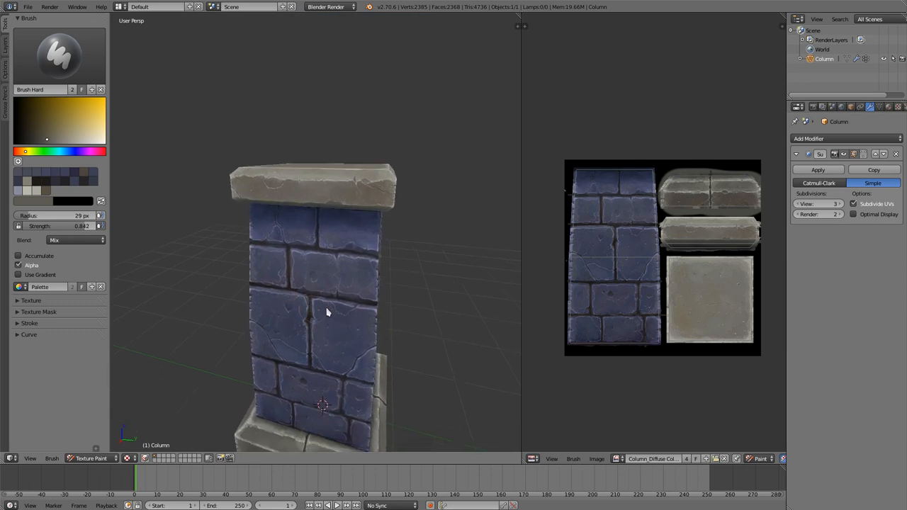
drag(326, 312, 290, 269)
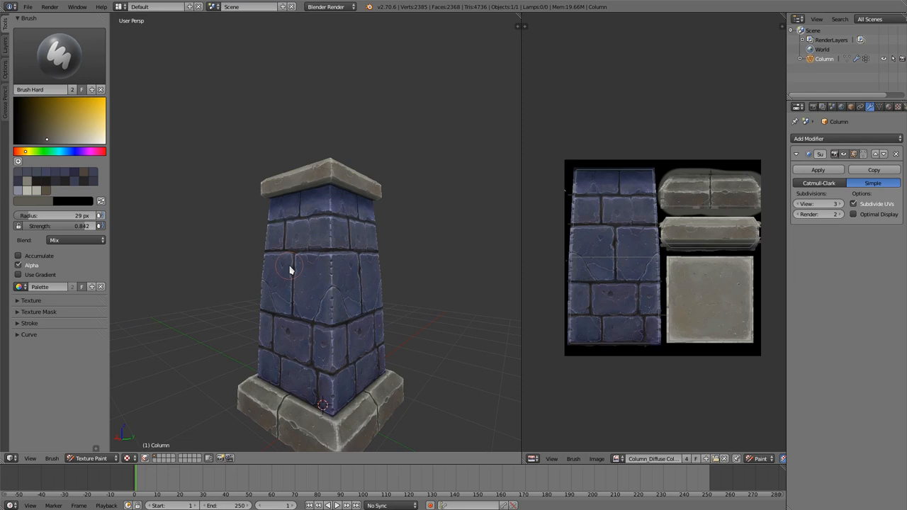
mouse_move(380, 260)
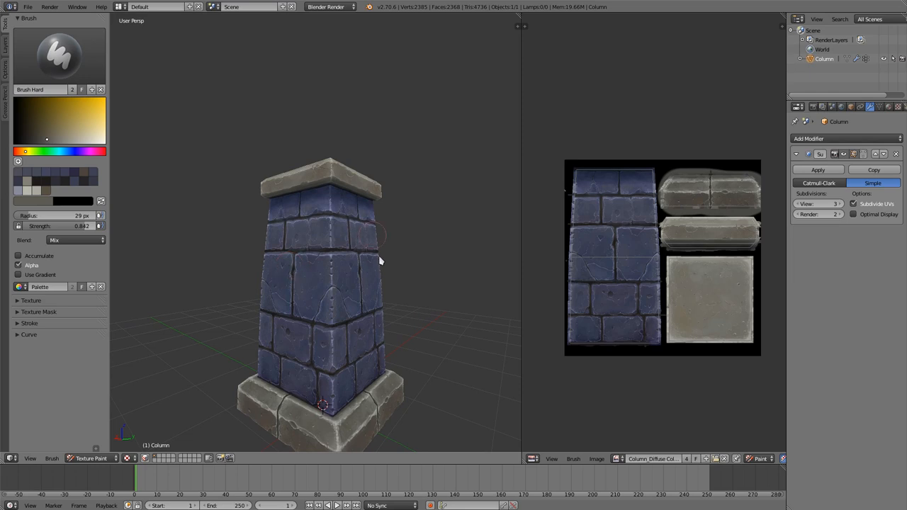
drag(380, 261, 372, 252)
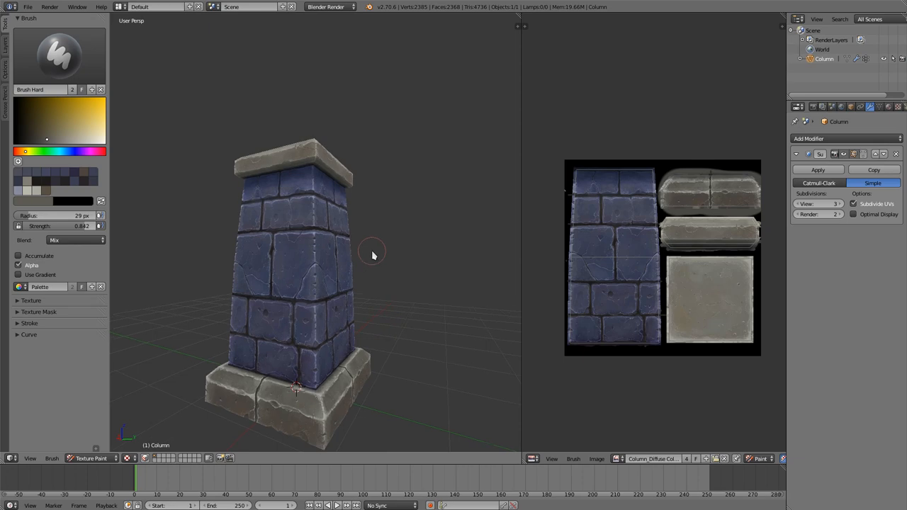
drag(374, 252, 363, 278)
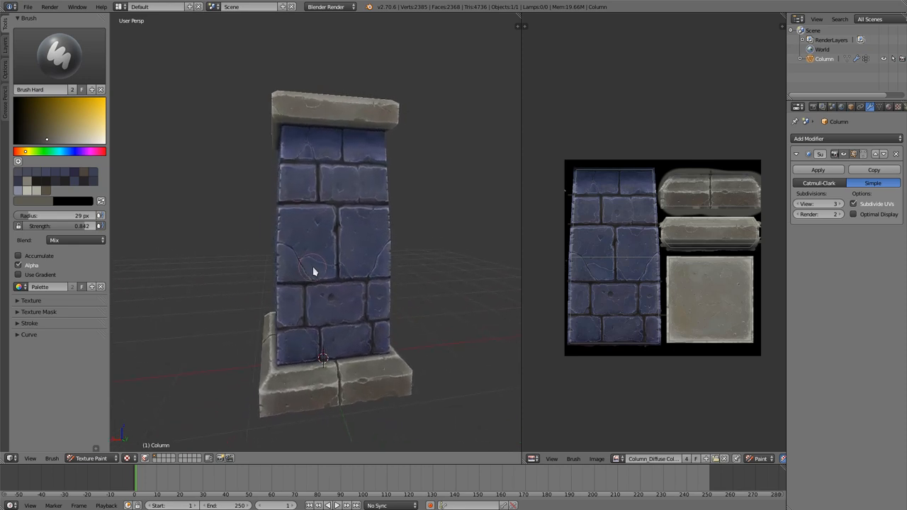
drag(314, 269, 385, 319)
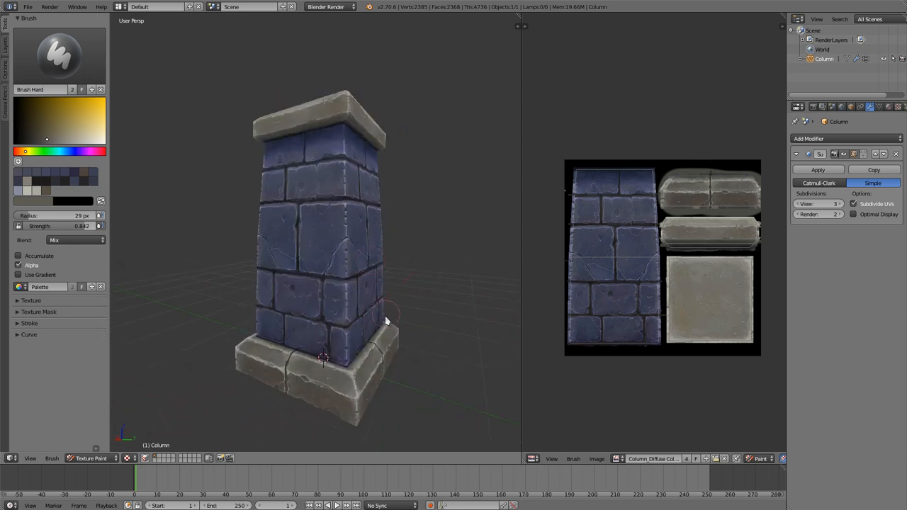
drag(386, 320, 309, 310)
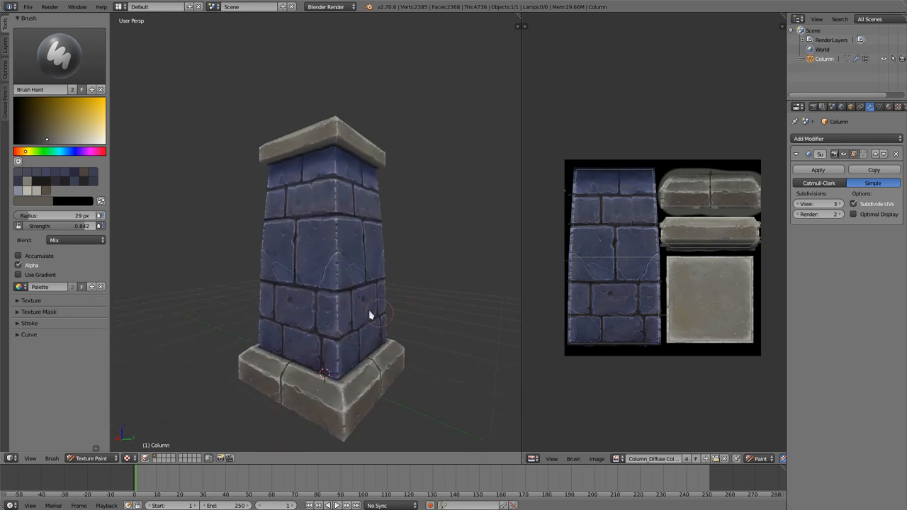
drag(368, 311, 347, 314)
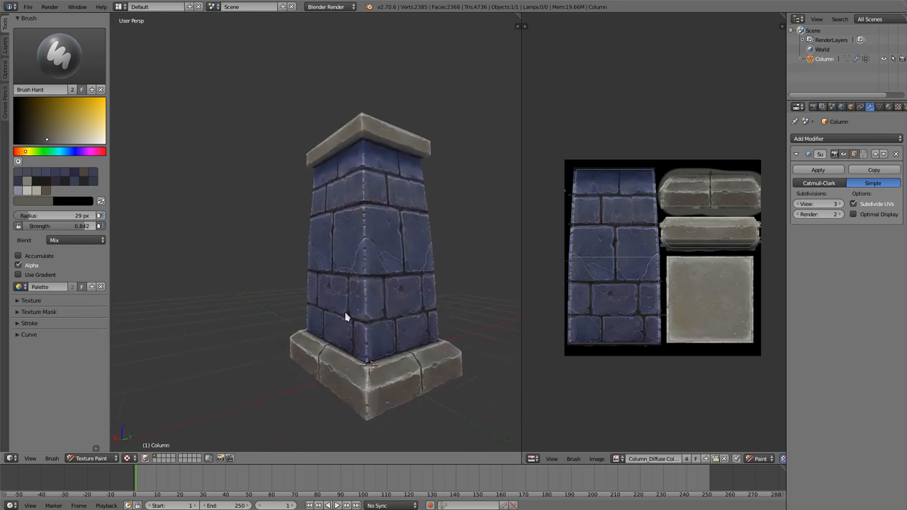
drag(347, 317, 354, 394)
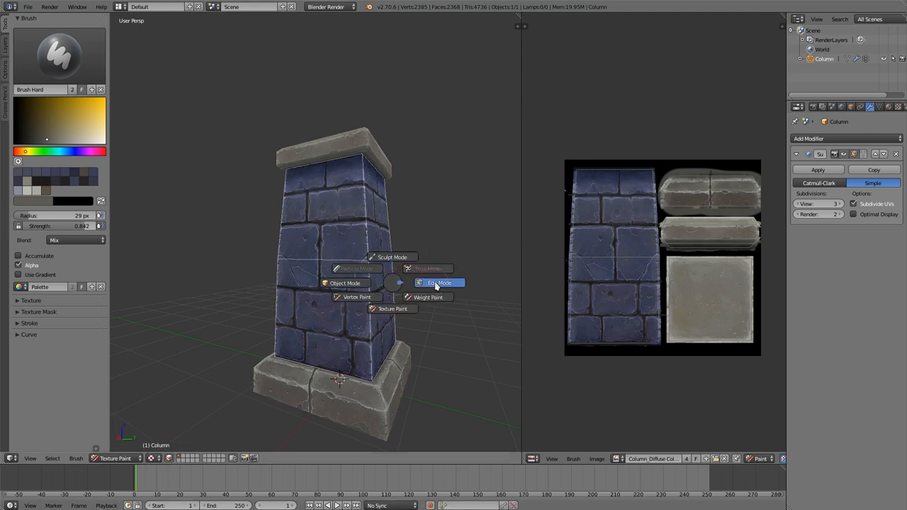
Enter mesh editing on the column, then switch back to texture painting.
click(439, 284)
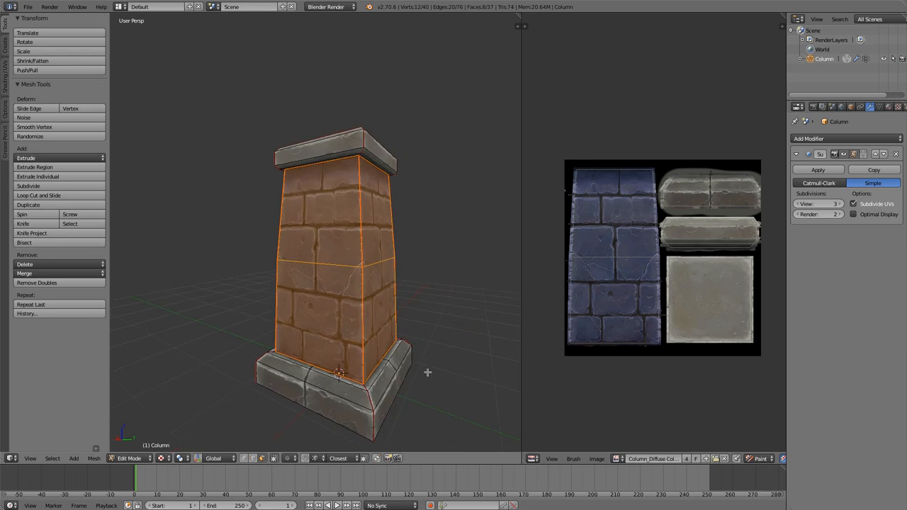
click(126, 459)
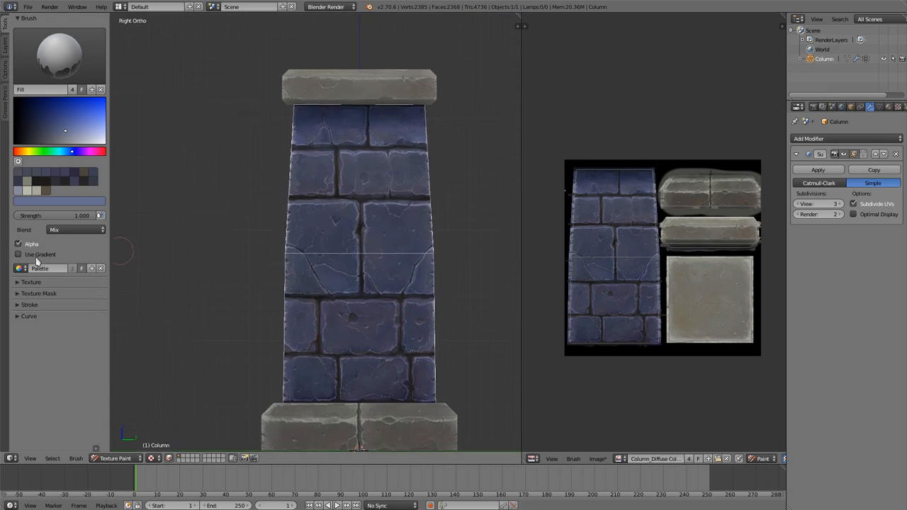
Enable Use Gradient on the Fill brush and set a blue gradient colour stop.
click(19, 255)
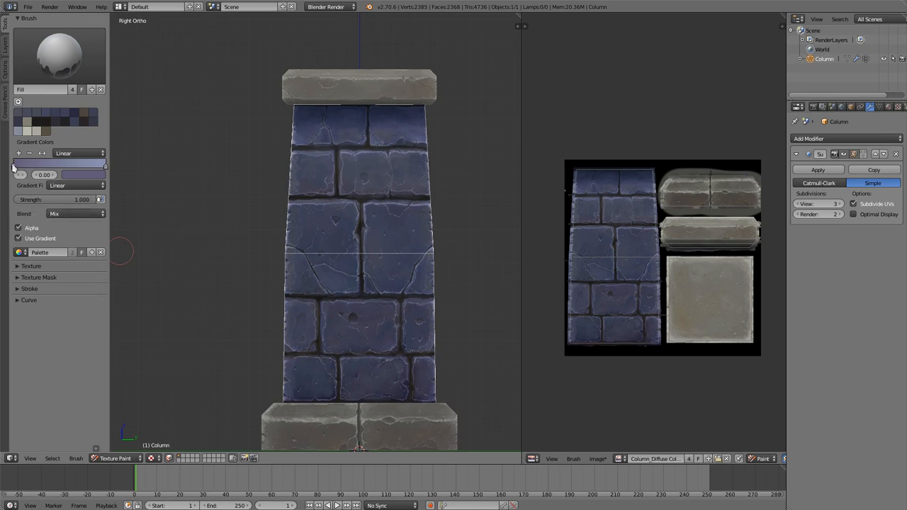
mouse_move(346, 431)
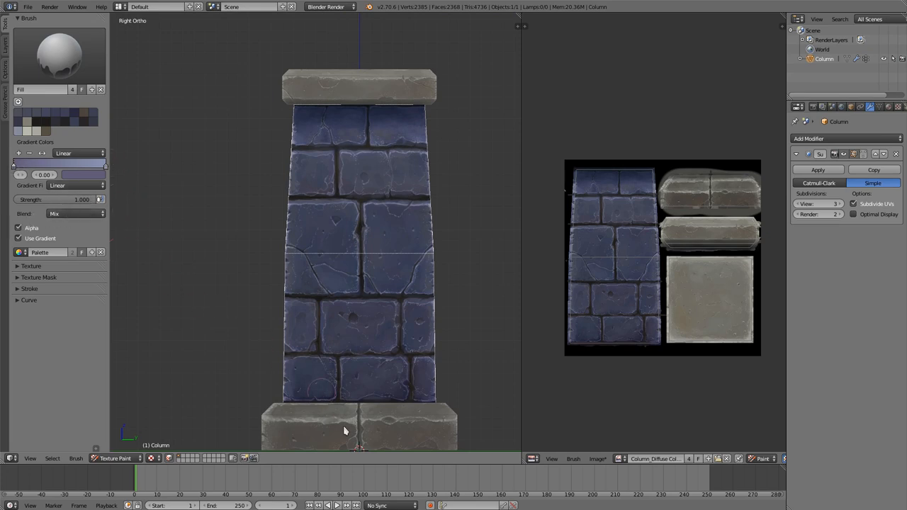
mouse_move(360, 445)
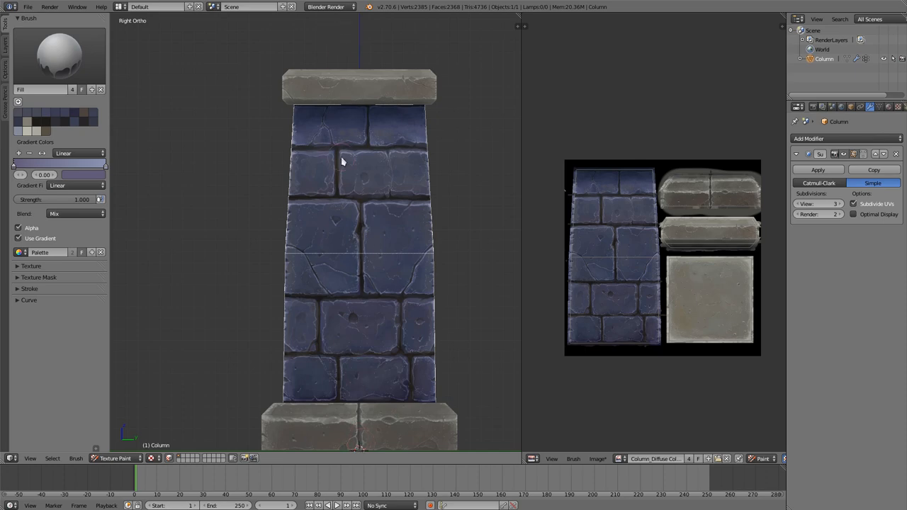
mouse_move(309, 303)
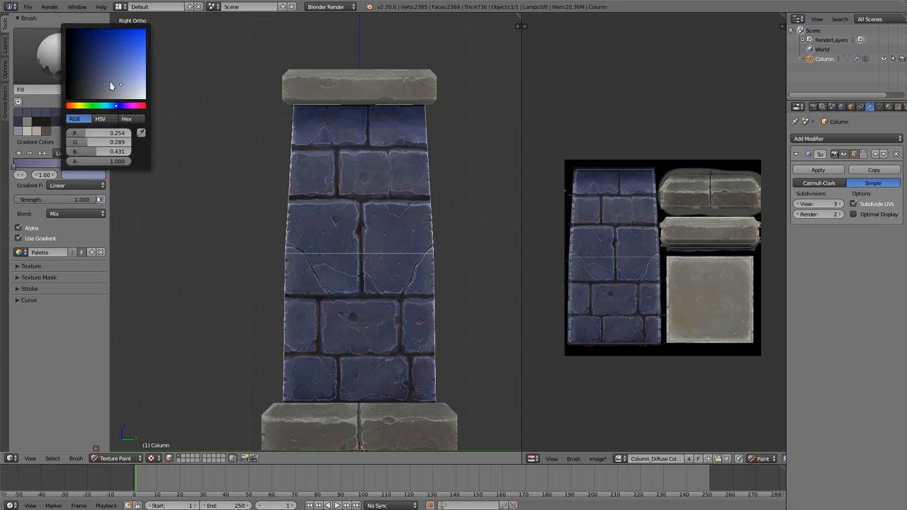
click(66, 97)
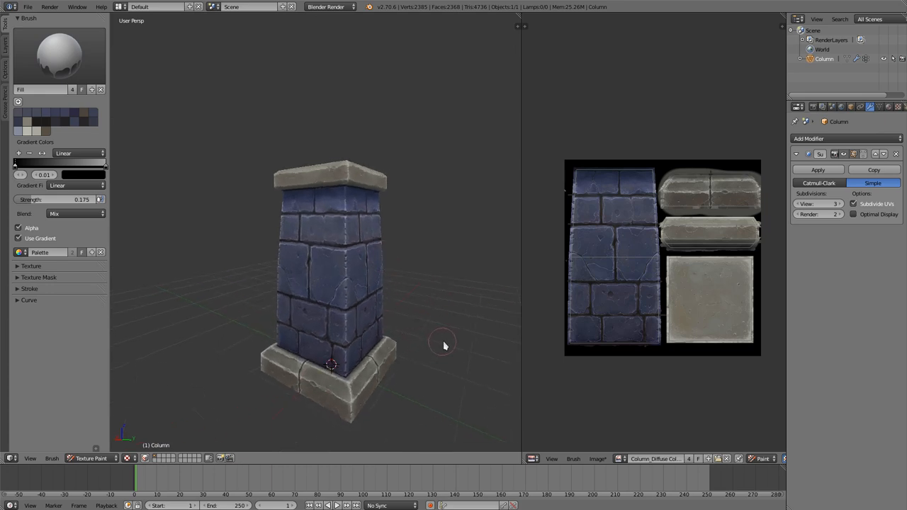
mouse_move(315, 224)
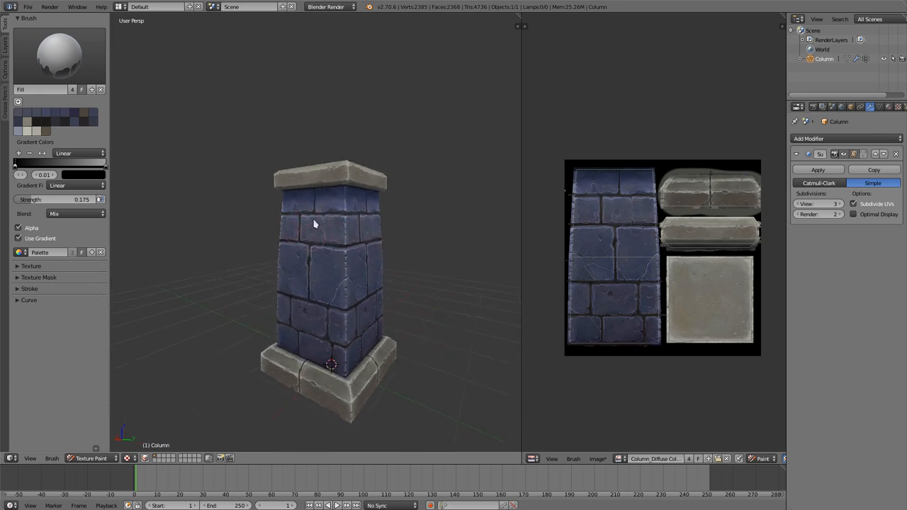
drag(315, 224, 269, 389)
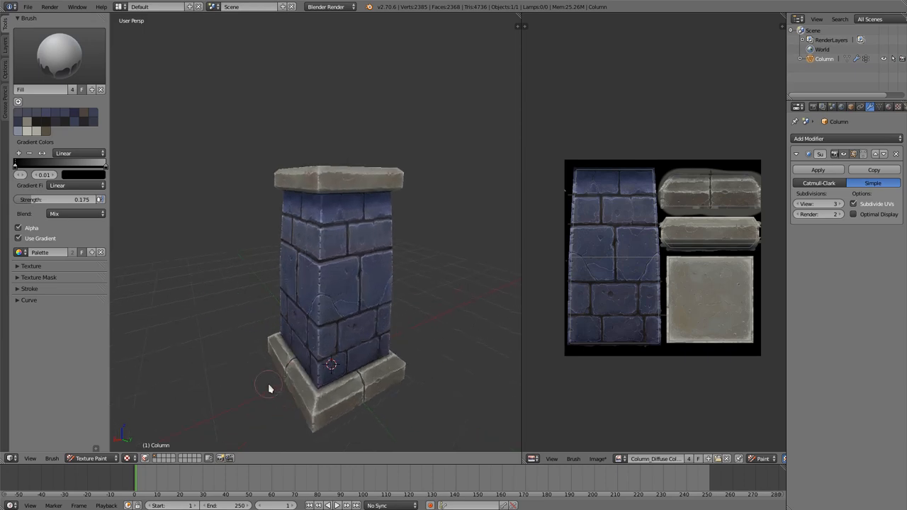
drag(269, 389, 361, 306)
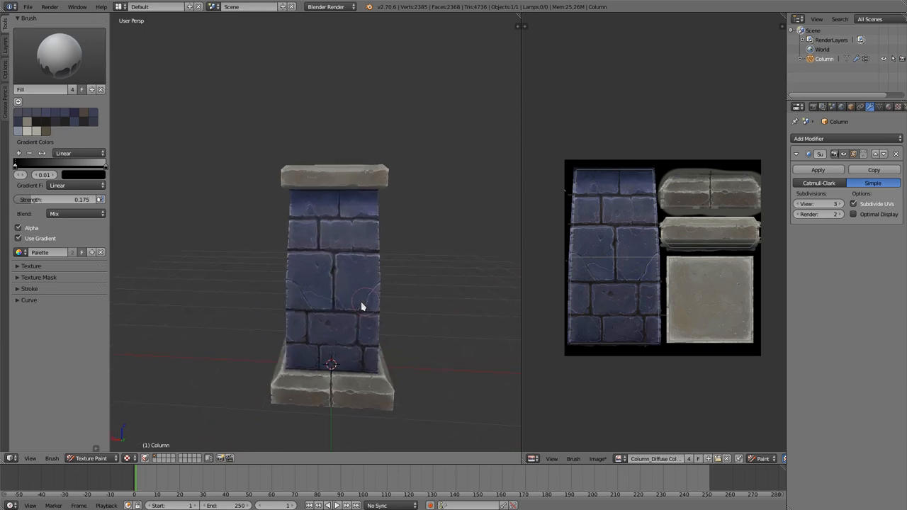
drag(361, 305, 433, 282)
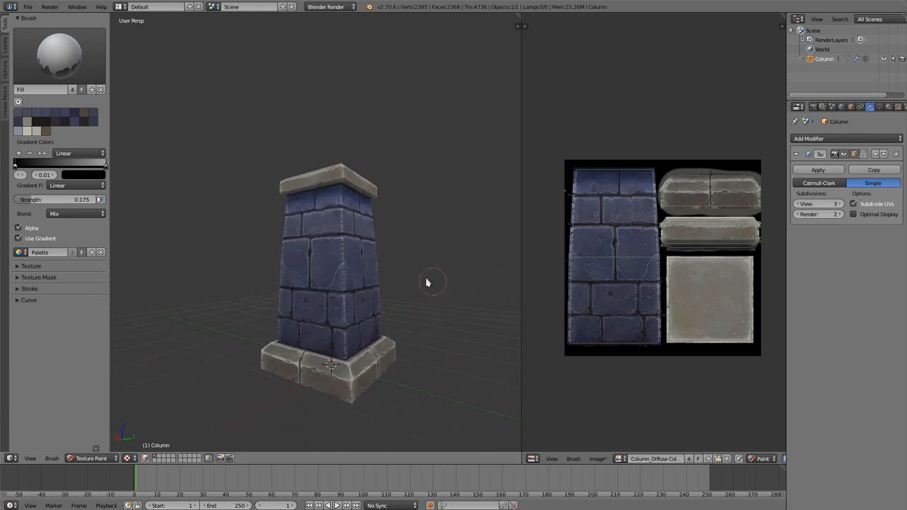